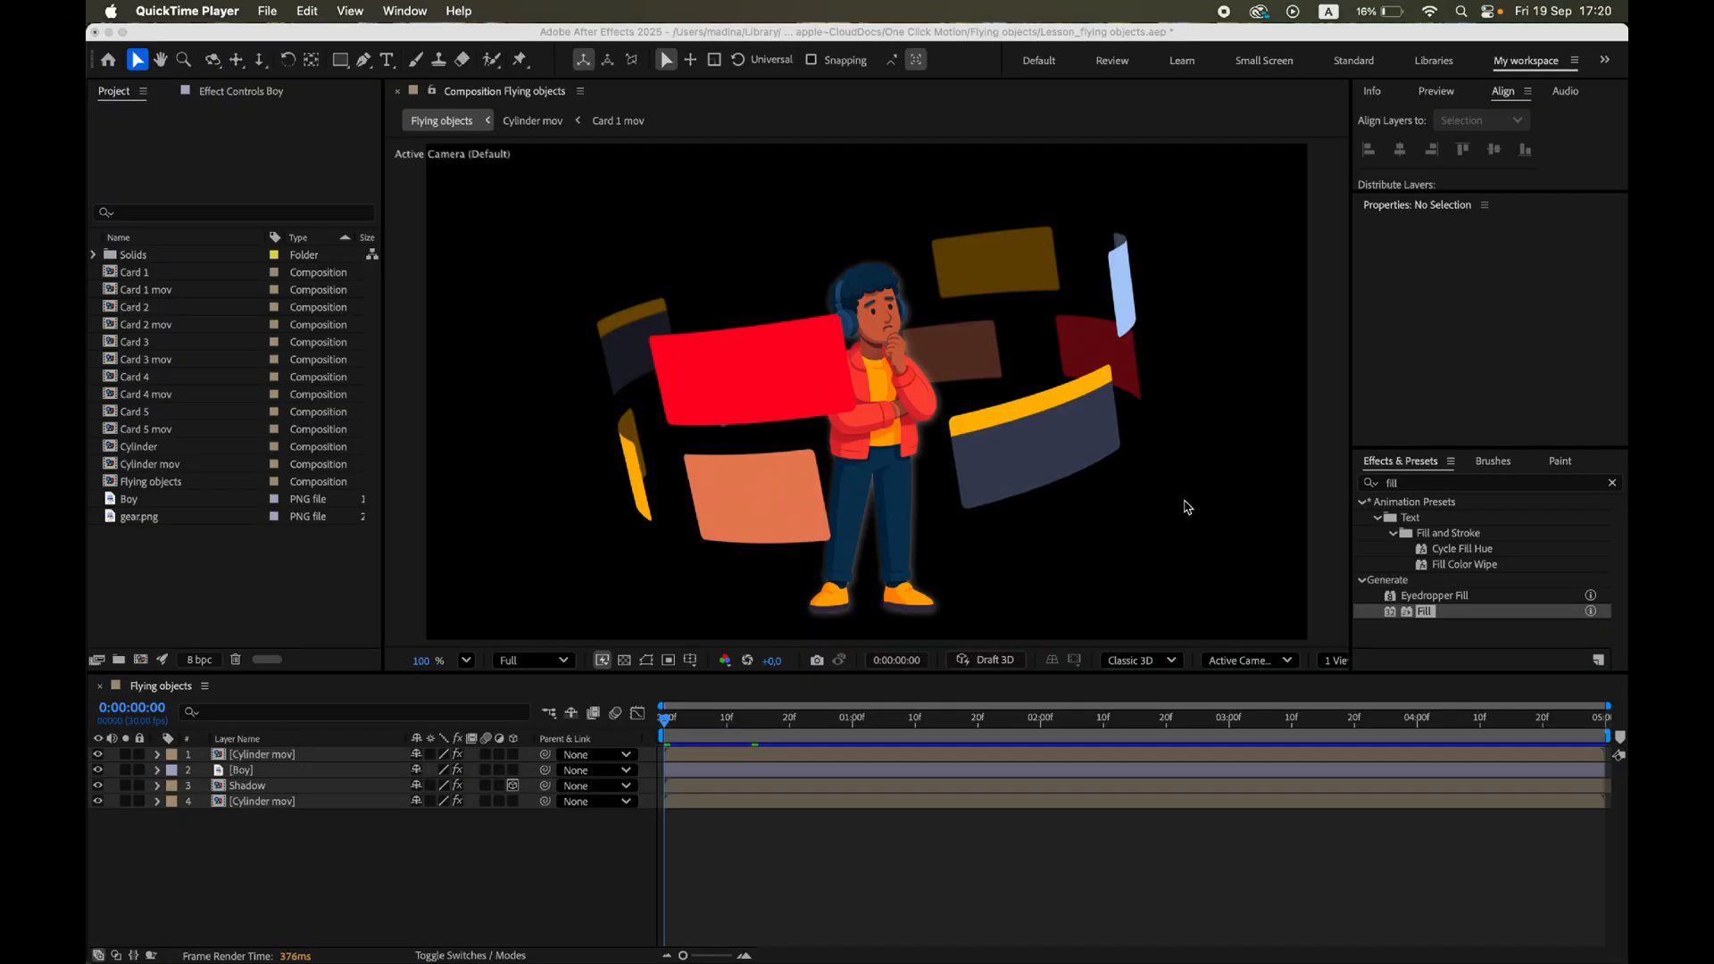
mouse_move(711, 686)
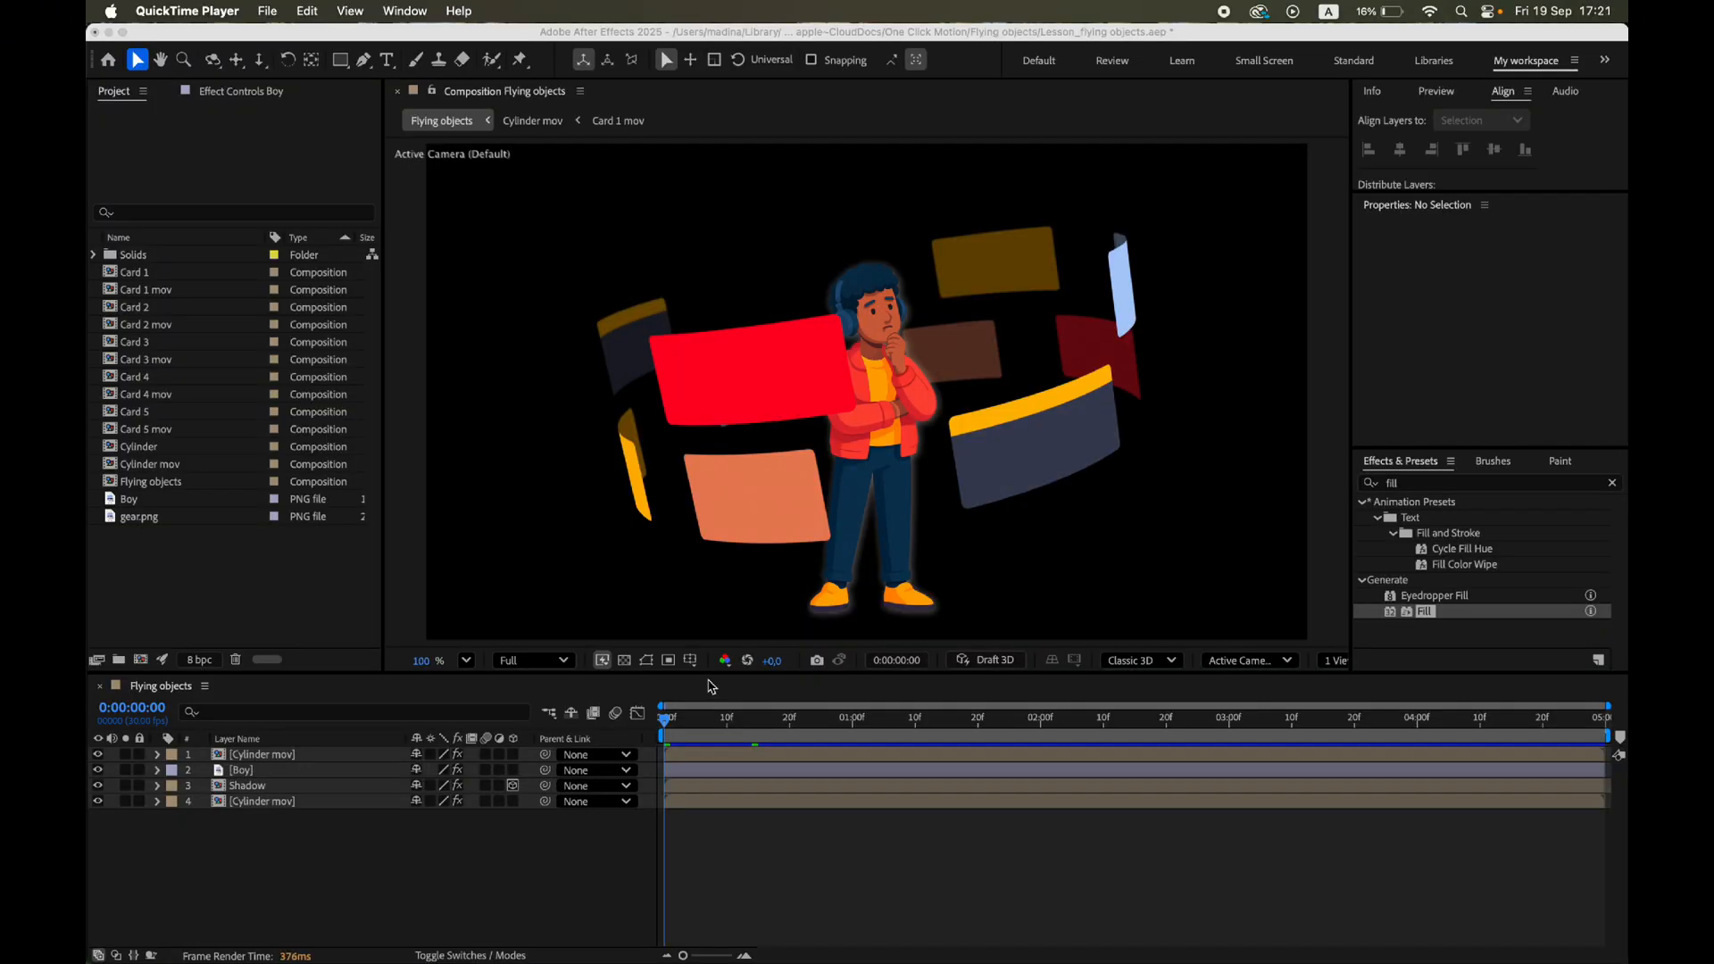
Create a new 1920×1080 composition named 'Lesson'.
click(664, 718)
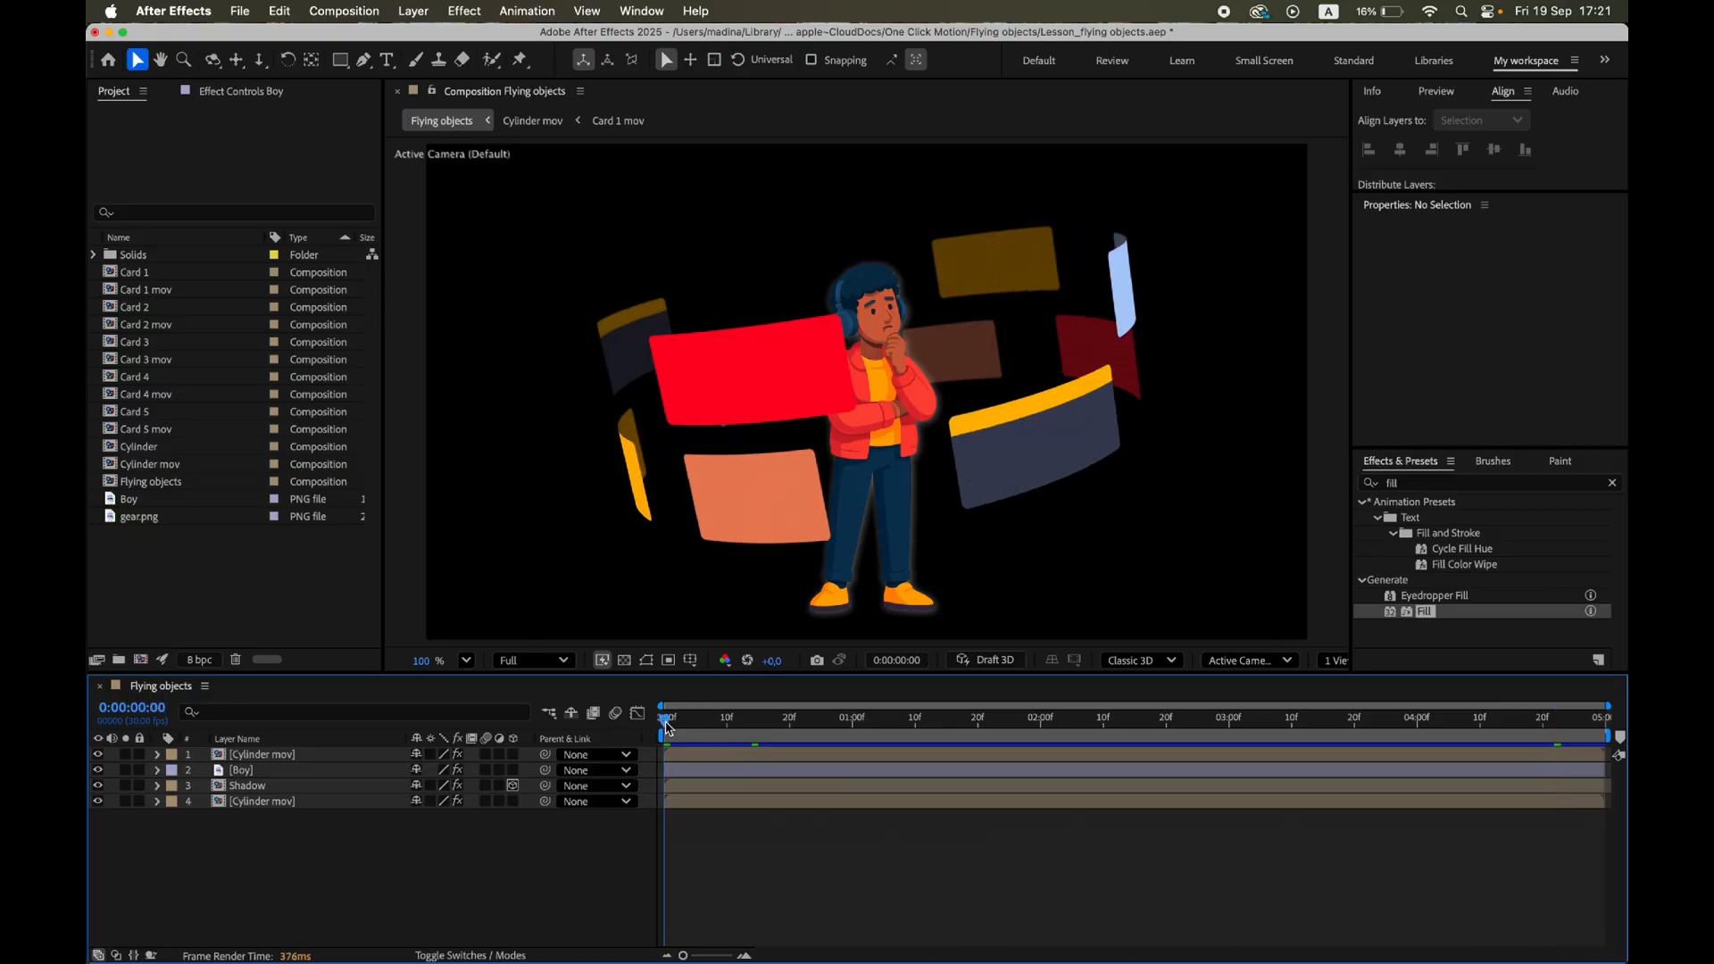
mouse_move(140, 660)
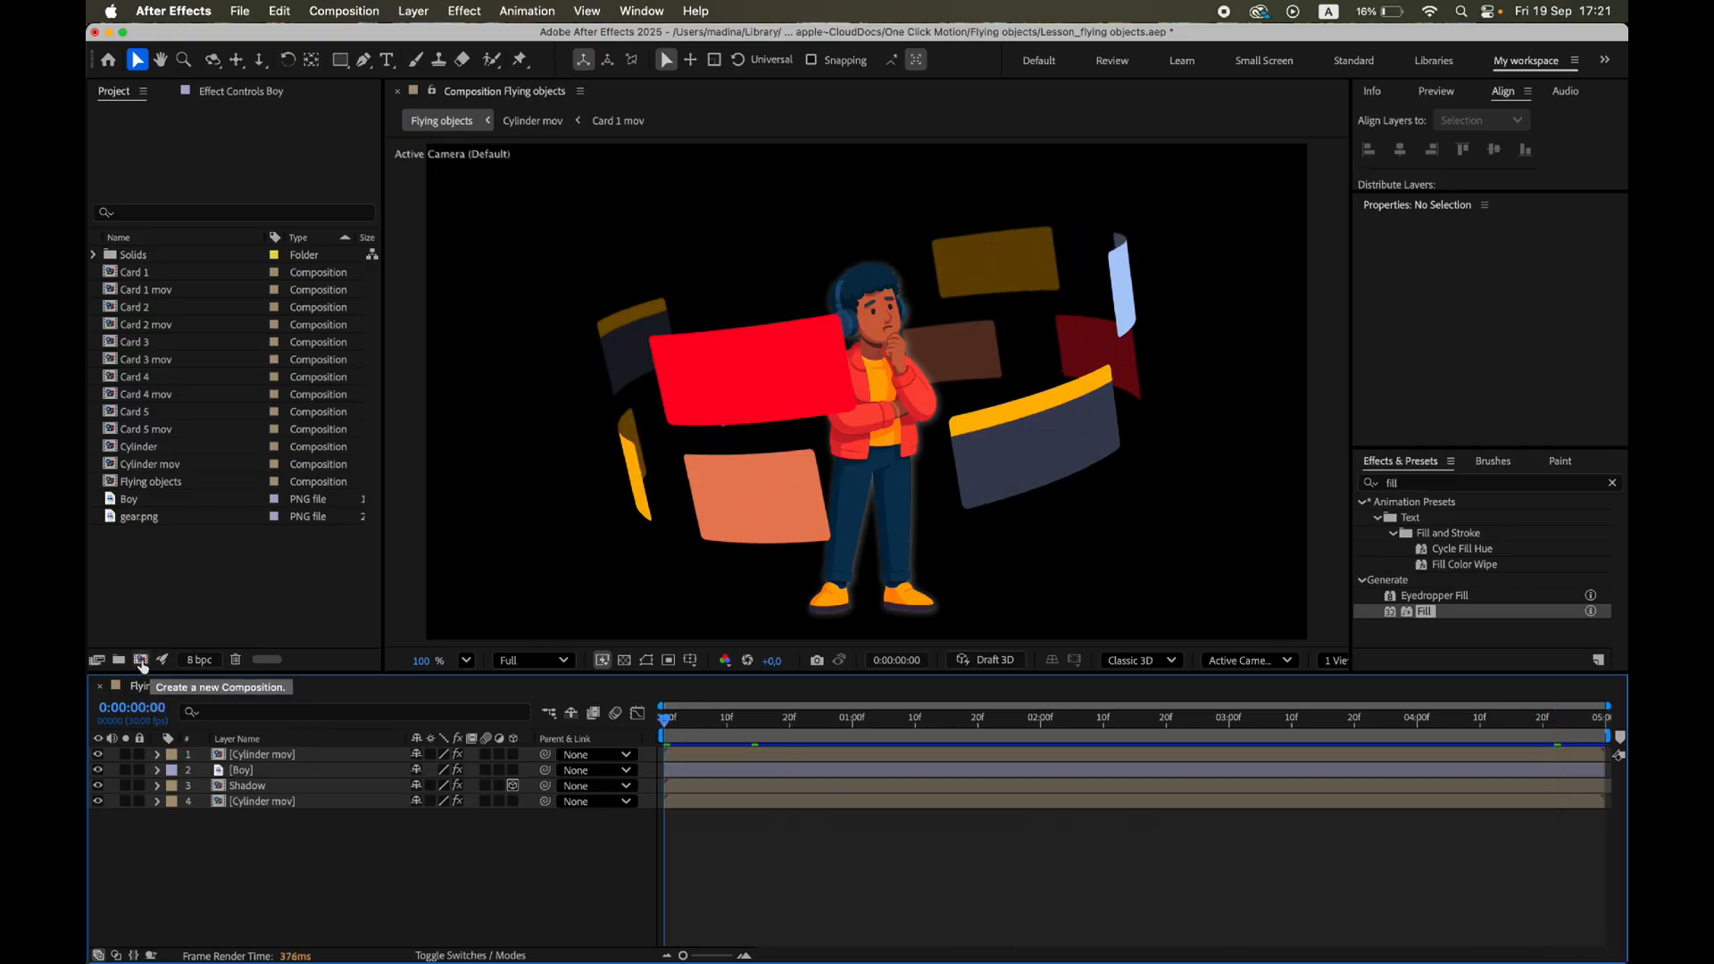
click(141, 659)
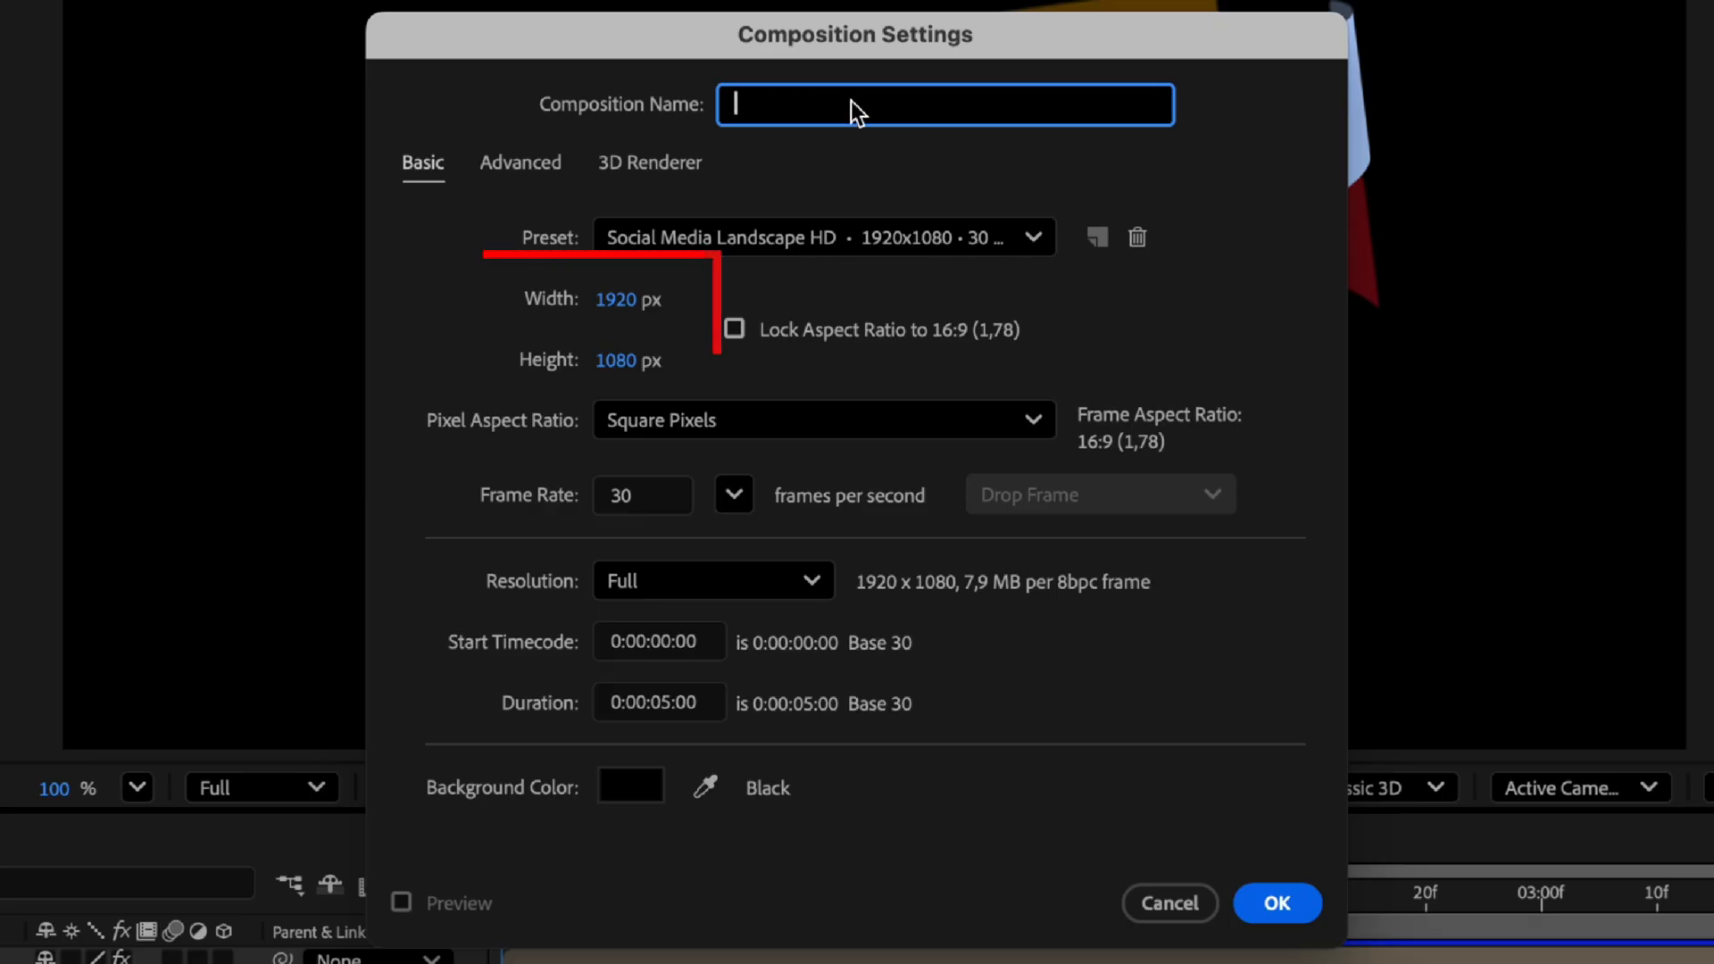
text(Less)
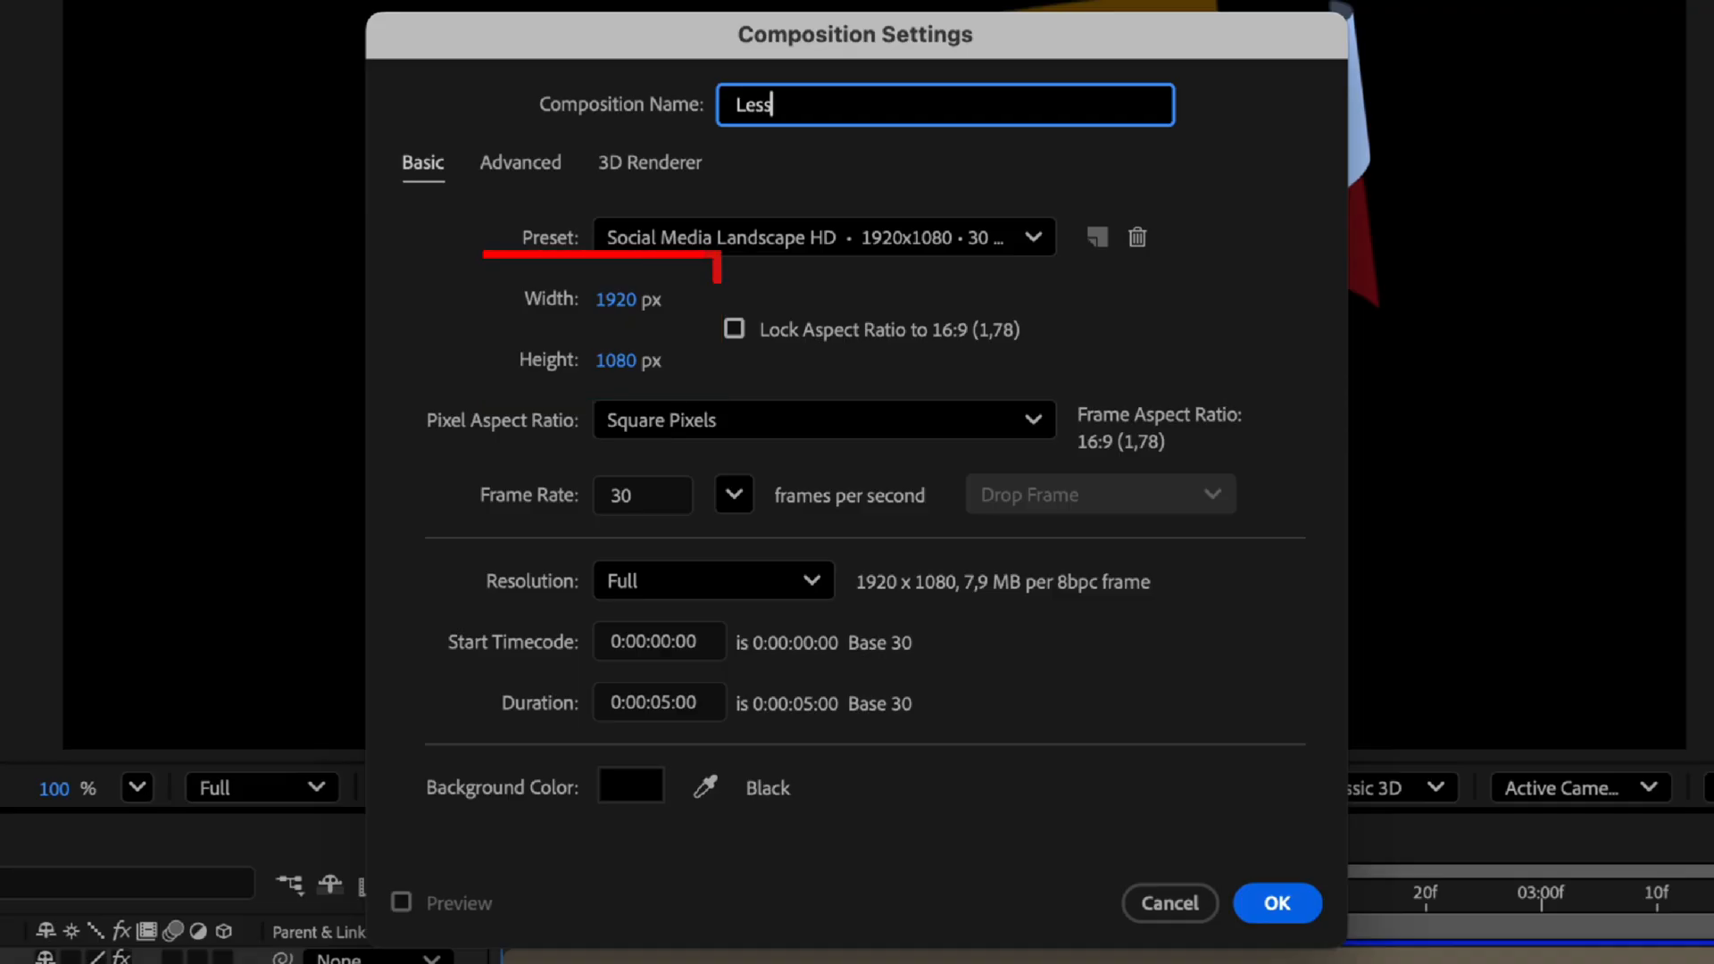
text(son)
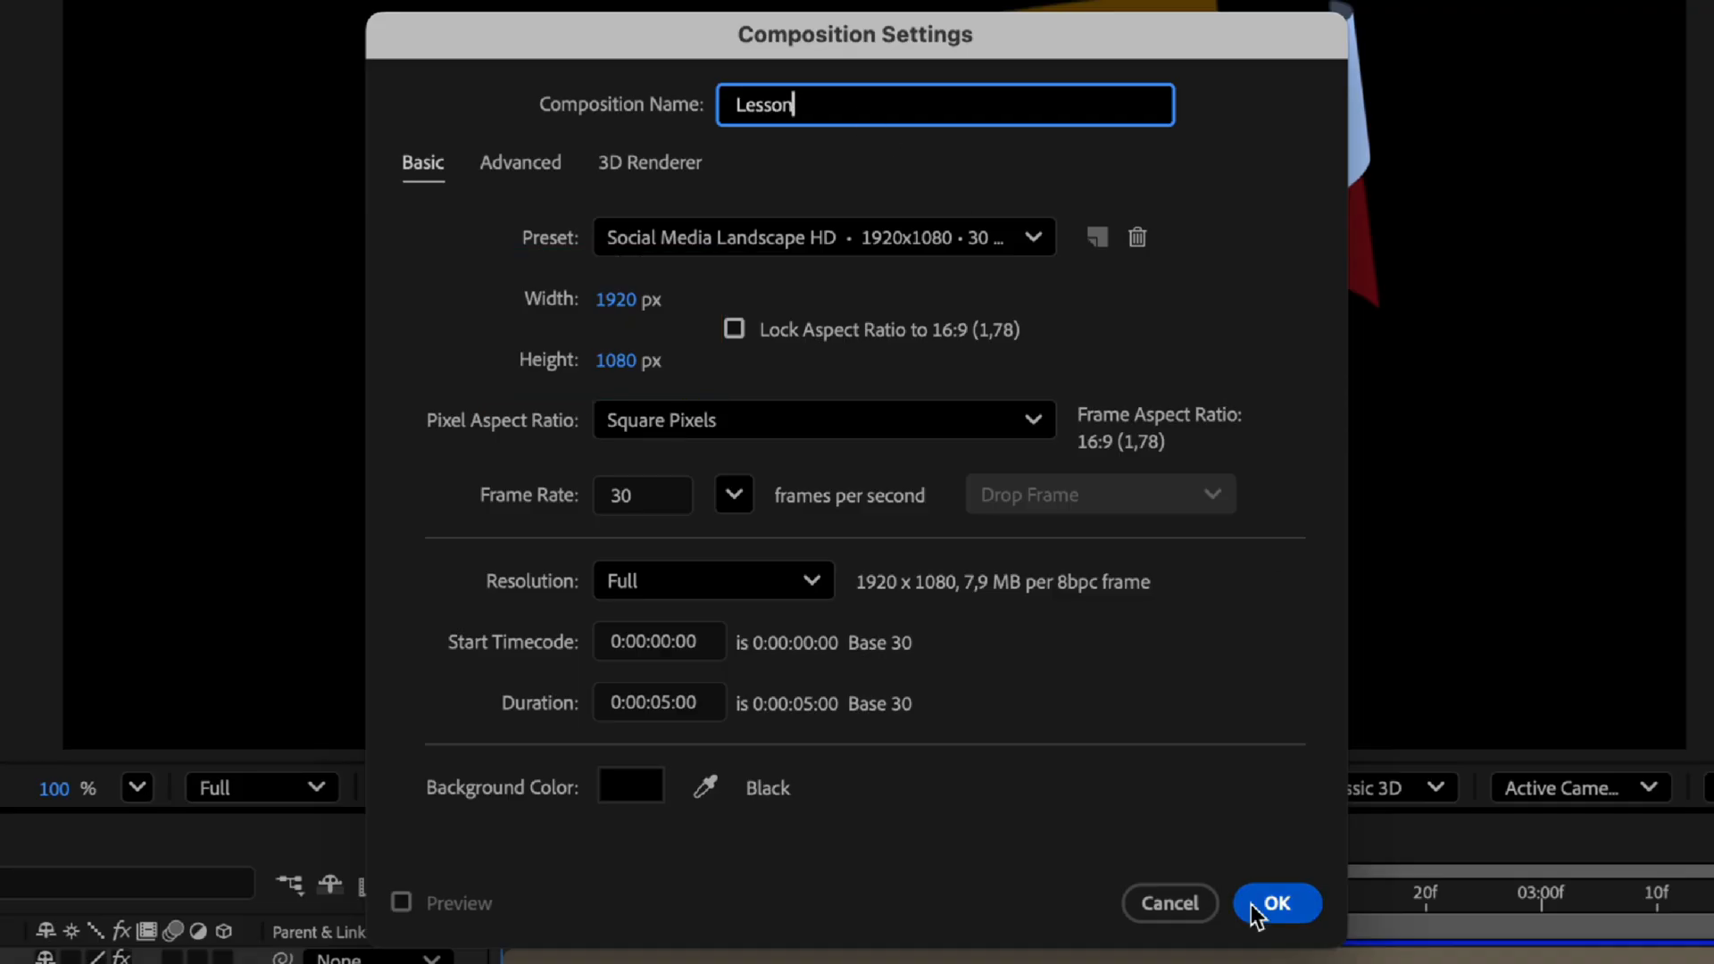
click(1276, 903)
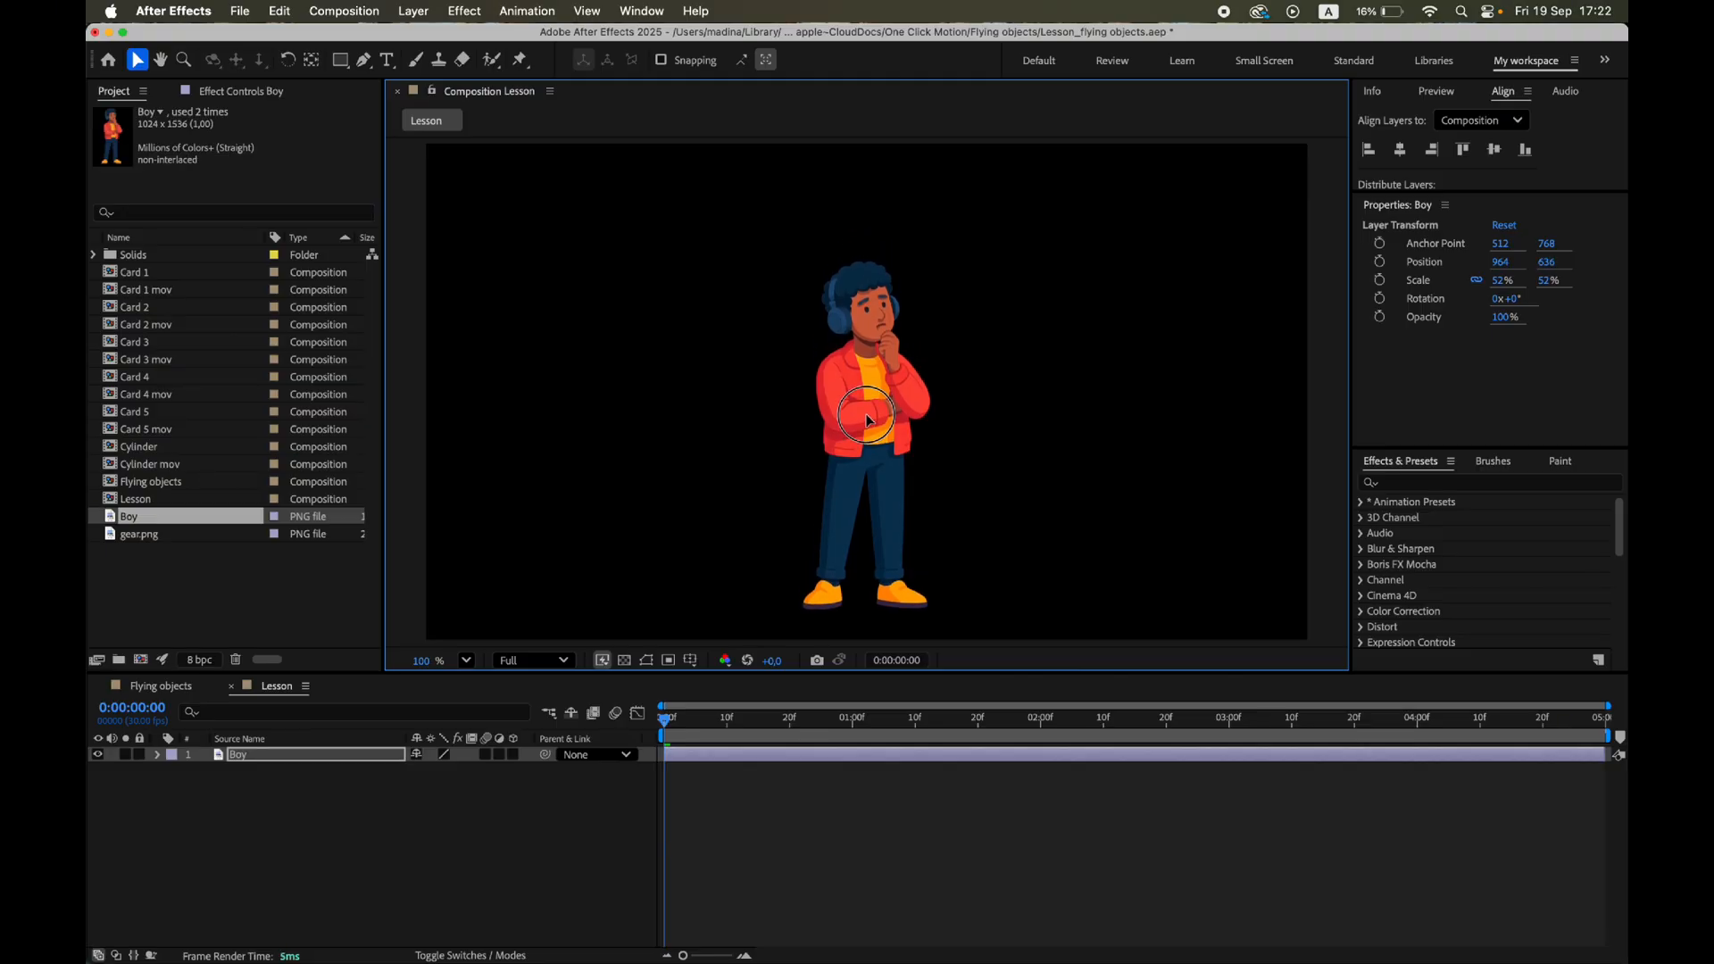
click(146, 289)
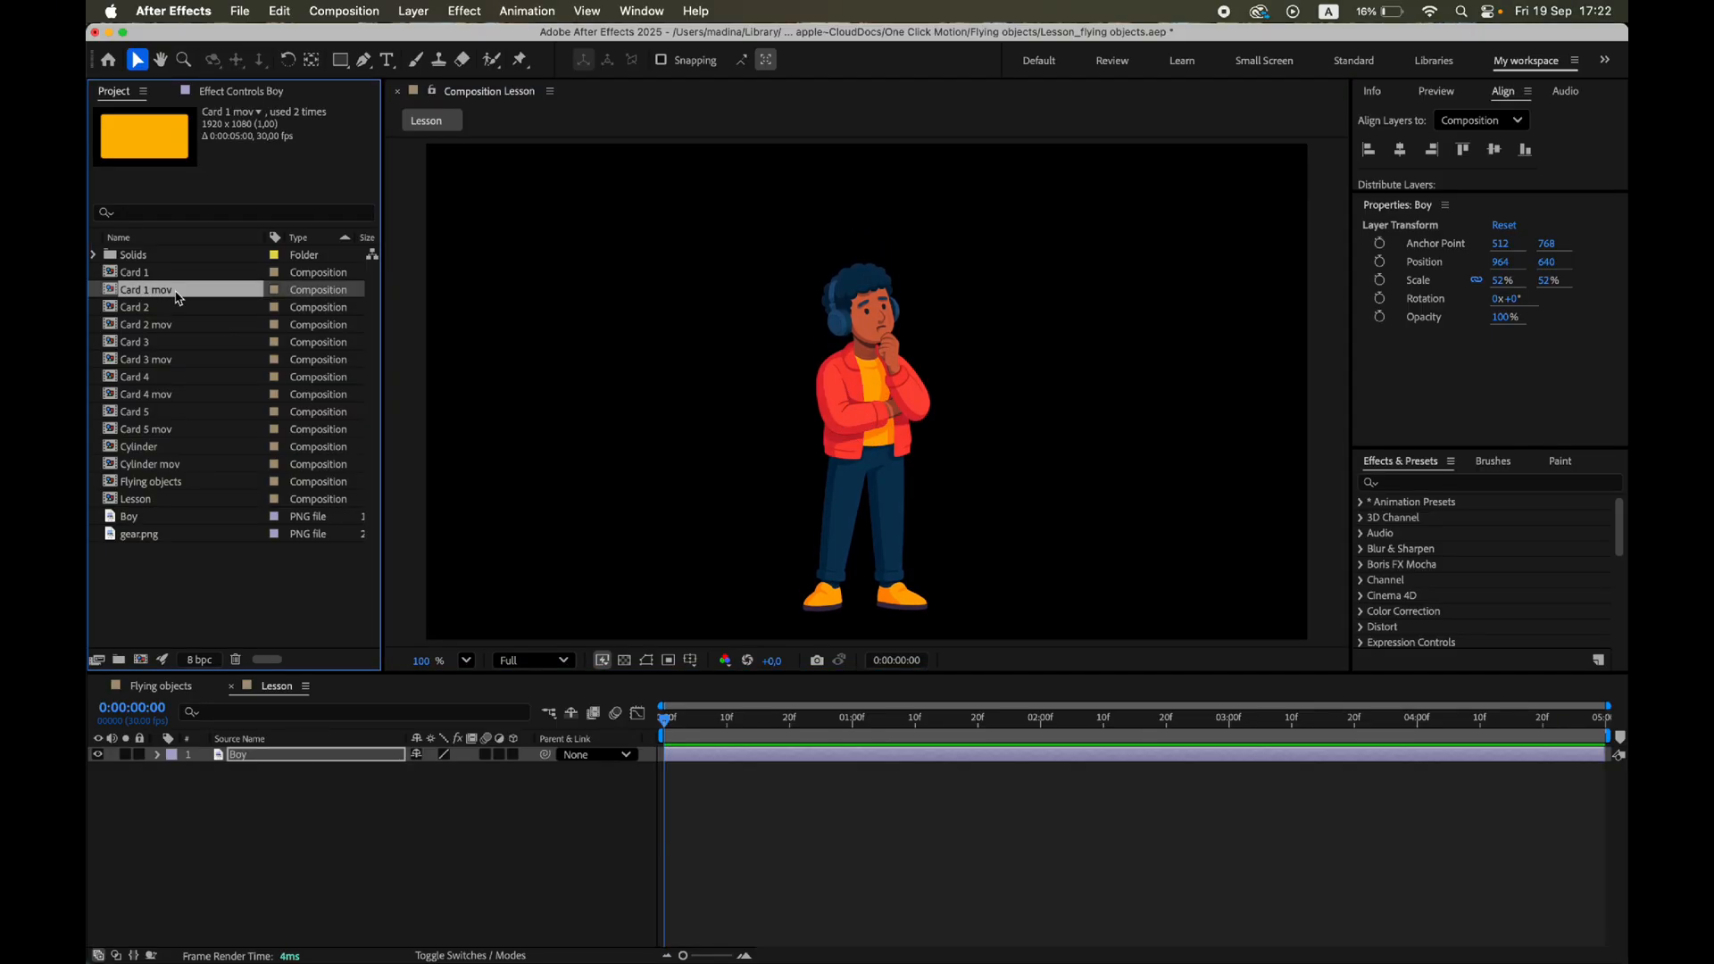
double_click(146, 288)
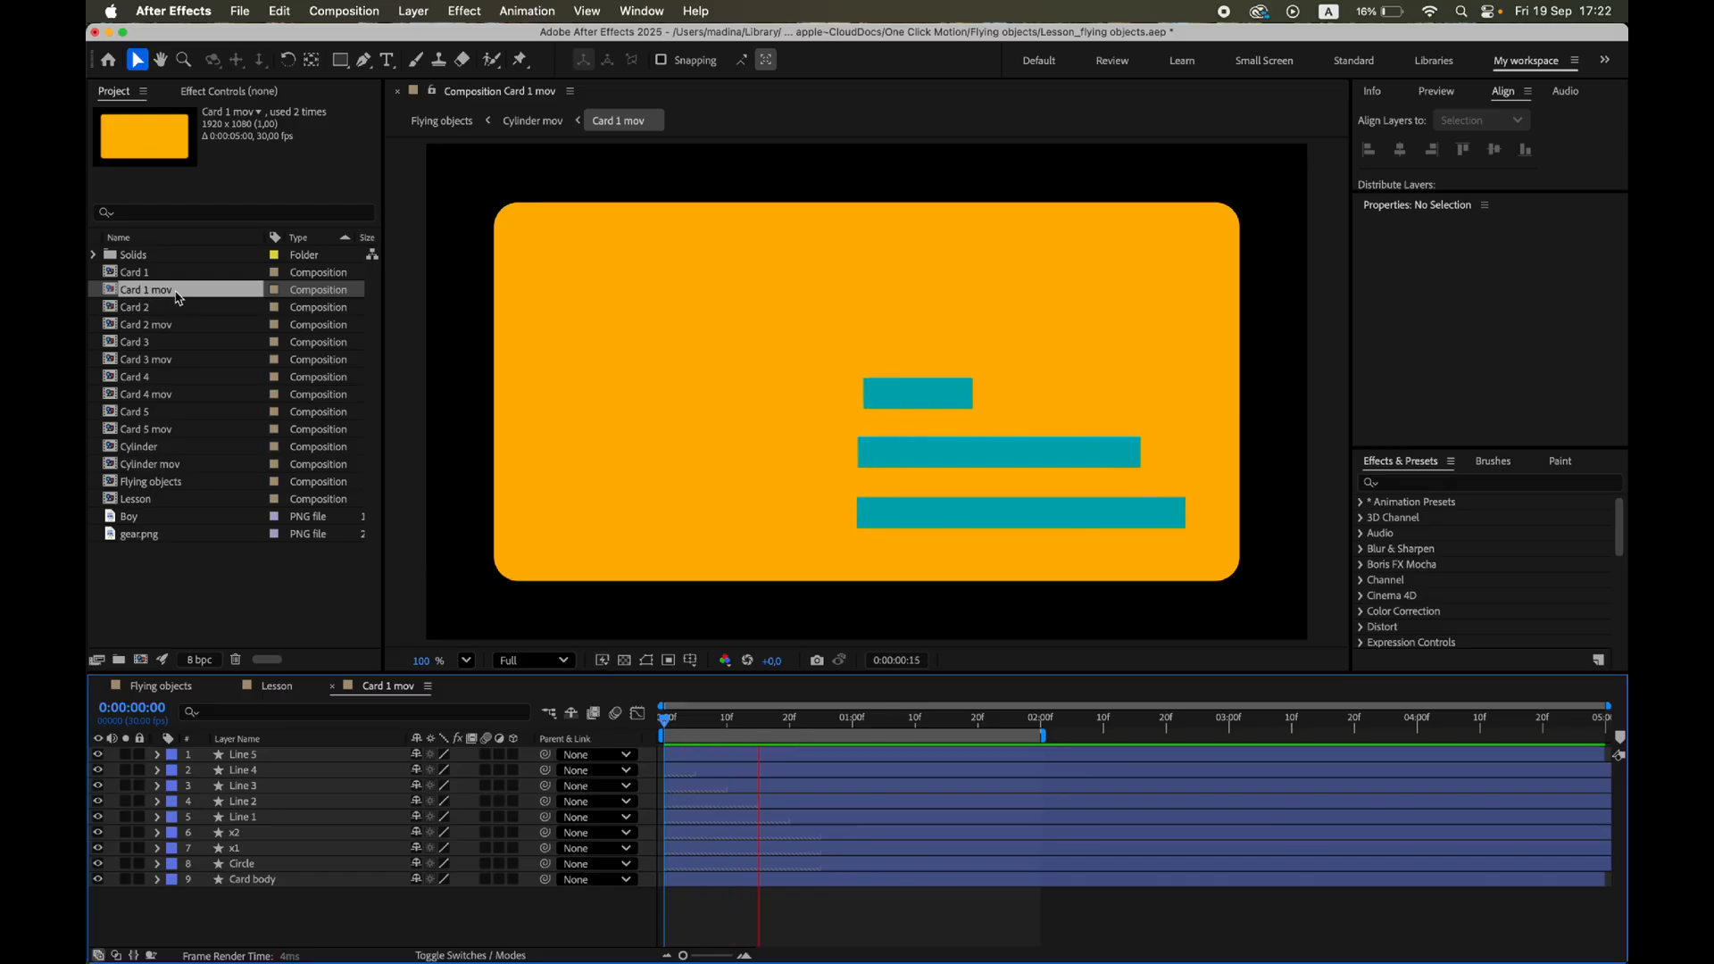
click(1002, 717)
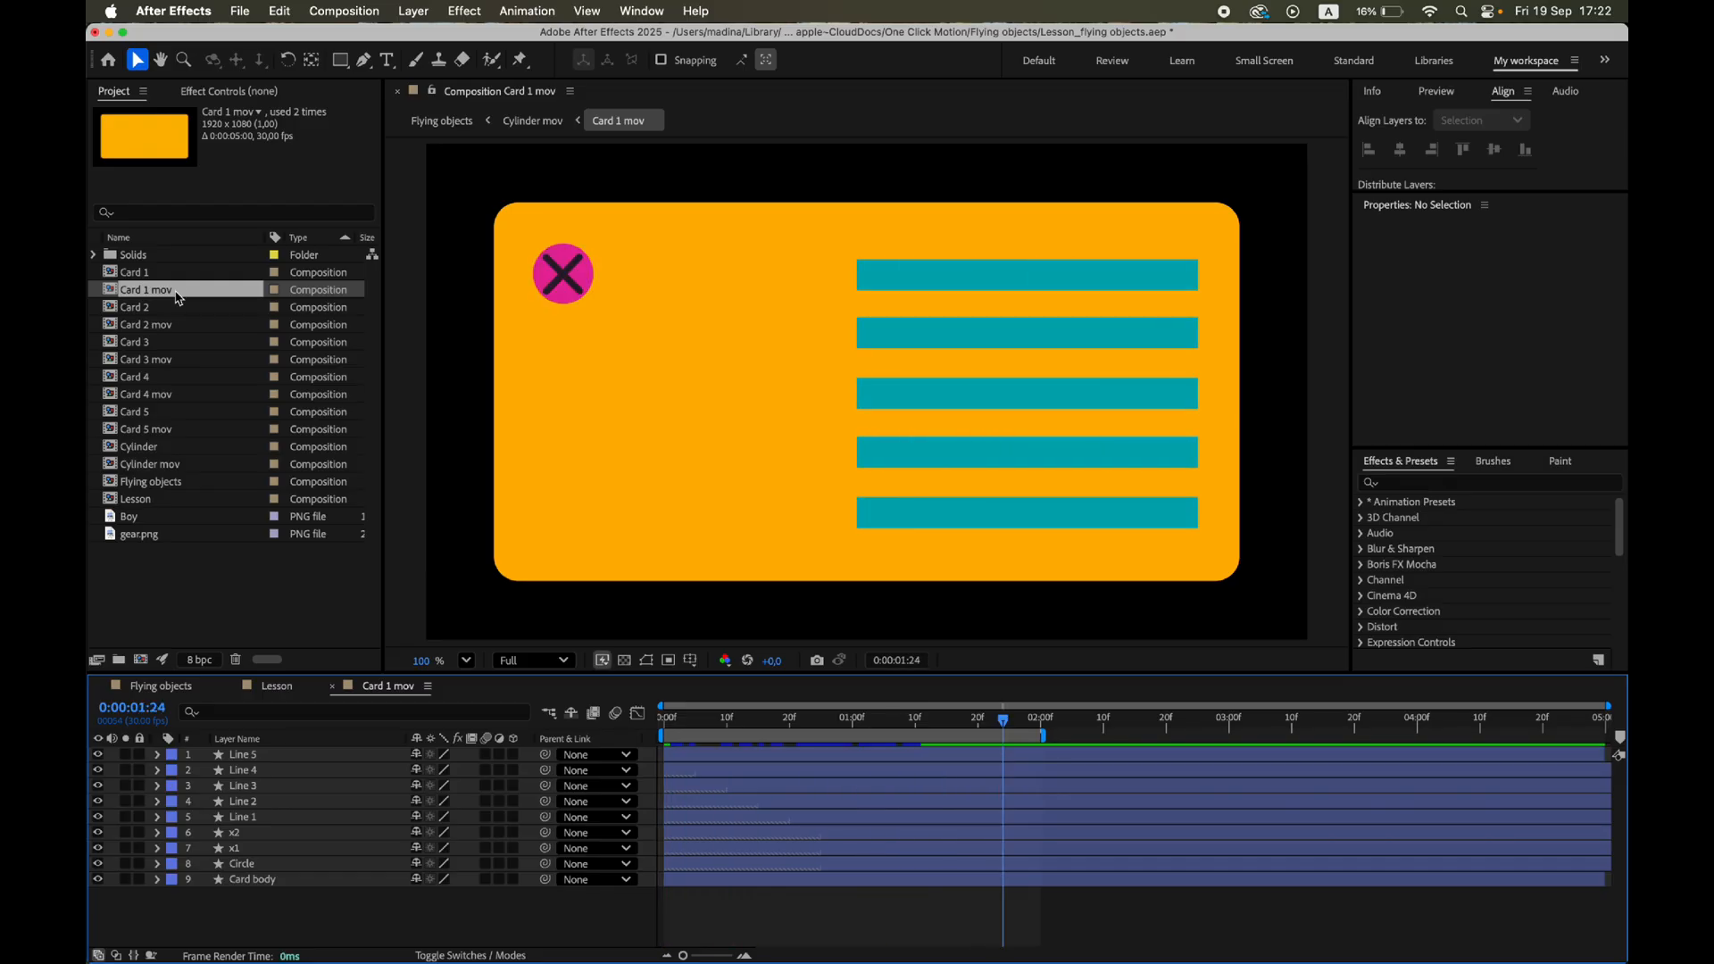
click(146, 359)
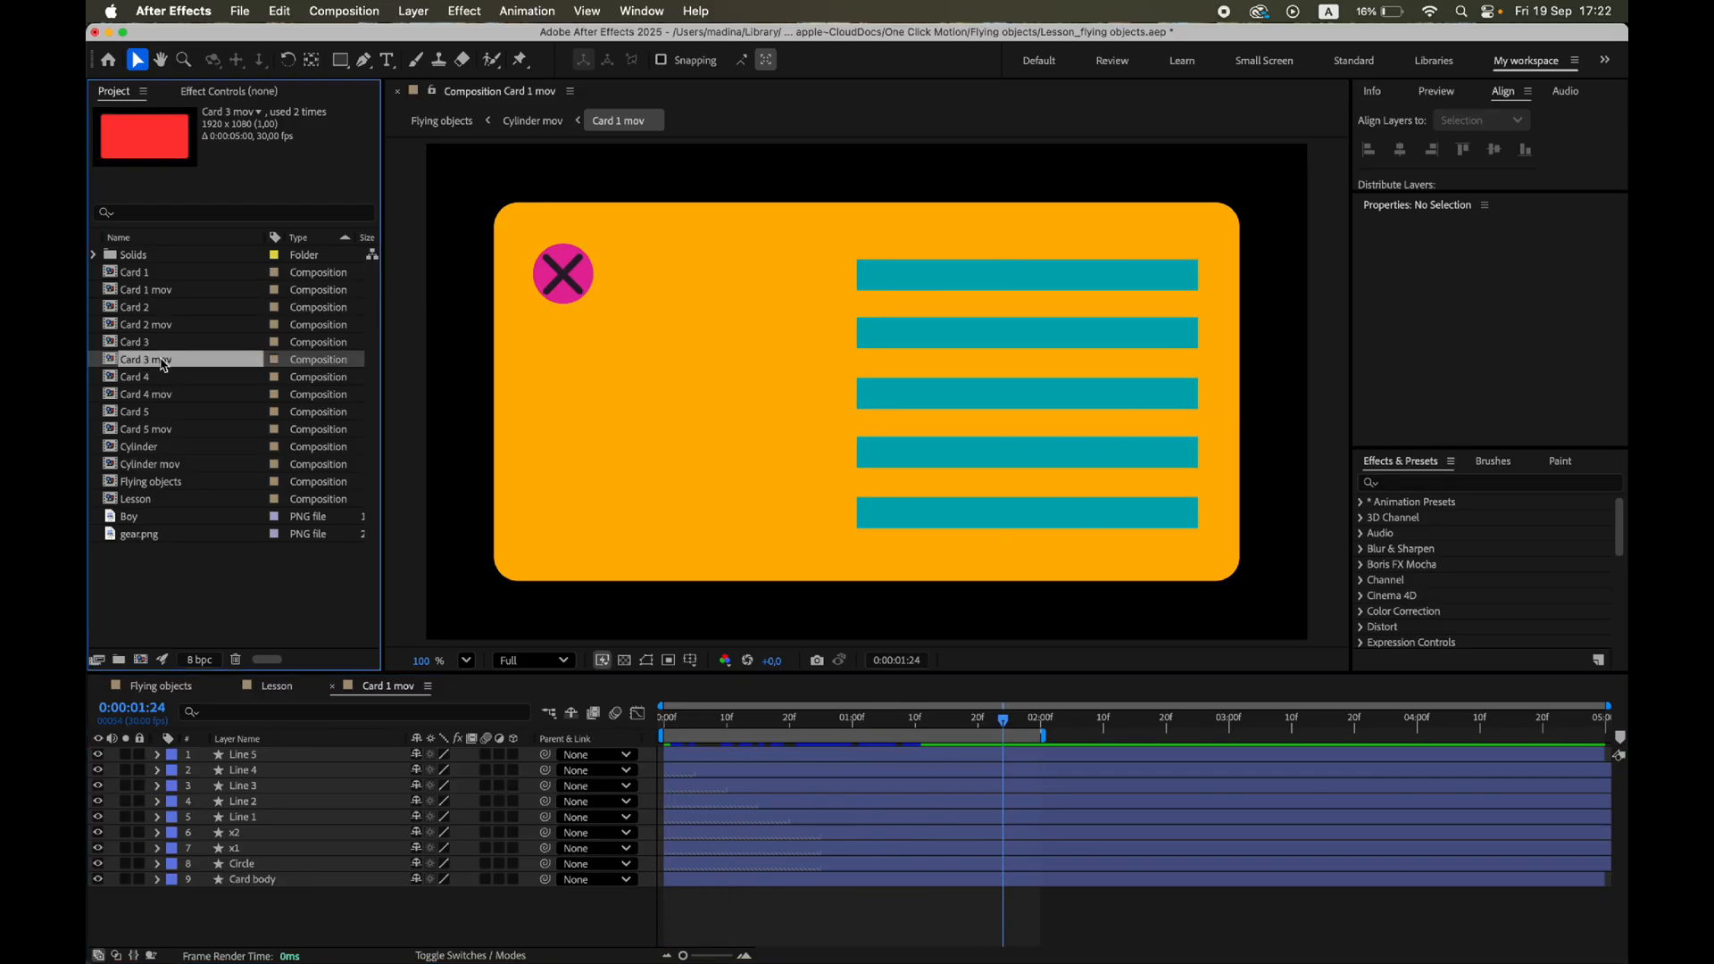
double_click(145, 359)
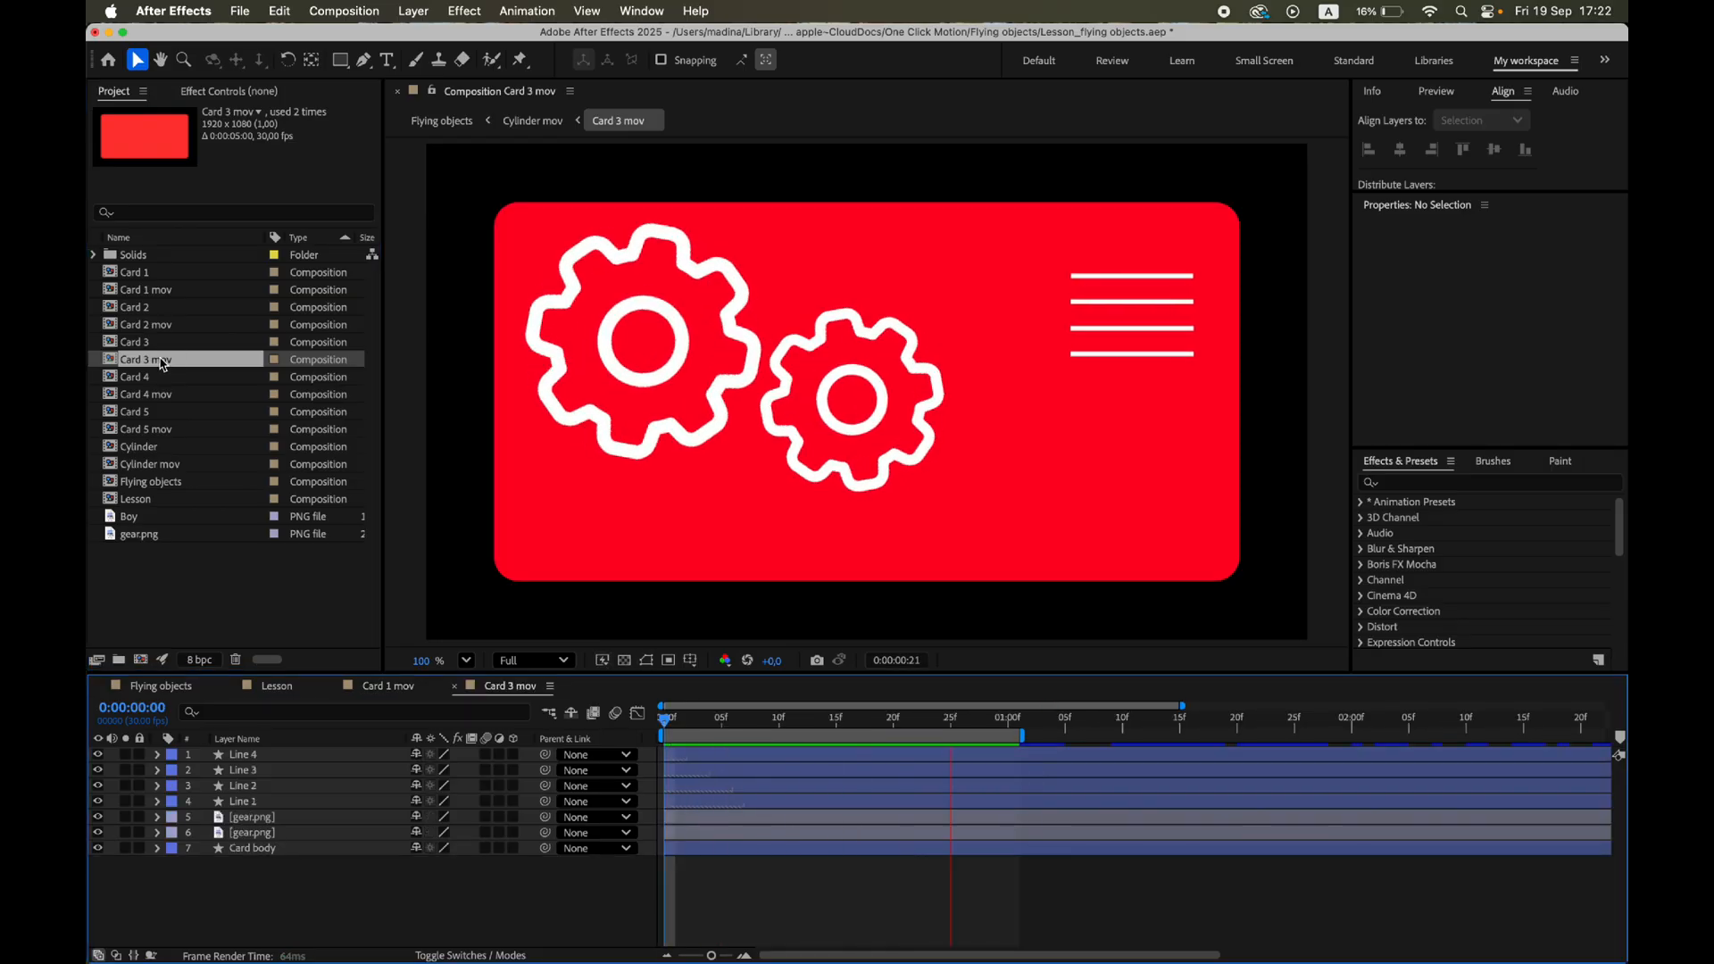
click(787, 717)
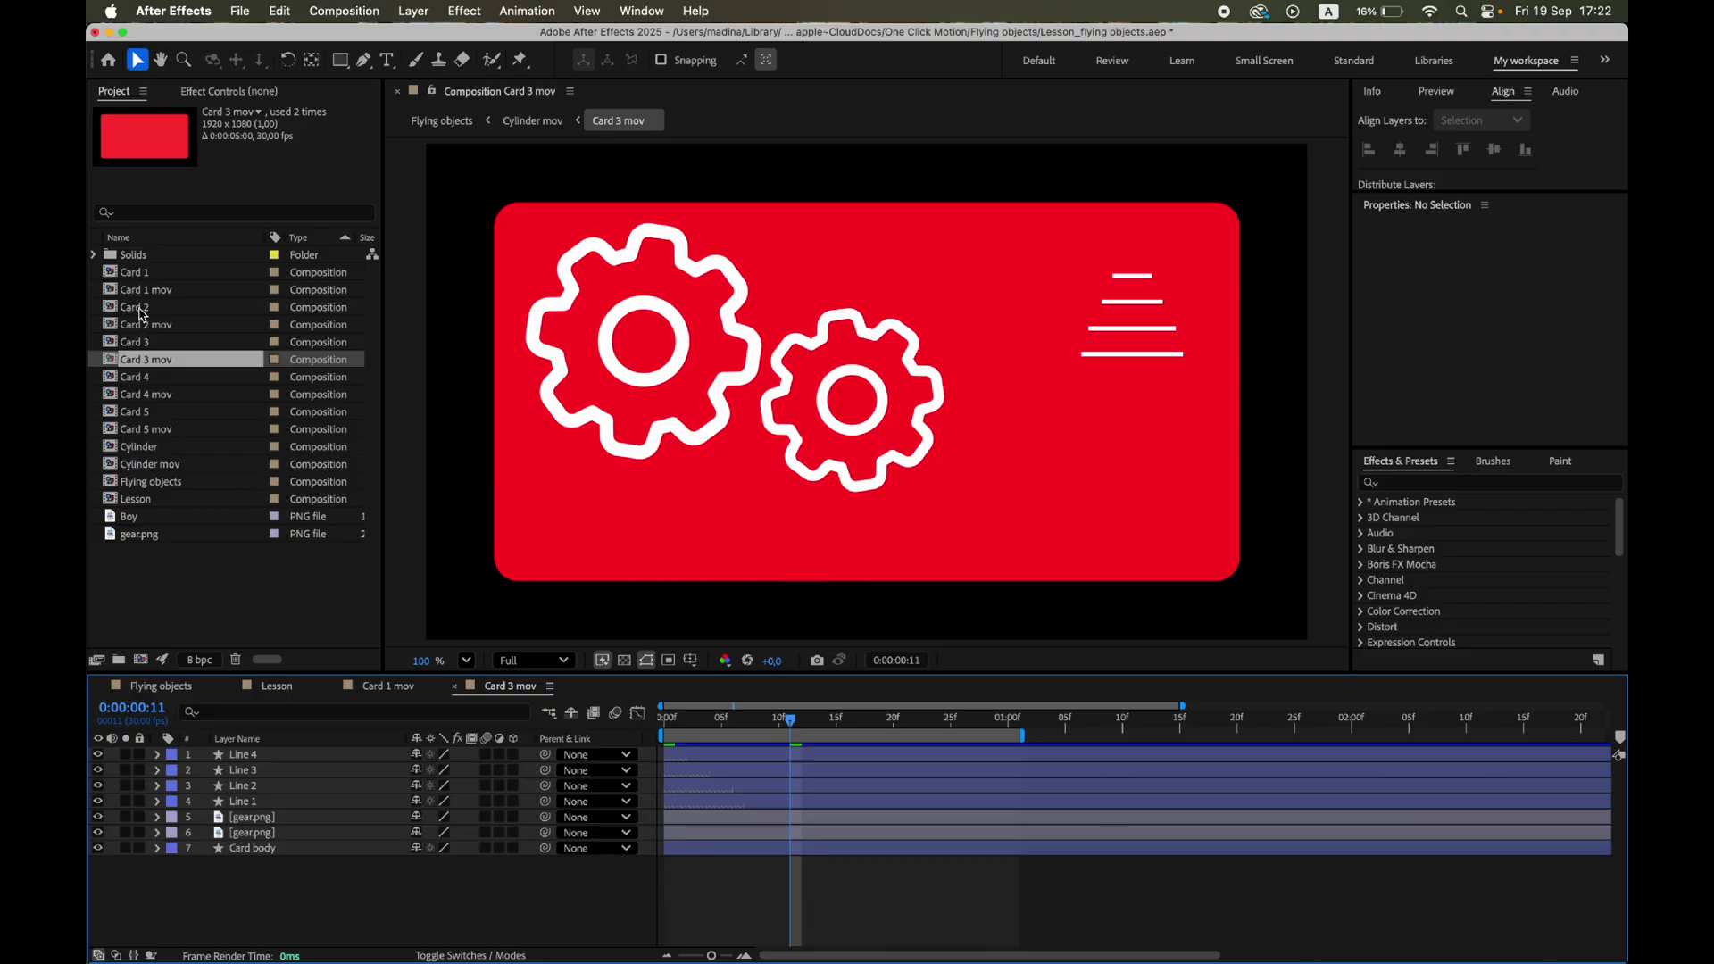
double_click(135, 307)
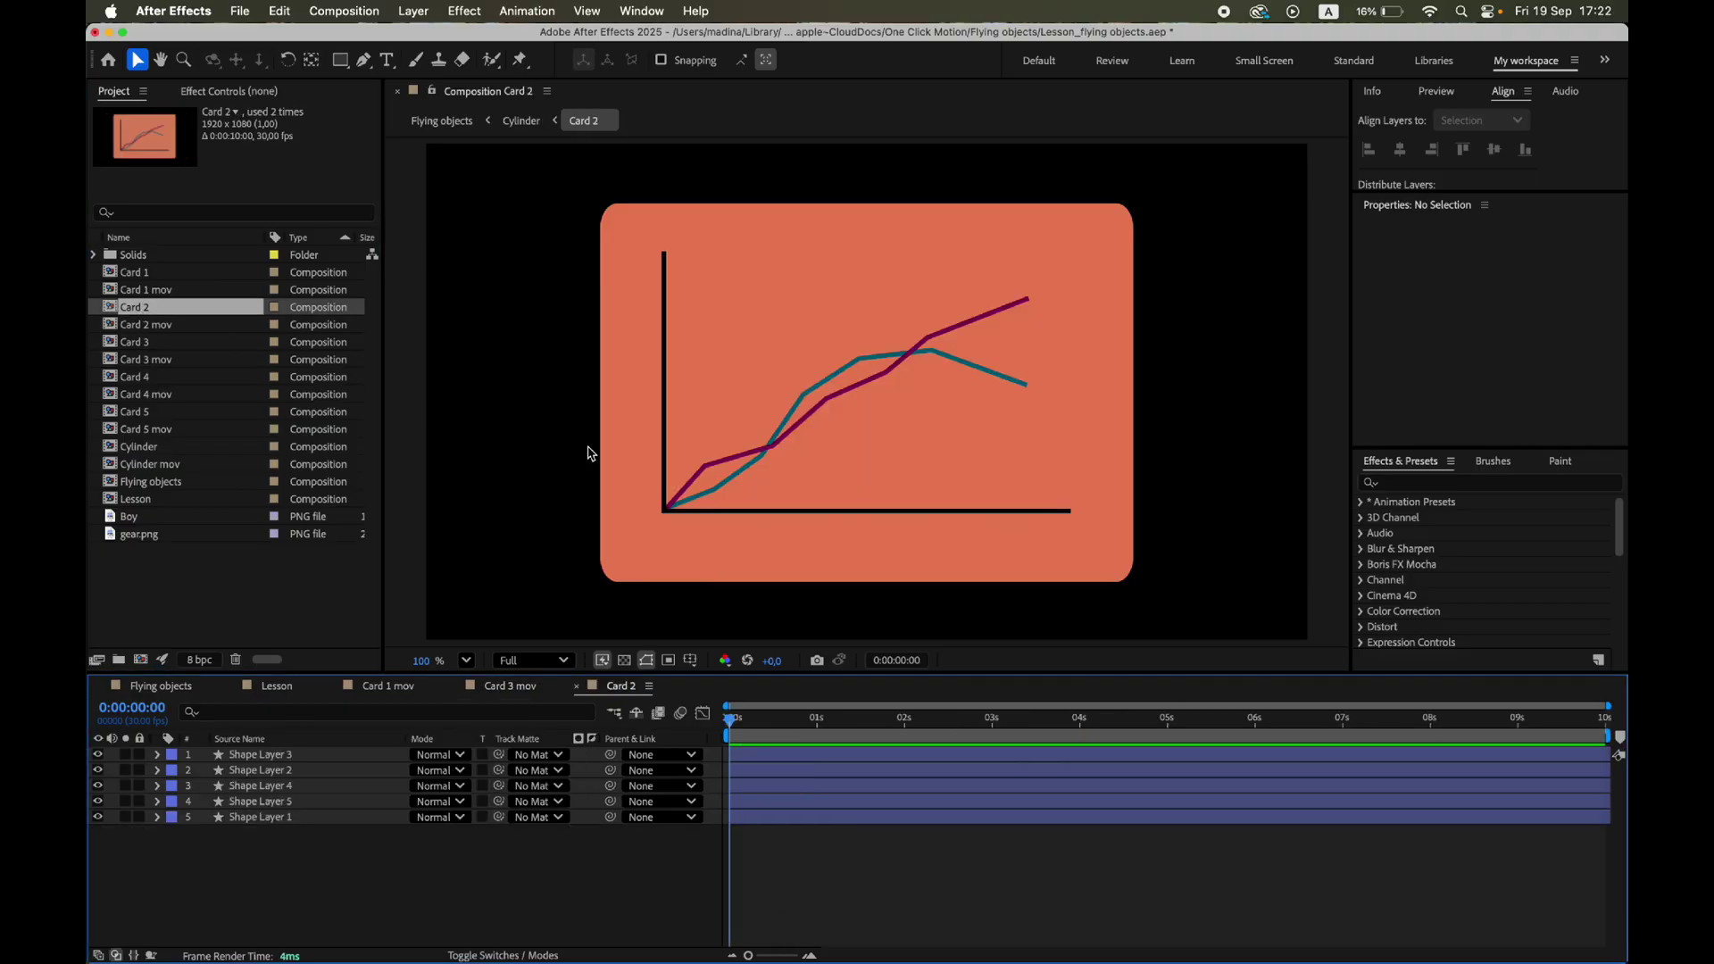
click(803, 717)
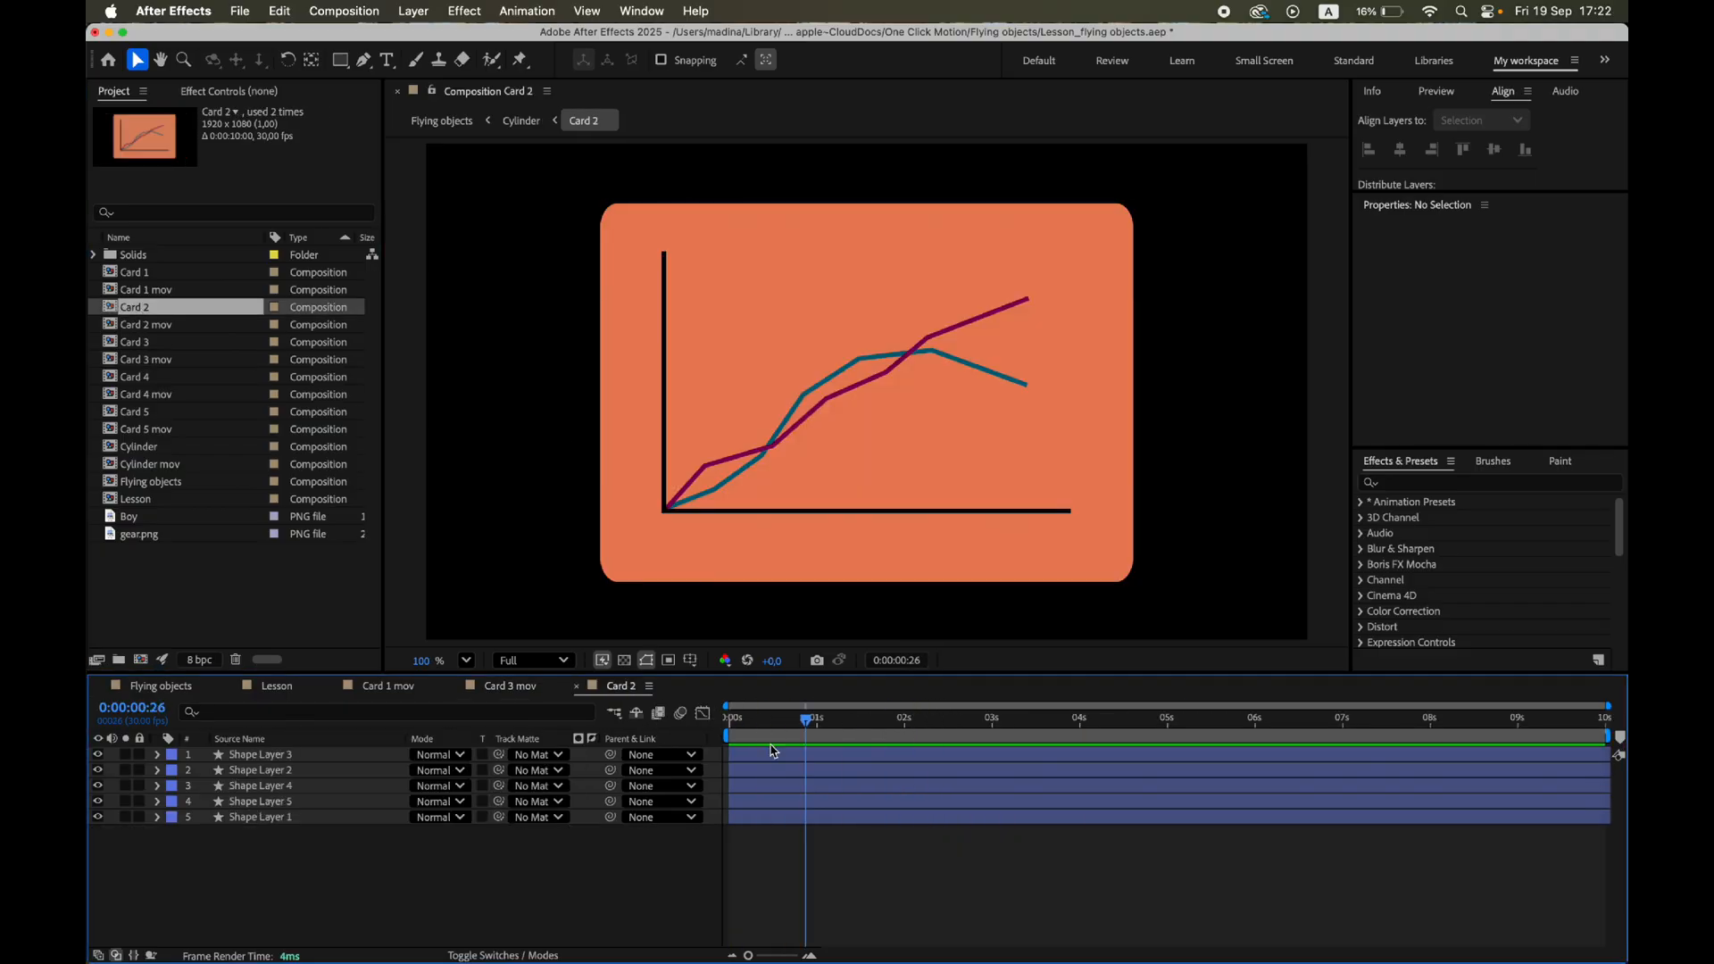
click(510, 685)
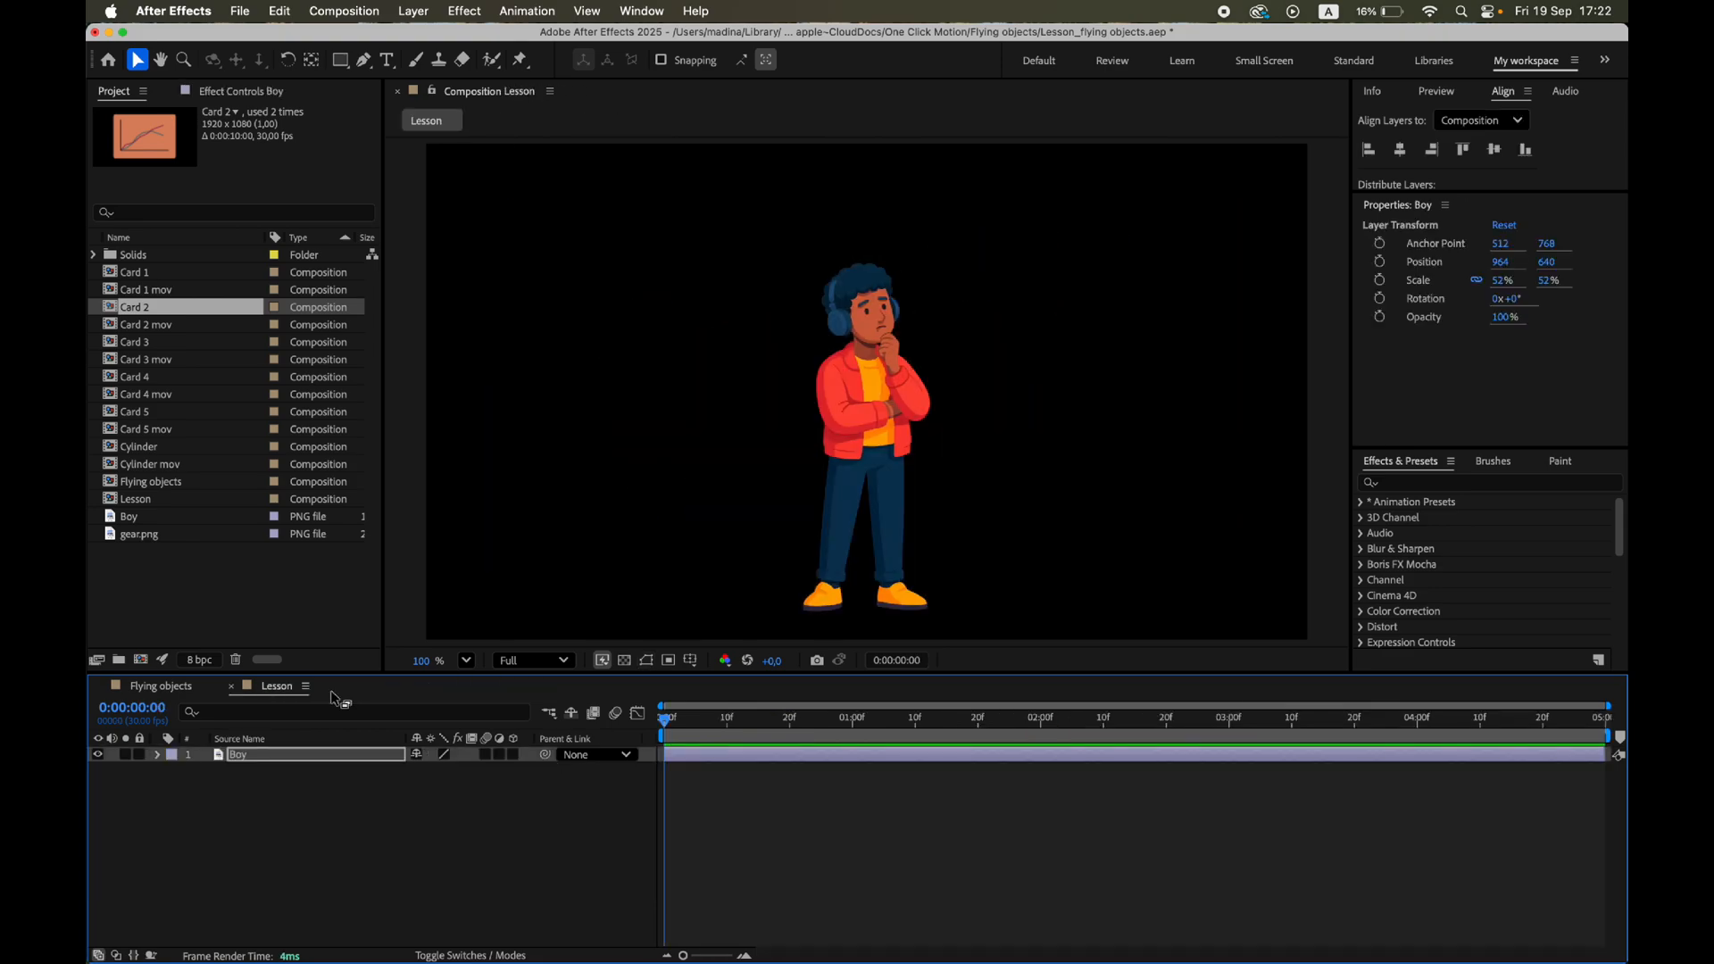
Add the five Card mov layers to Lesson and pre-compose them as 'Objects'.
click(145, 288)
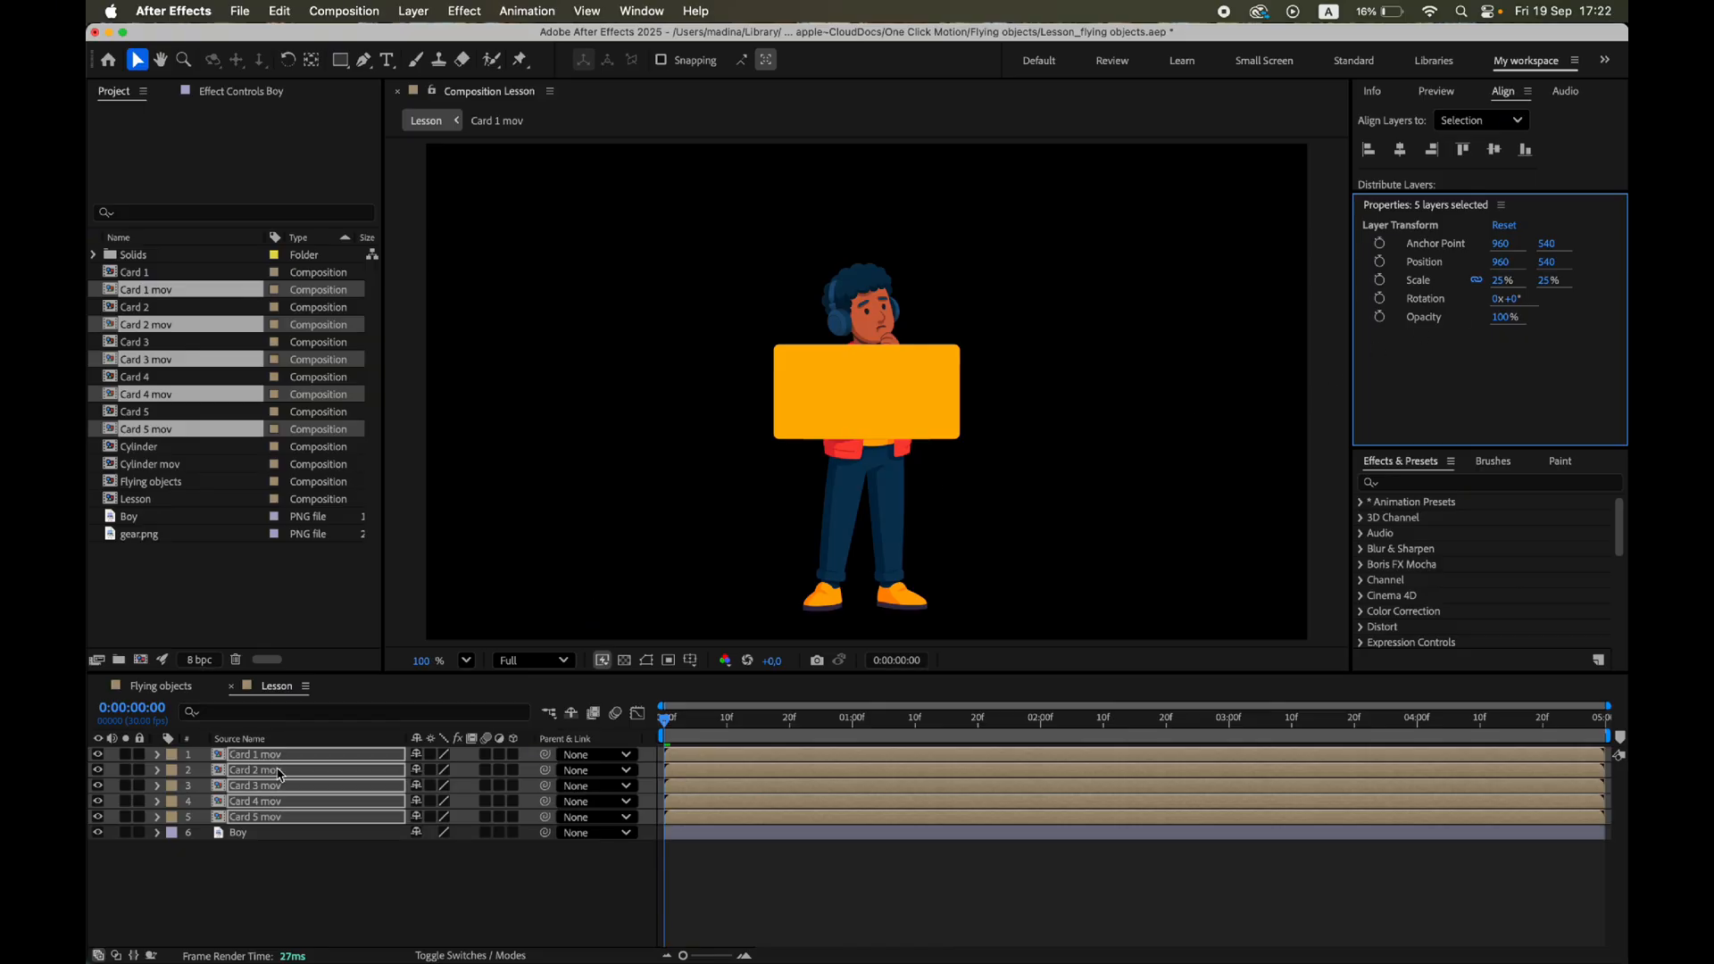
right_click(254, 769)
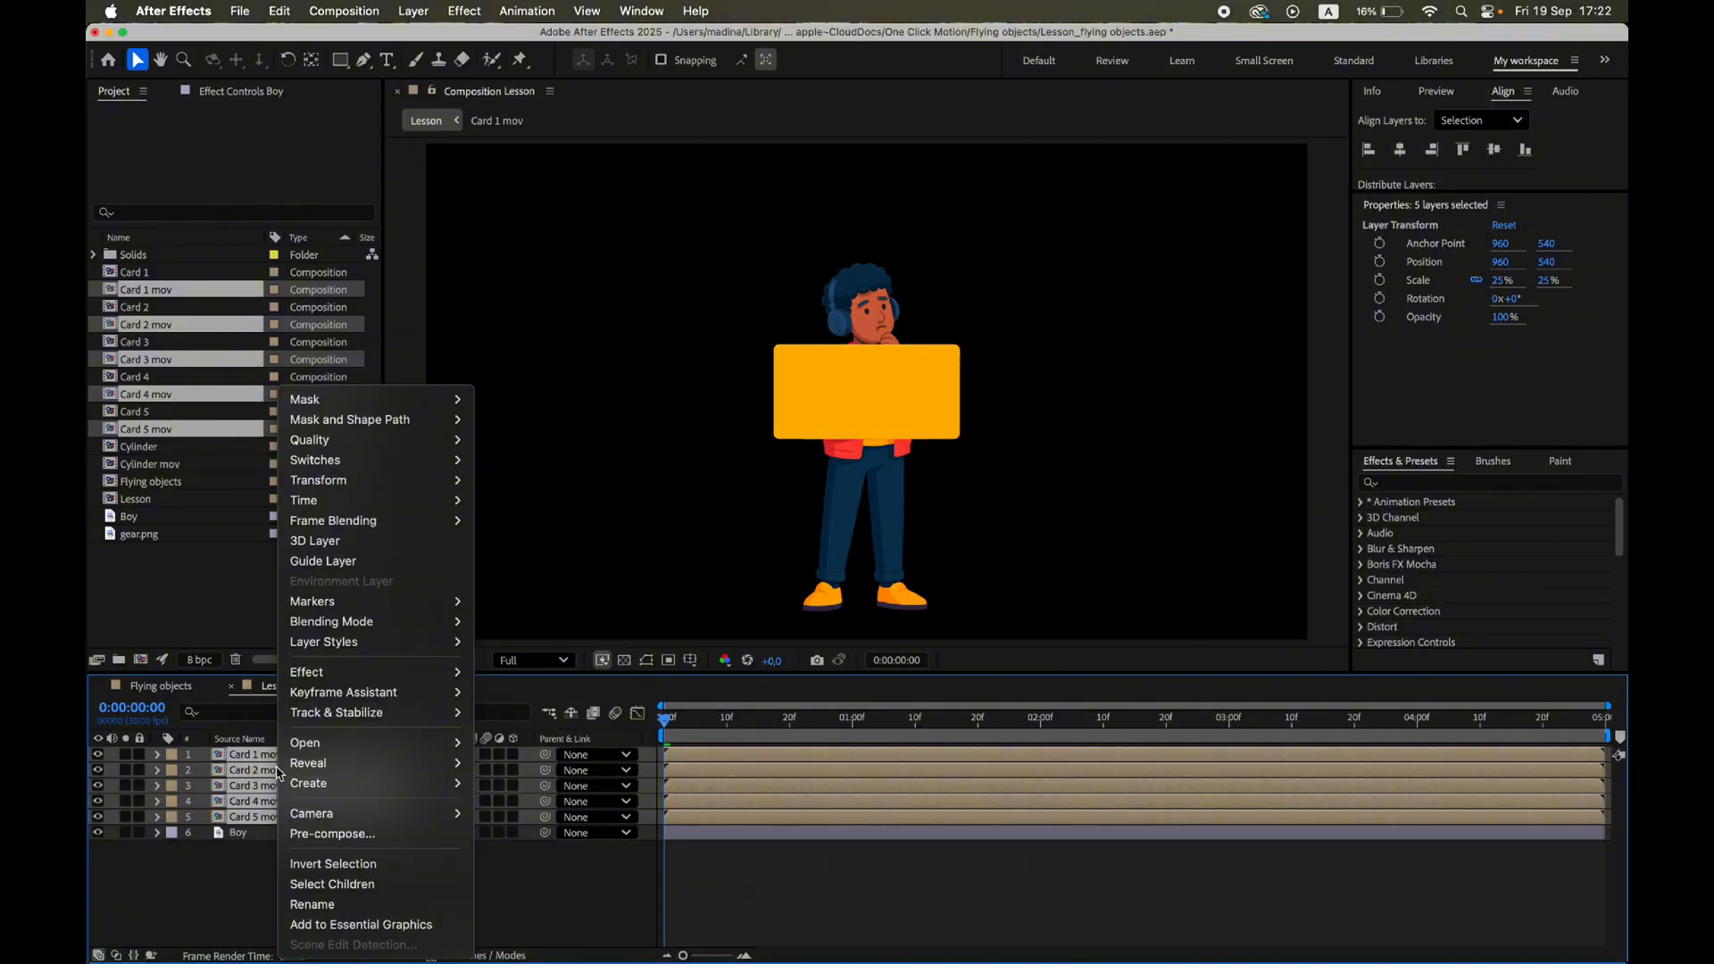
mouse_move(312, 814)
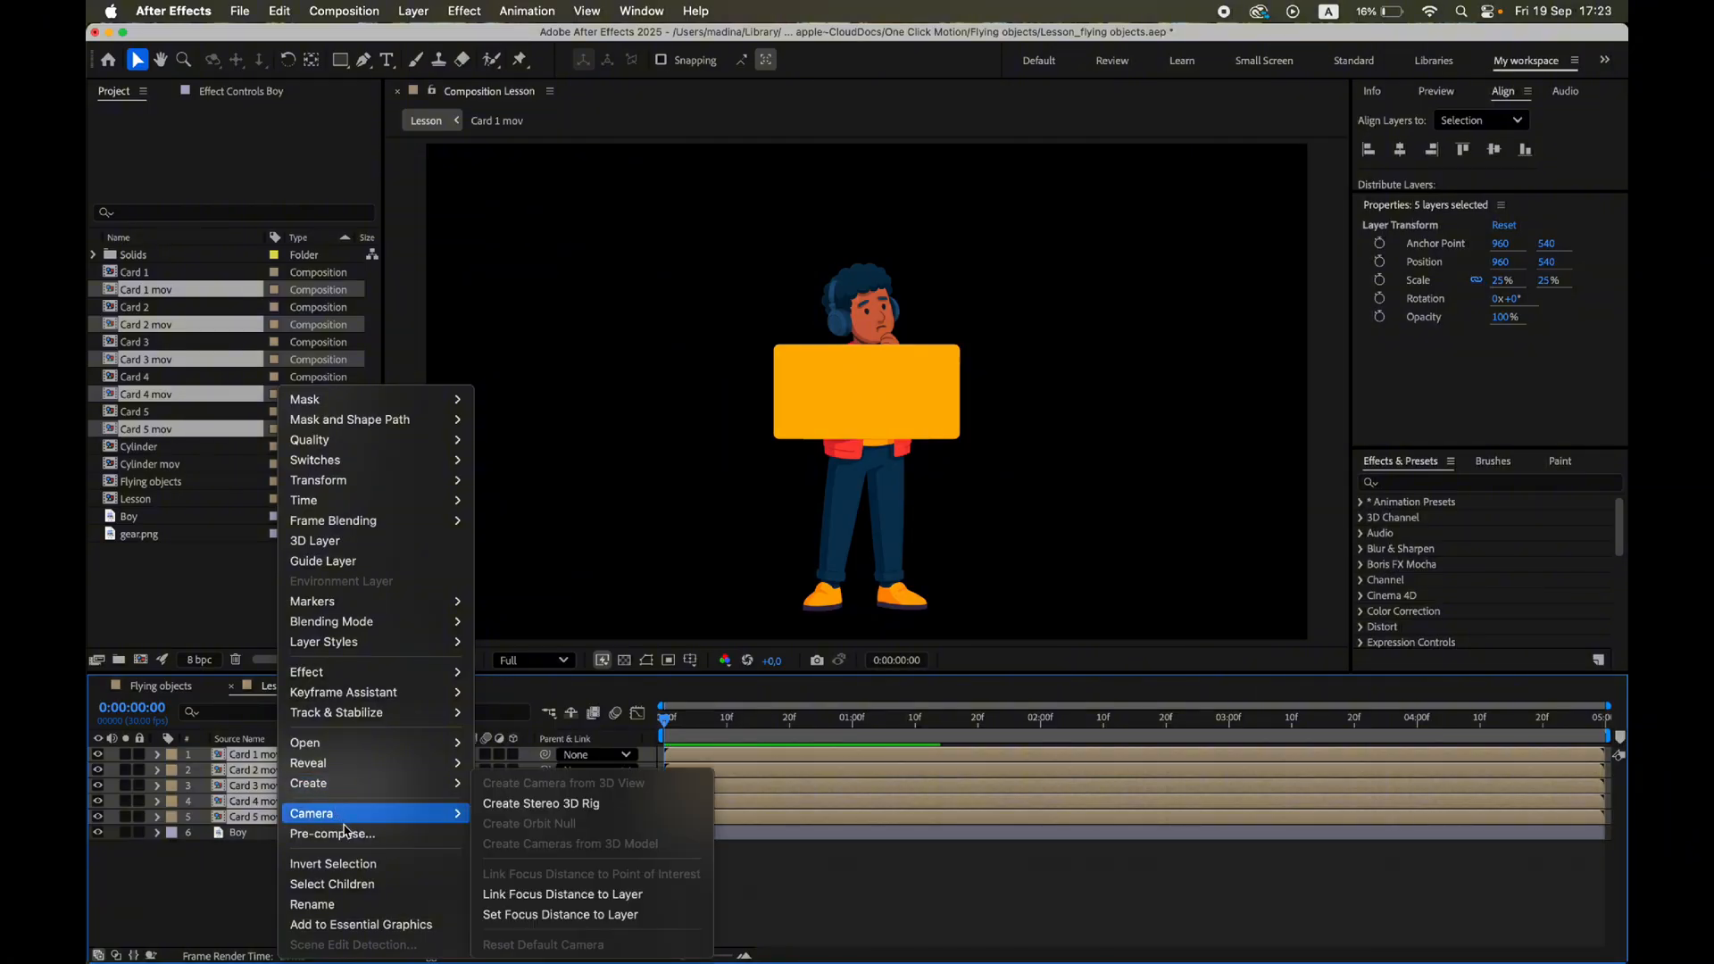
click(331, 833)
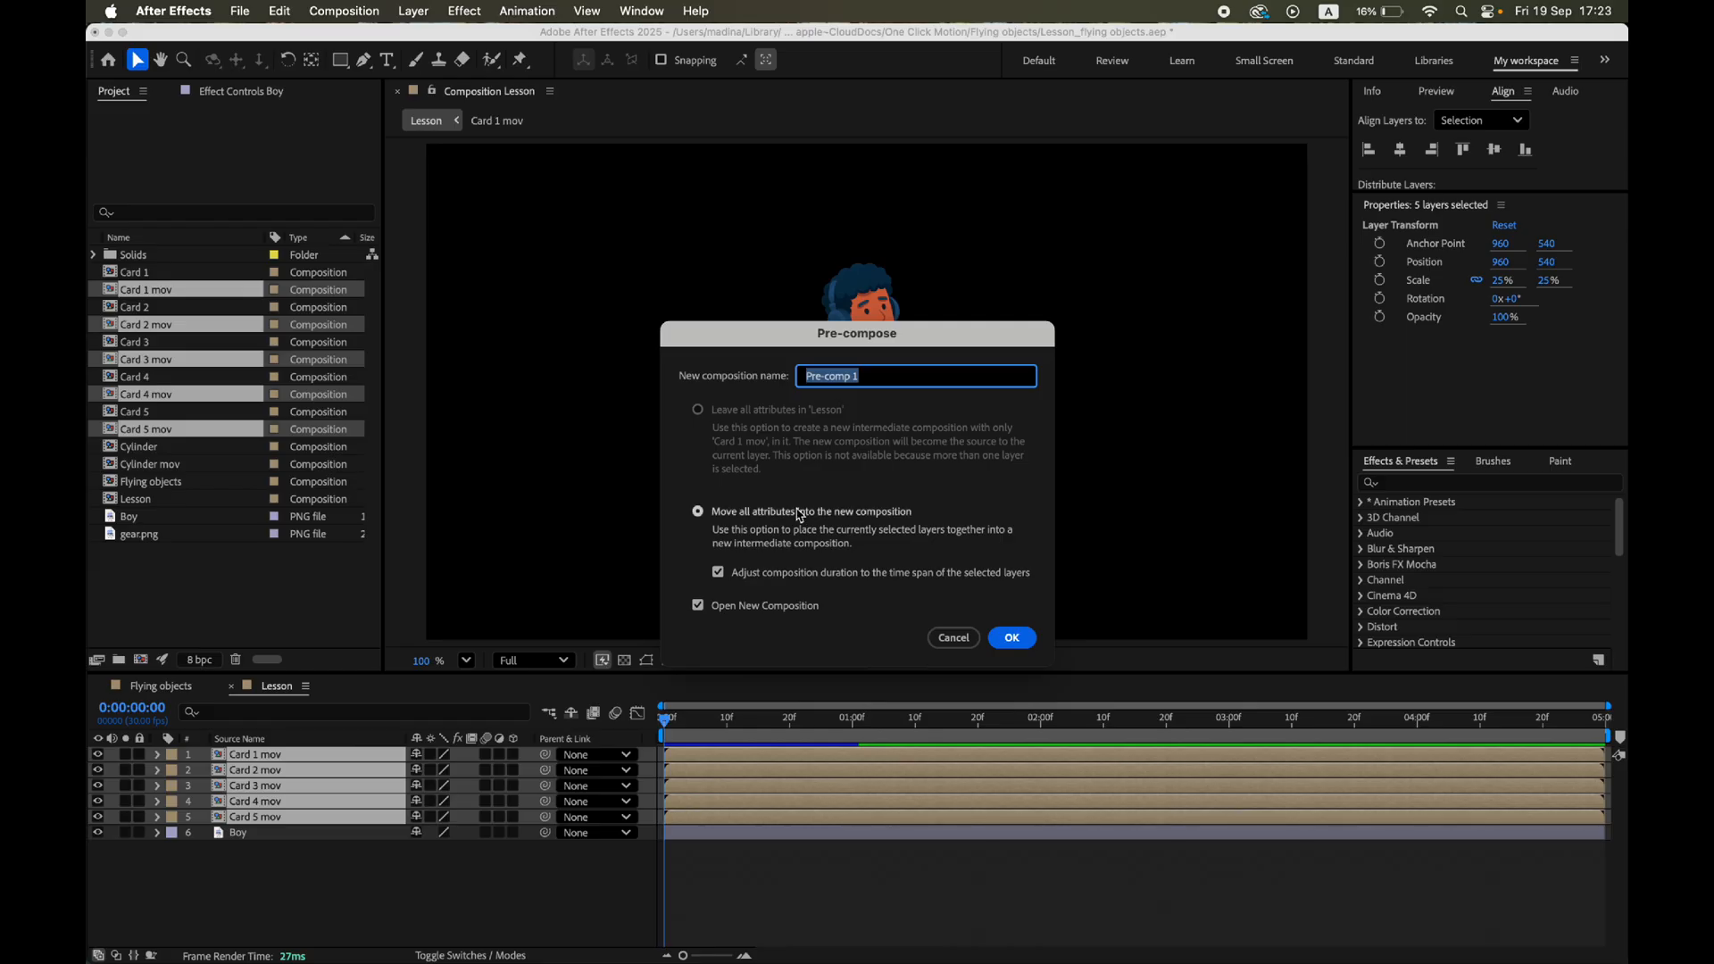
text(Ob)
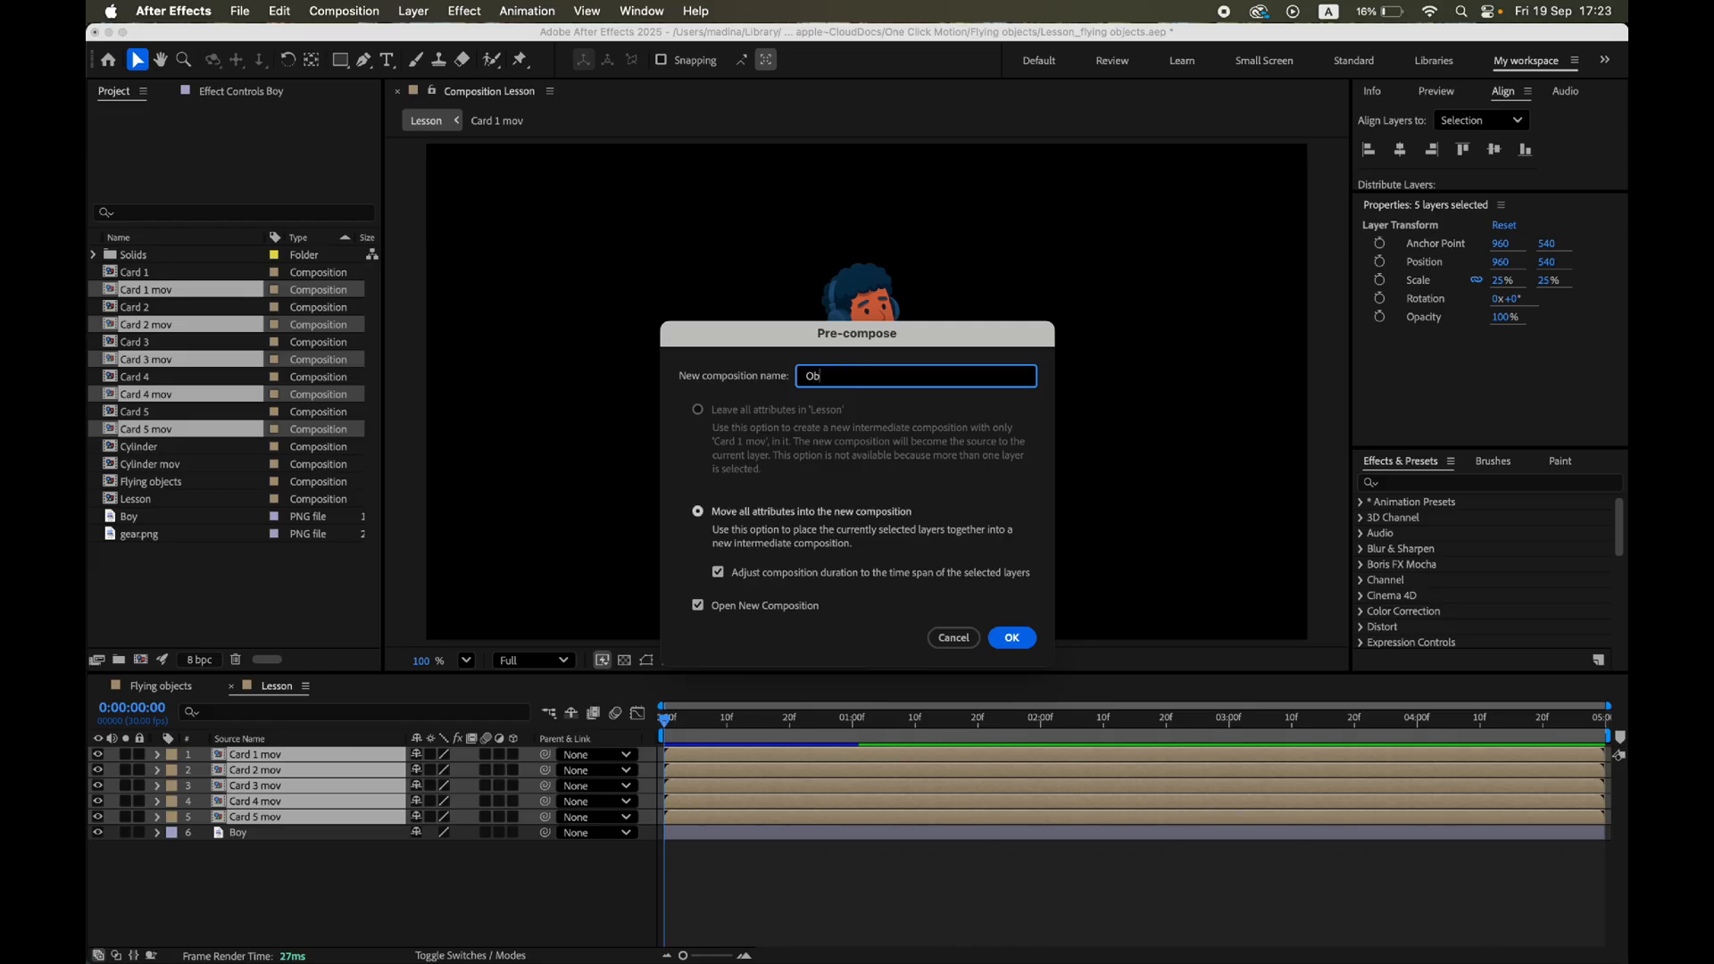
text(jects)
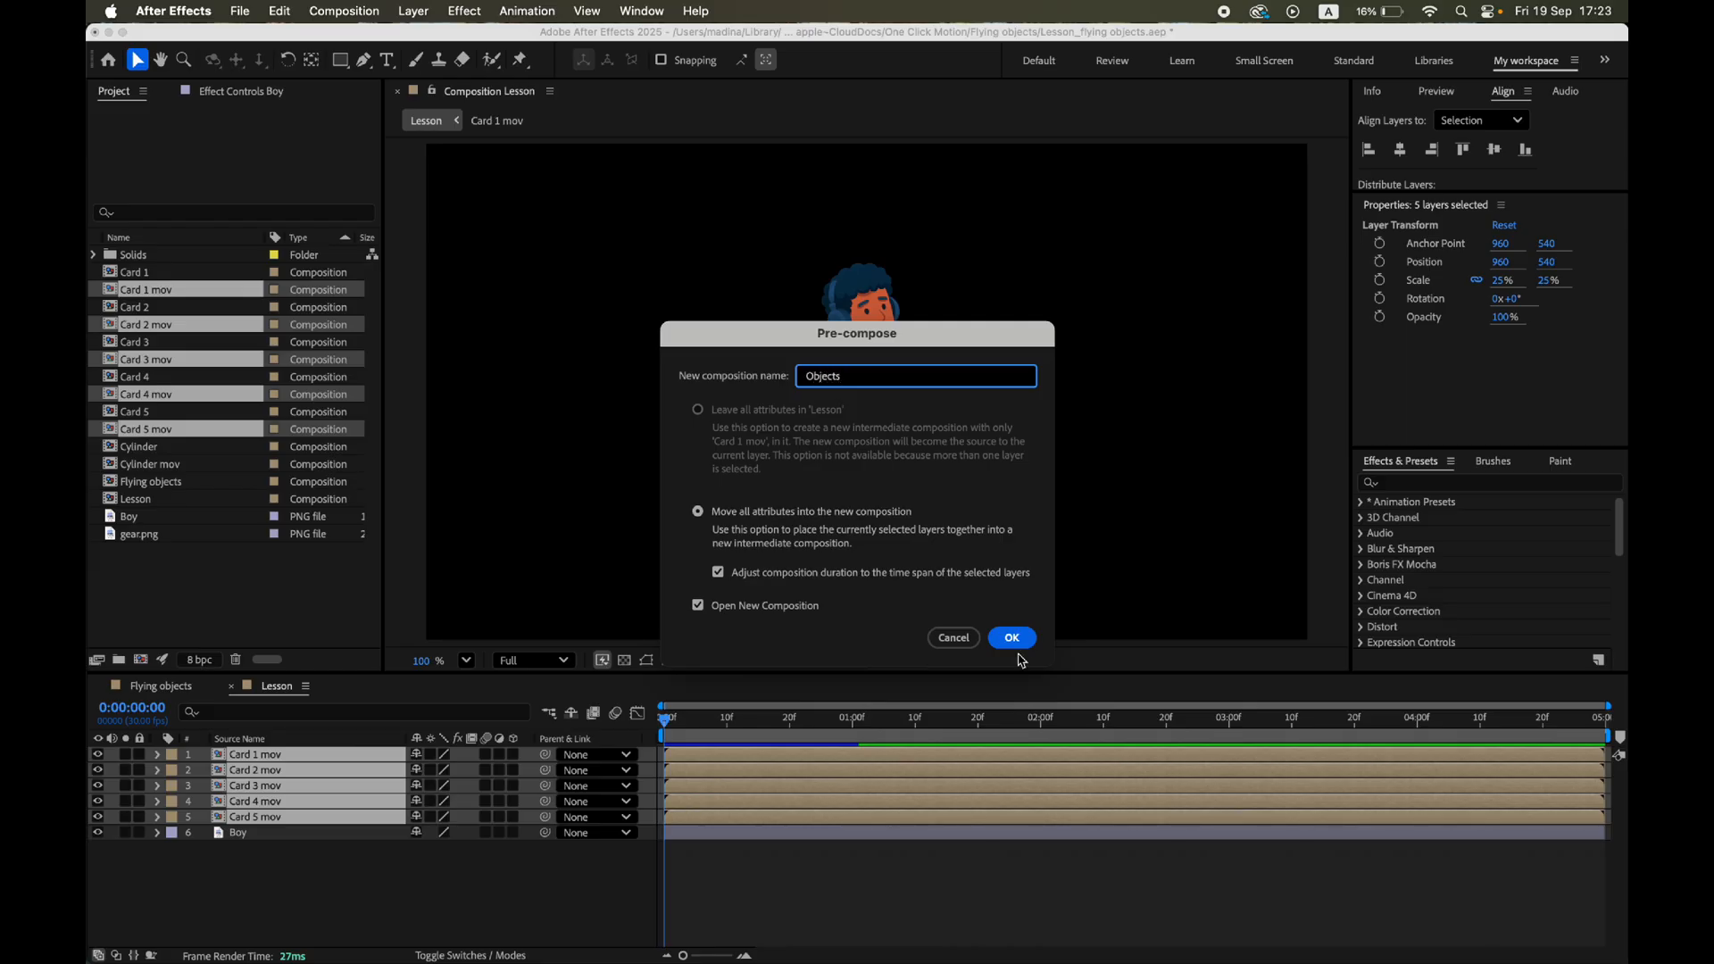
Confirm the Objects precomposition and set its width to 1920*2 pixels.
click(1009, 638)
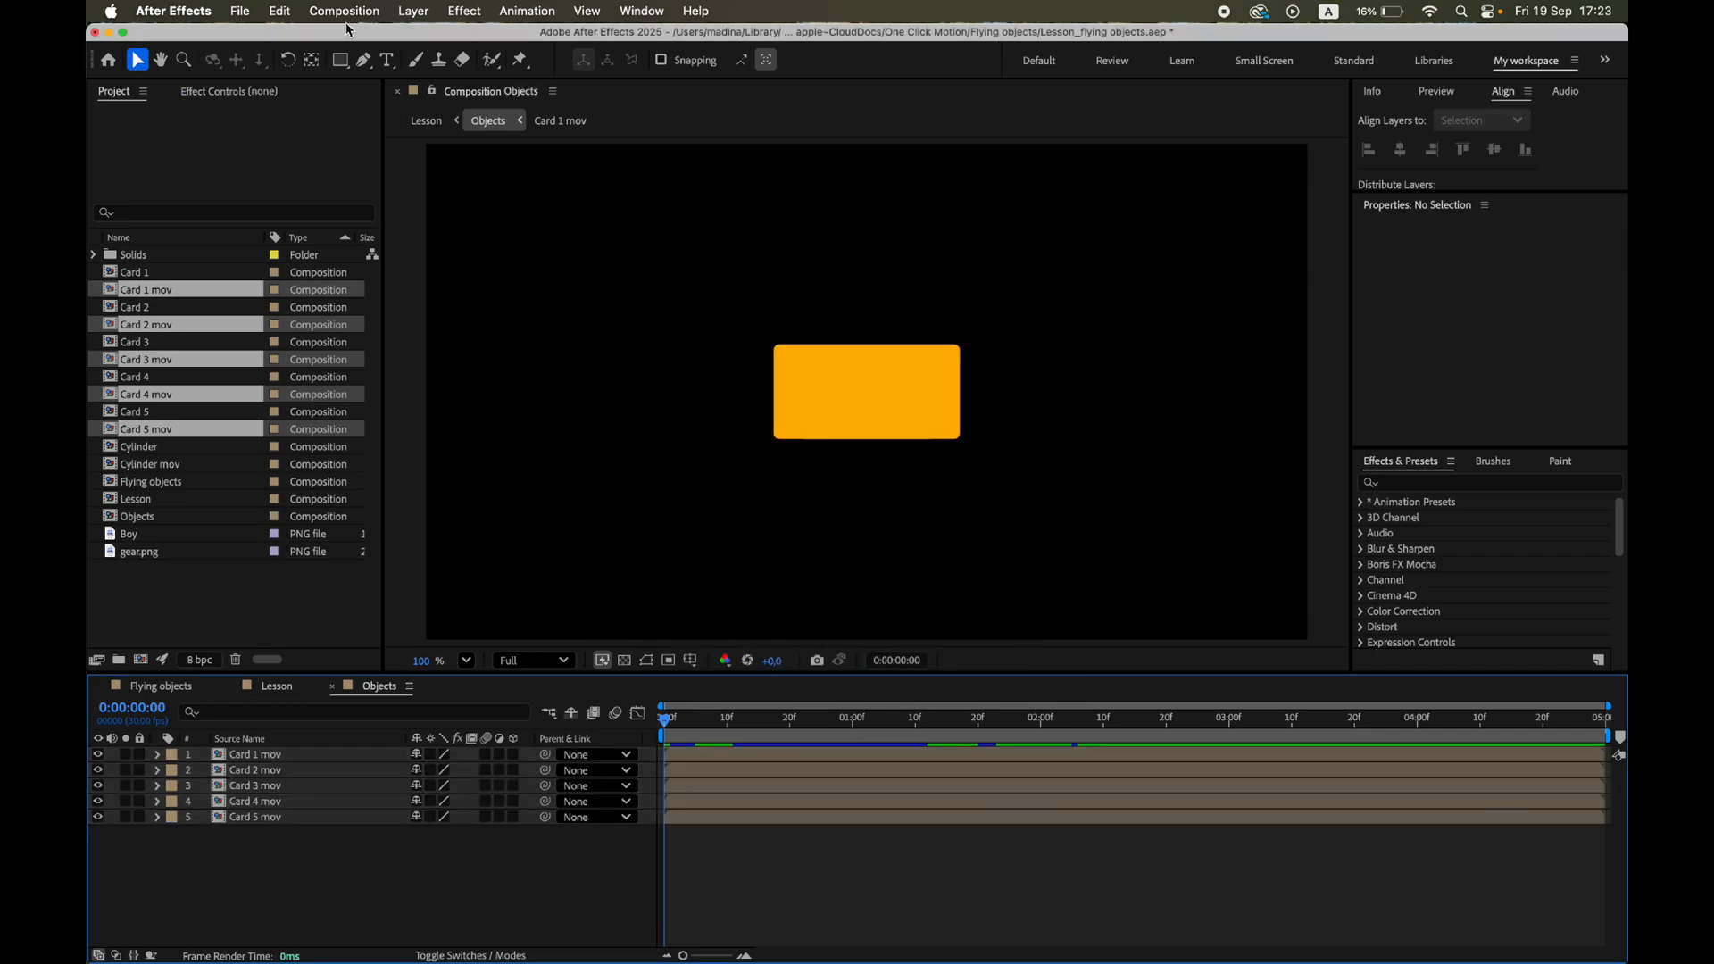
click(343, 10)
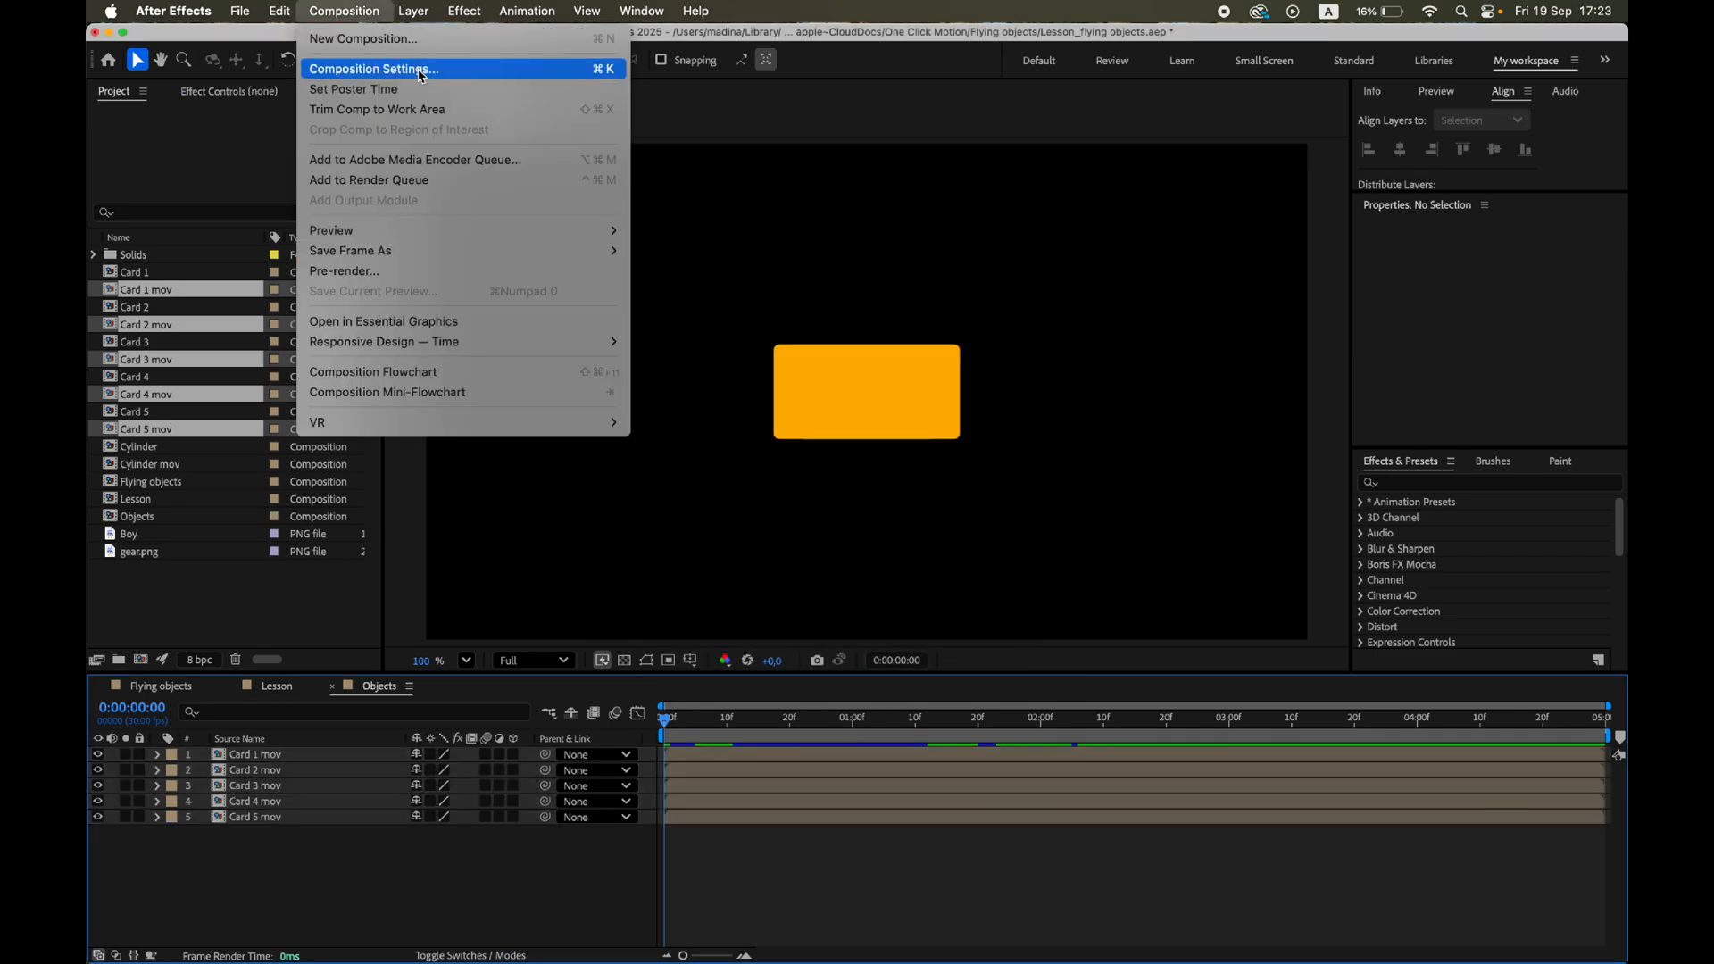
click(373, 68)
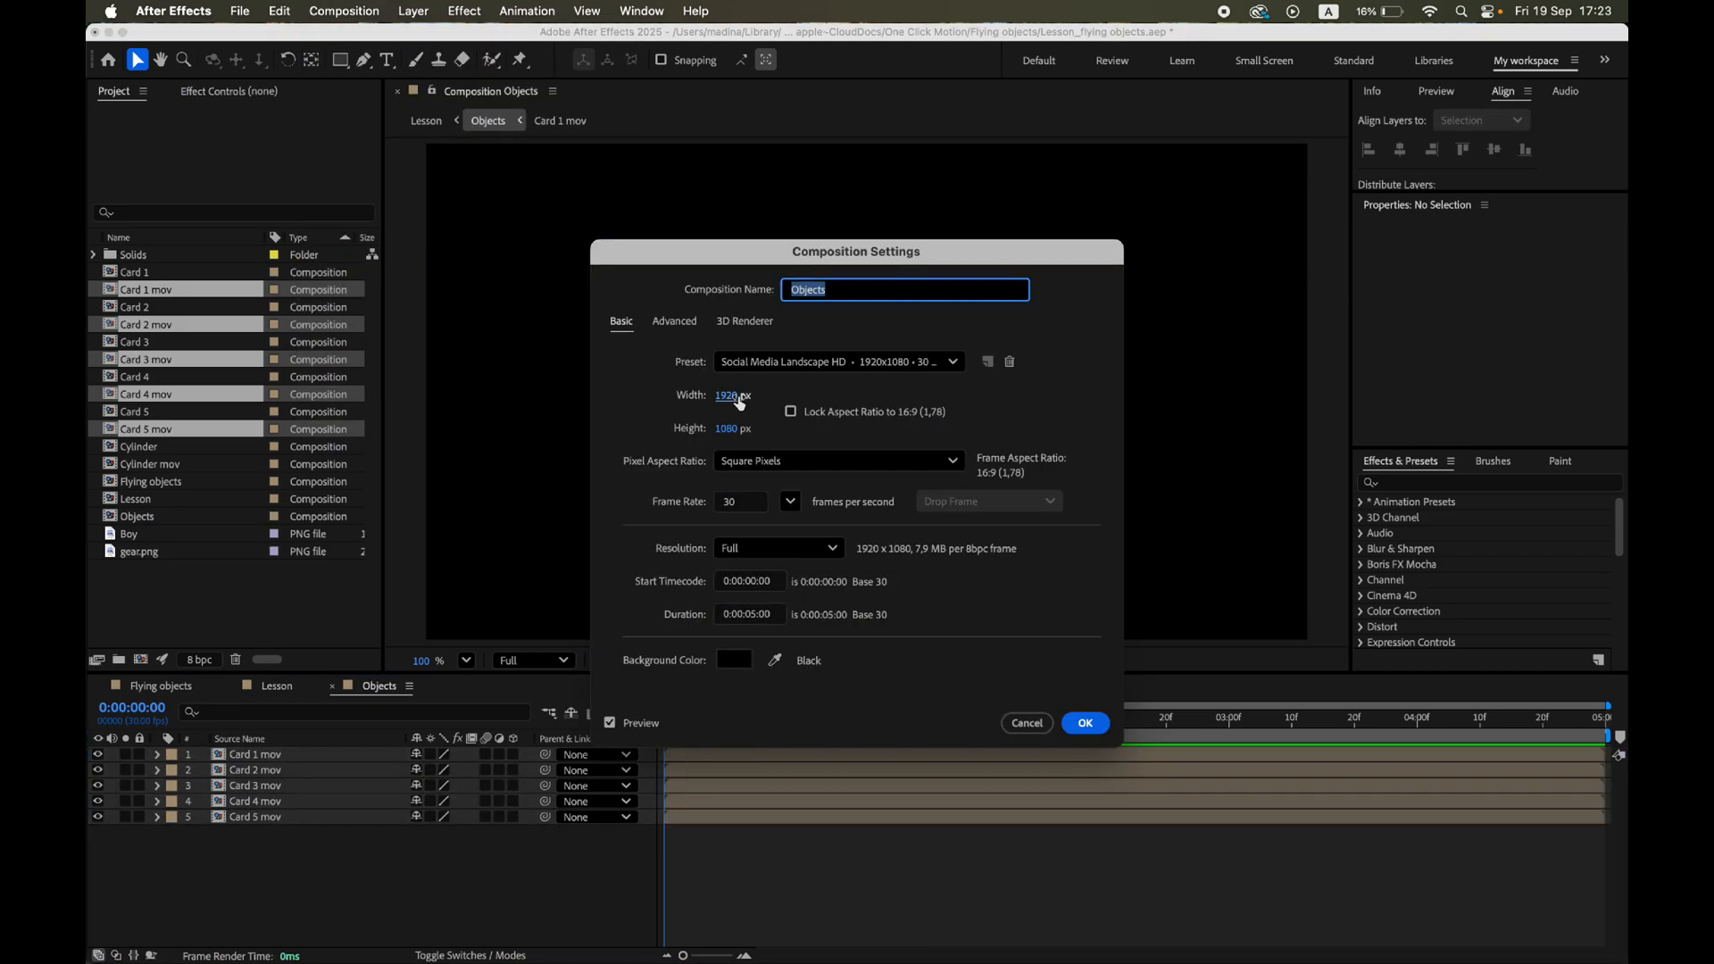
click(734, 394)
text(*2)
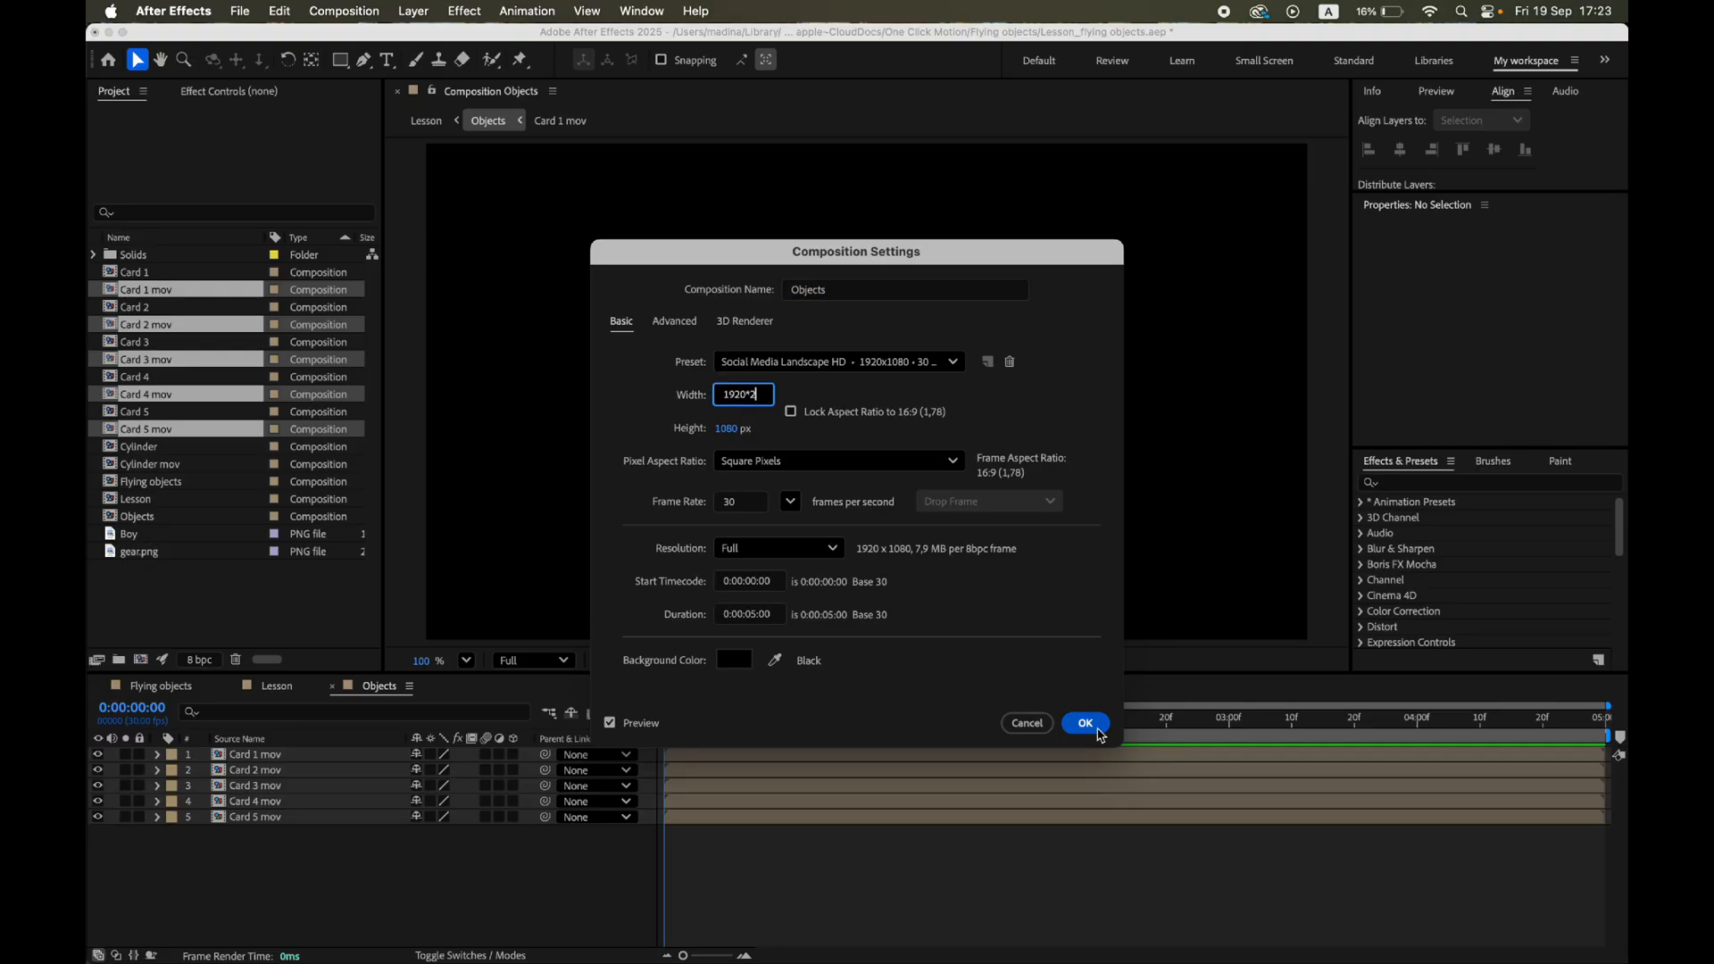
click(1084, 724)
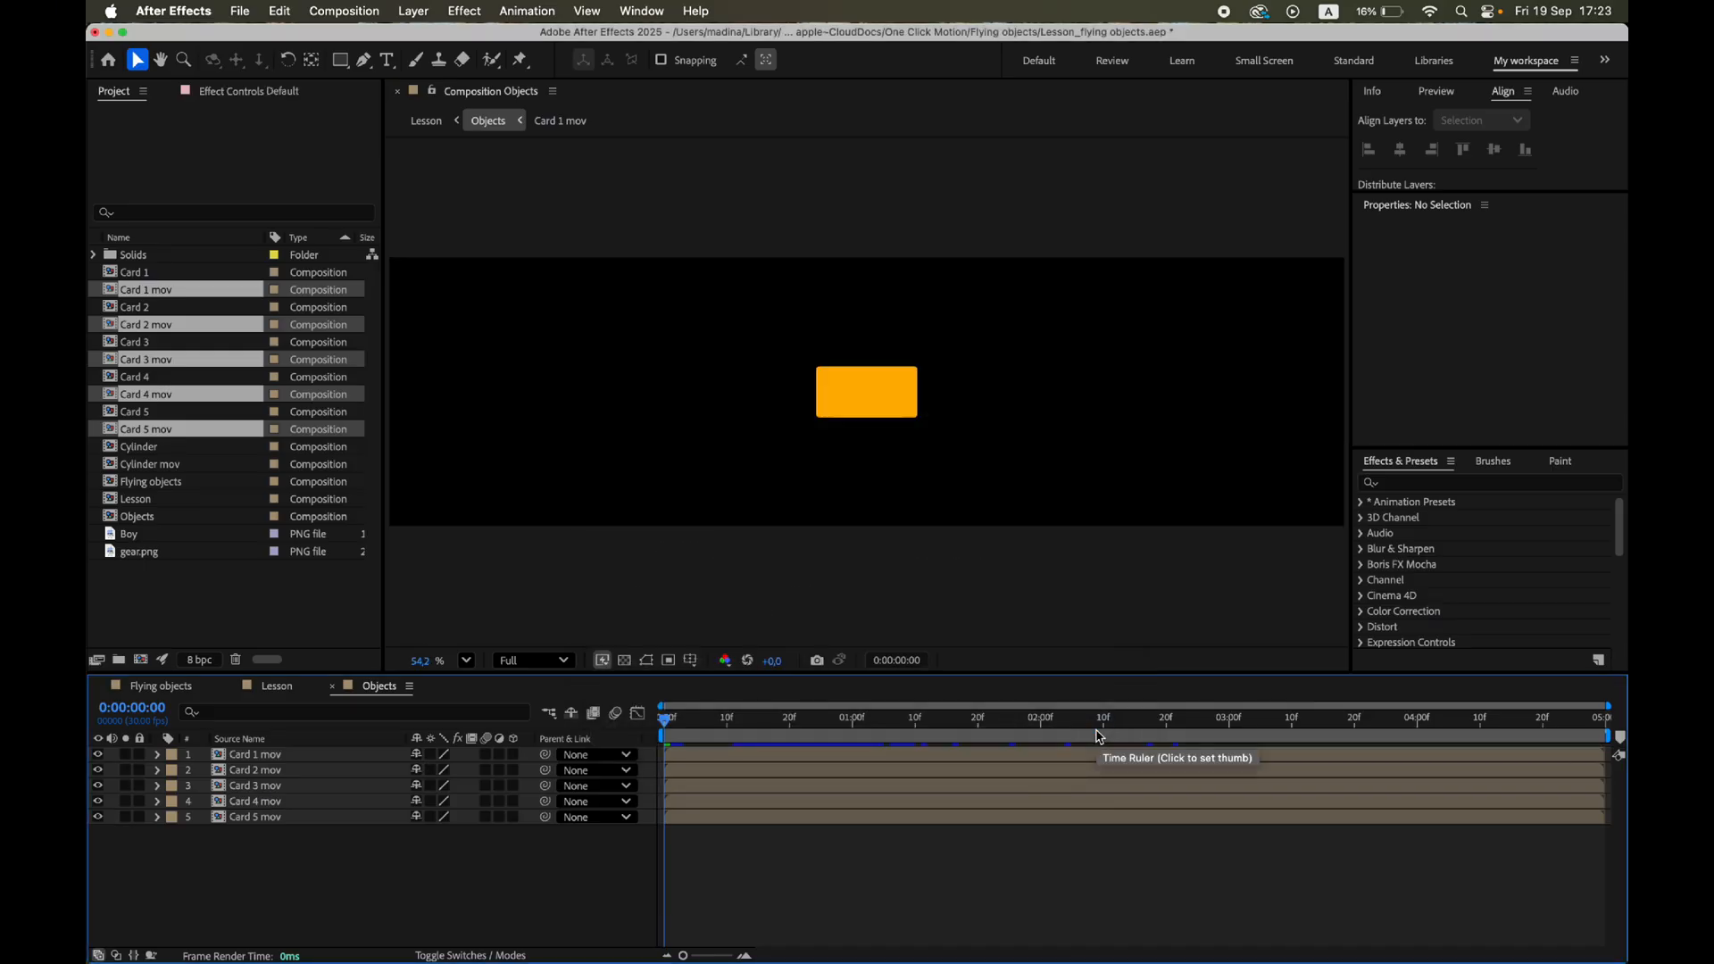
Duplicate the five card layers and drag the copies to new spots in Objects.
click(254, 755)
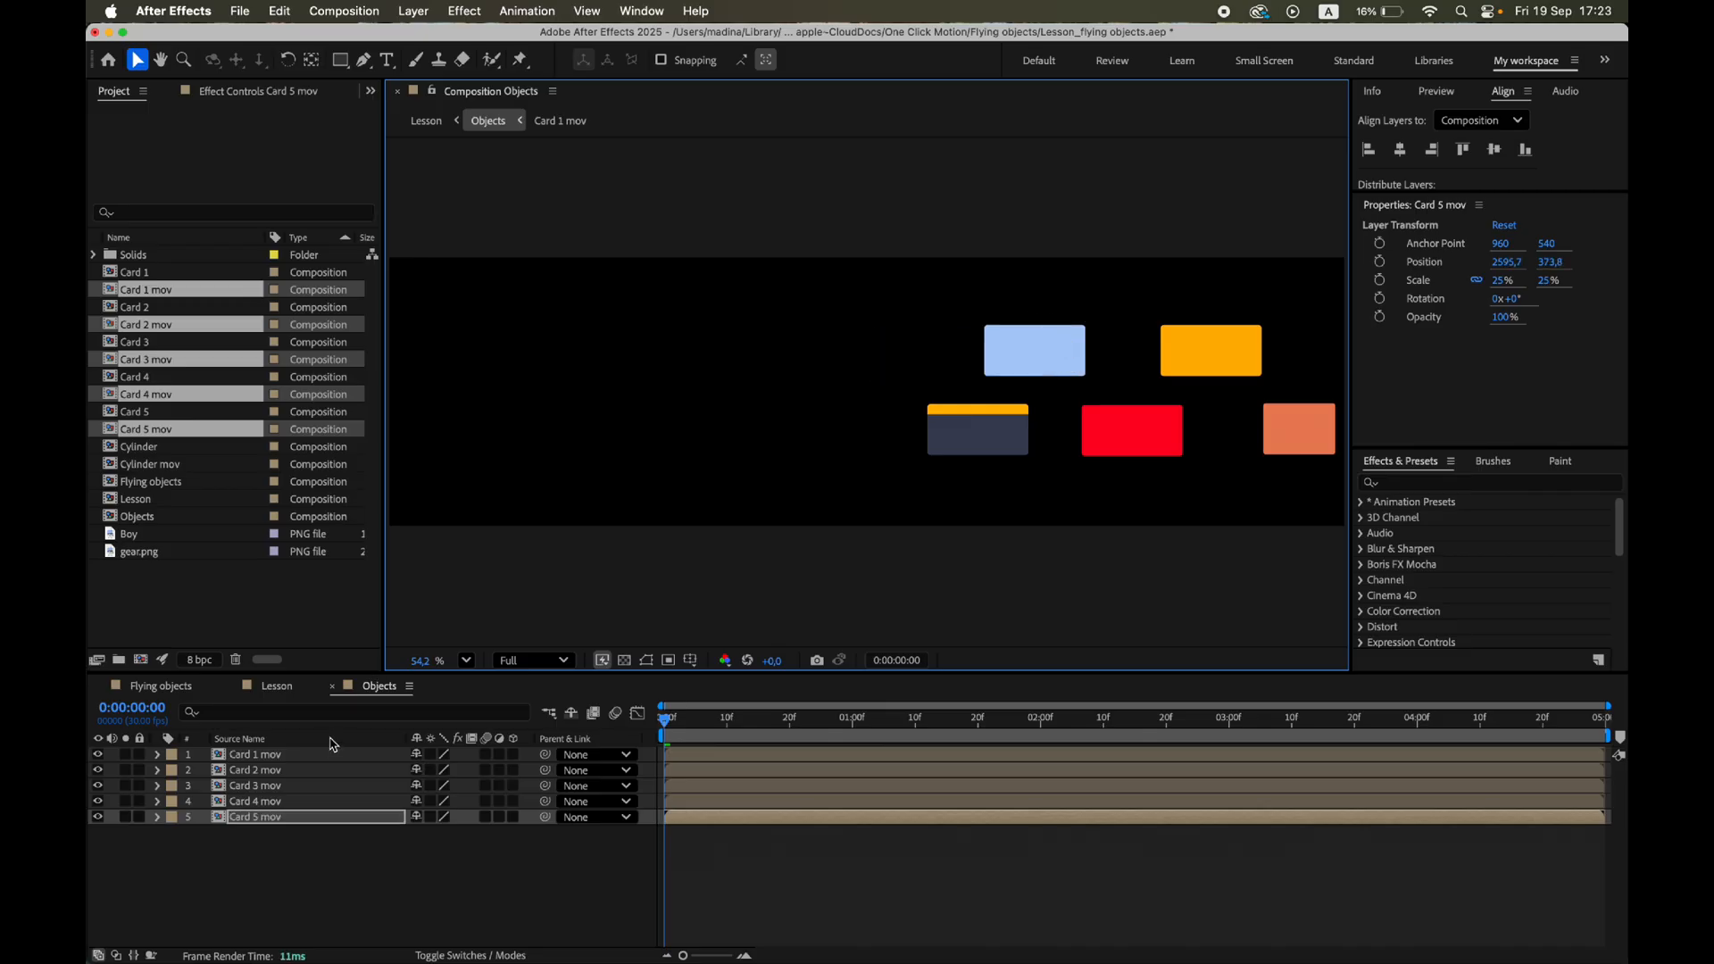
key(cmd+a)
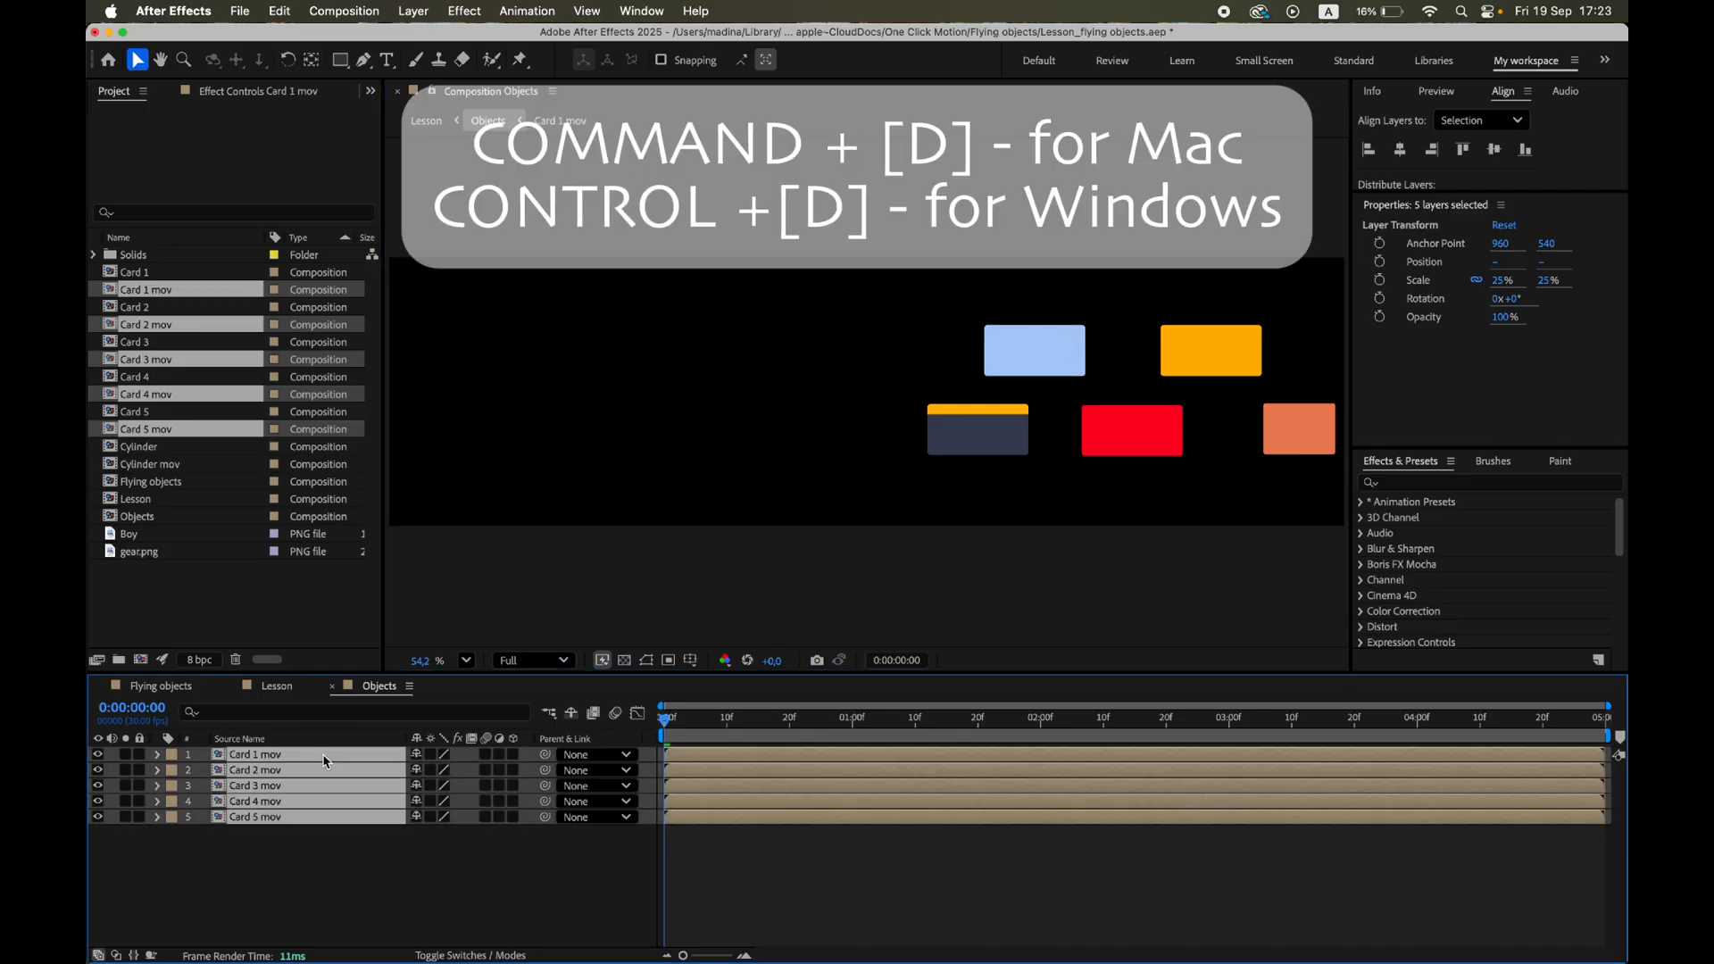
key(cmd+d)
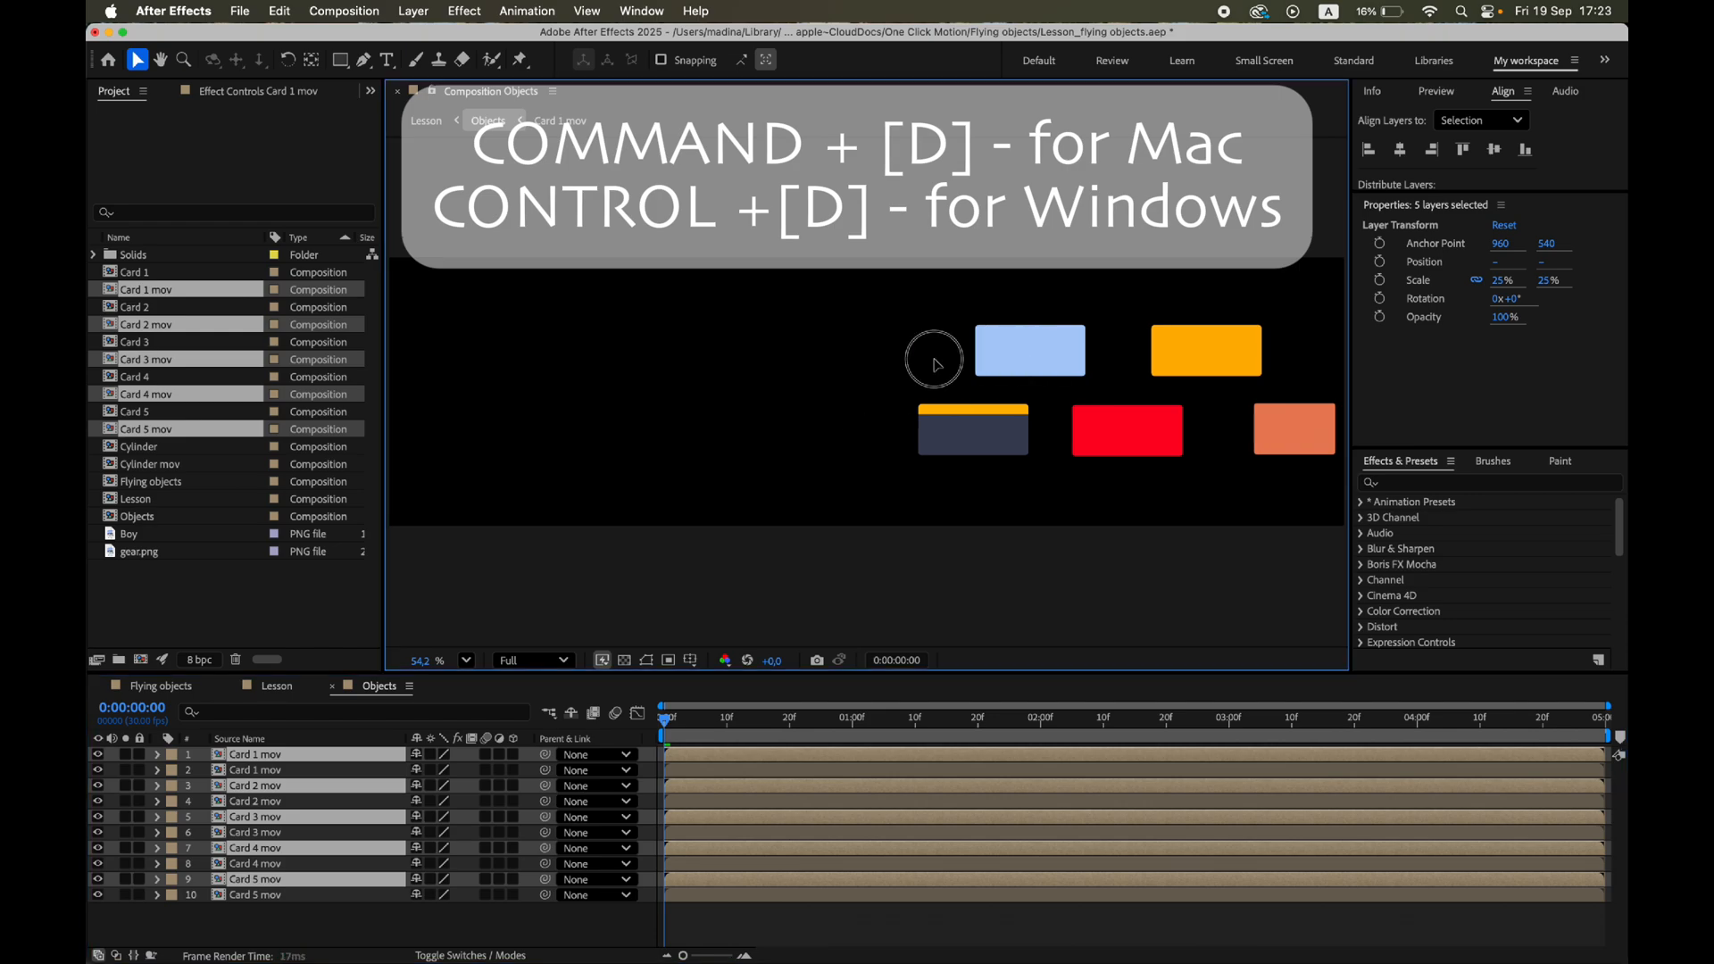
key(cmd+d)
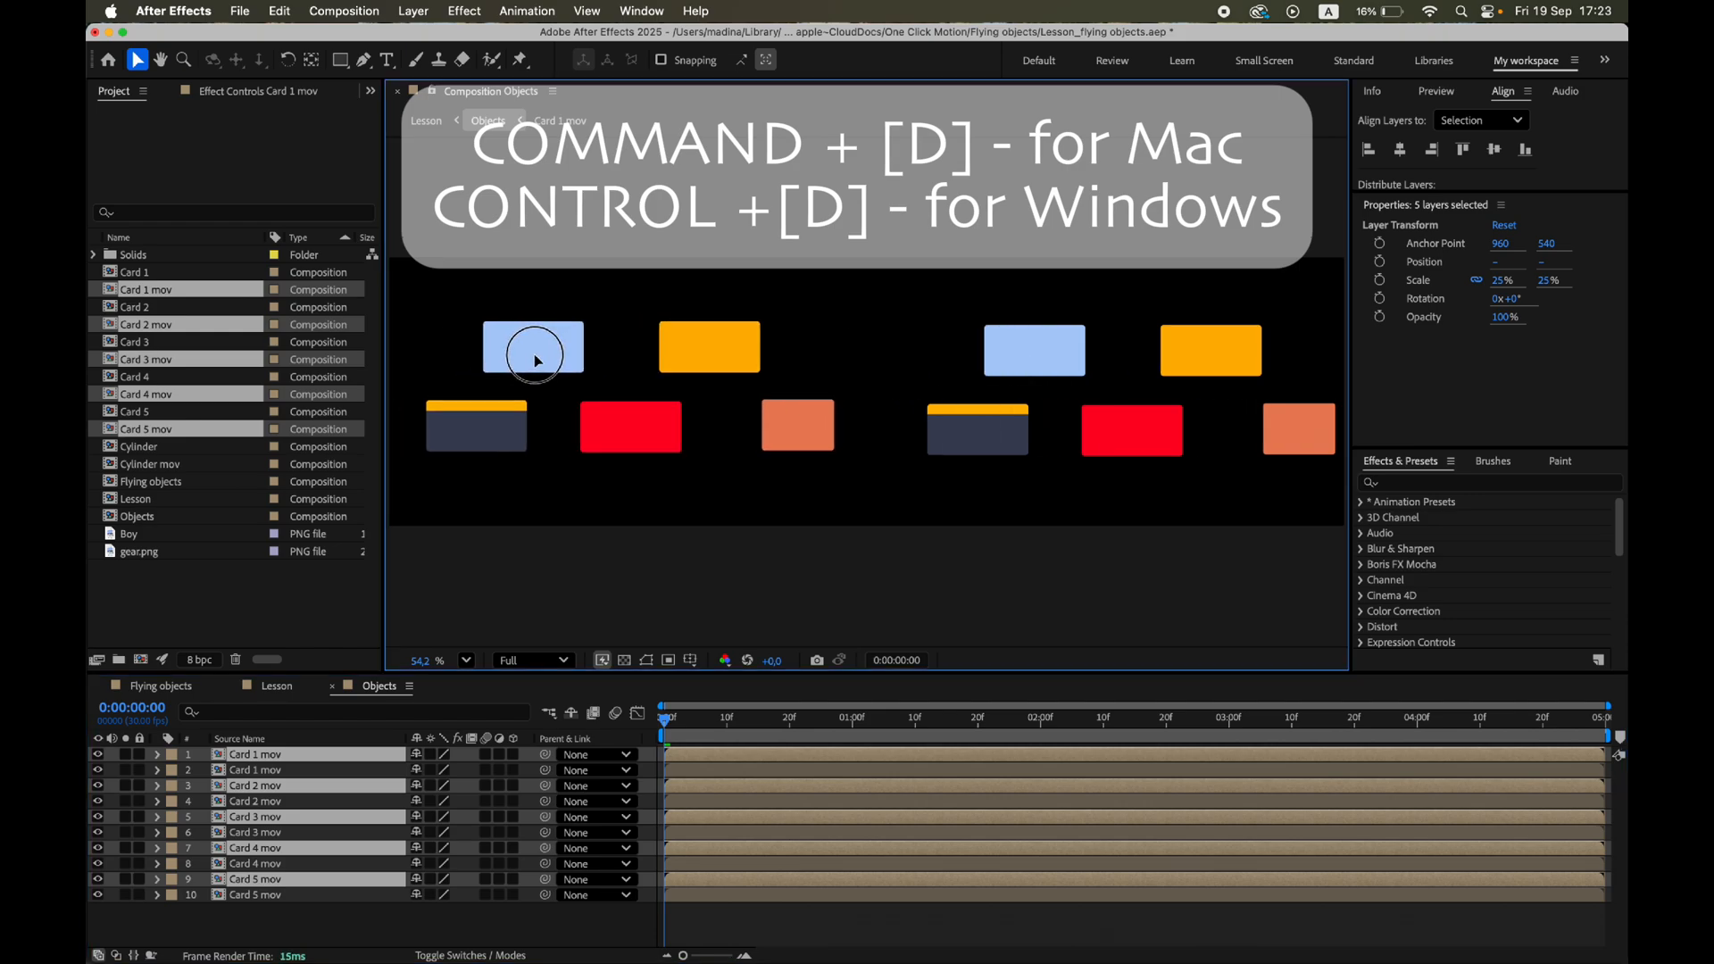
click(796, 425)
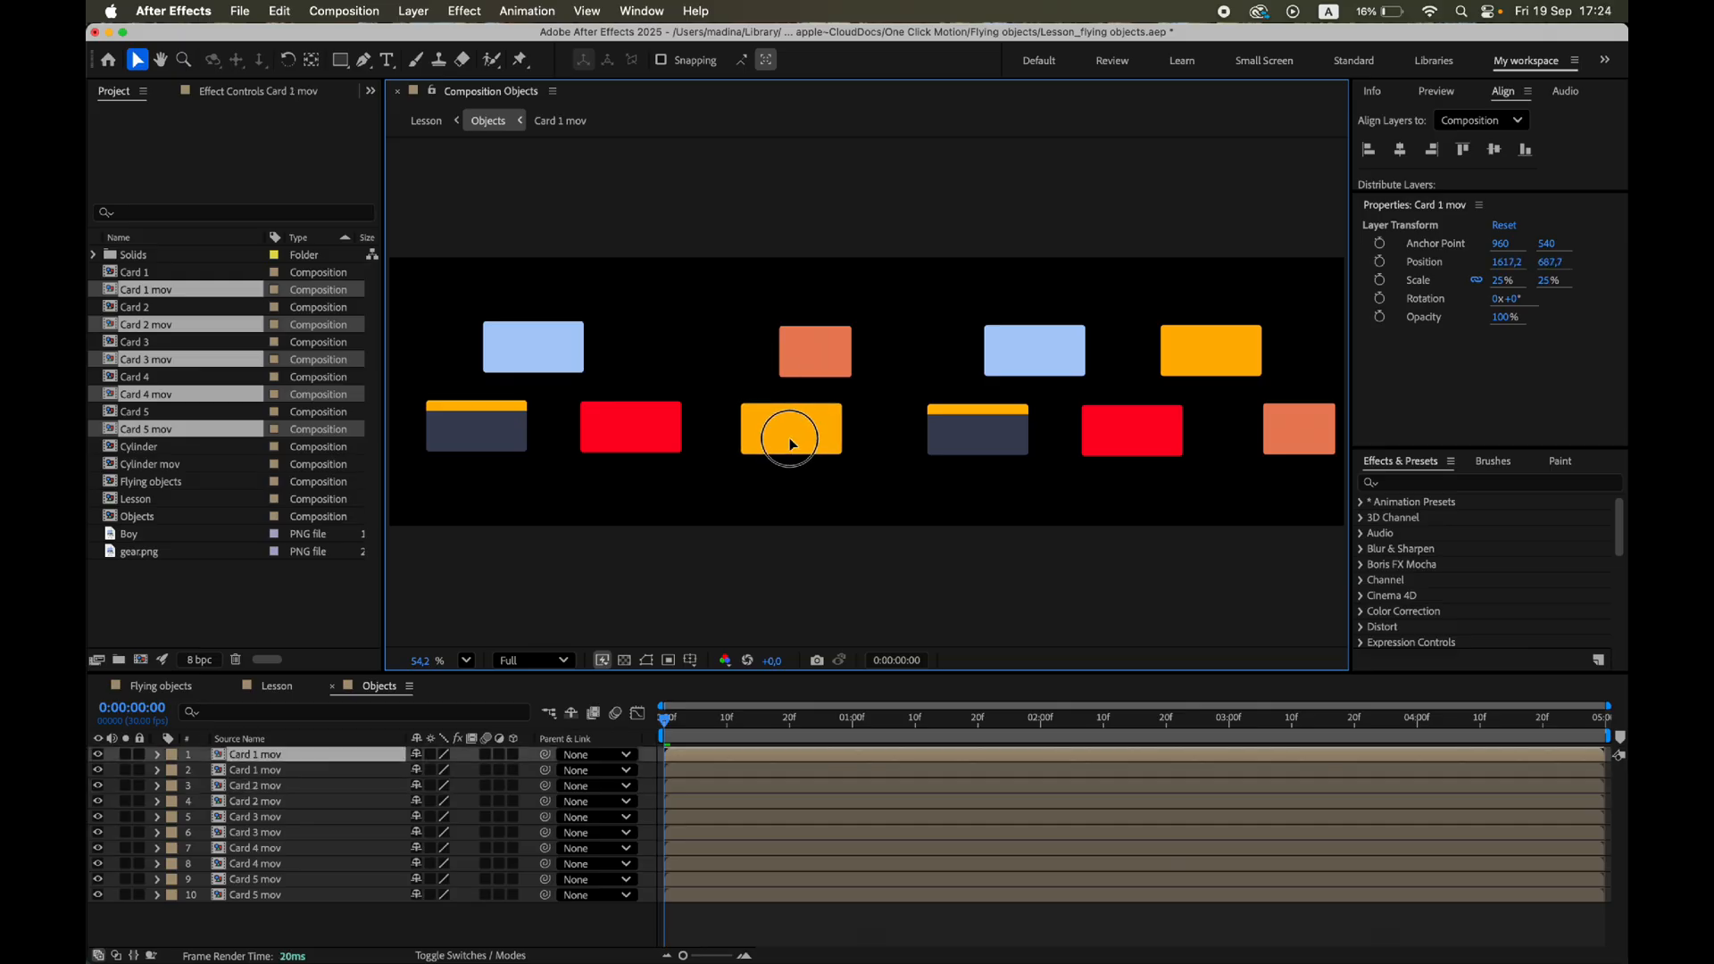
click(851, 355)
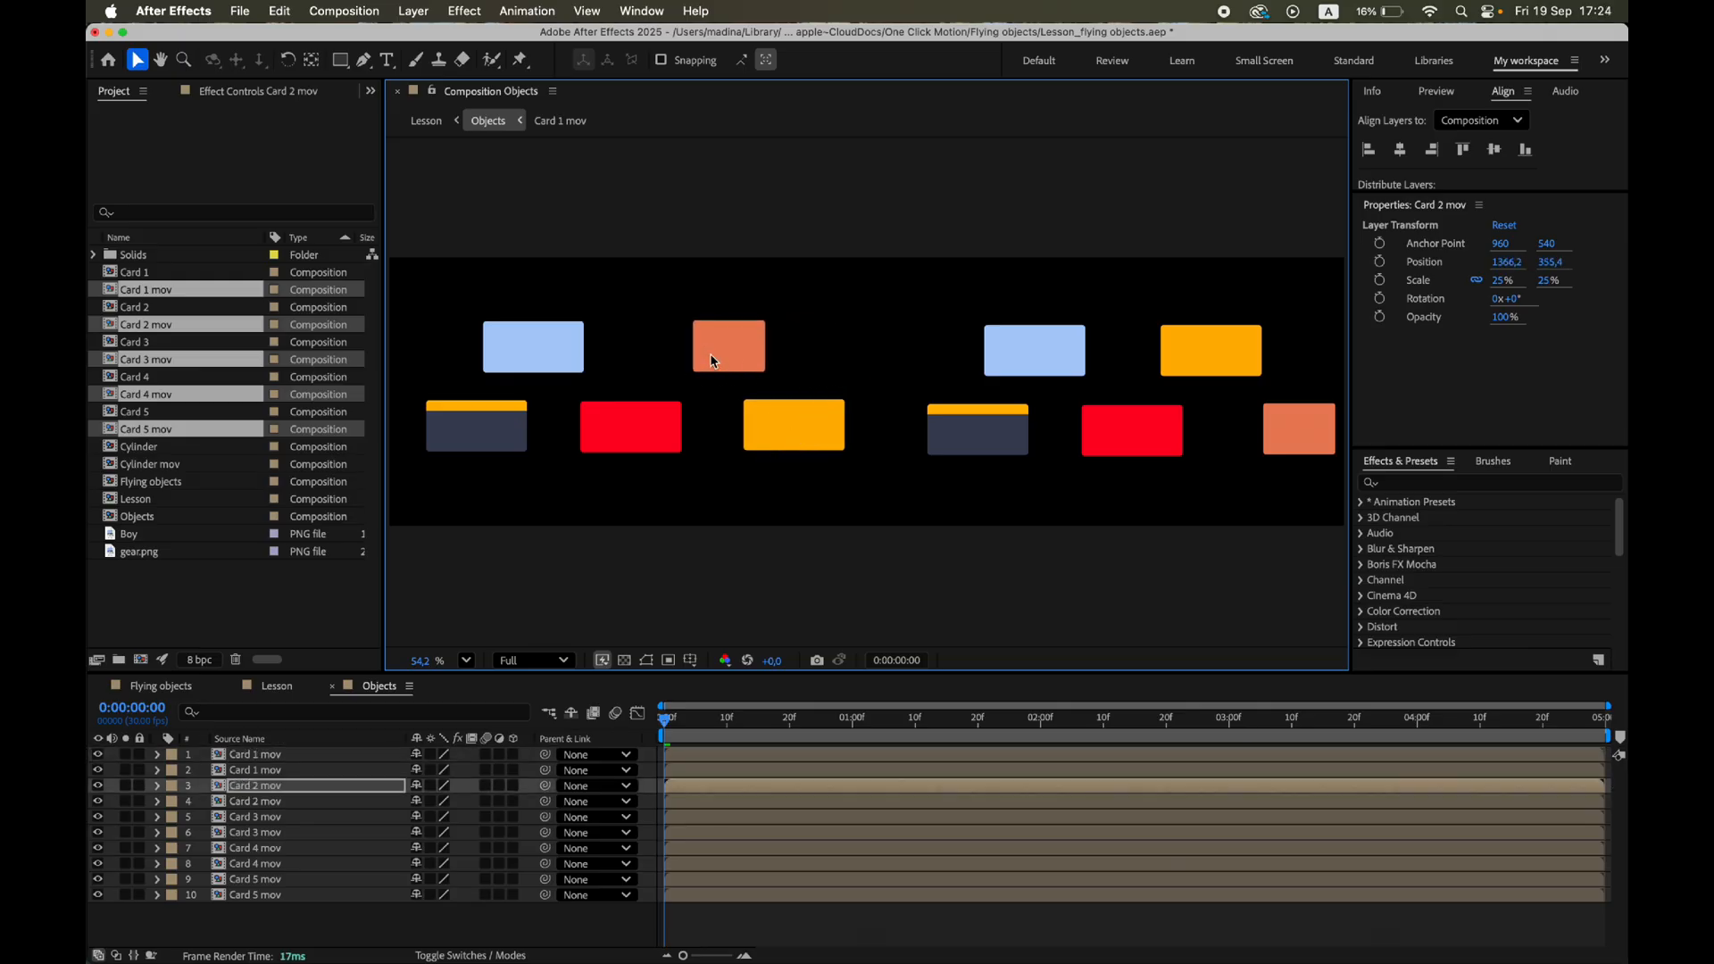
click(631, 425)
text(c)
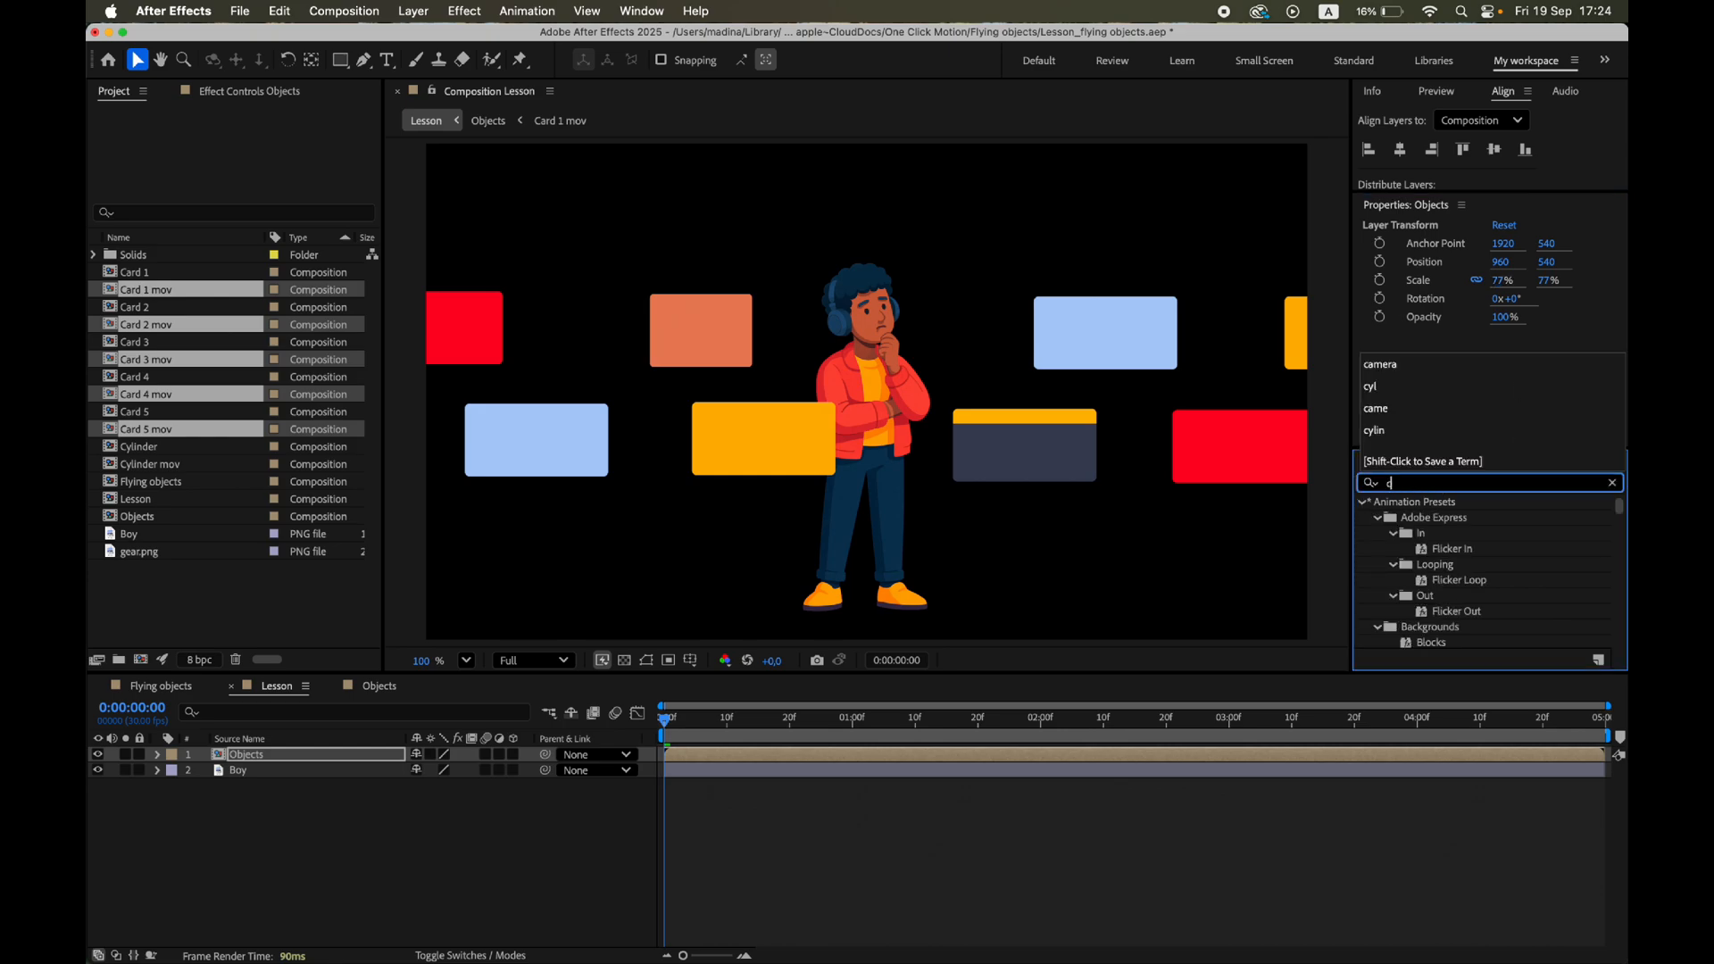
Search 'cylinder' in Effects & Presets and apply CC Cylinder to the Objects layer.
text(yl)
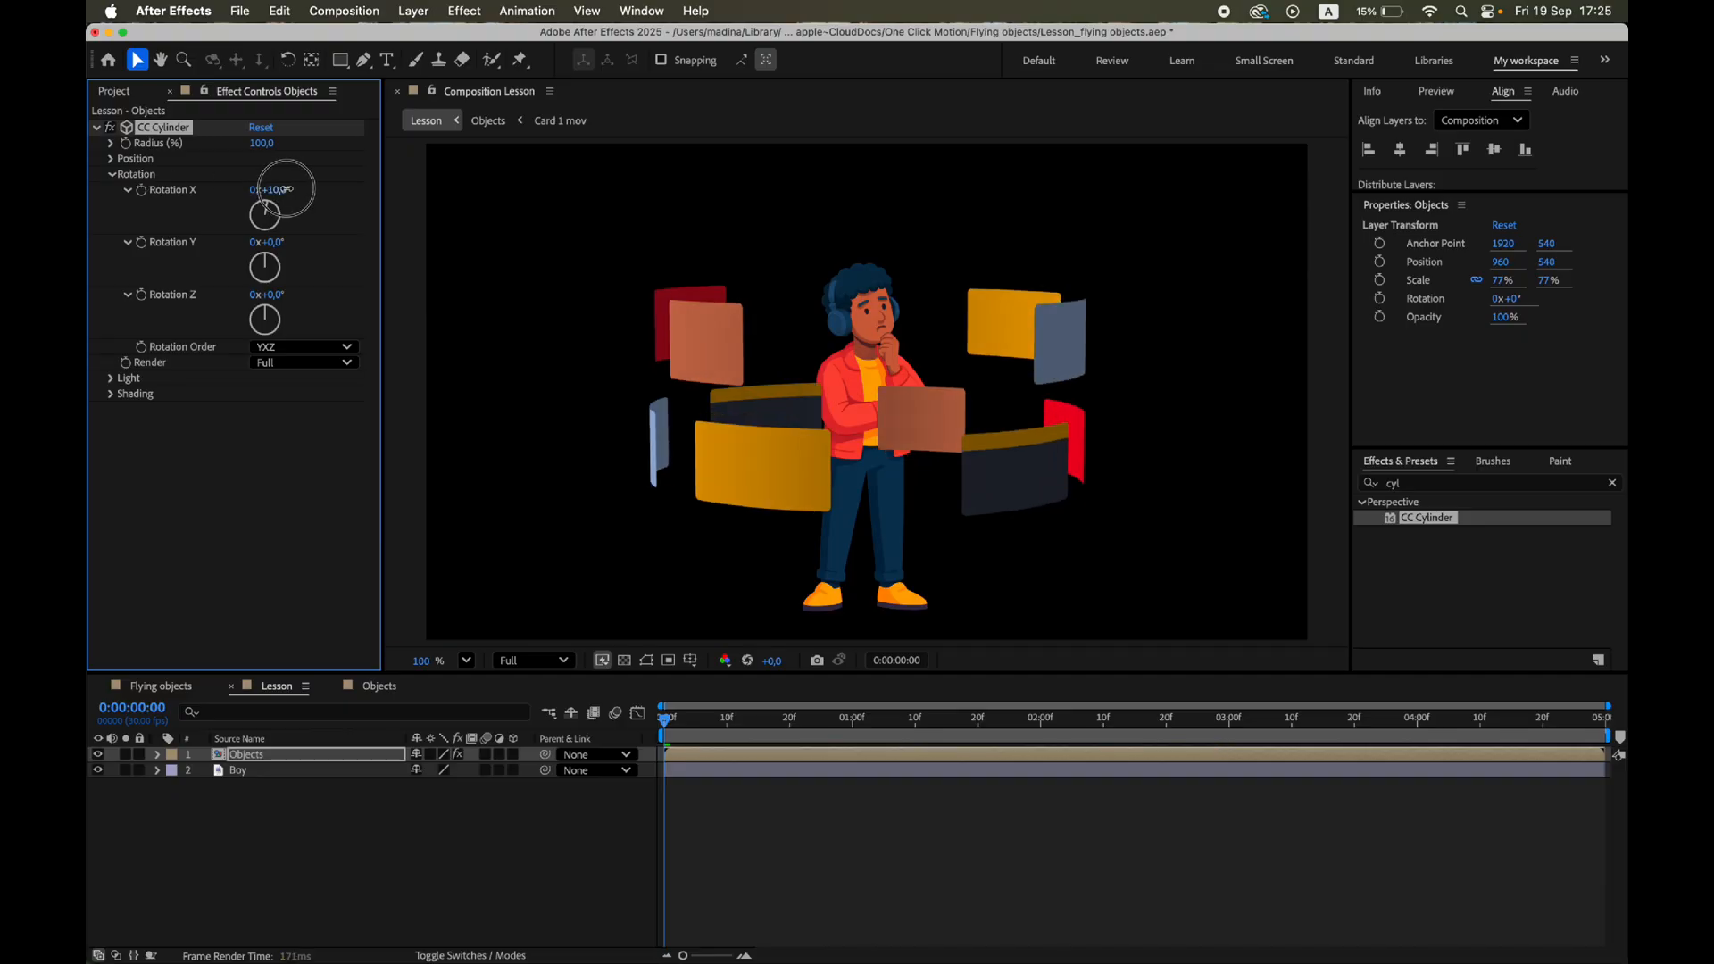
Set CC Cylinder Rotation X 11°, Rotation Z -10°, Diffuse 0, and Radius about 118.
drag(268, 191, 287, 191)
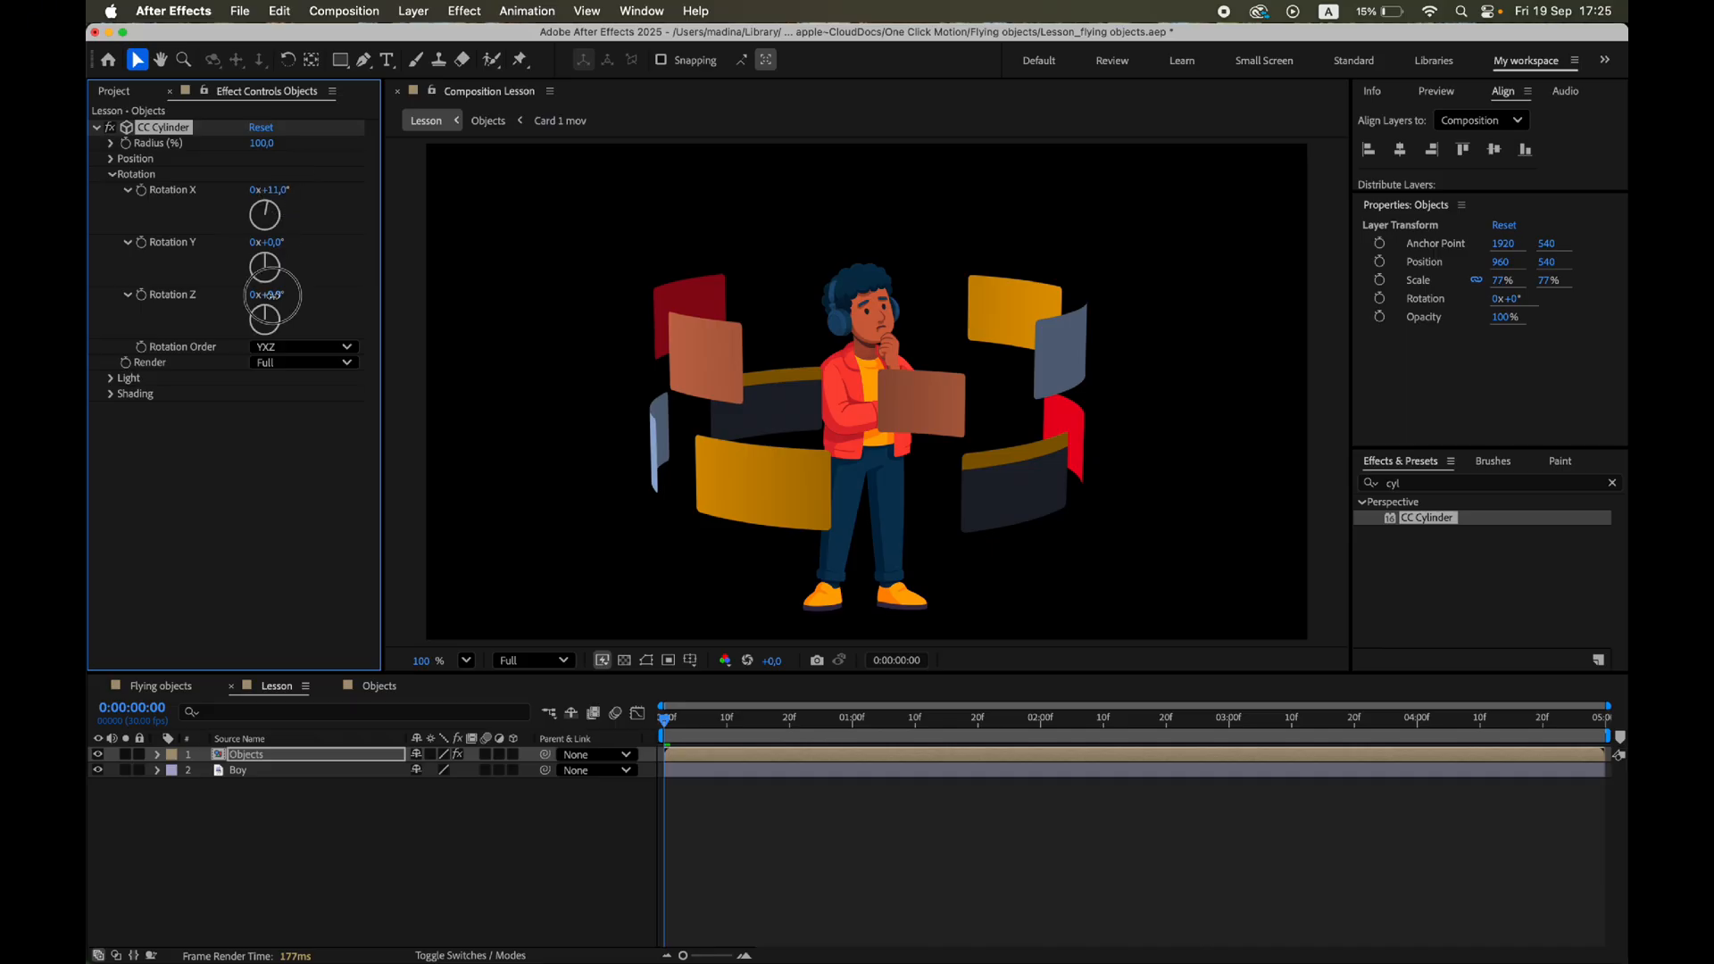
drag(264, 292, 257, 304)
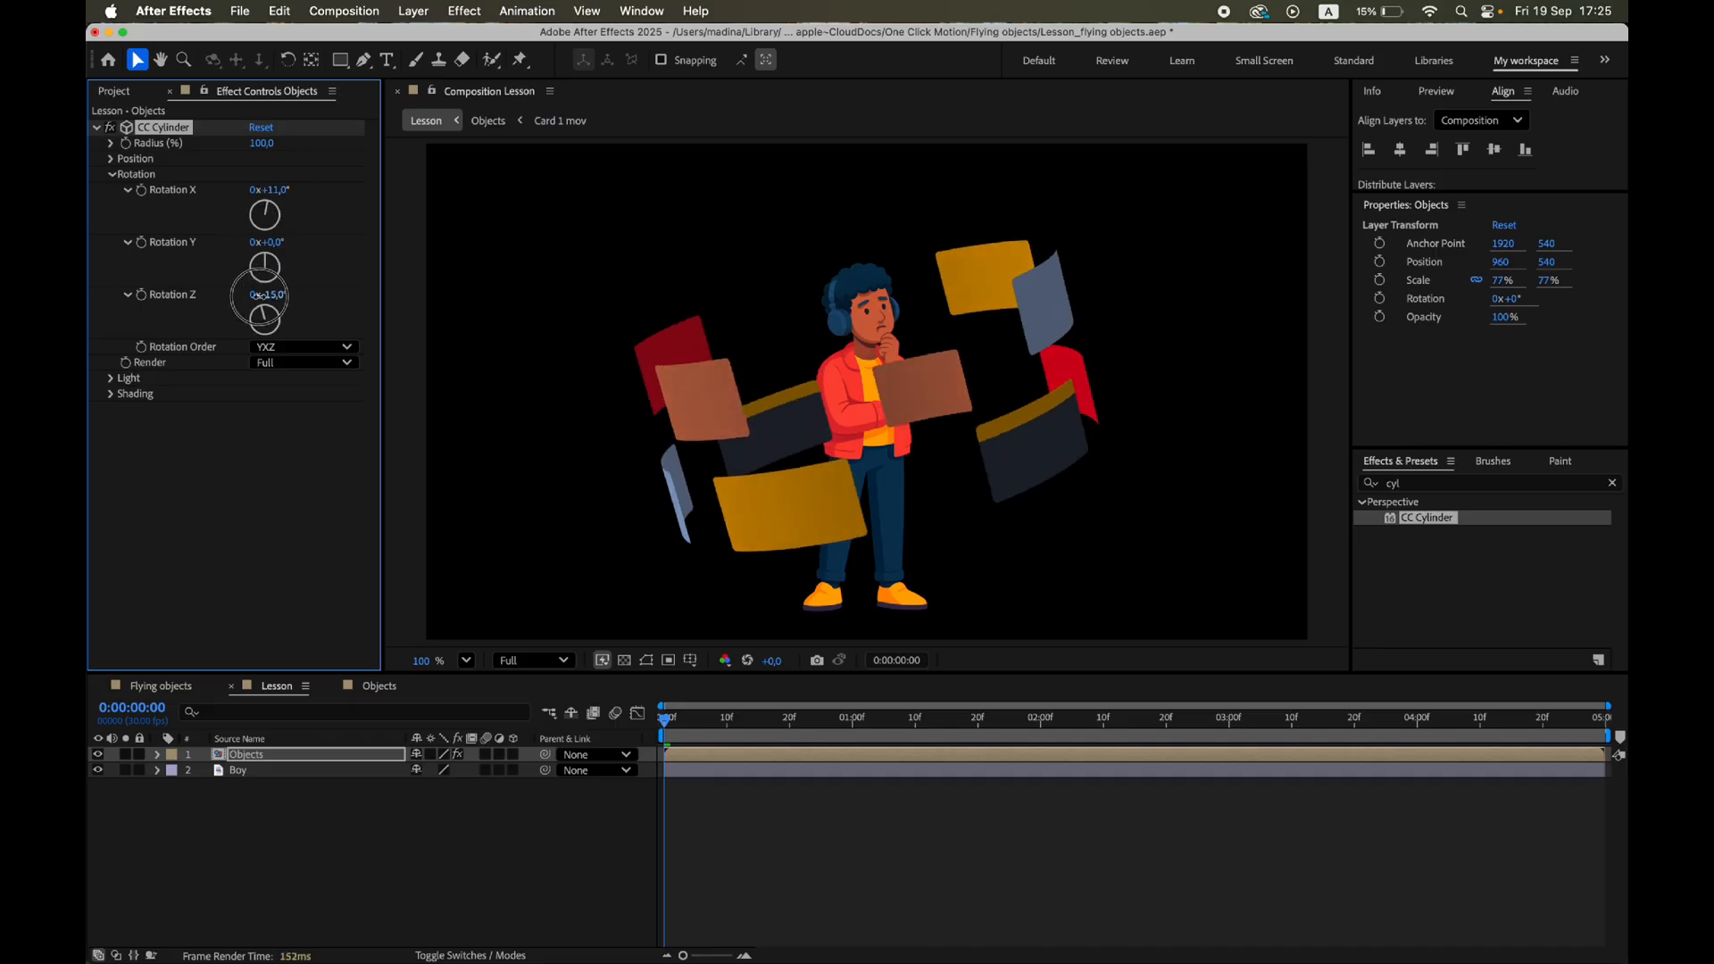
drag(262, 293, 260, 306)
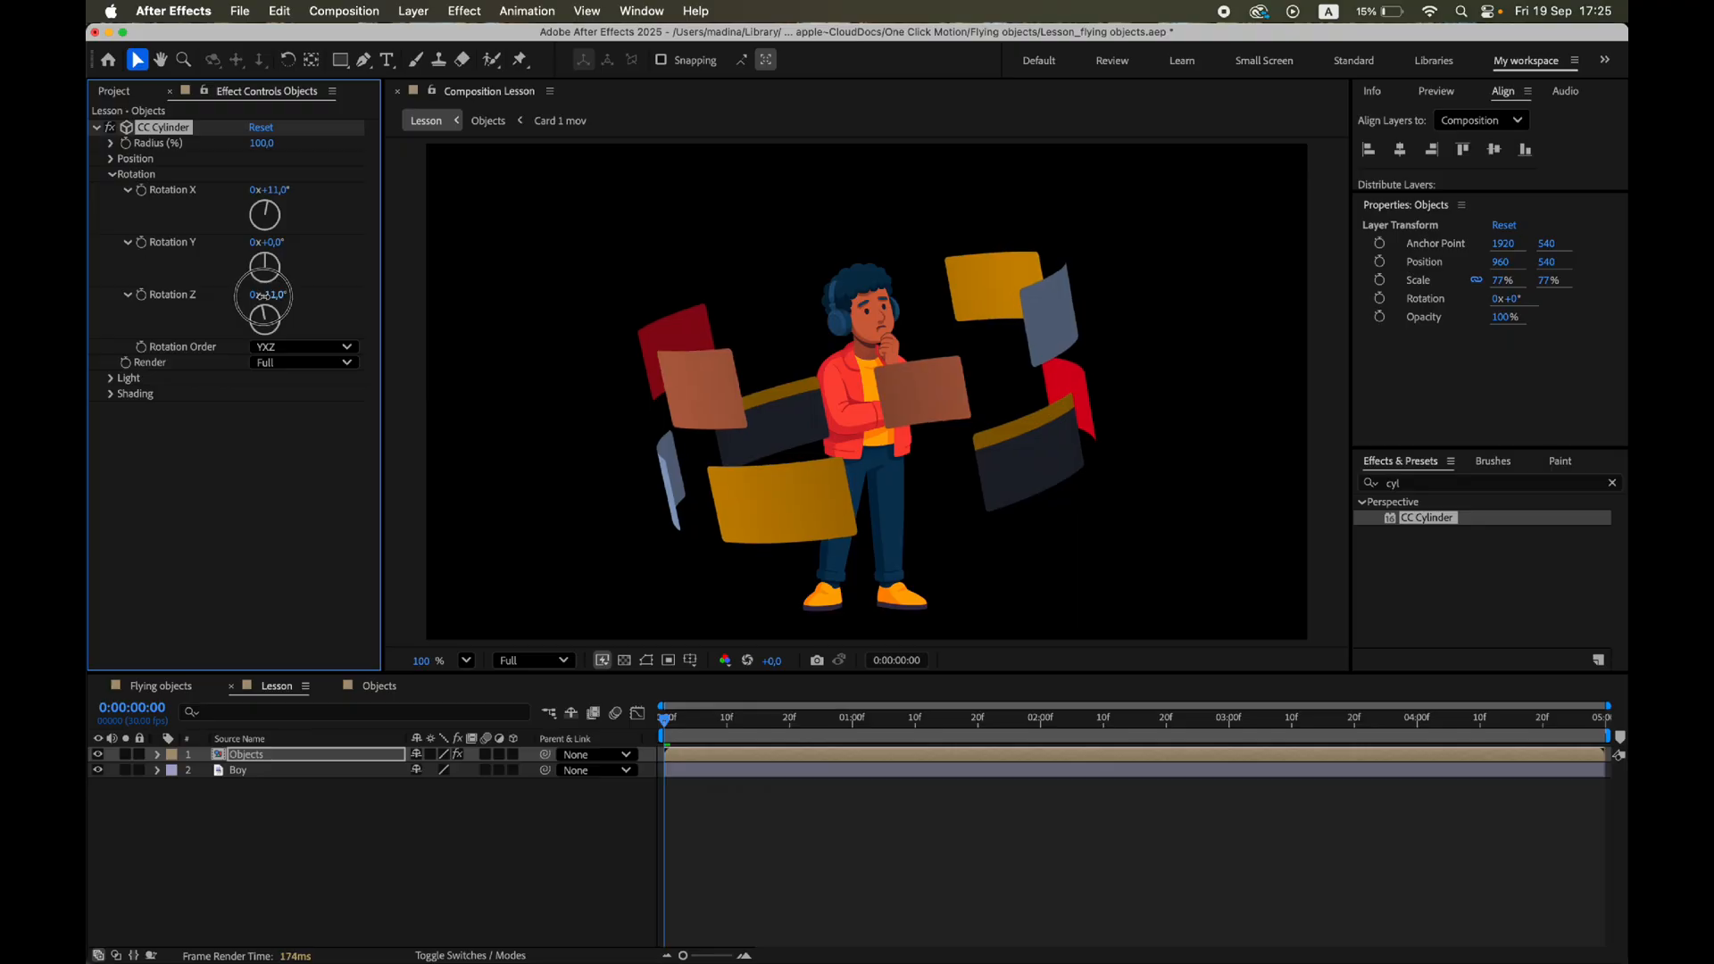
drag(264, 292, 263, 317)
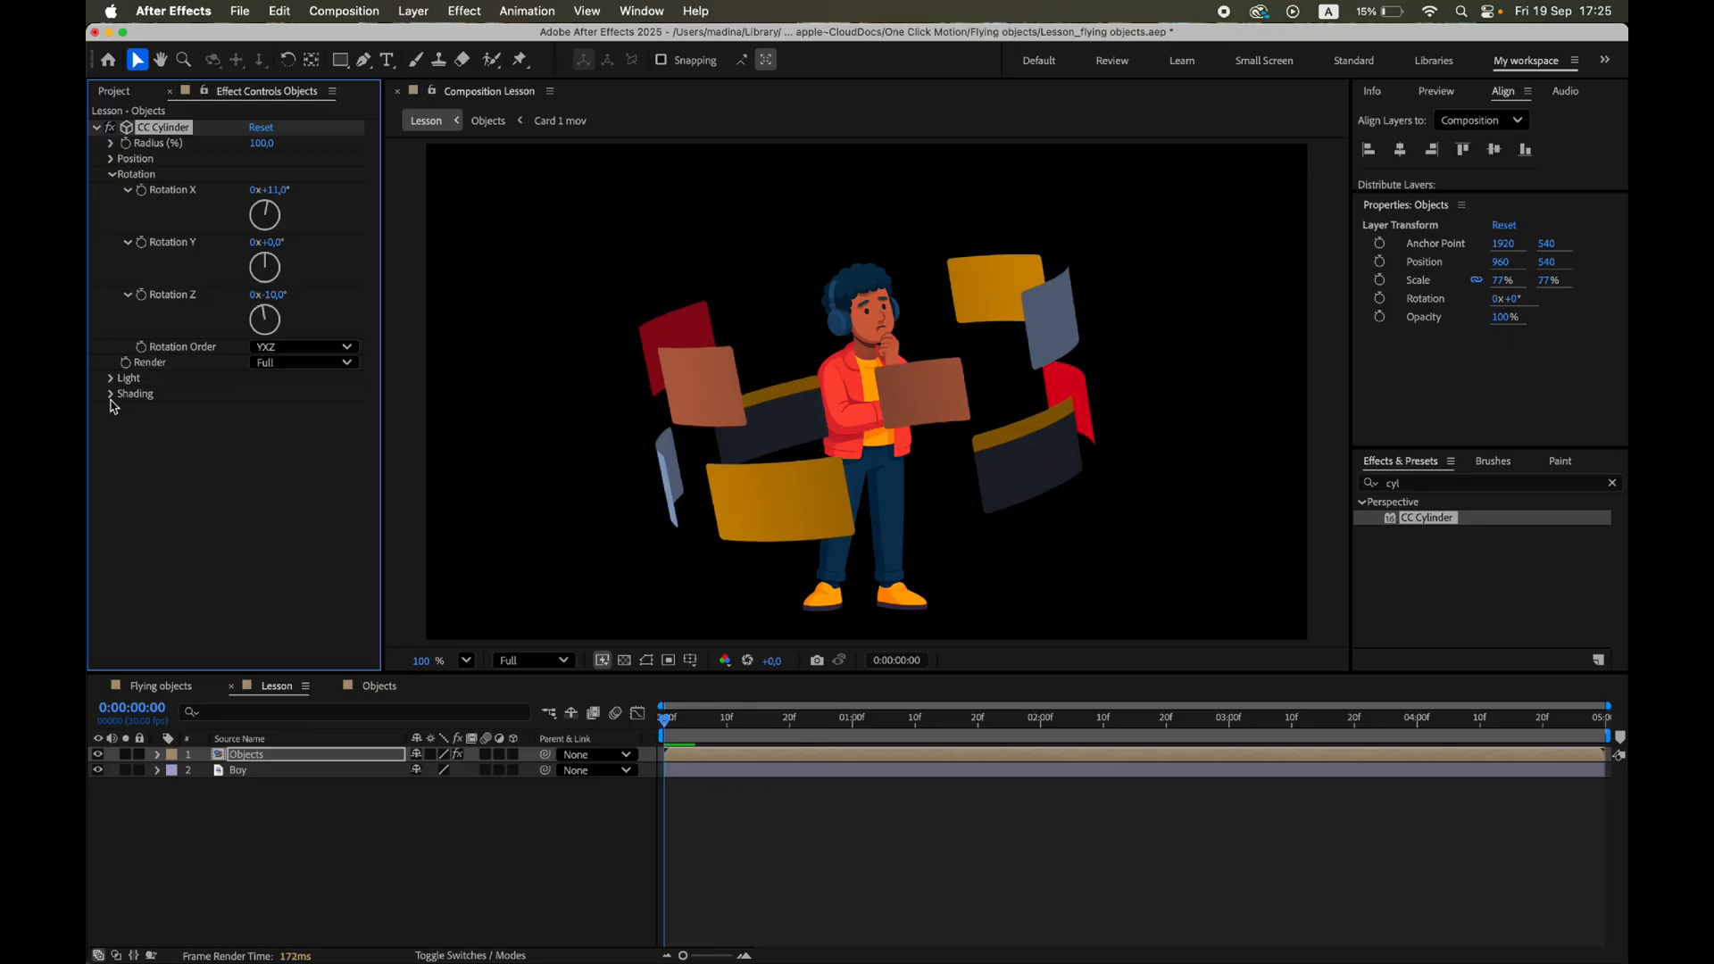
click(110, 394)
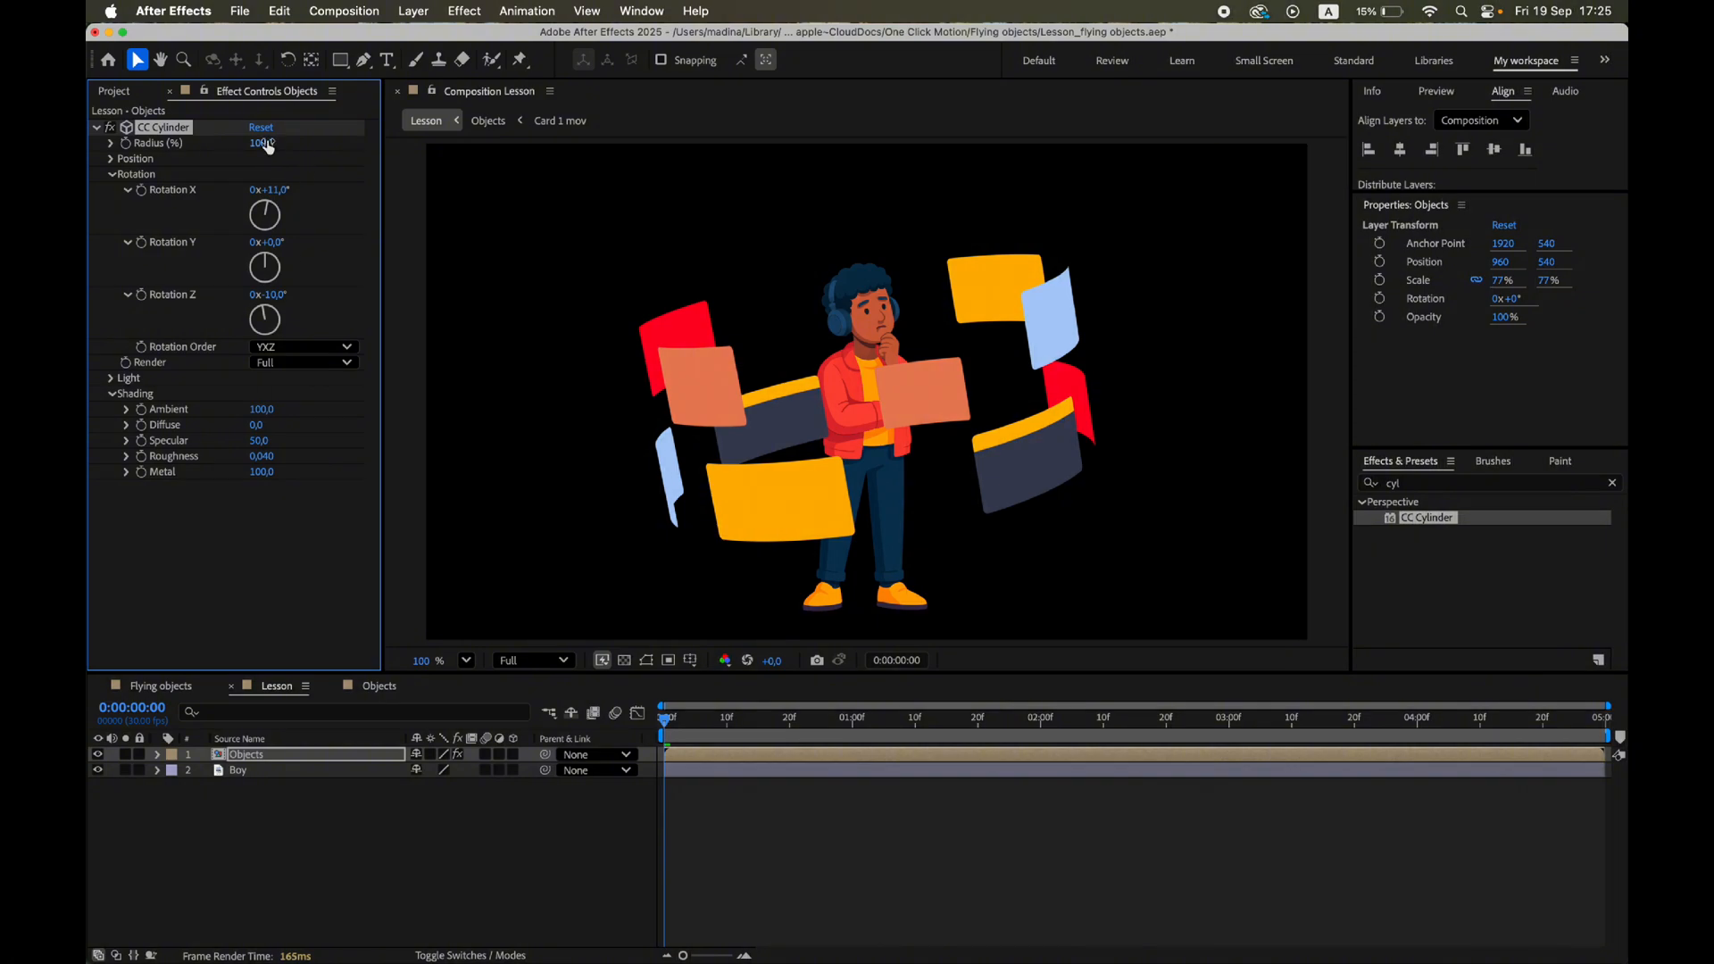
drag(263, 142, 273, 142)
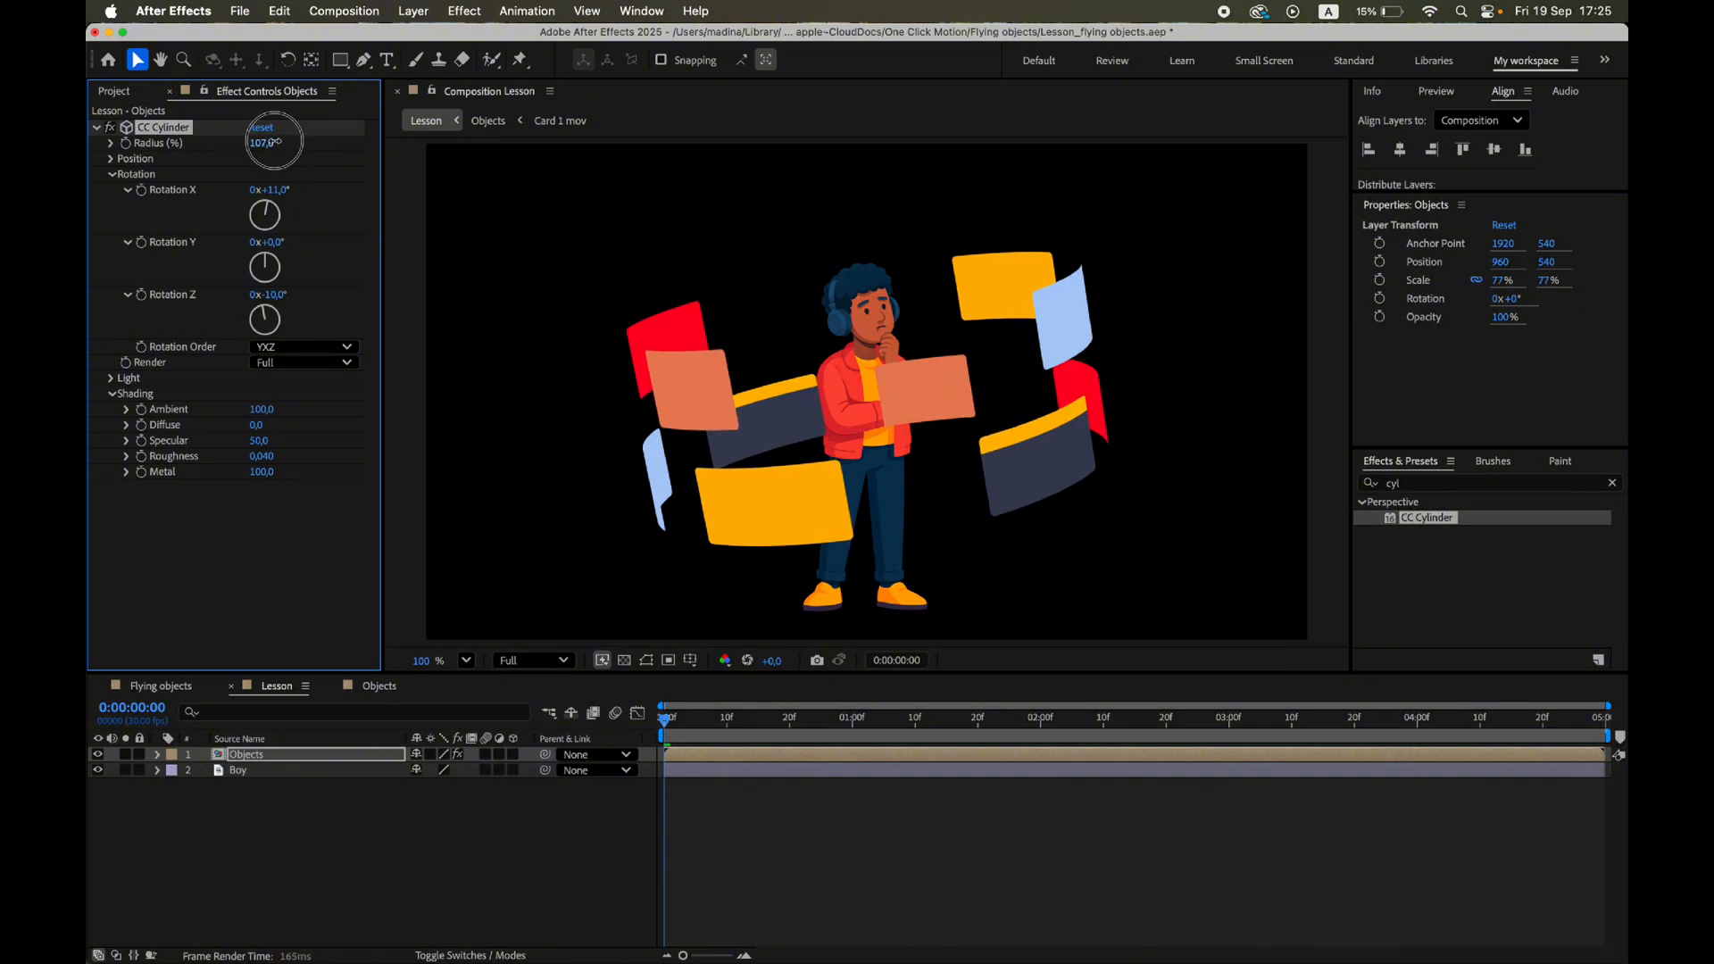
drag(263, 142, 284, 142)
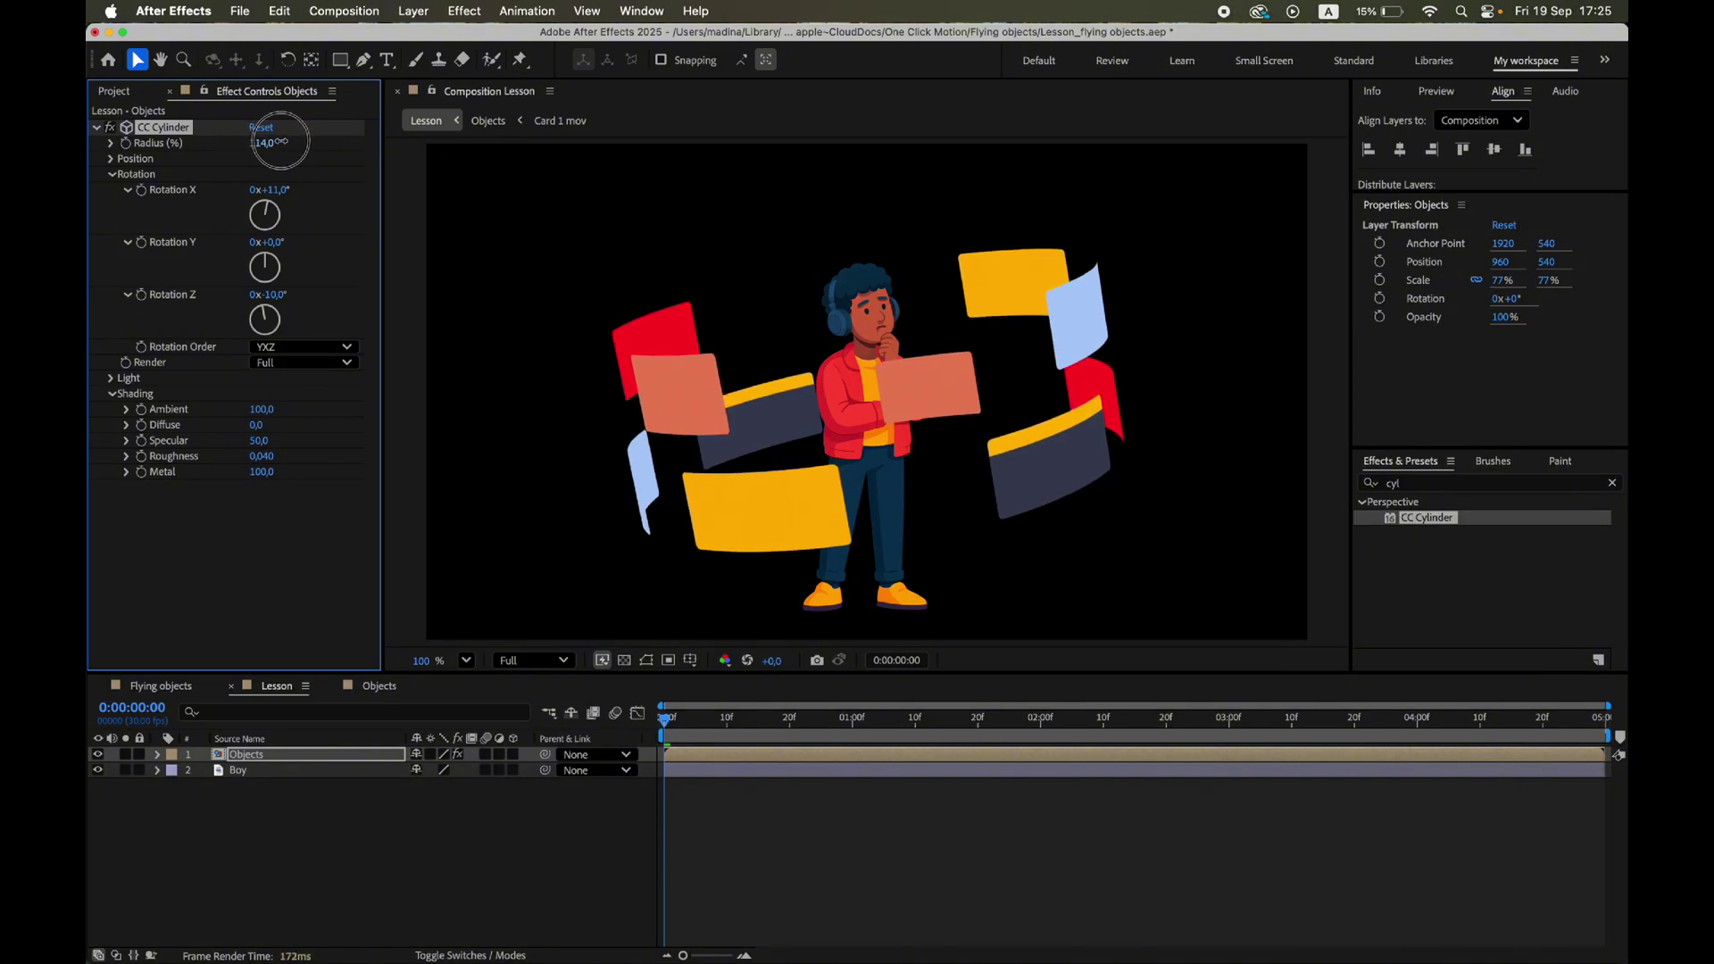
drag(260, 142, 267, 141)
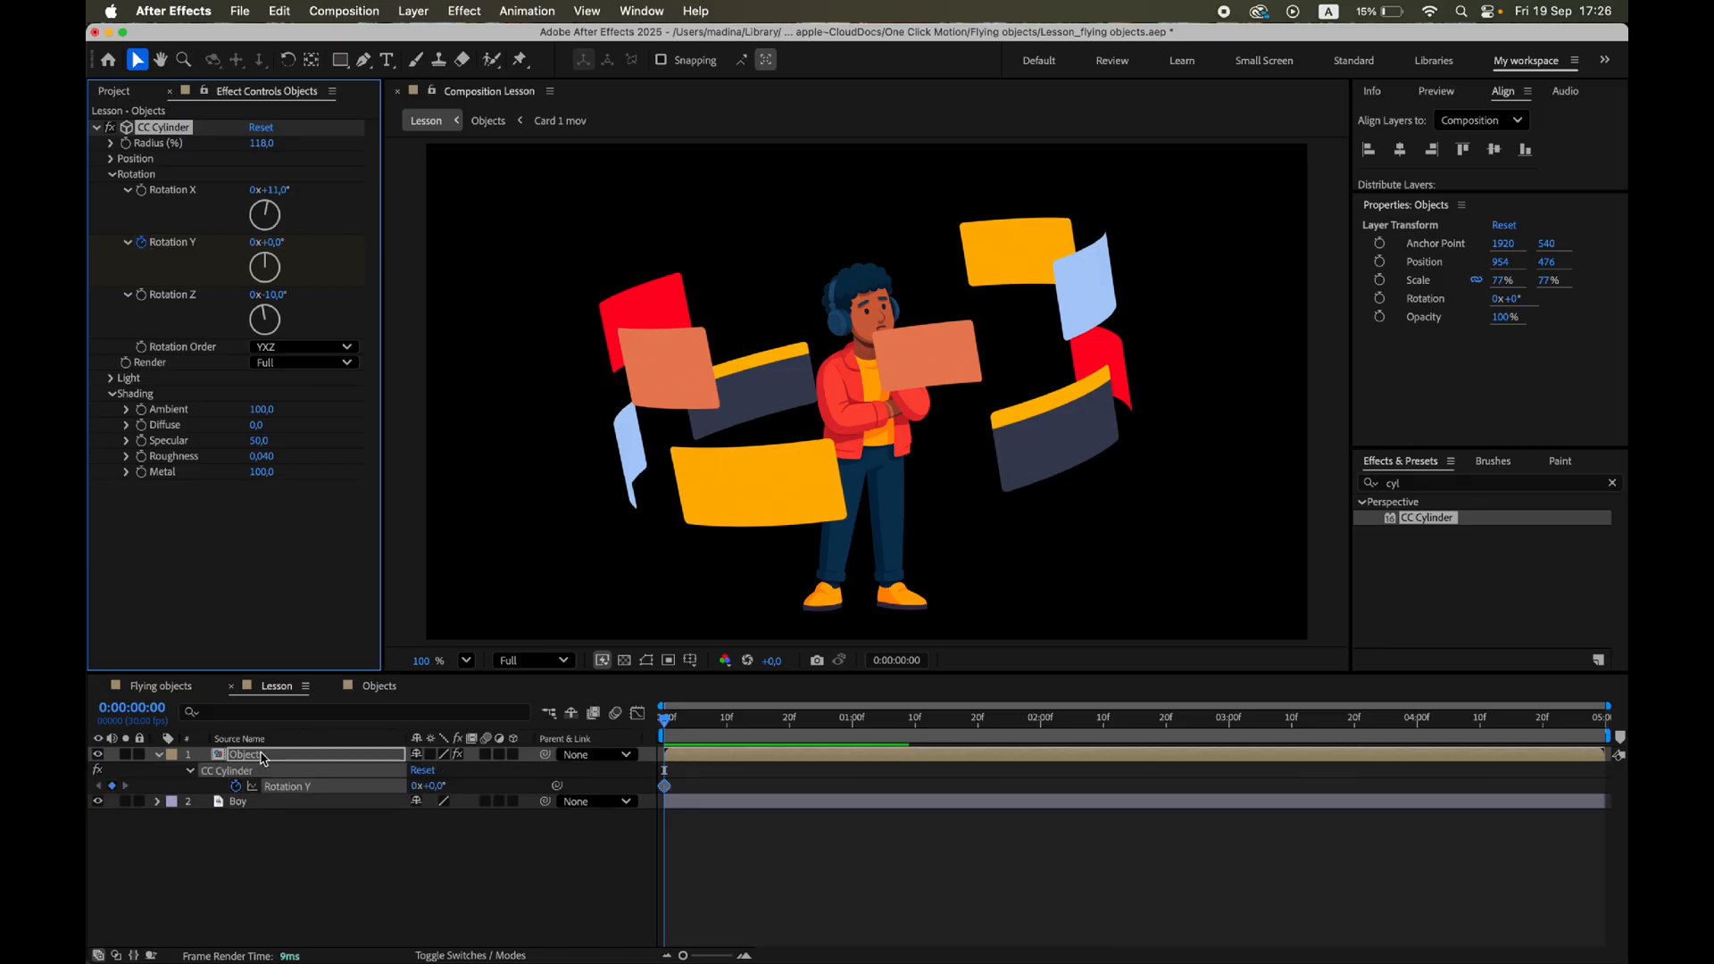
mouse_move(664, 731)
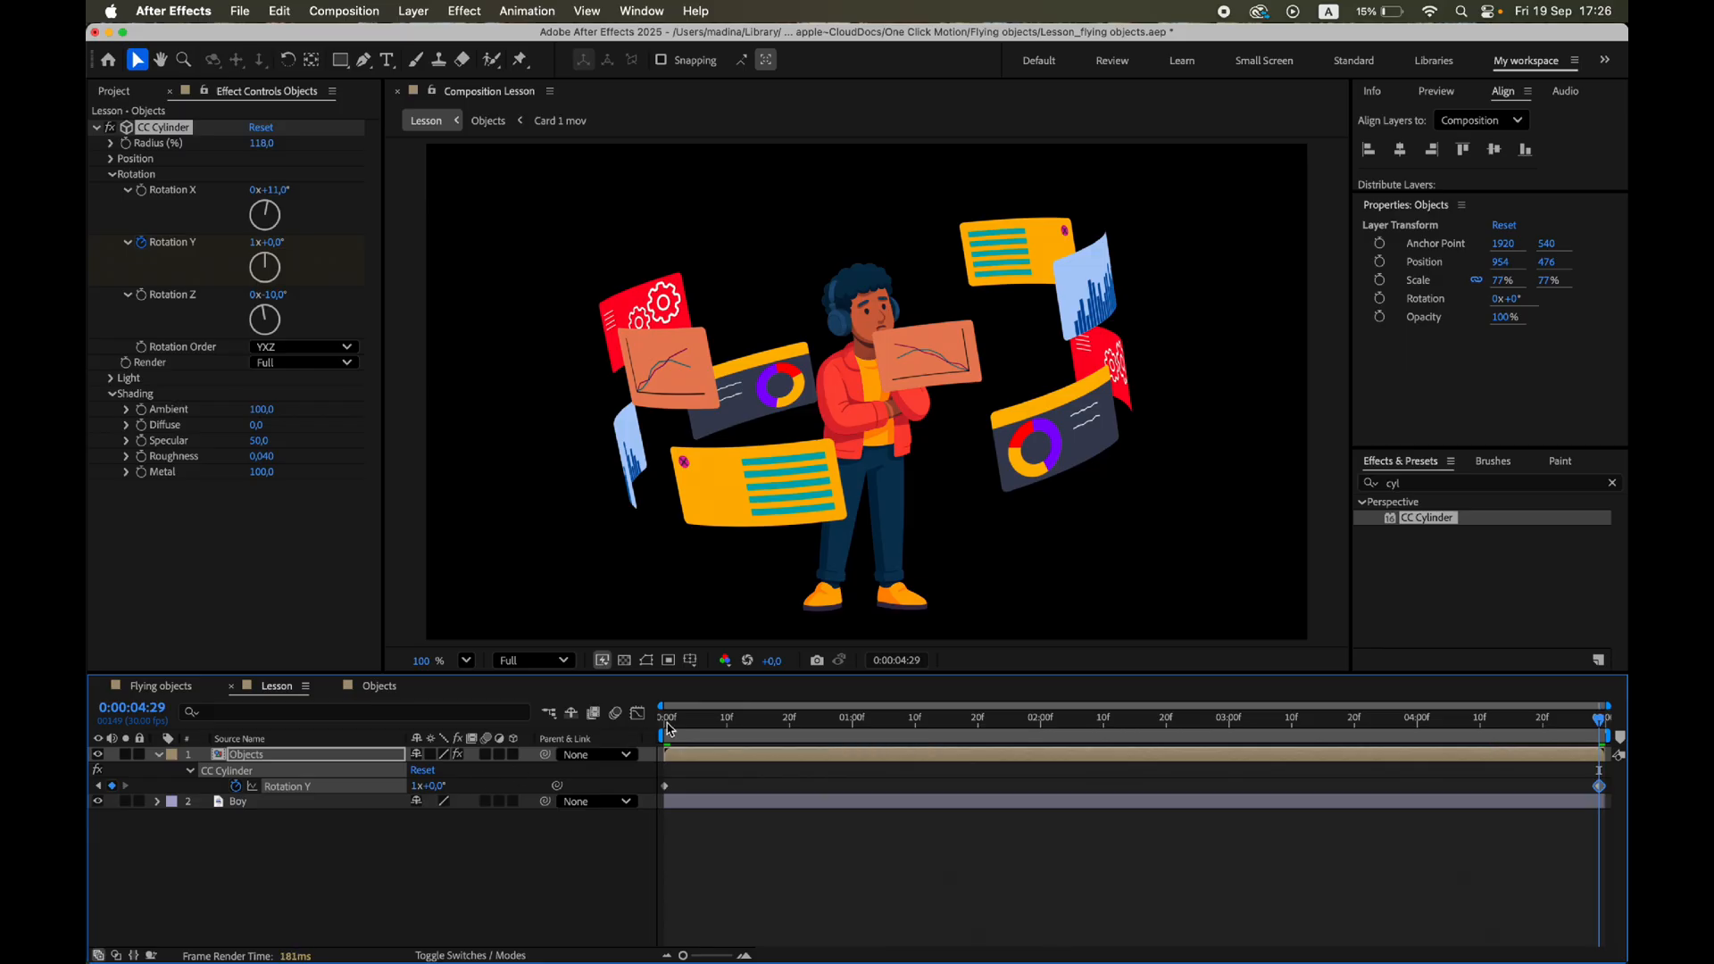
mouse_move(667, 726)
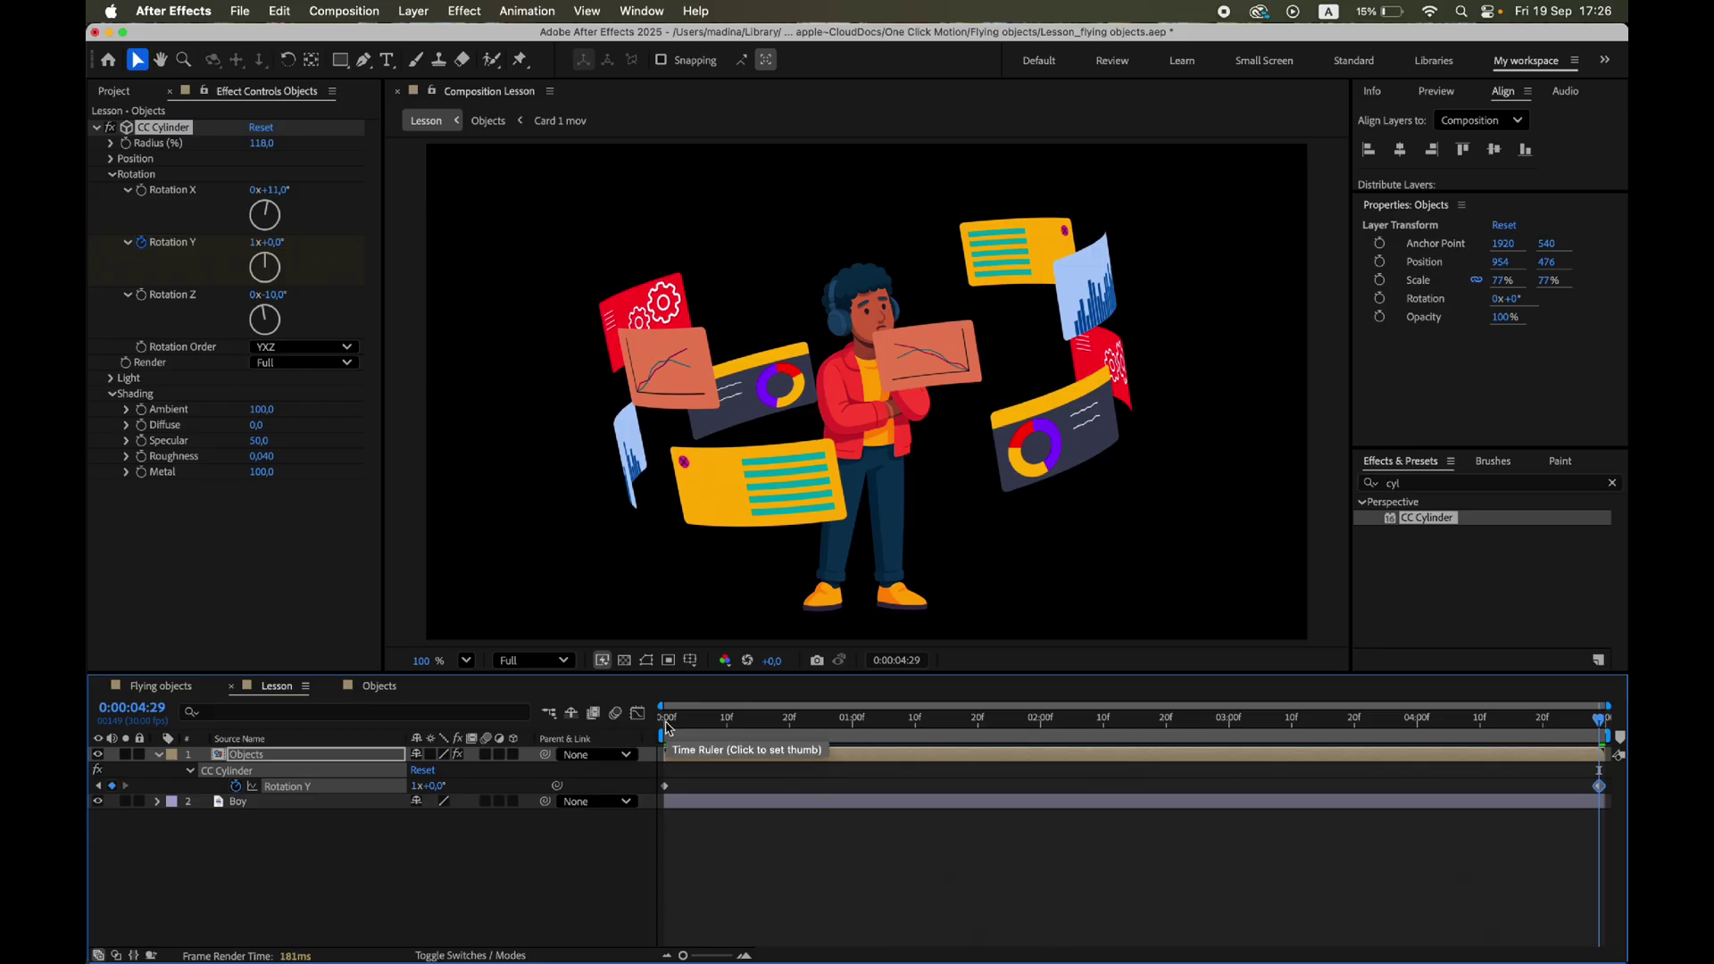
Return the playhead to 0 s after keyframing Rotation Y to one full turn.
click(663, 717)
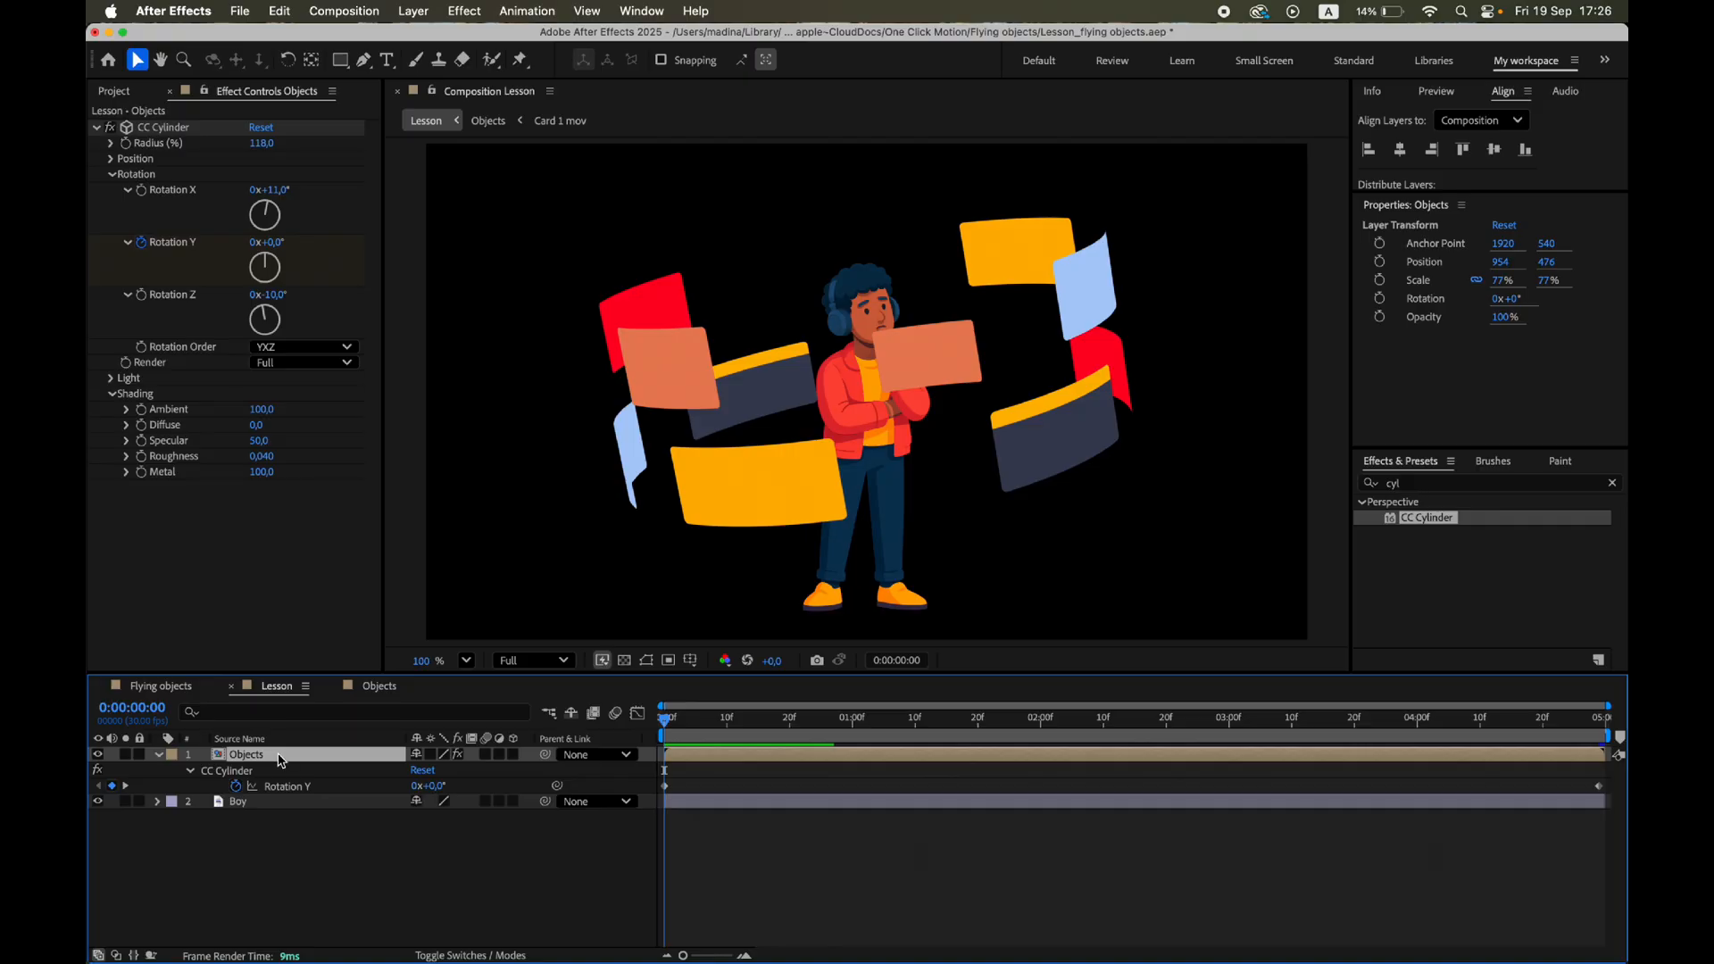
Duplicate the Objects layer and set the top copy's CC Cylinder Render to Outside.
click(157, 754)
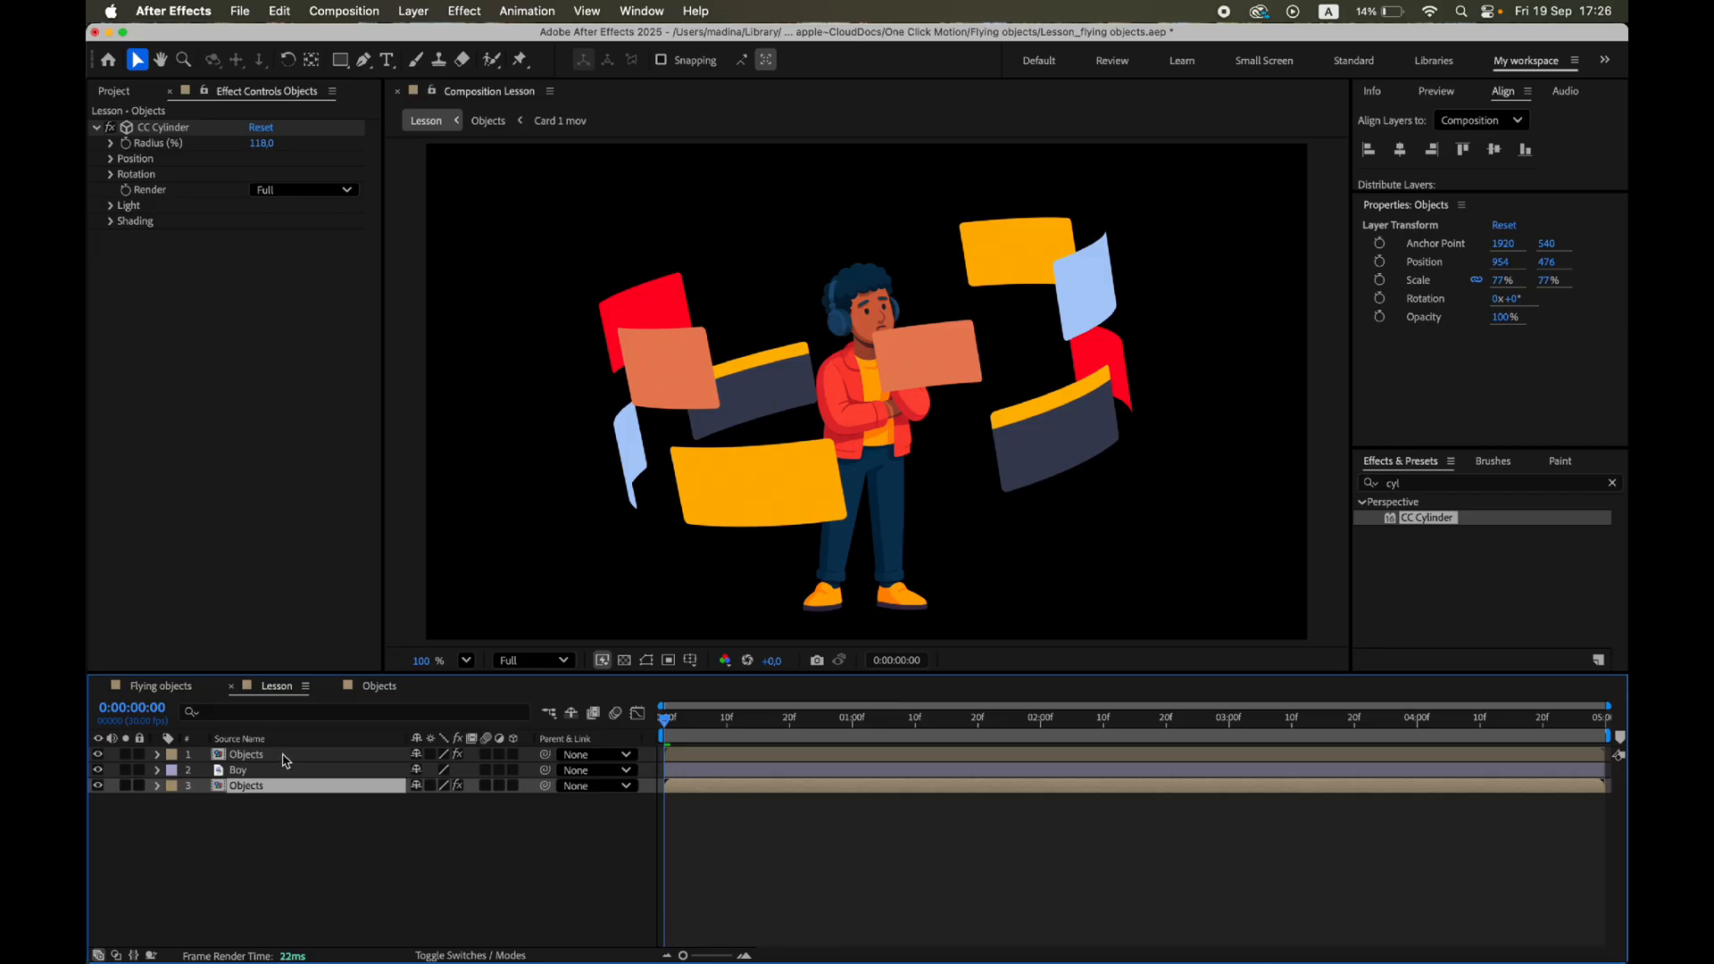
click(111, 174)
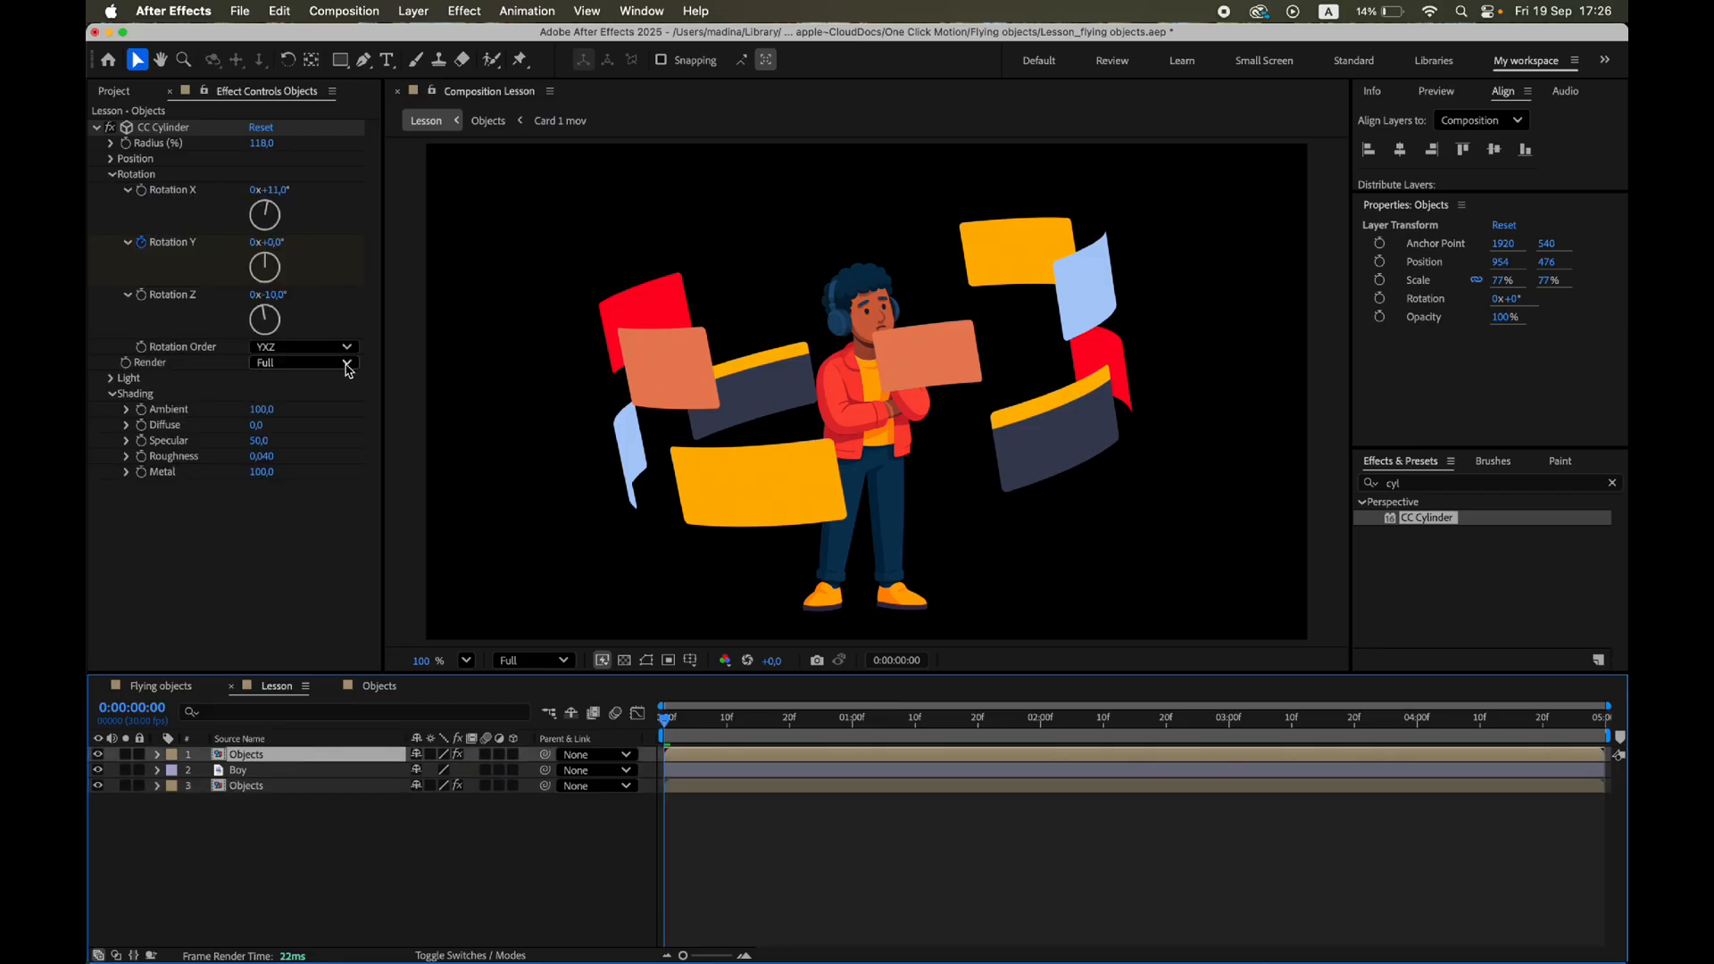
click(303, 362)
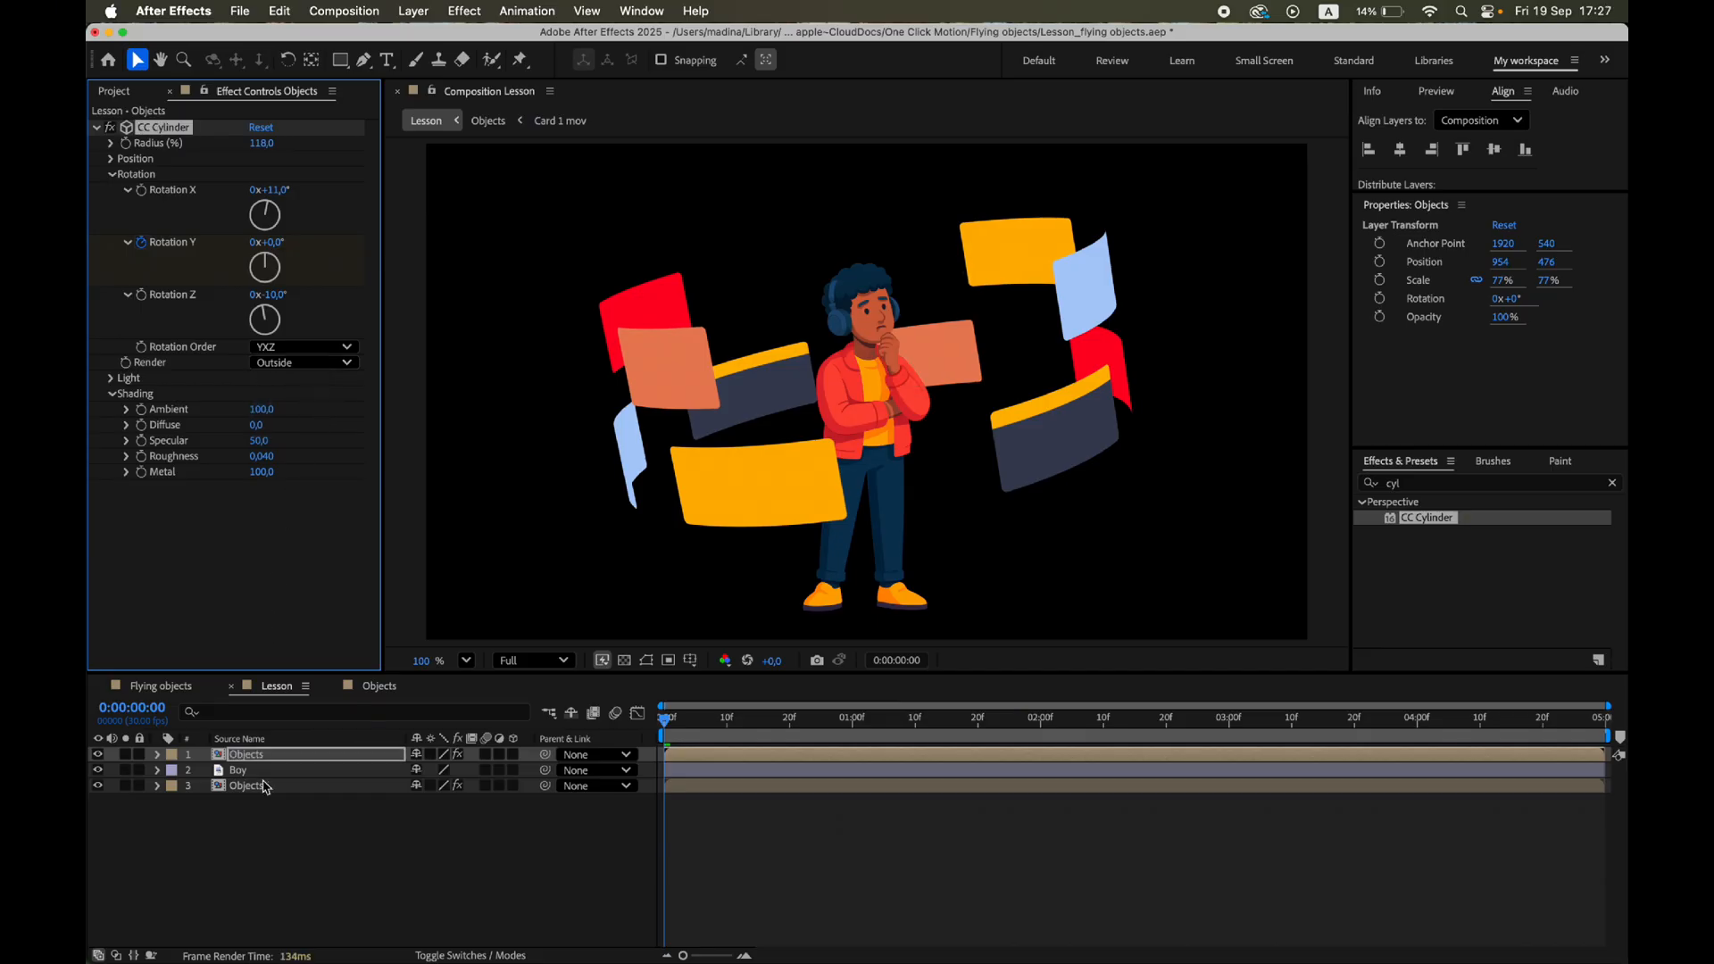
Set the back copy's Render to Inside and lower its Ambient shading.
click(110, 174)
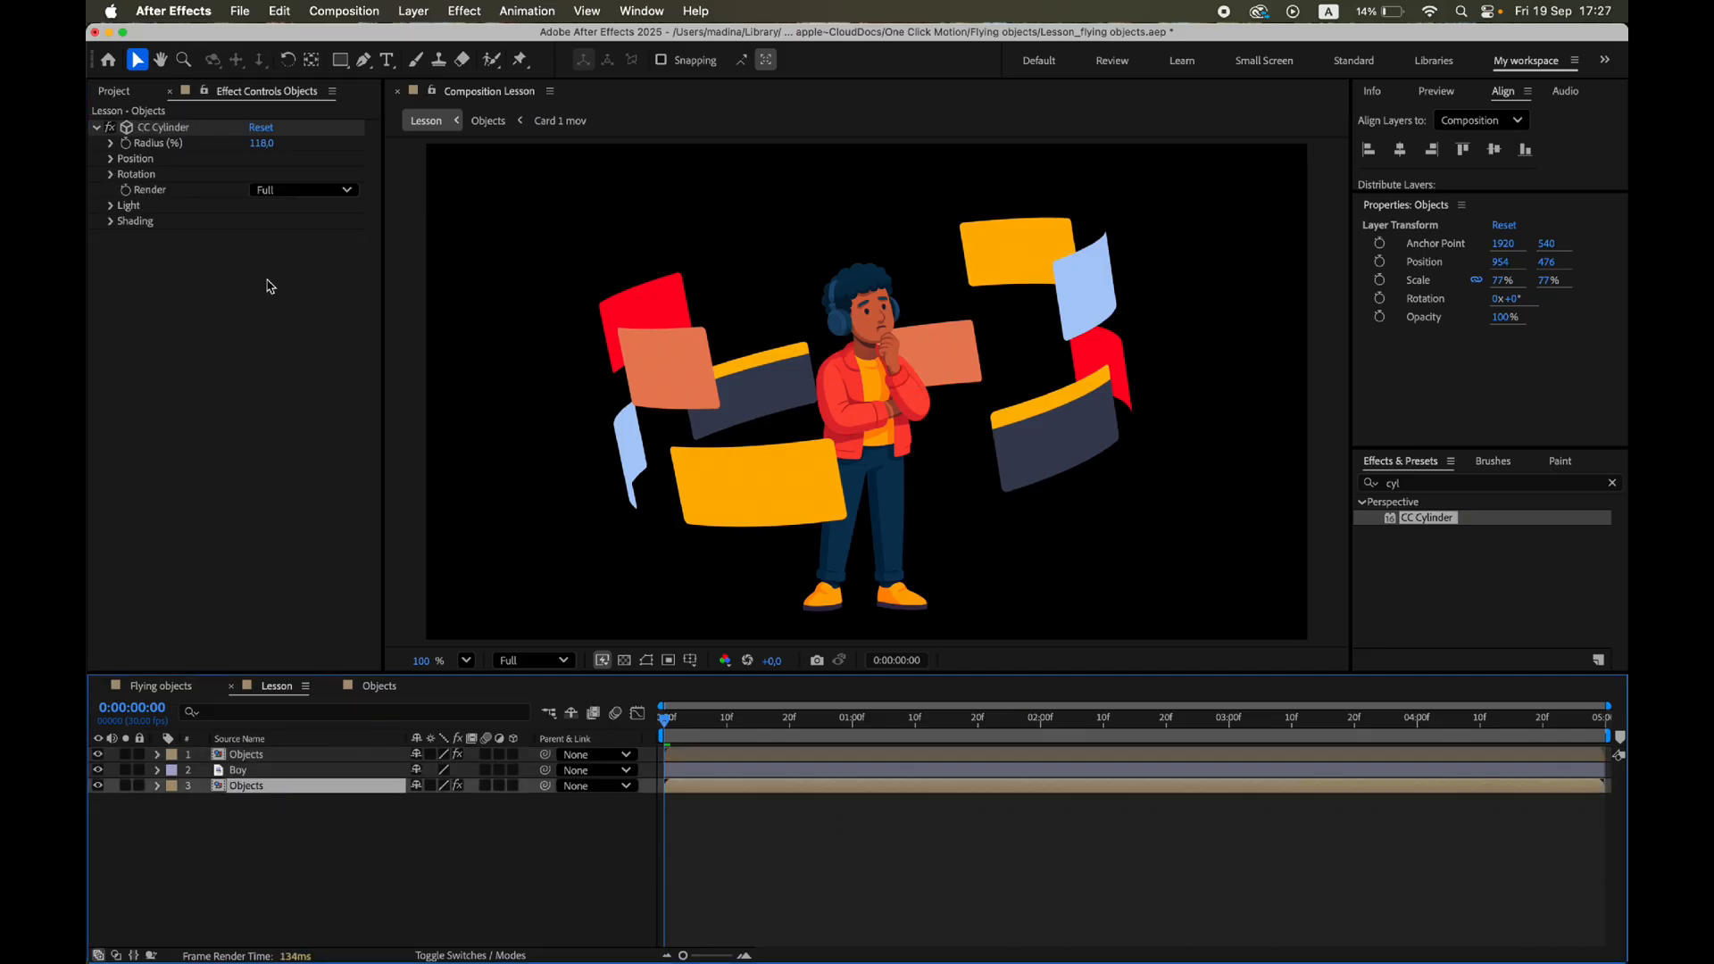
click(303, 189)
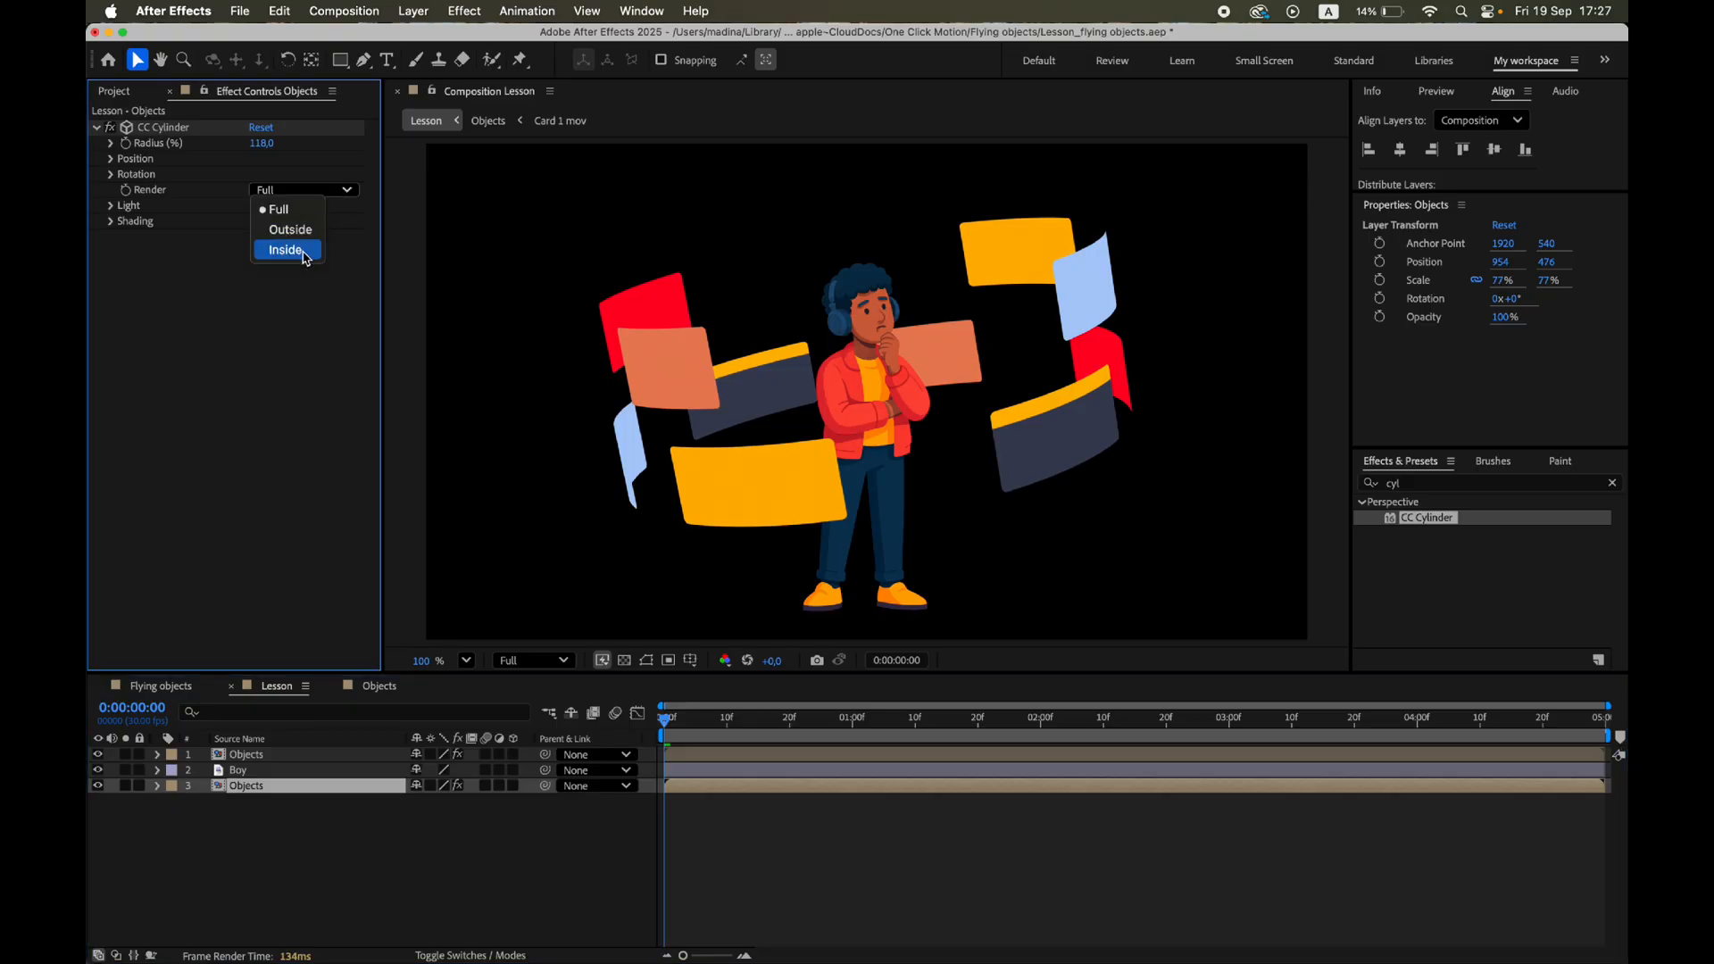
click(286, 250)
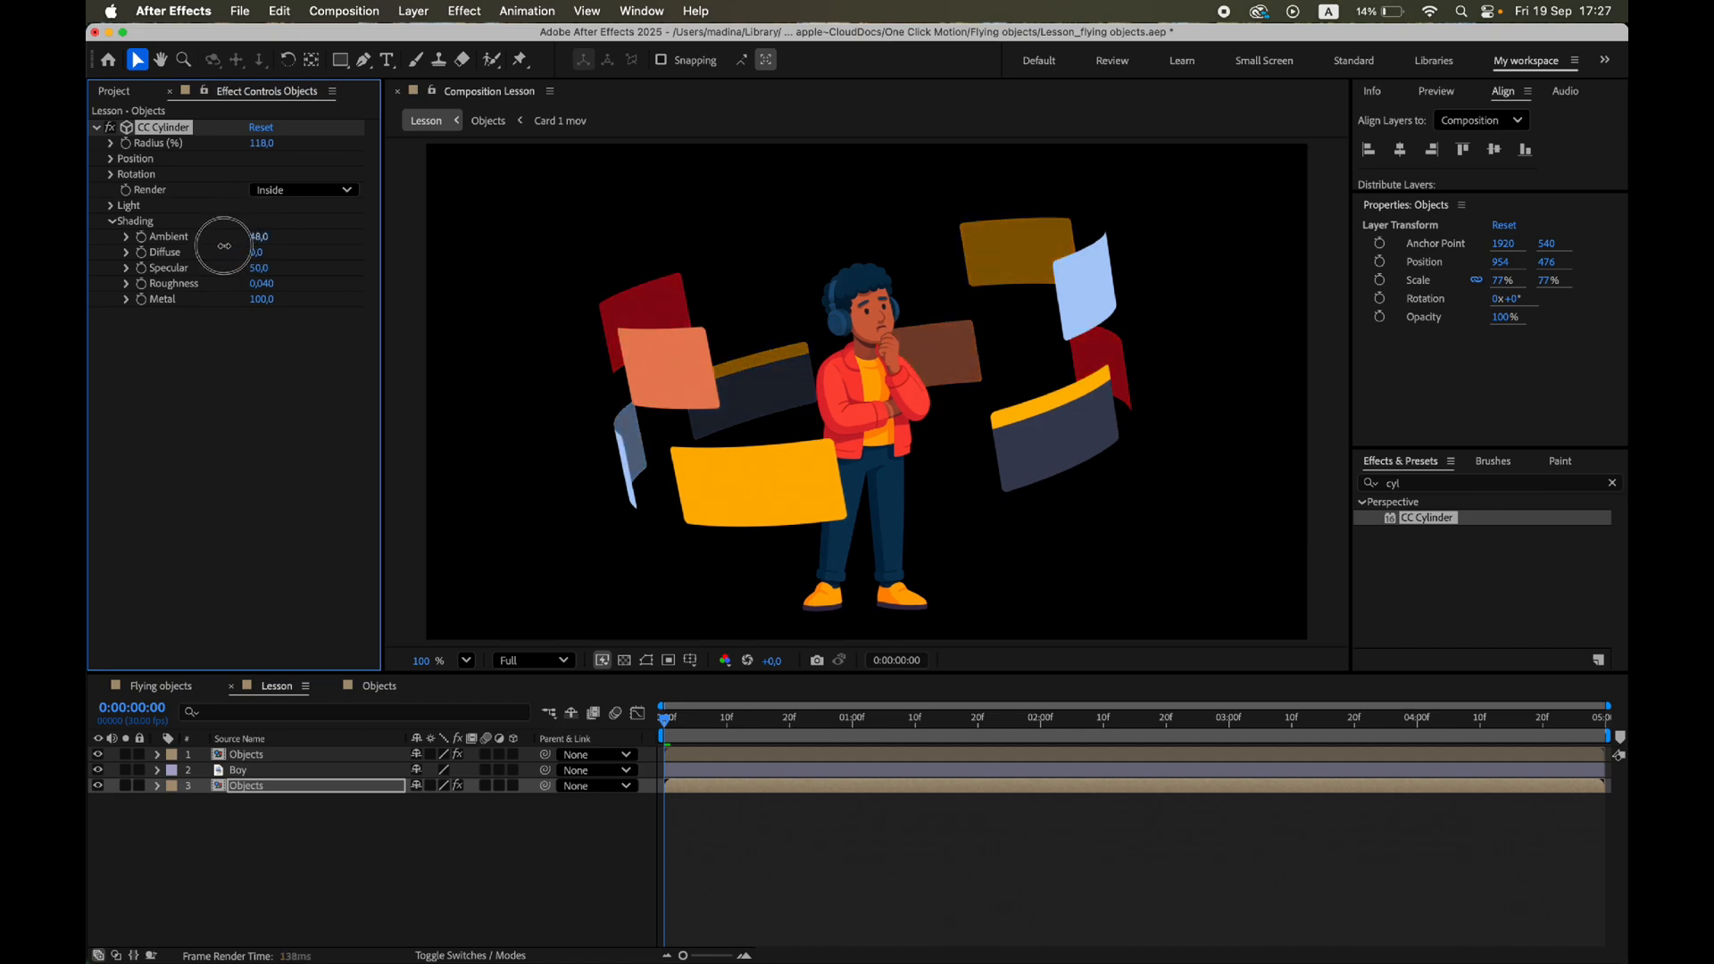
drag(224, 243, 215, 243)
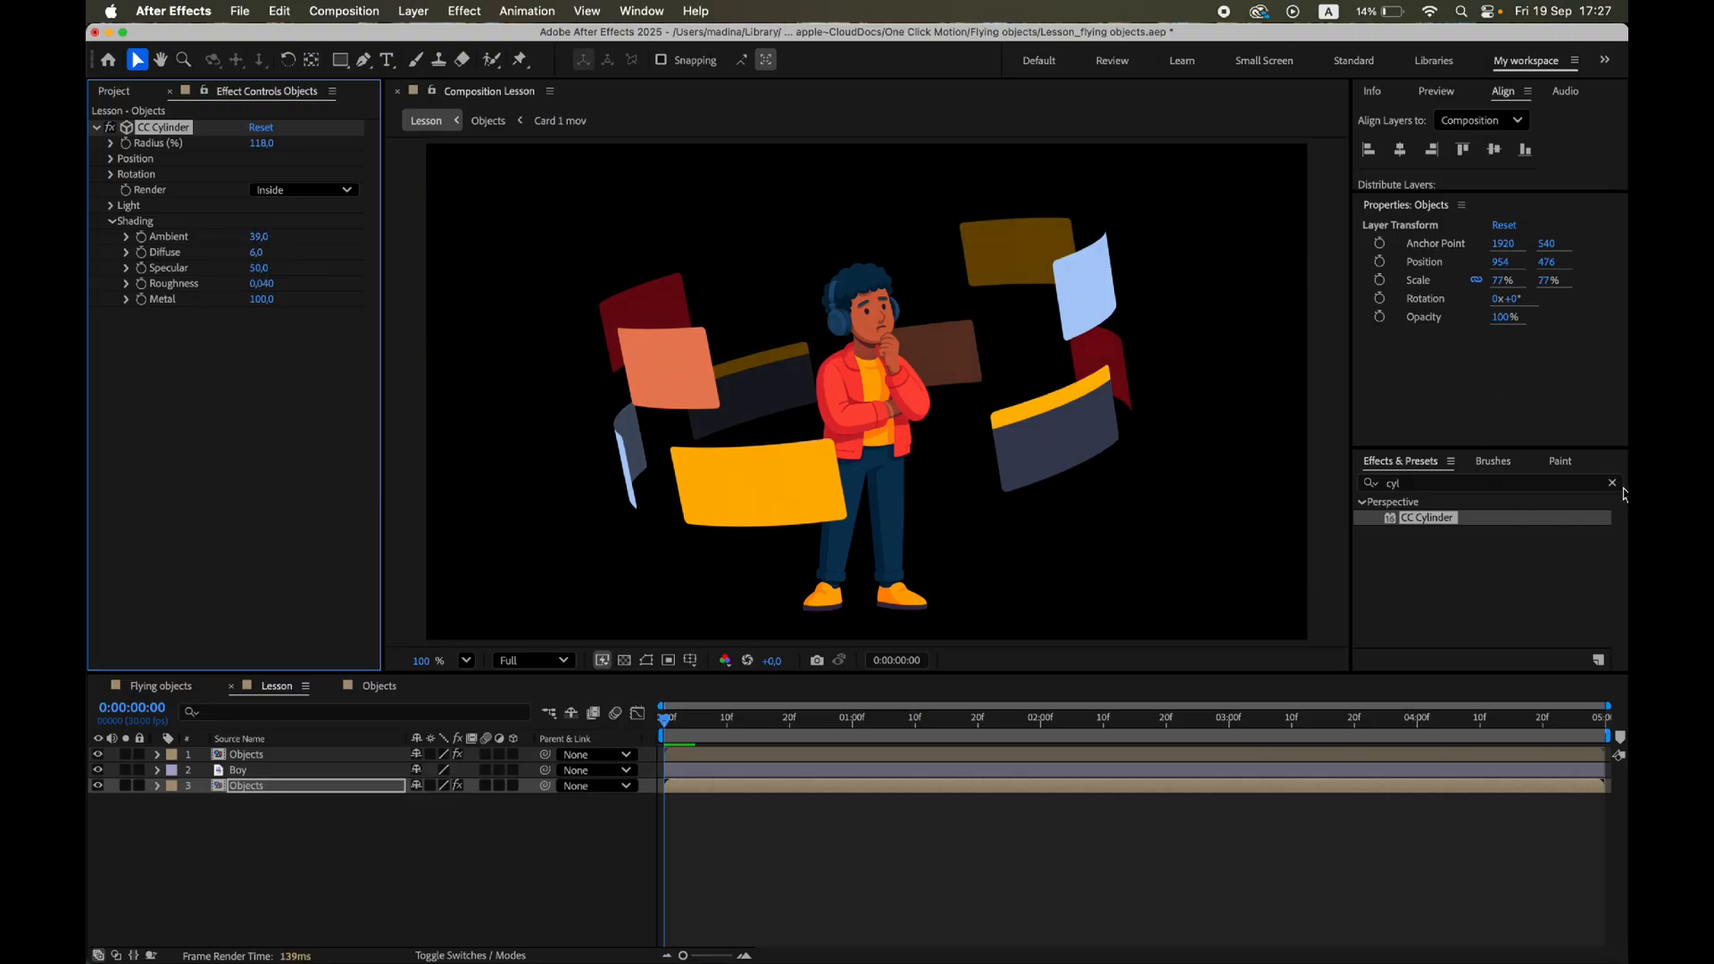
Apply Camera Lens Blur to the back card layer with a small blur radius.
click(1611, 482)
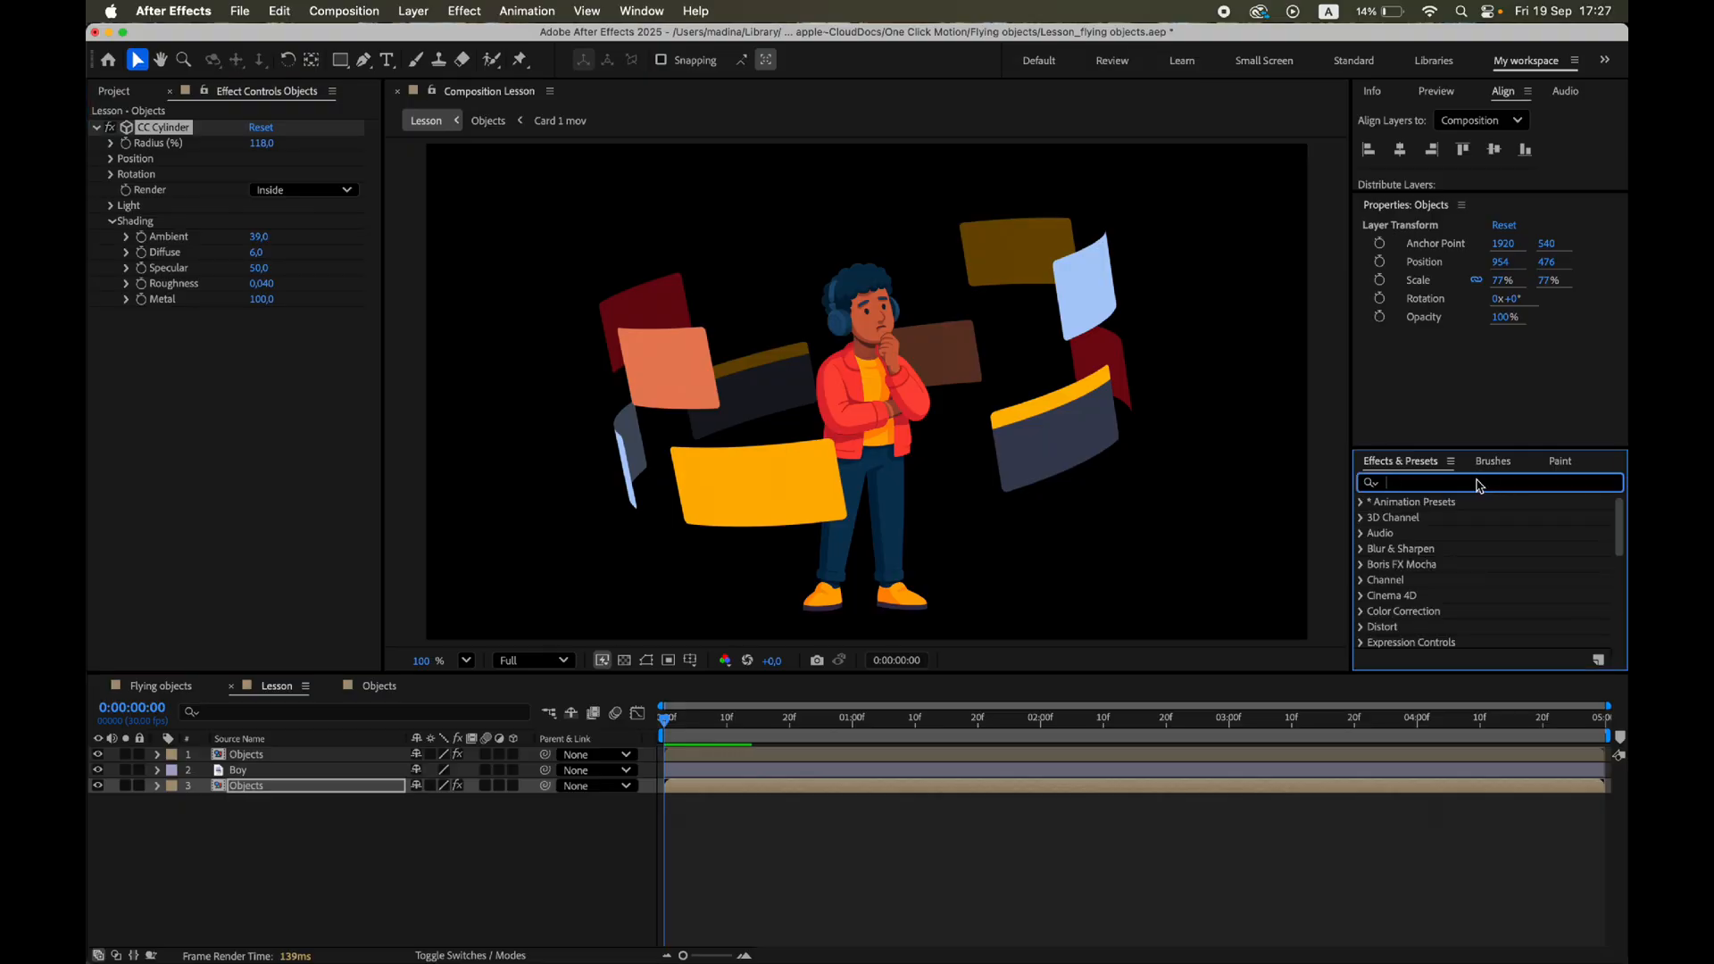
text(camera)
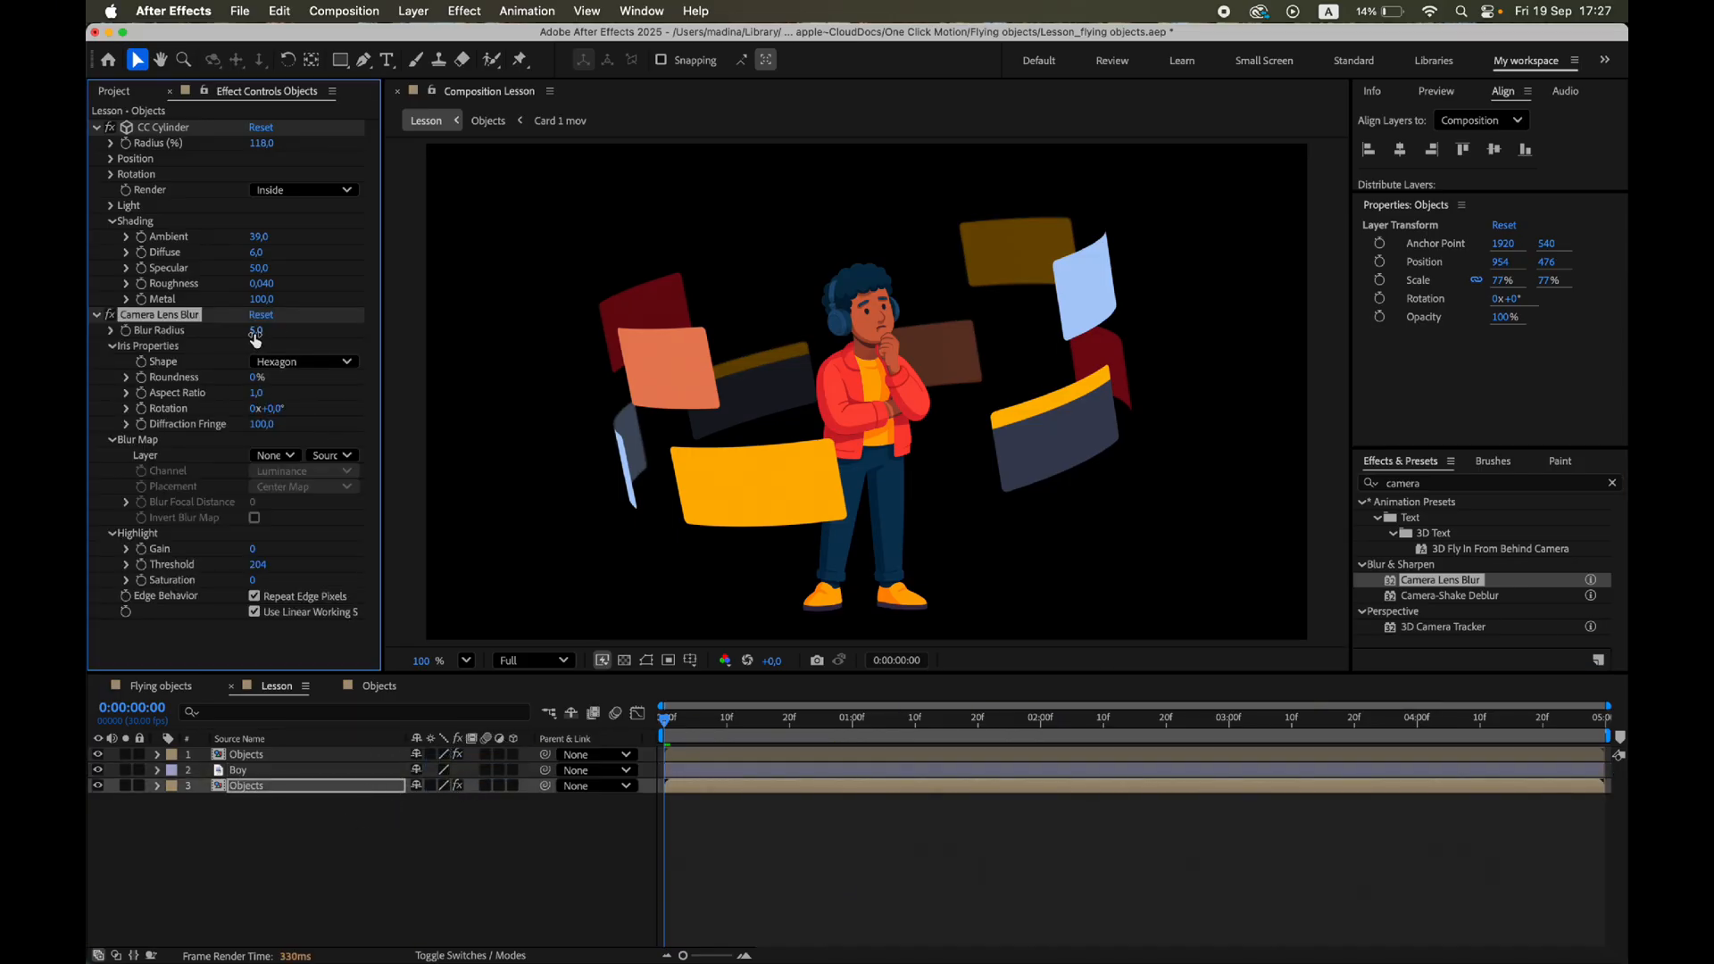
drag(256, 330, 249, 330)
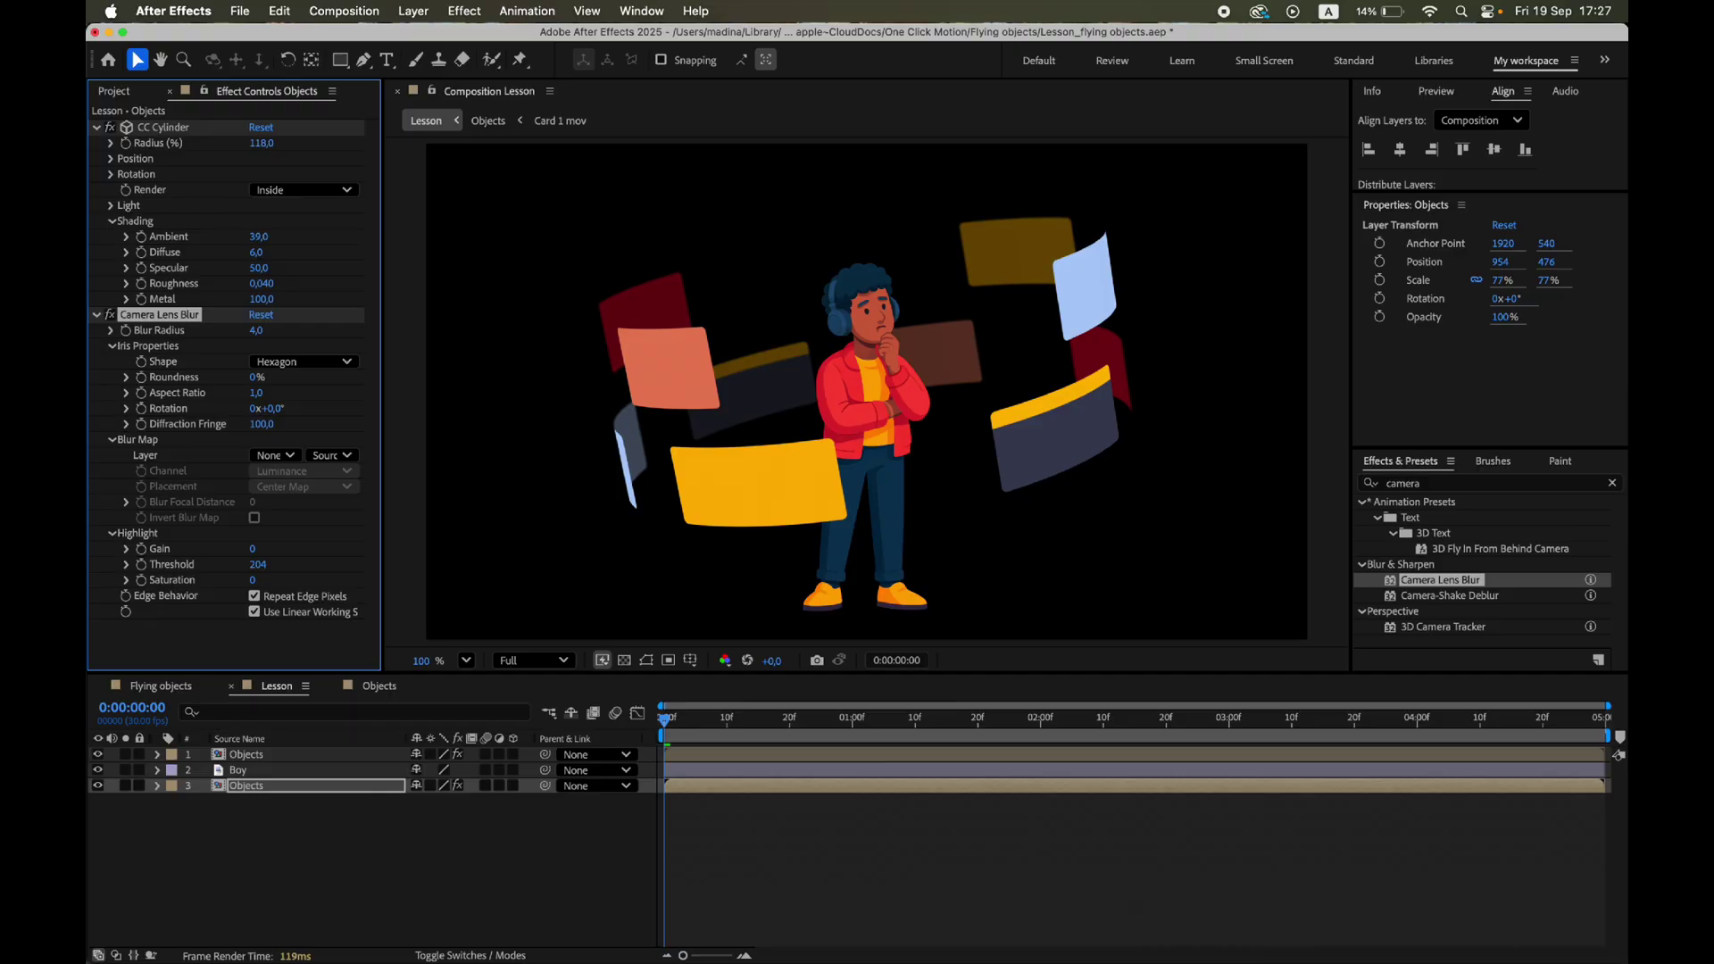
click(257, 330)
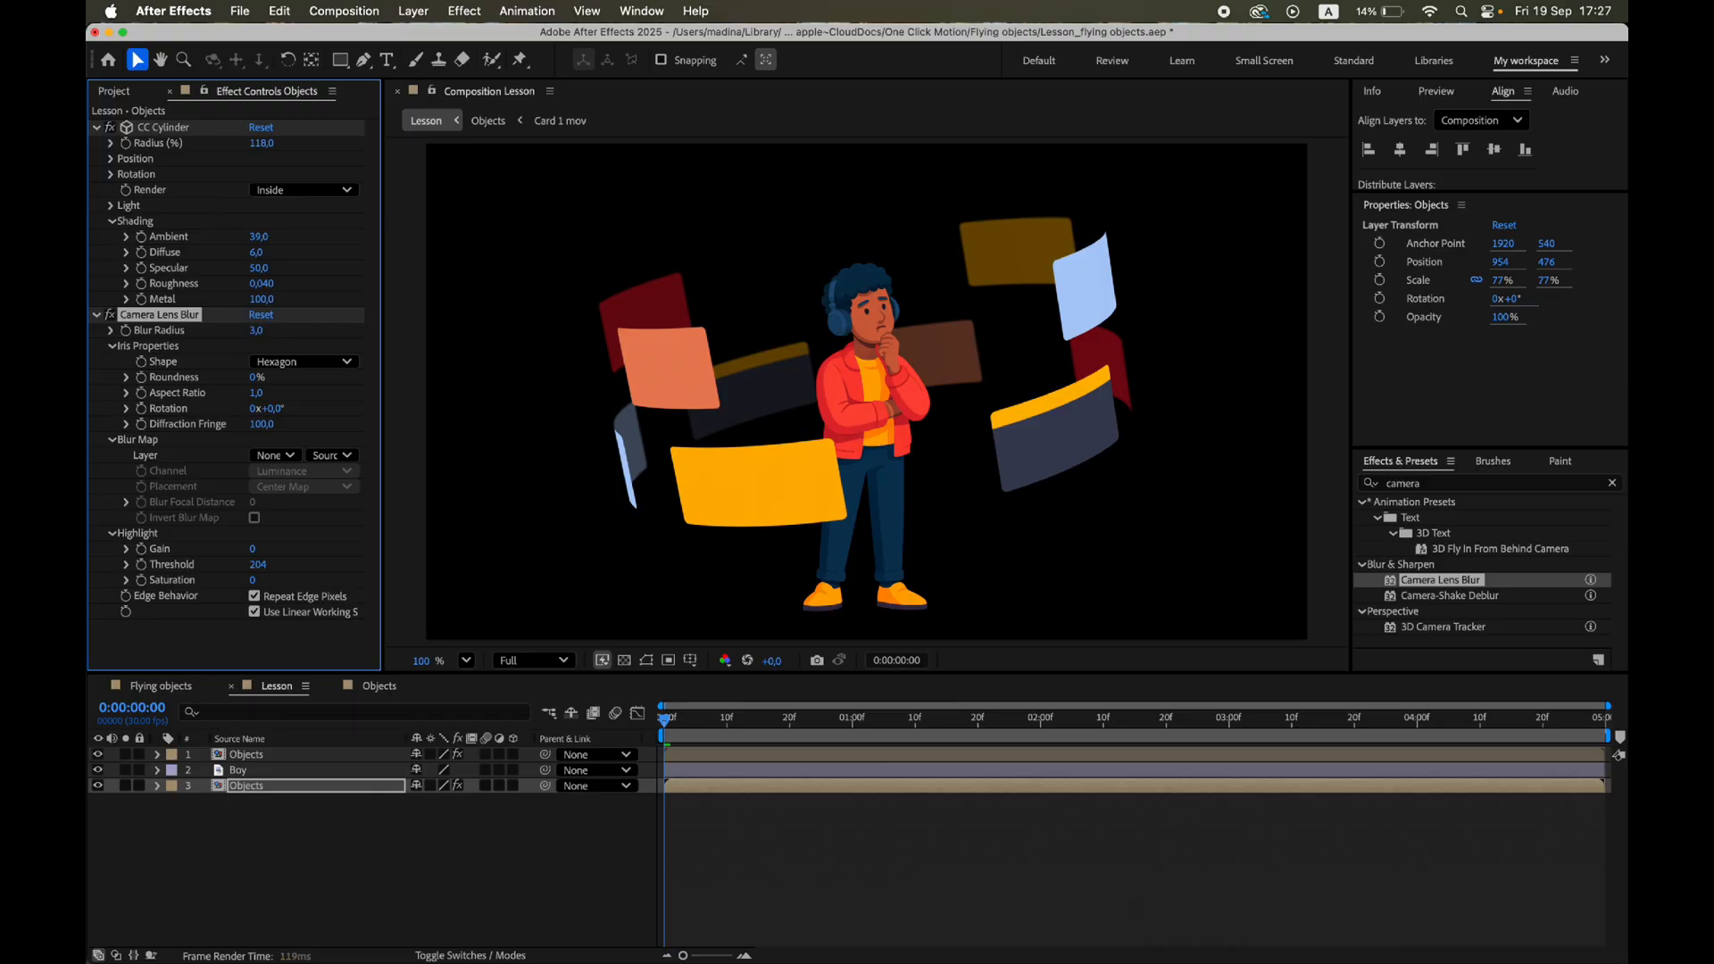
click(99, 316)
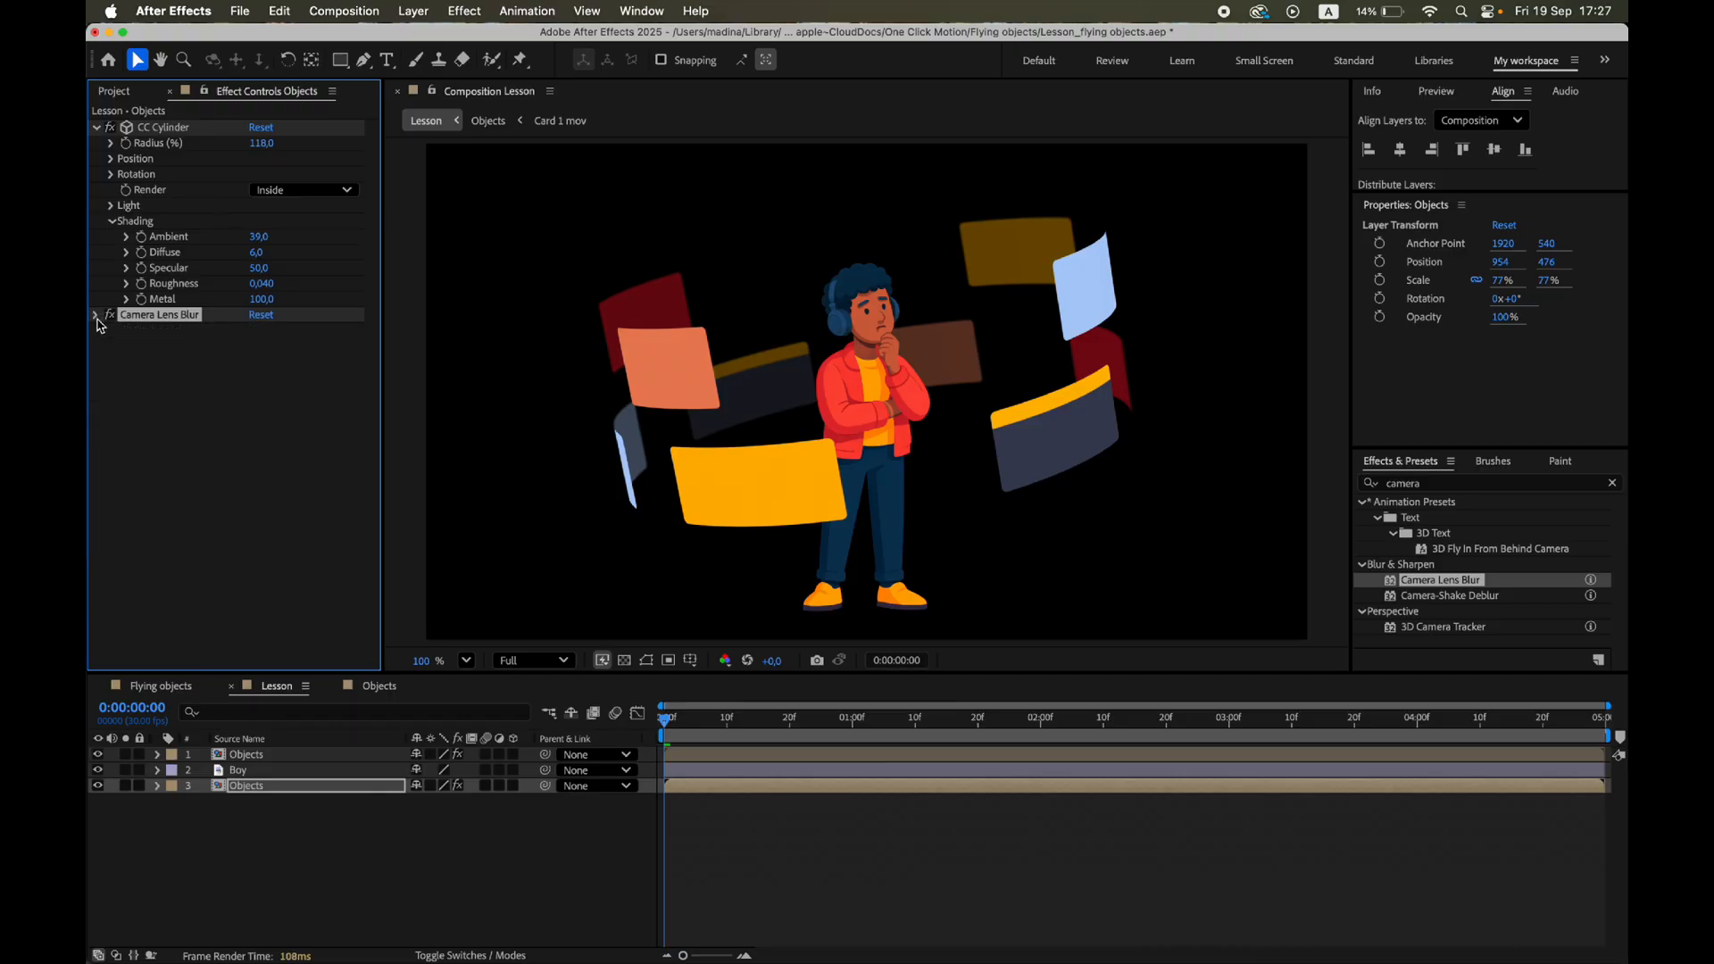
Select the front Objects layer and duplicate it with Cmd+D.
click(111, 174)
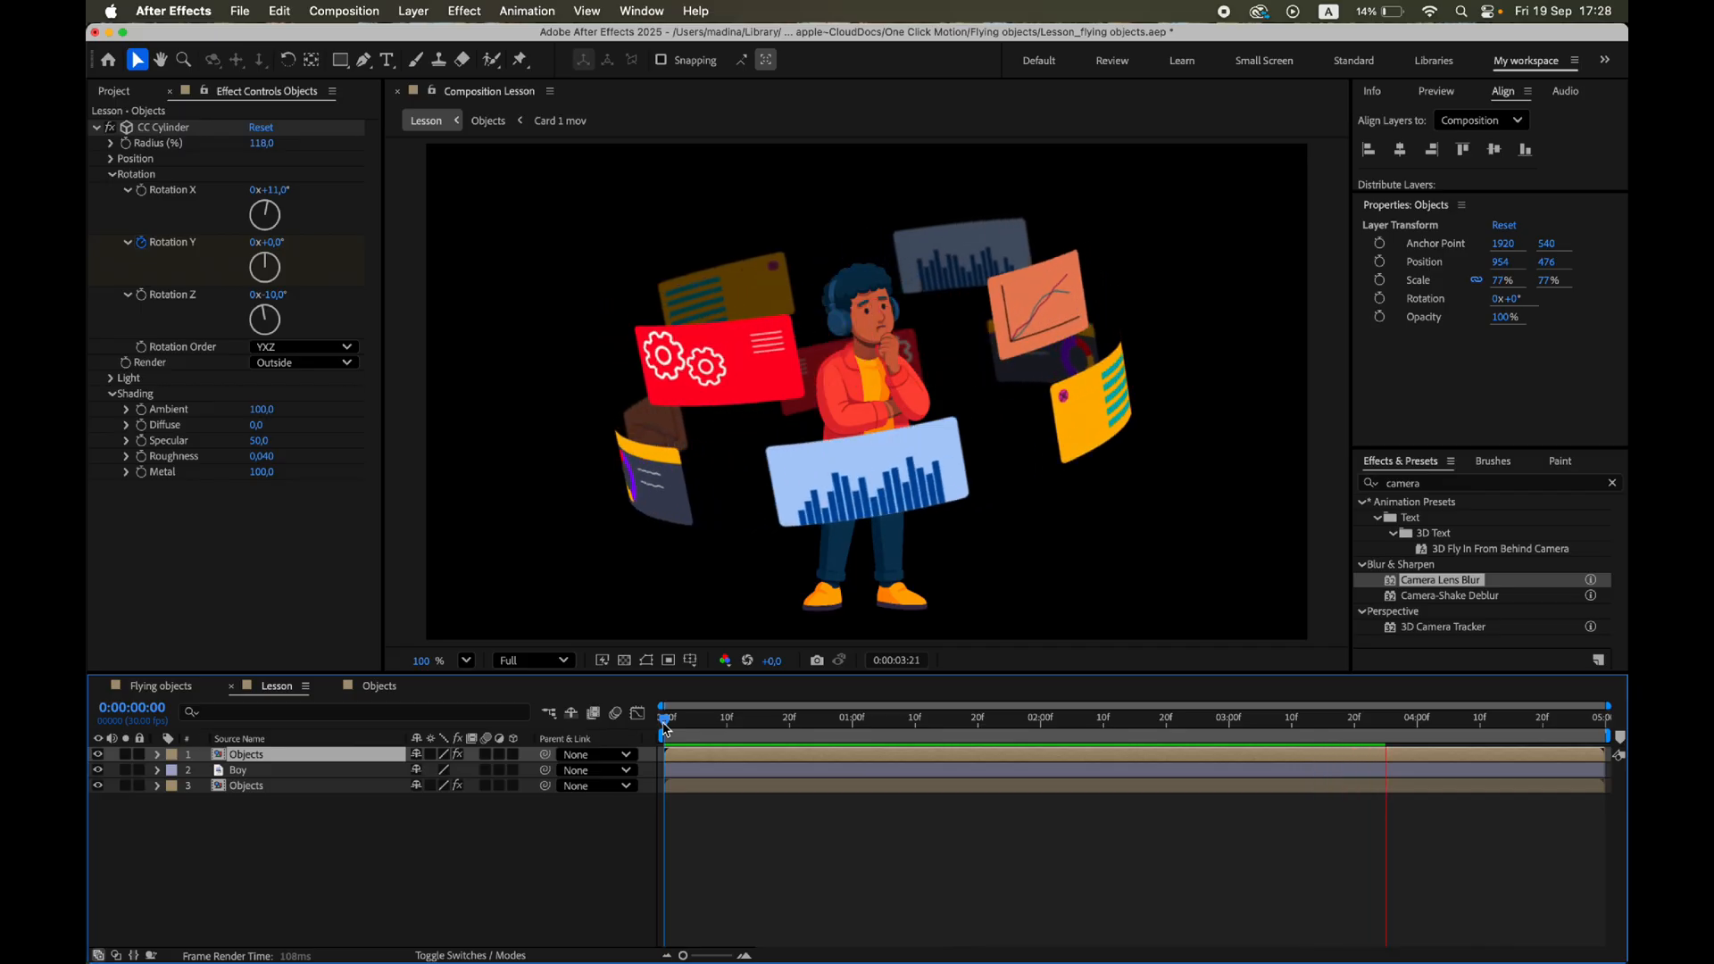
click(1547, 718)
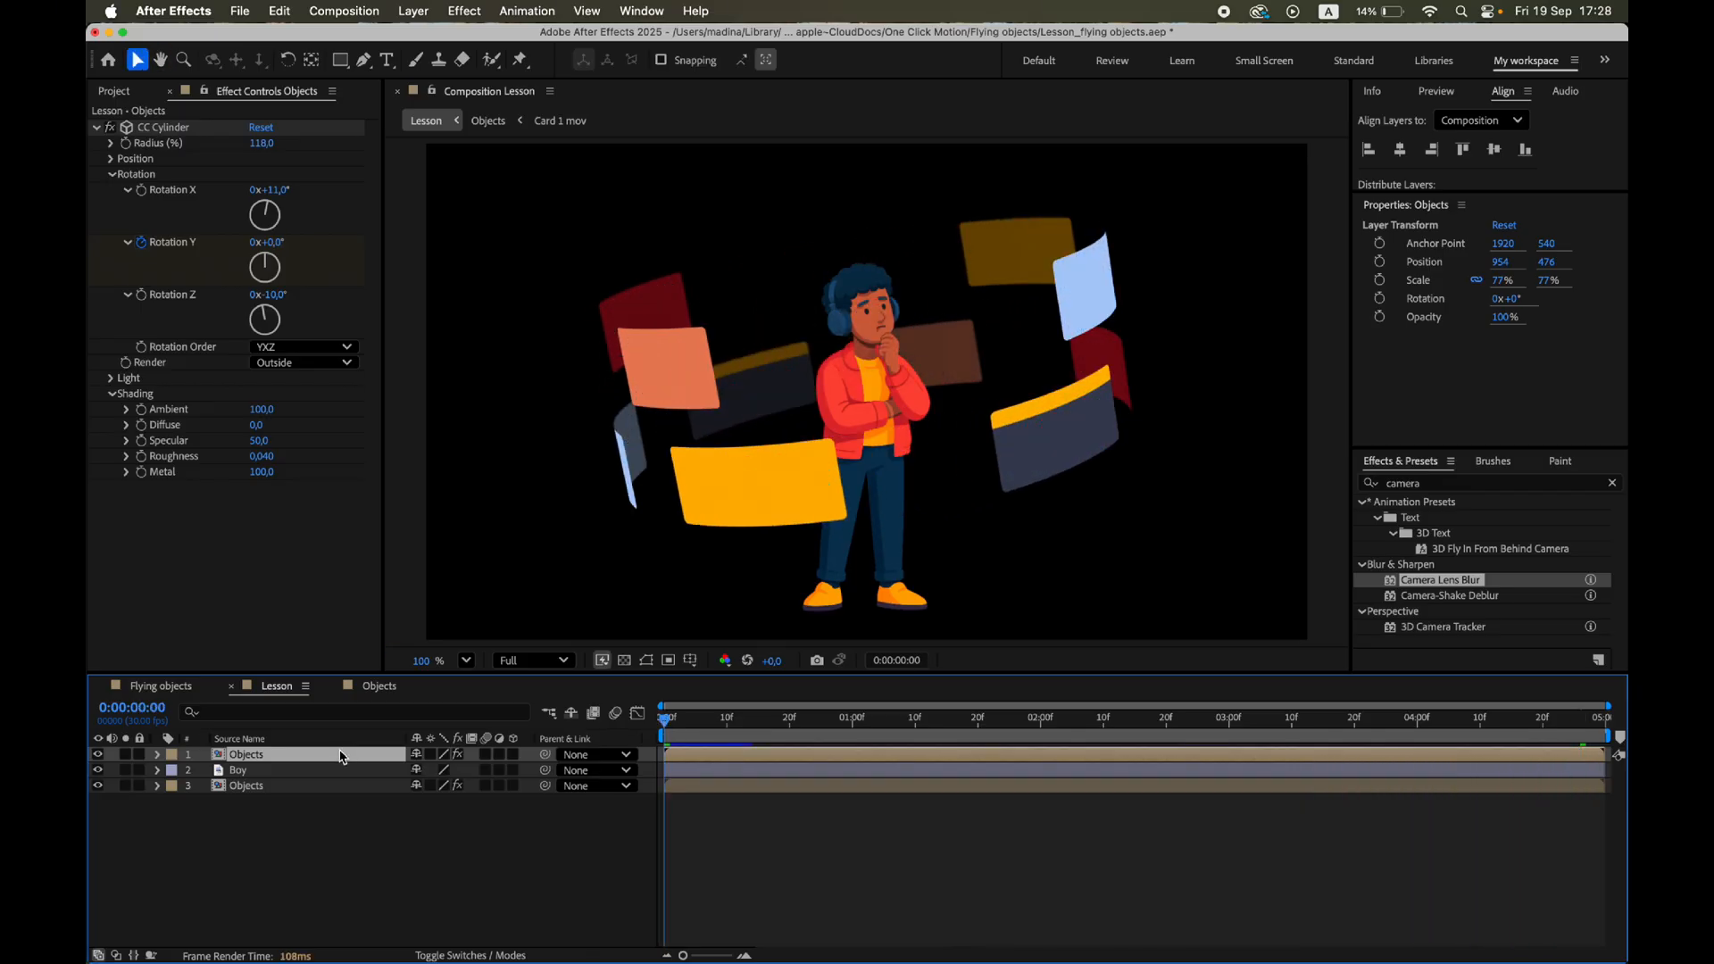
key(cmd+d)
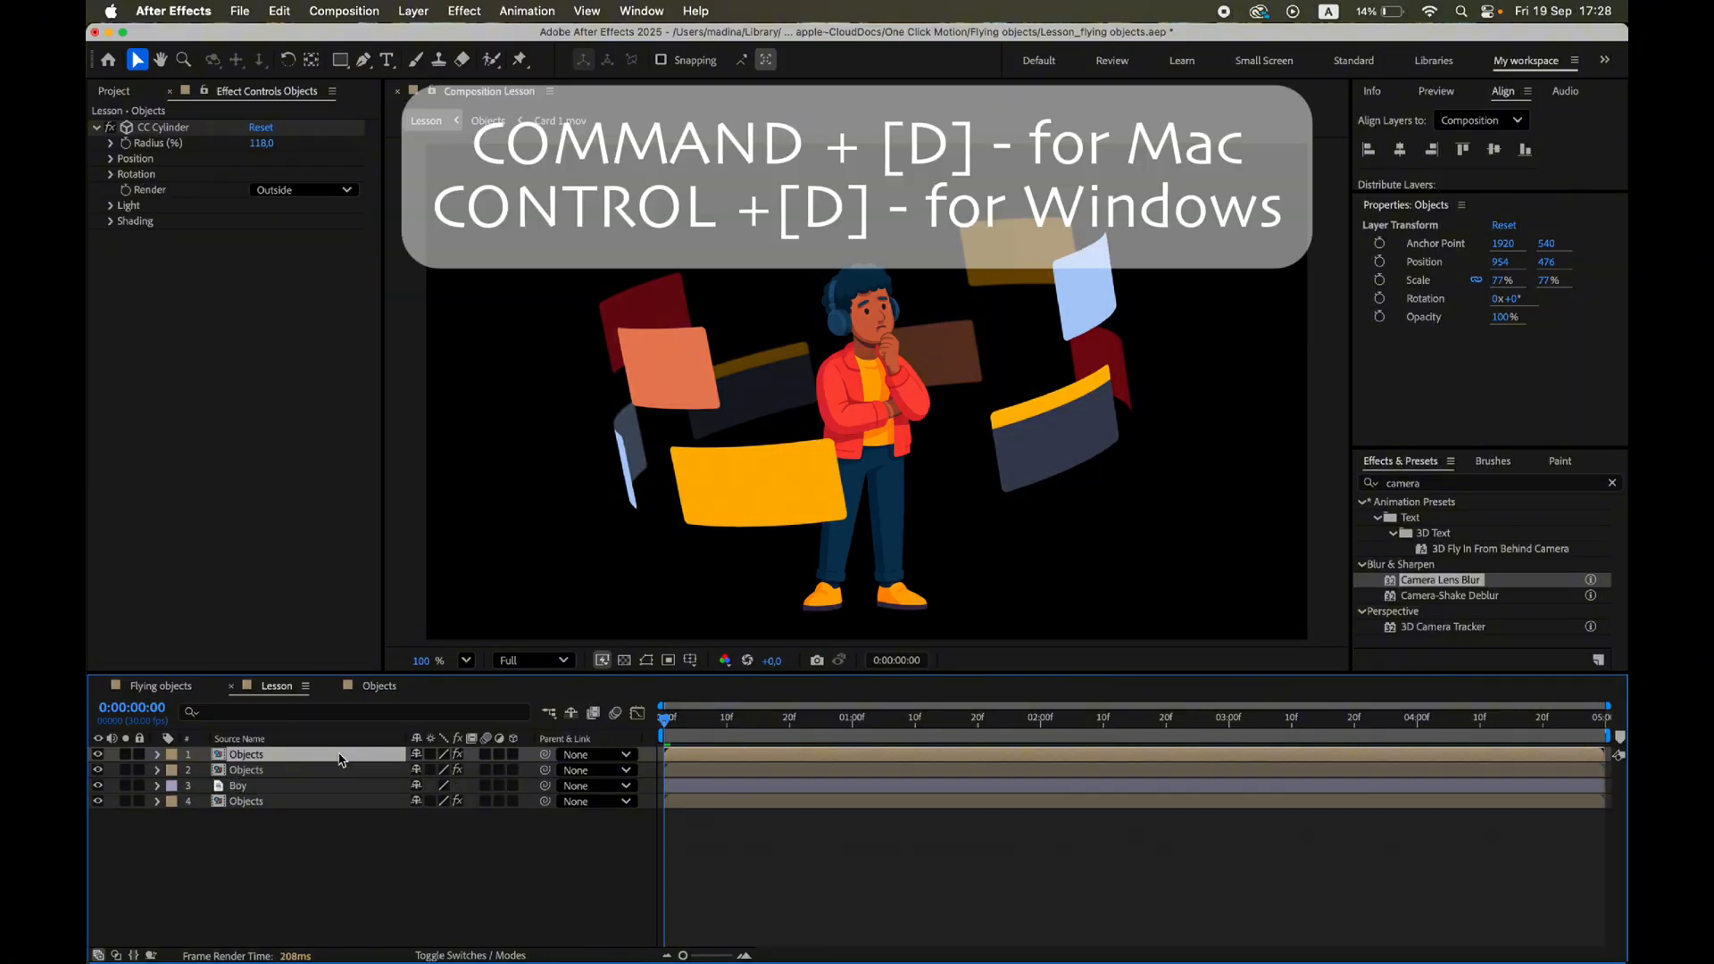
Rename the duplicate 'Shadow' and set its CC Cylinder Render to Full.
double_click(253, 754)
text(Shadow)
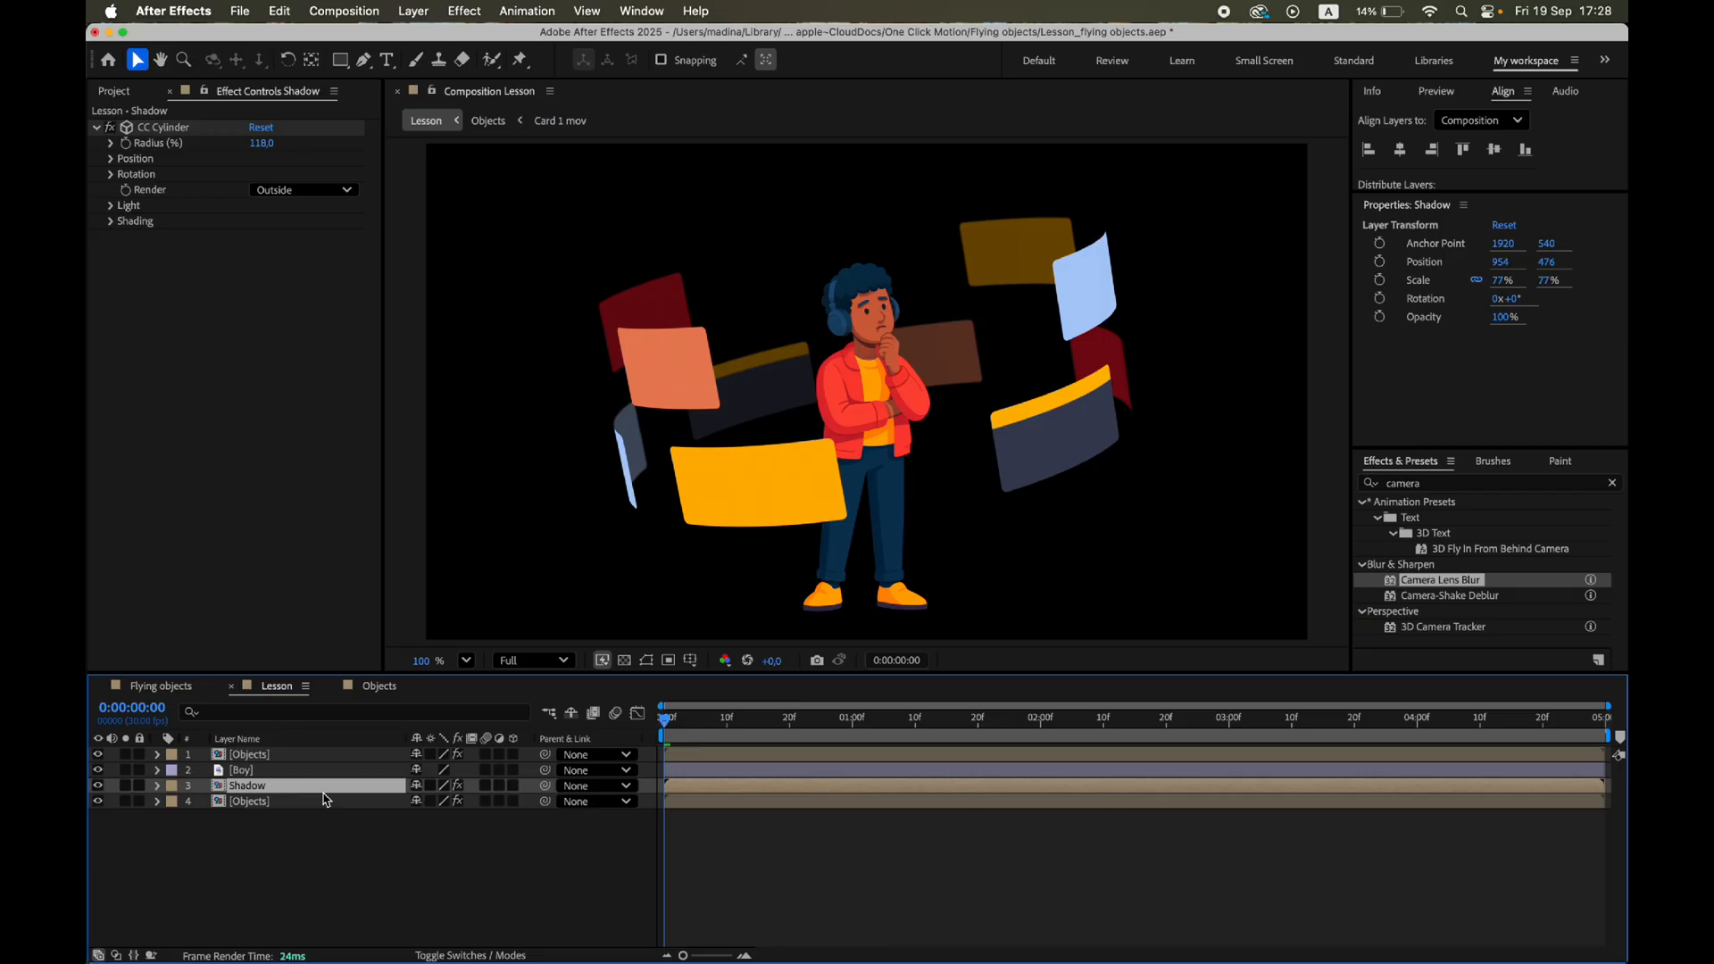
click(304, 189)
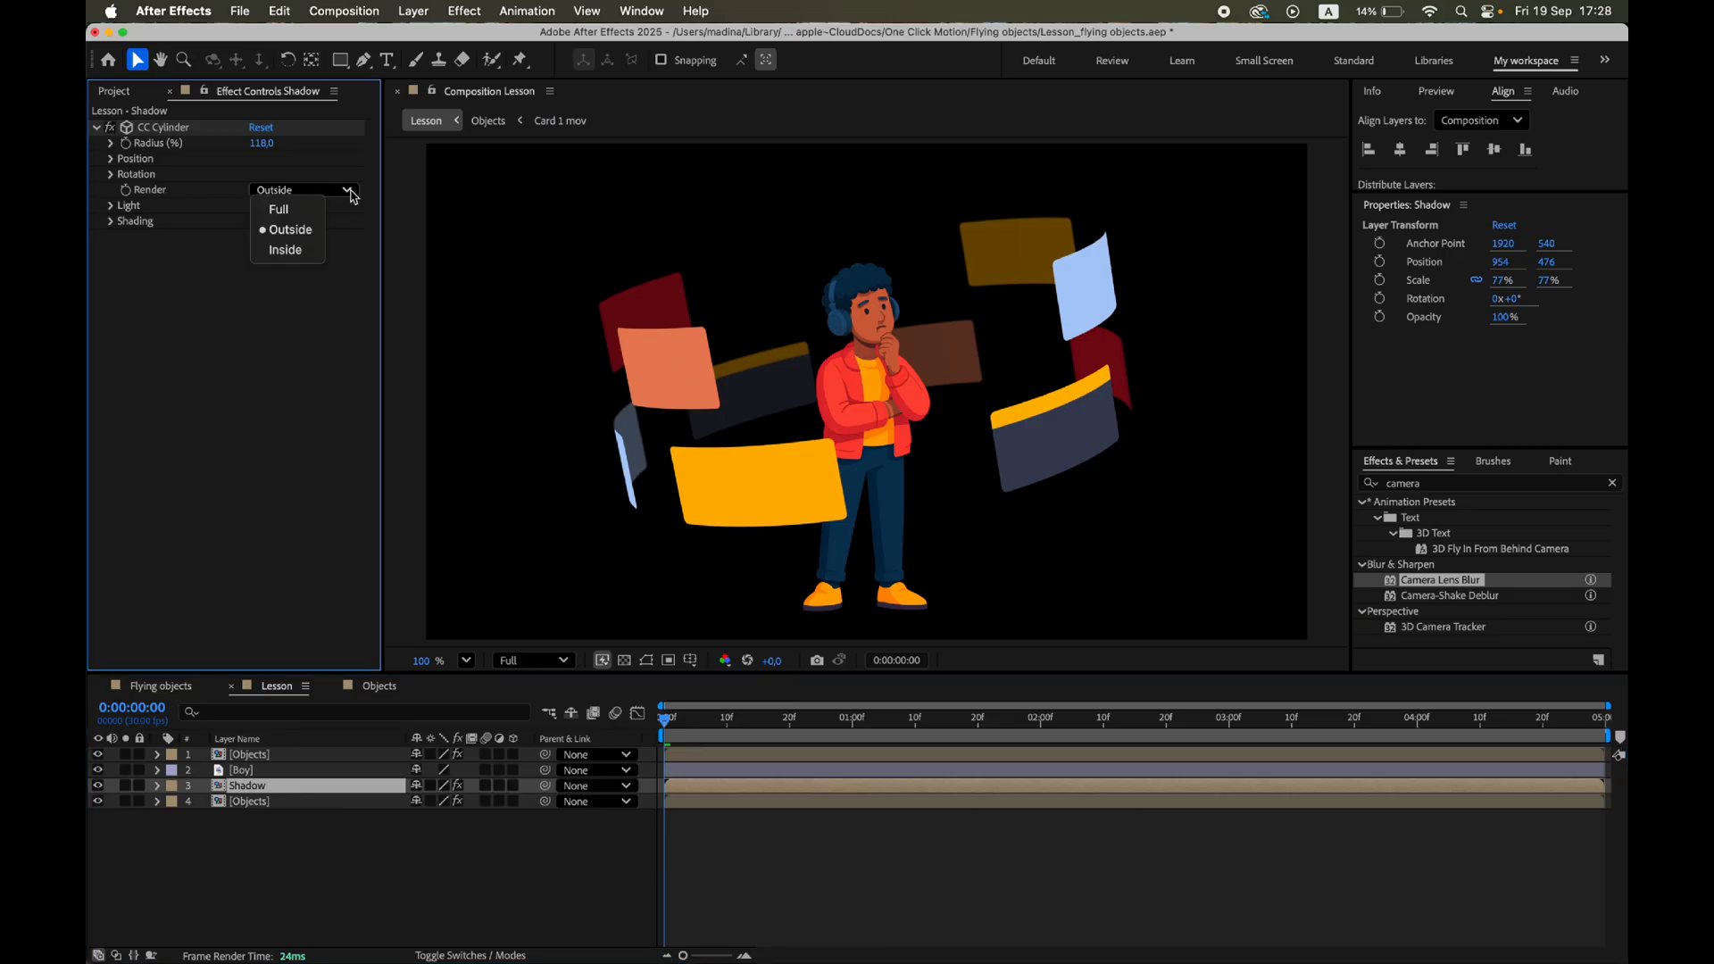
click(277, 209)
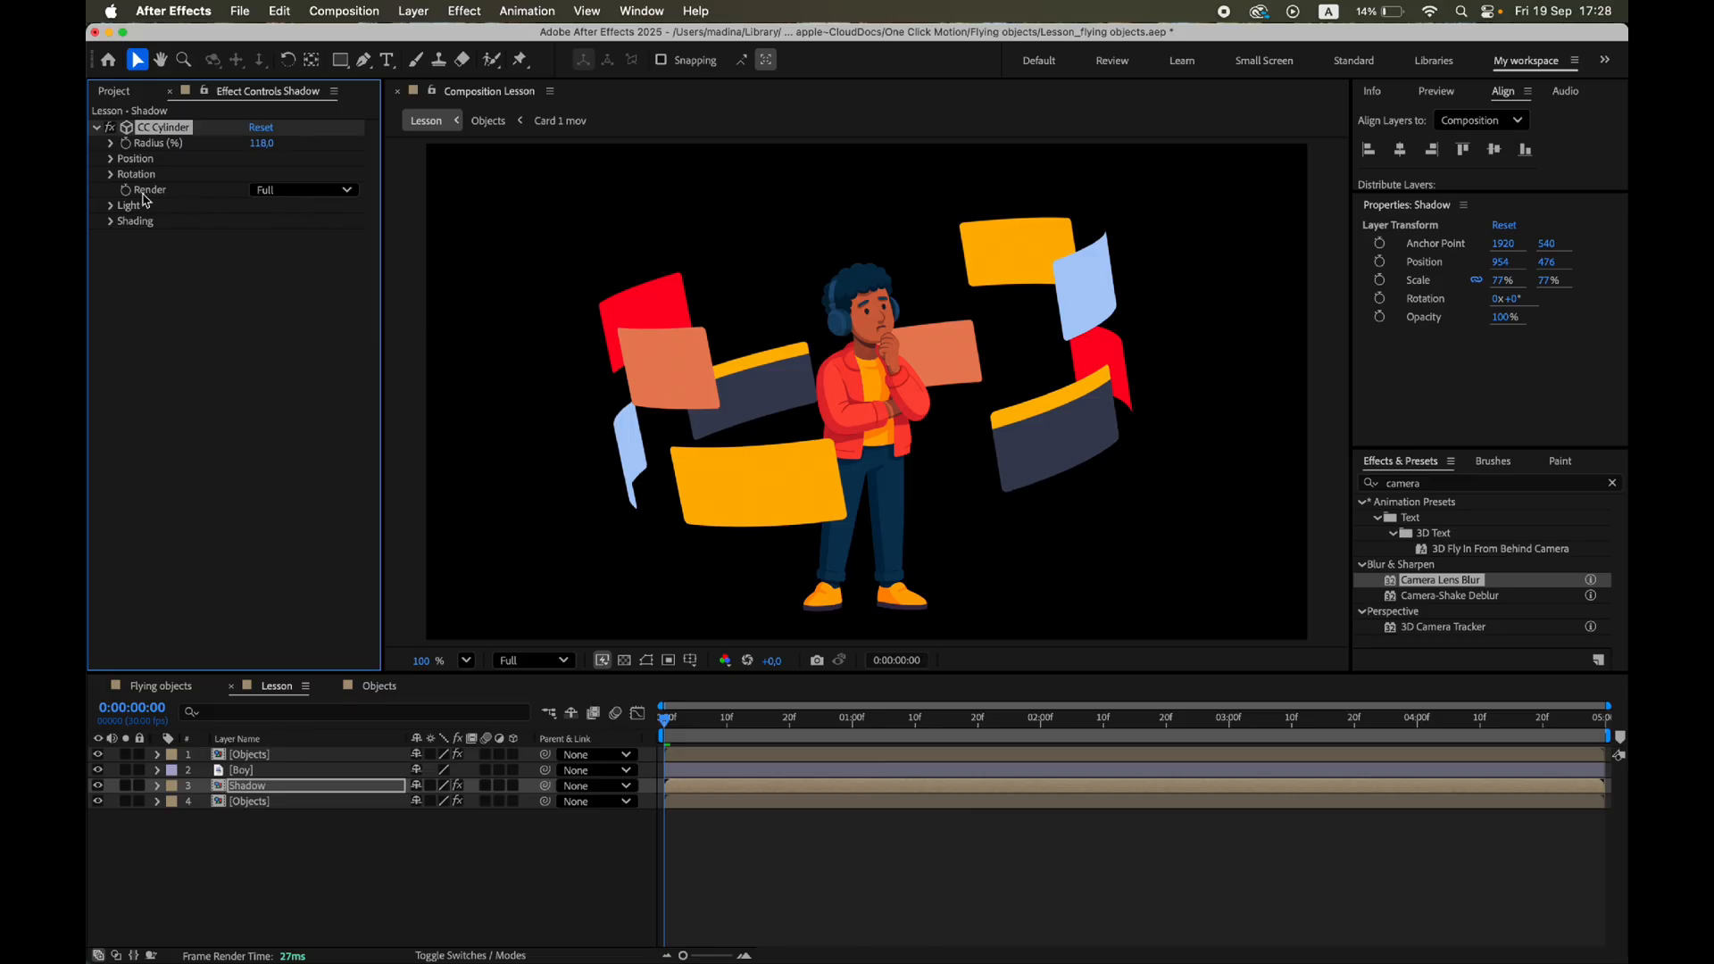
Flatten the Shadow ring with Rotation X 90°, Rotation Z 0° and Radius 88.
click(109, 174)
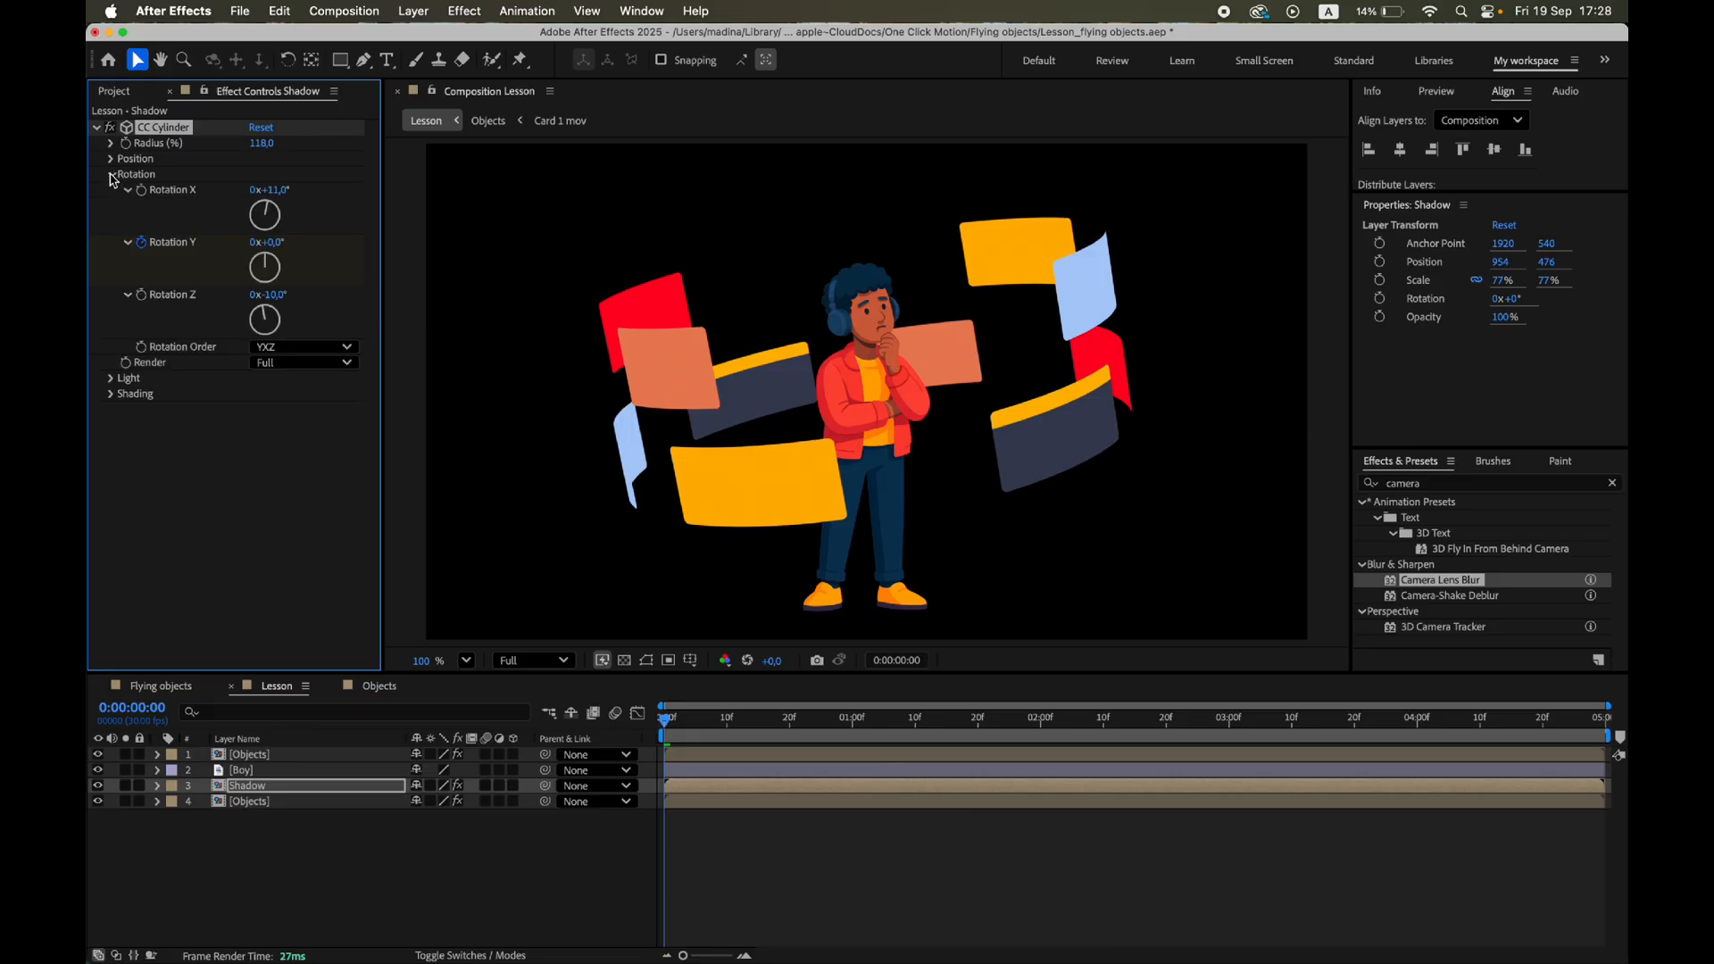
double_click(274, 295)
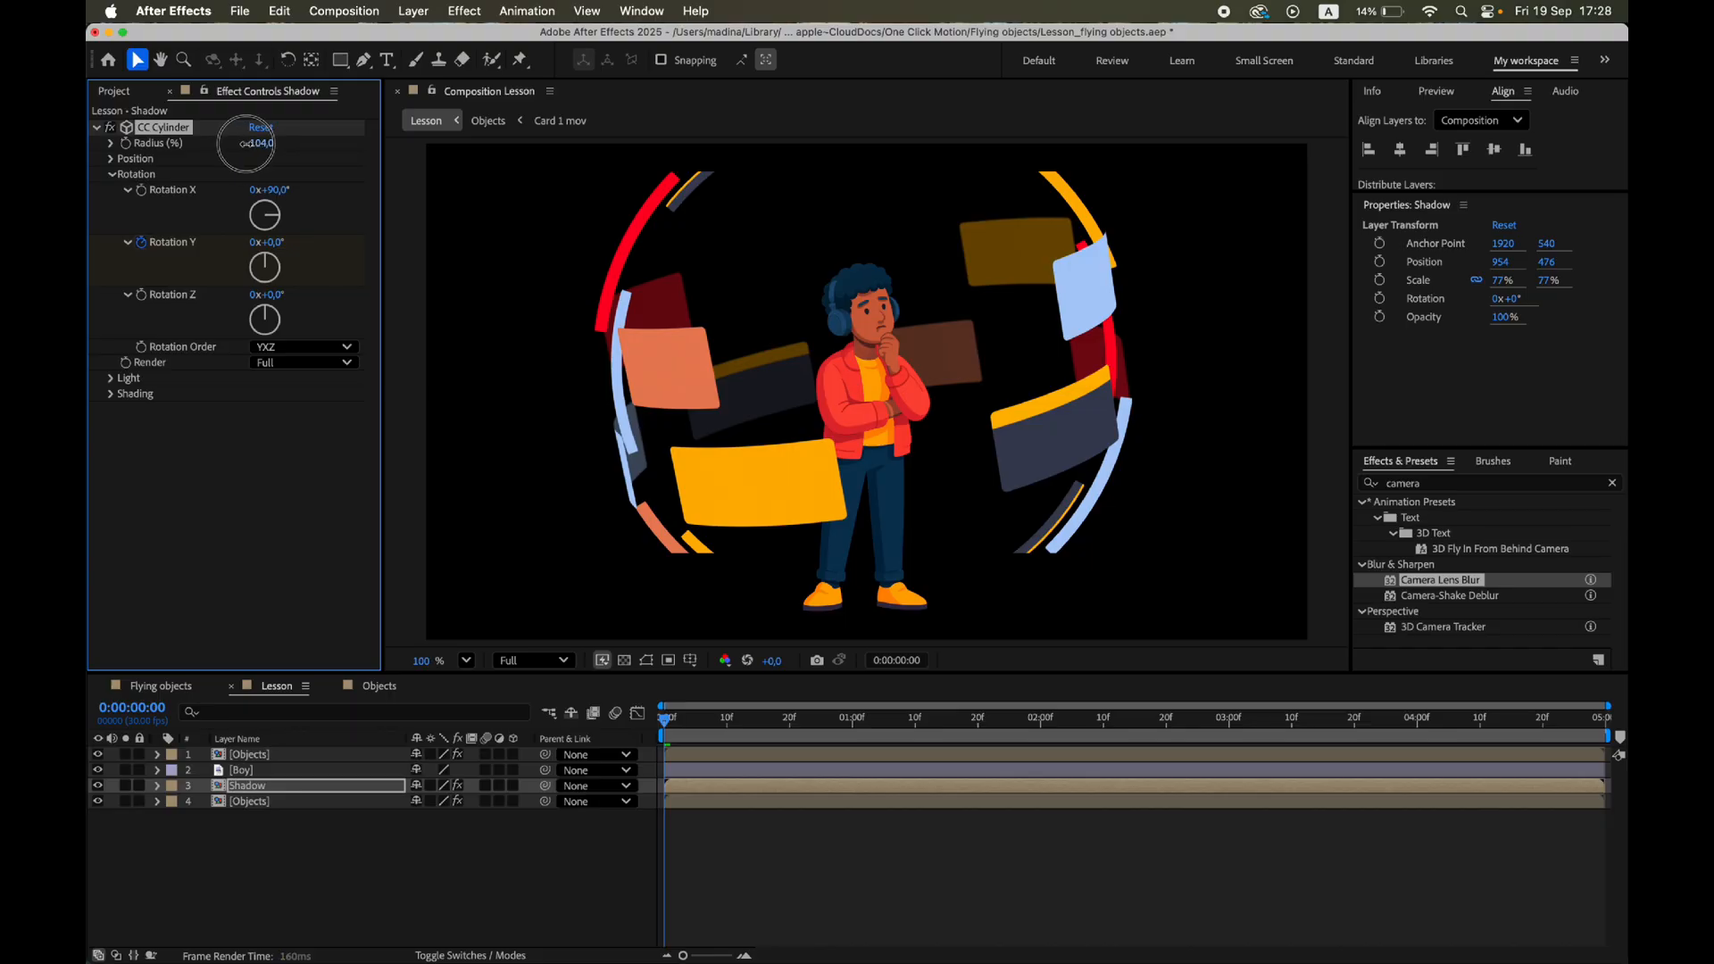
drag(262, 143, 235, 143)
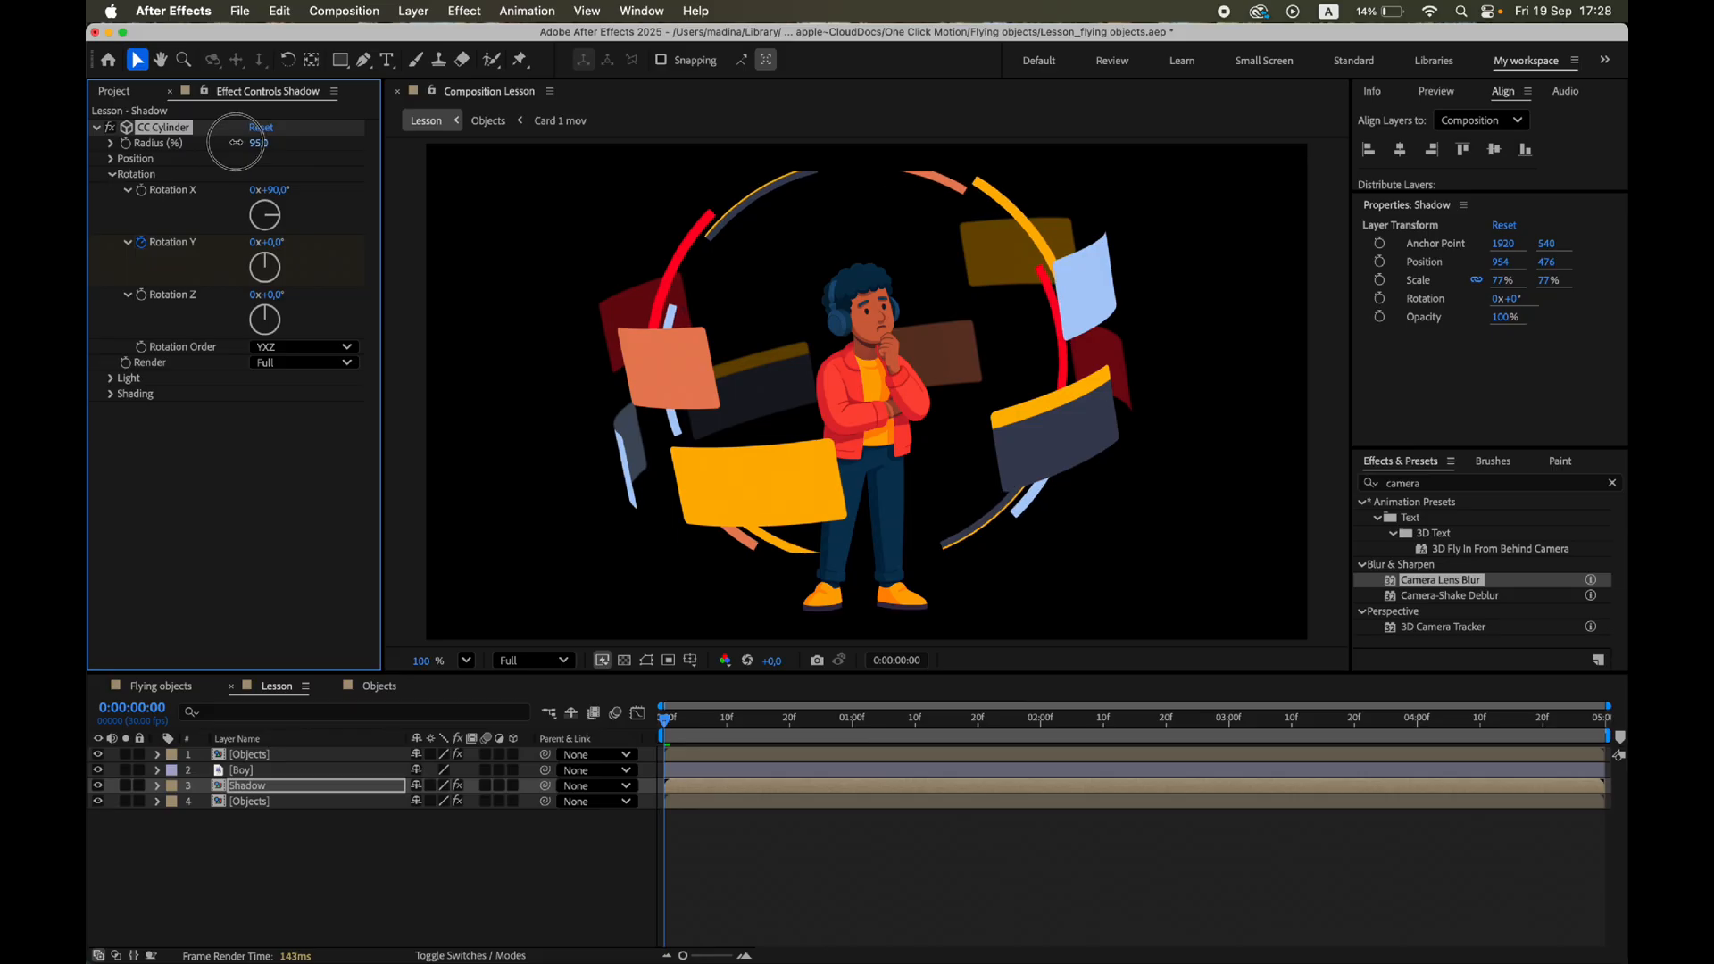
drag(268, 143, 257, 143)
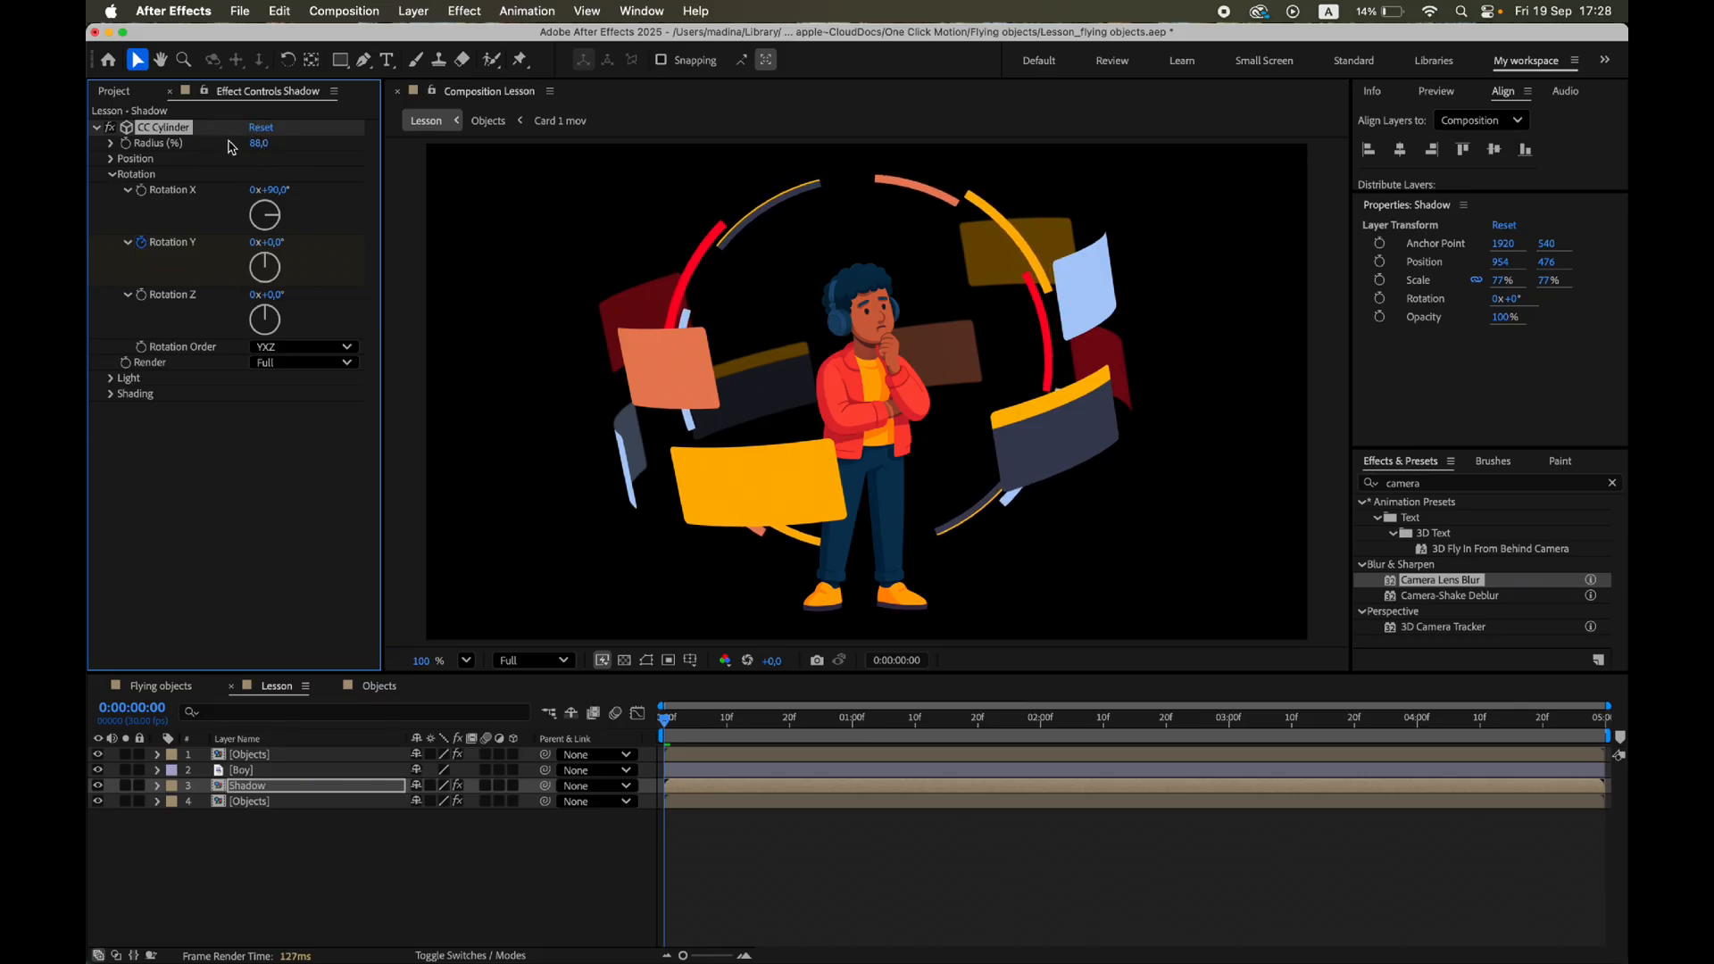
click(1611, 483)
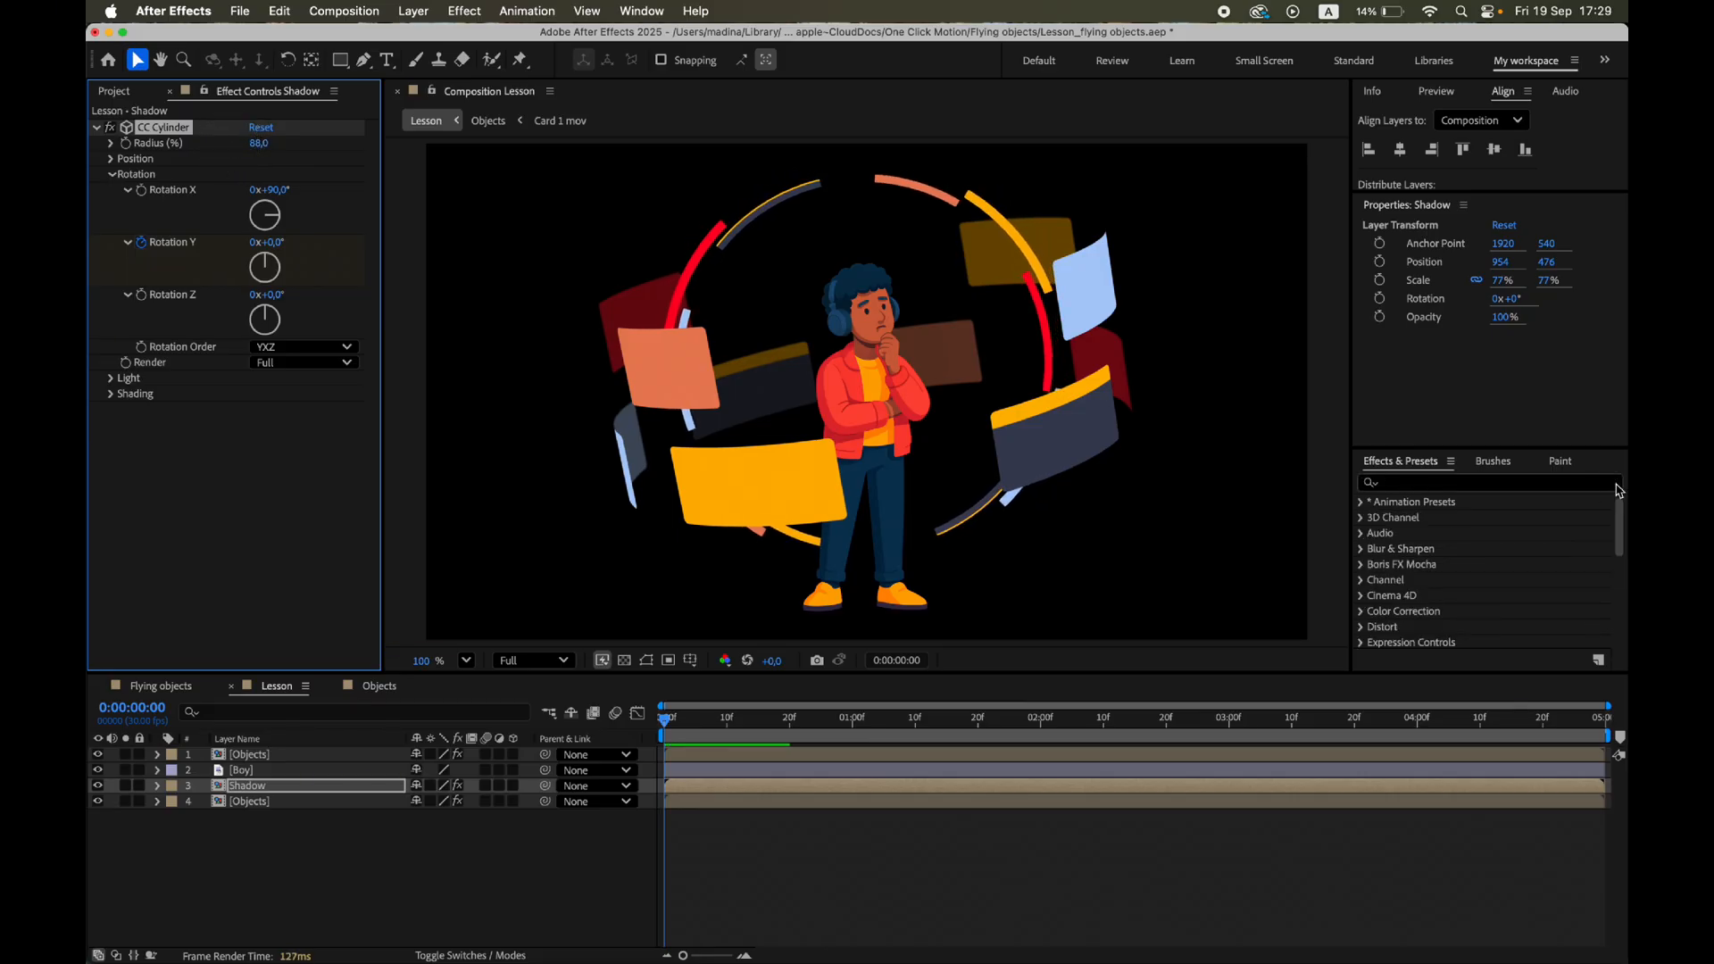
Apply the Fill effect to the Shadow layer with a light grey colour.
click(1481, 482)
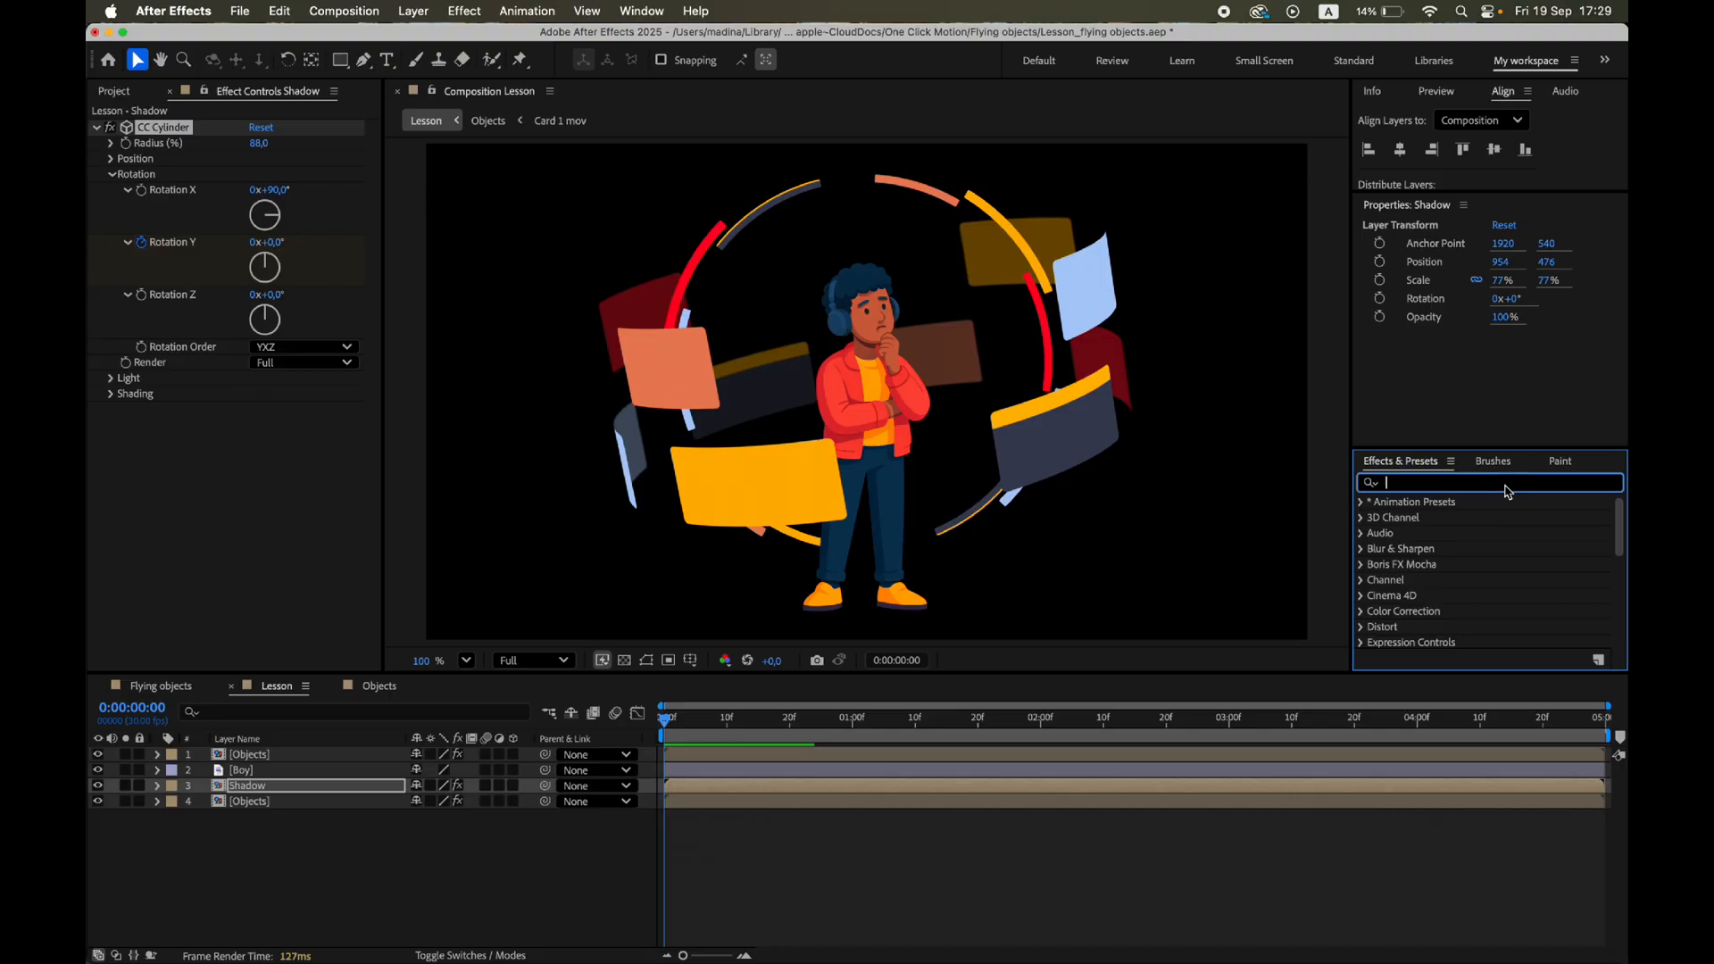
text(fill)
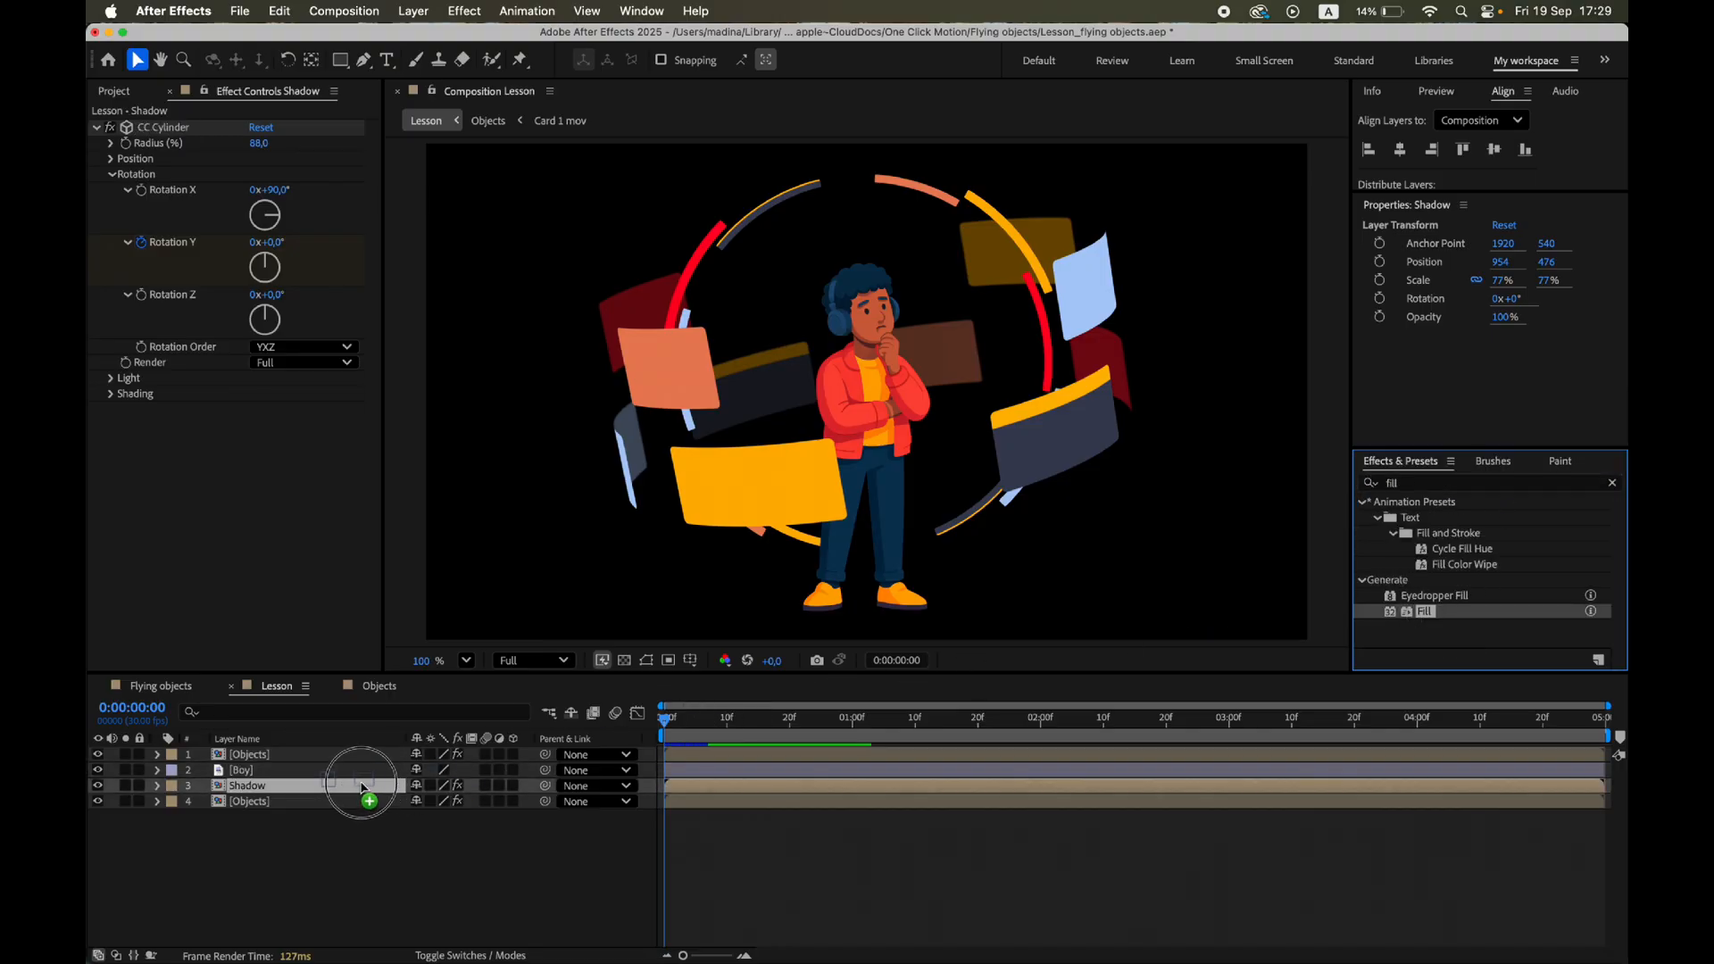
double_click(1425, 610)
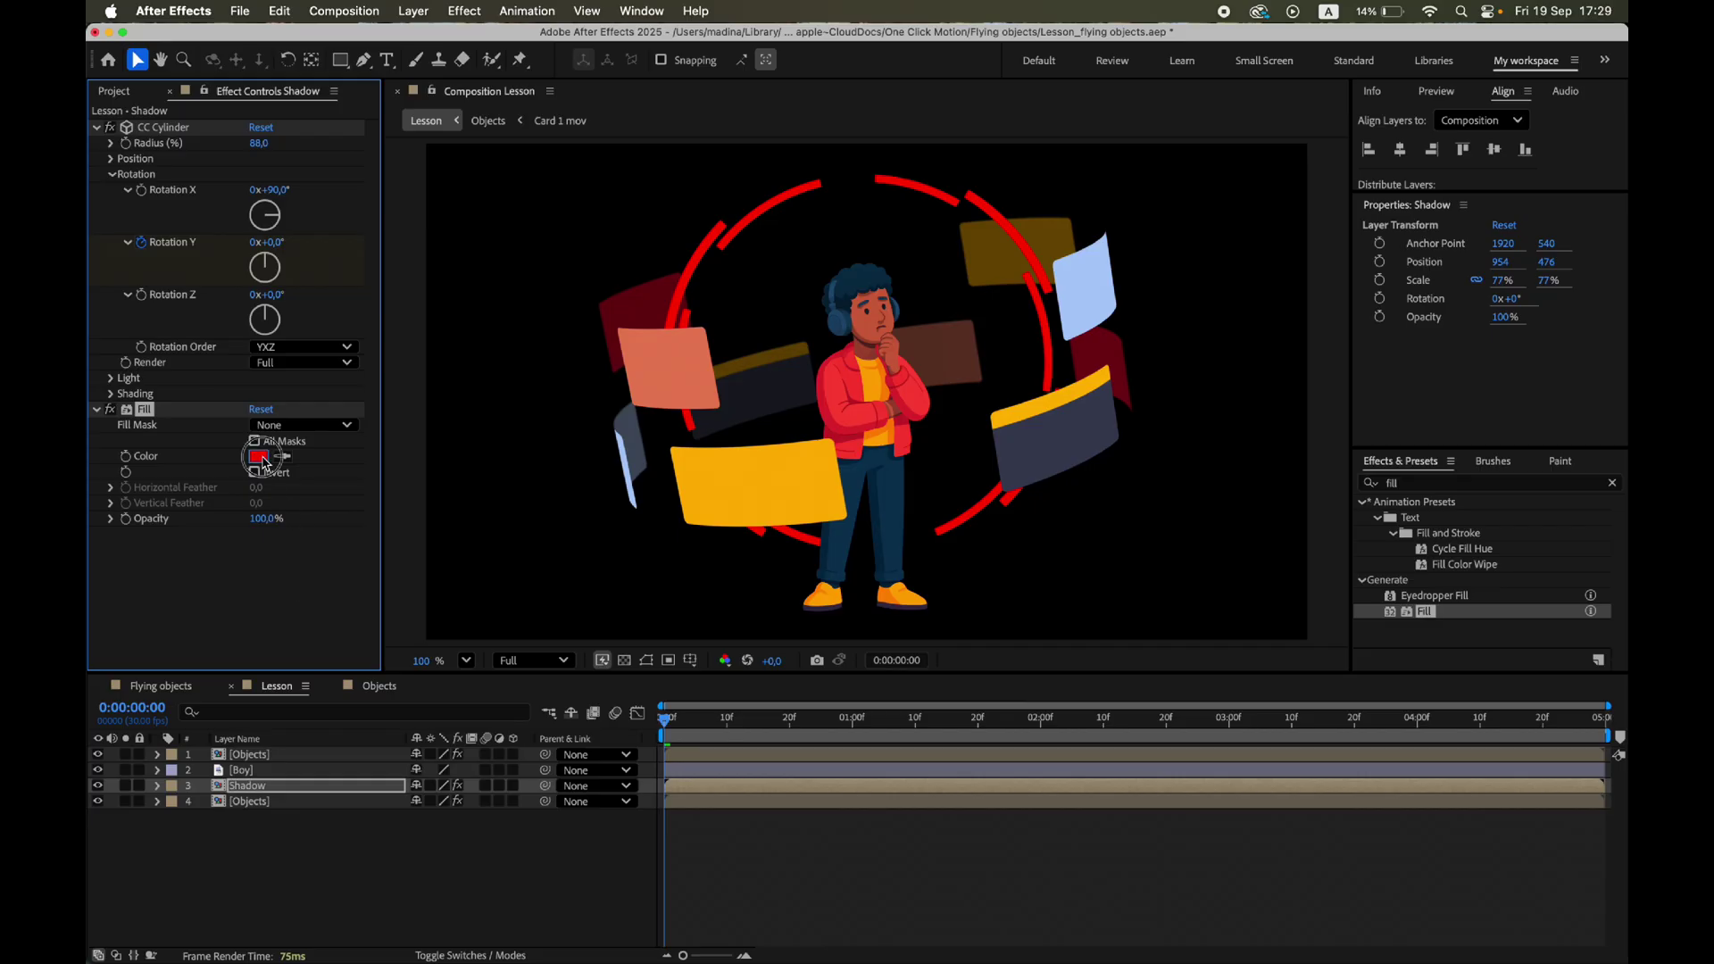
click(258, 457)
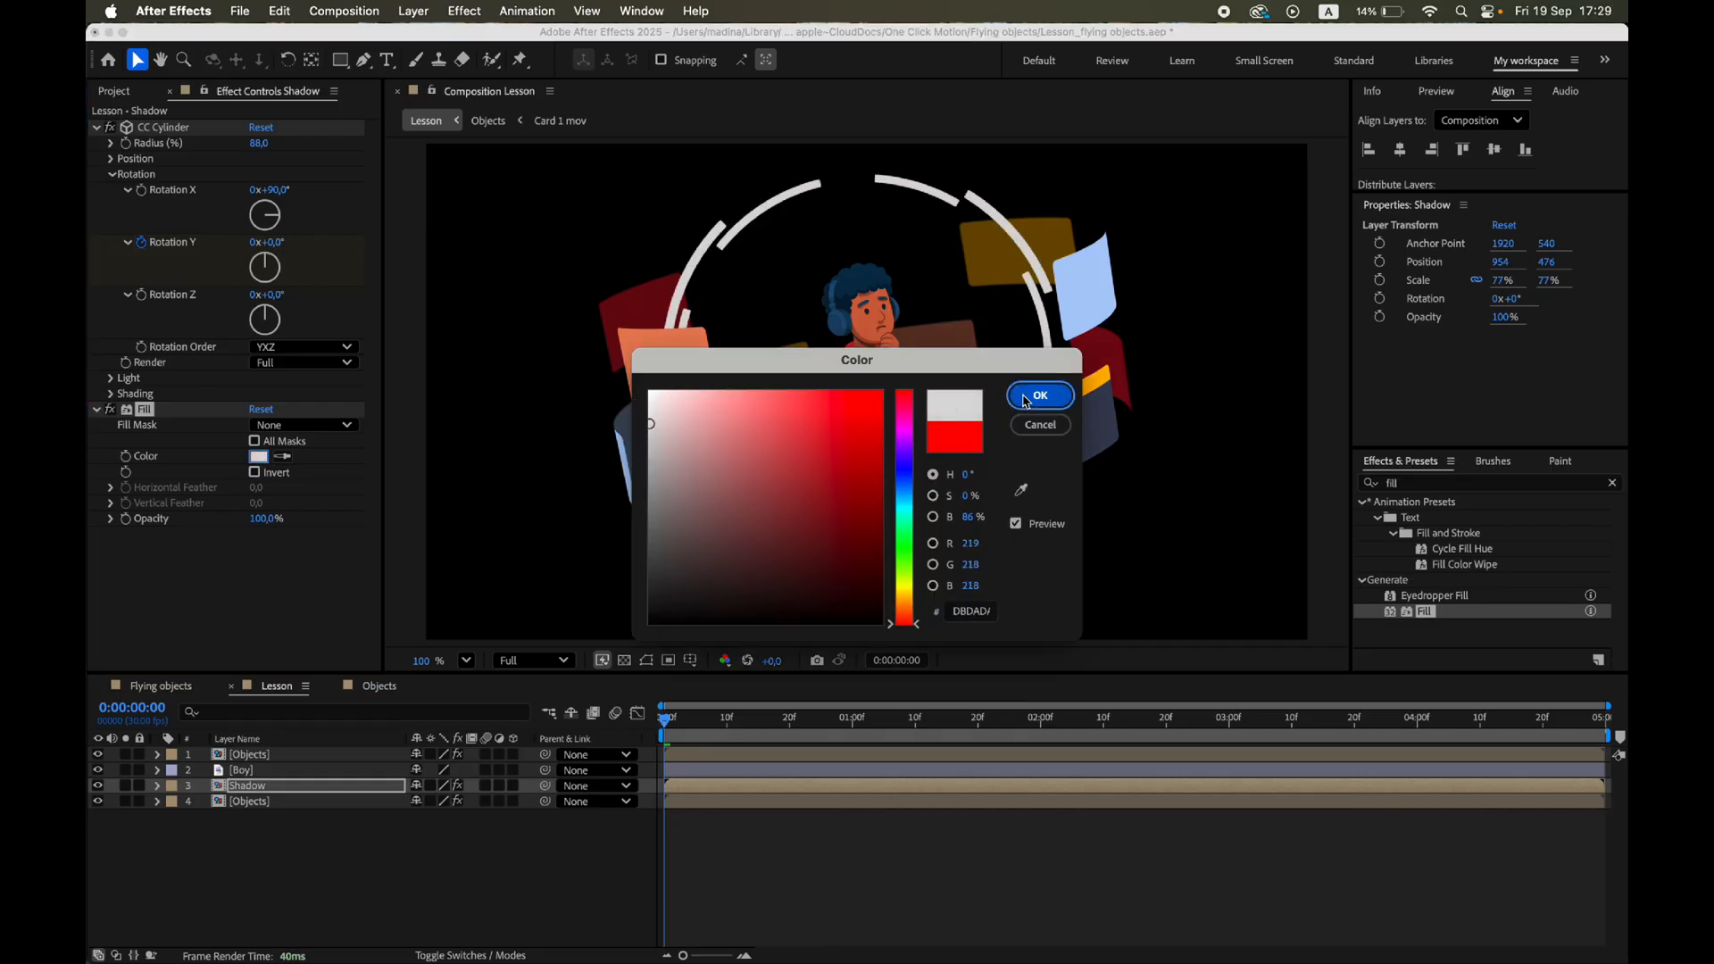
click(1037, 396)
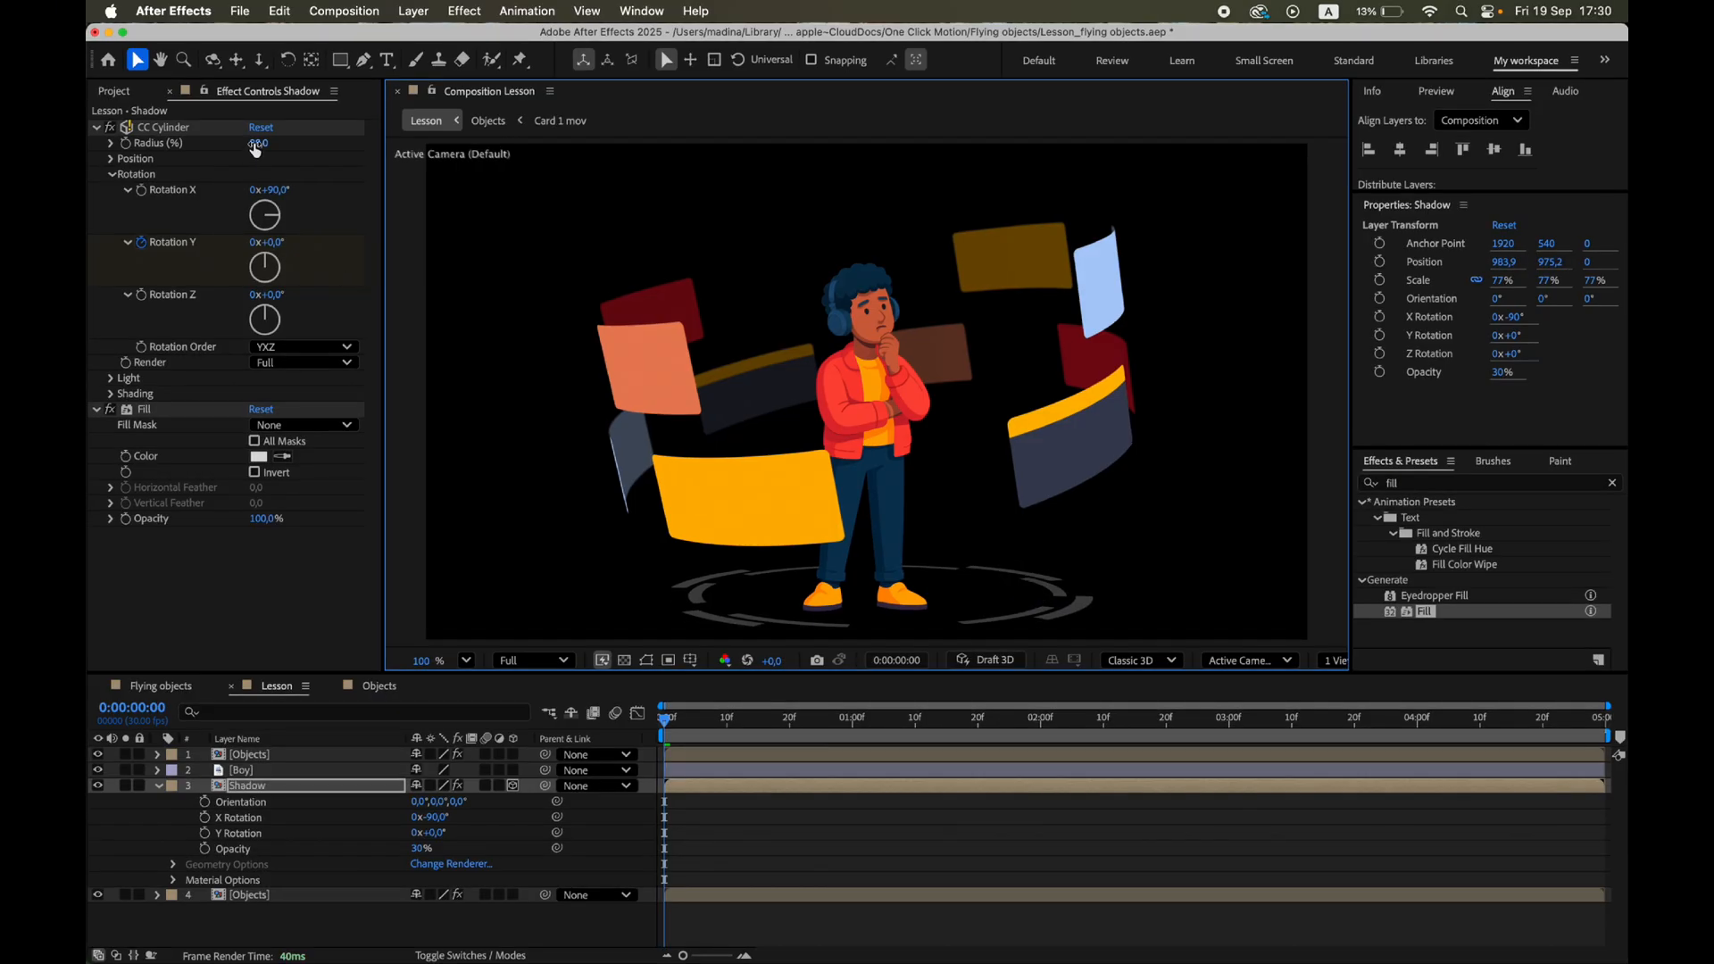
Widen the Shadow ring's CC Cylinder radius to 111 and clear the effects search.
drag(259, 143, 270, 143)
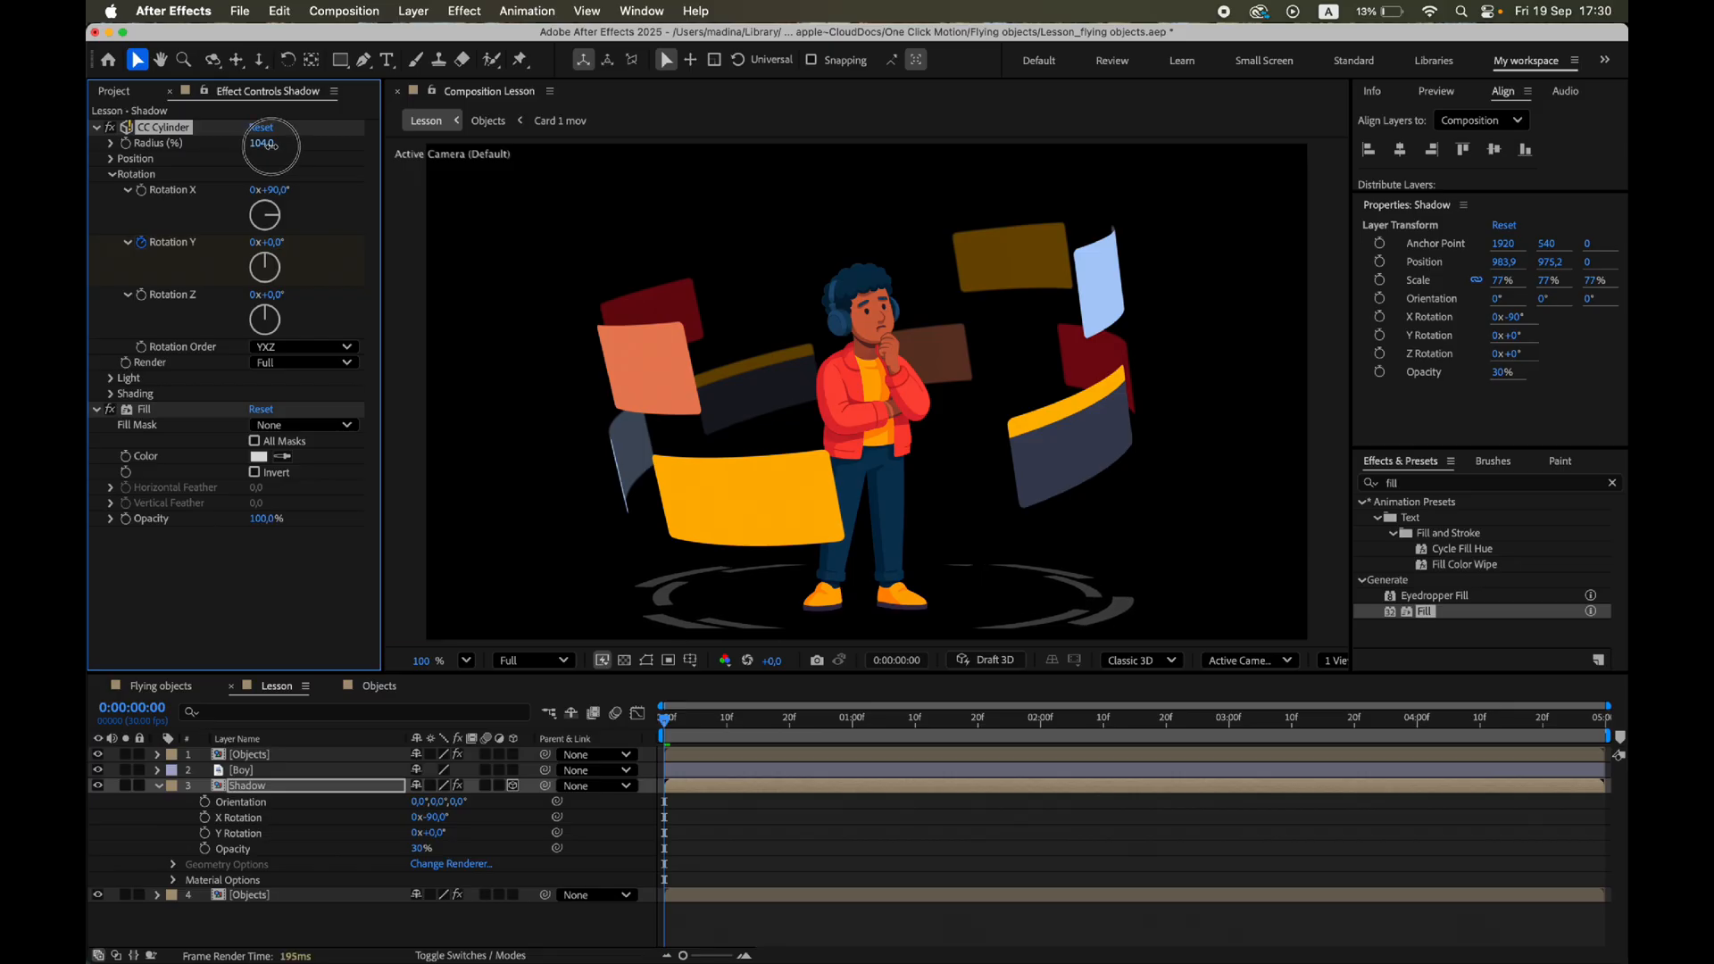
drag(264, 142, 267, 143)
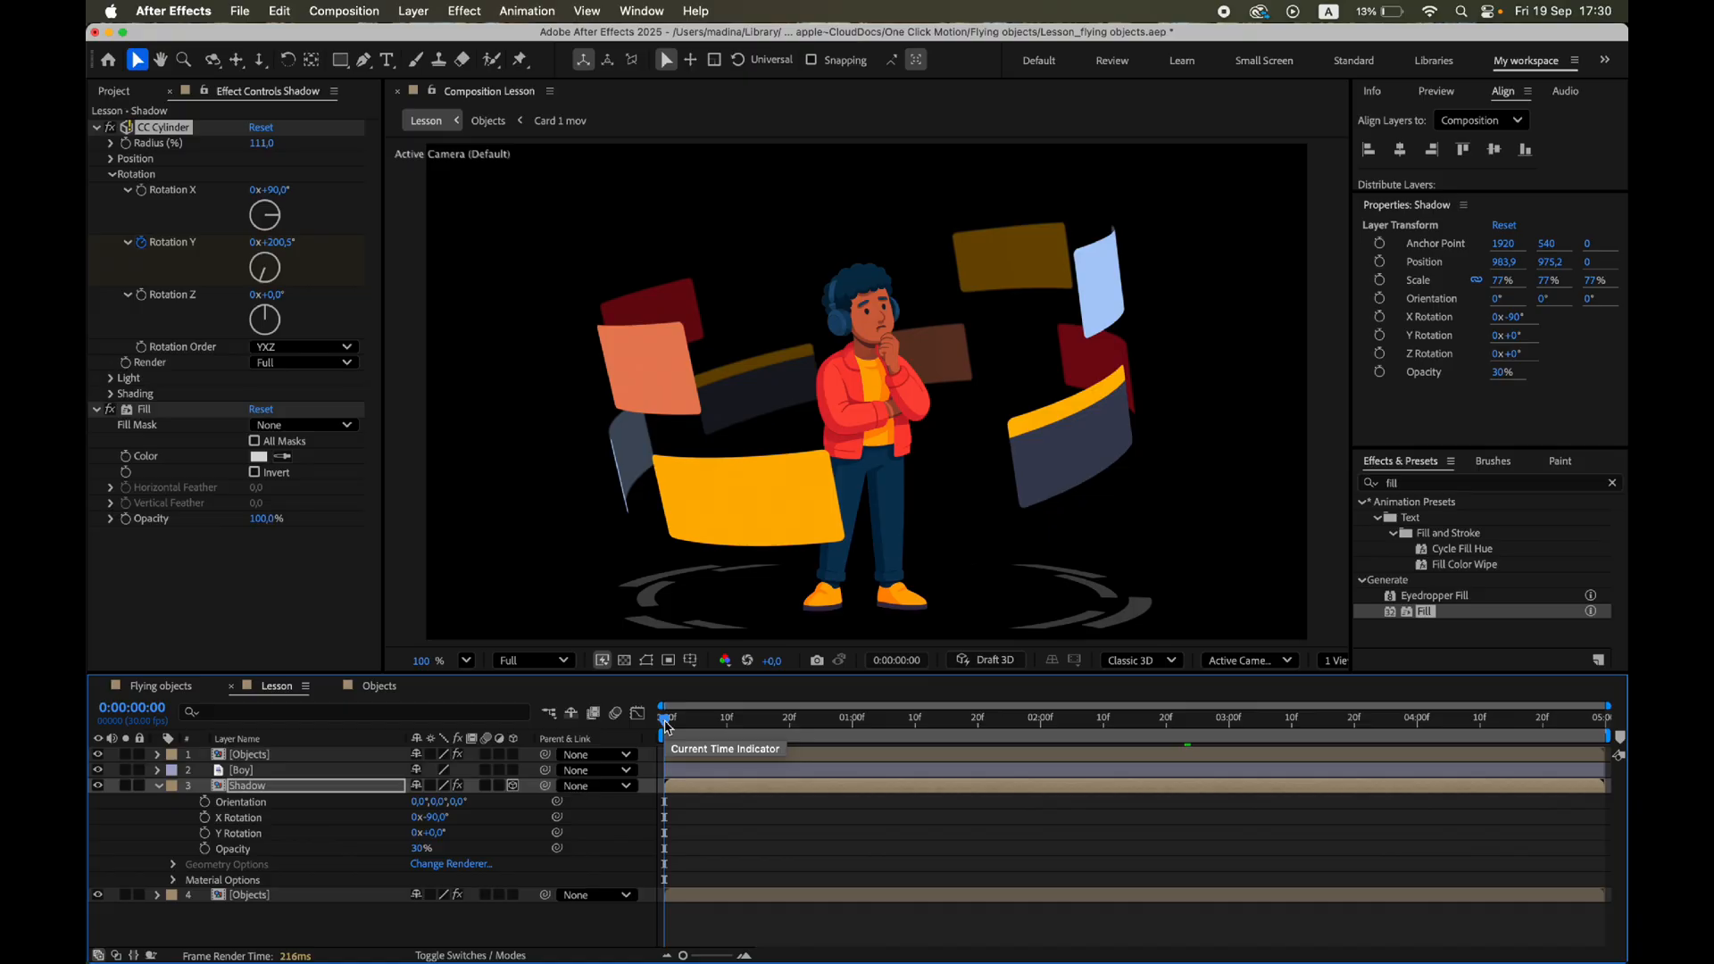
mouse_move(1611, 504)
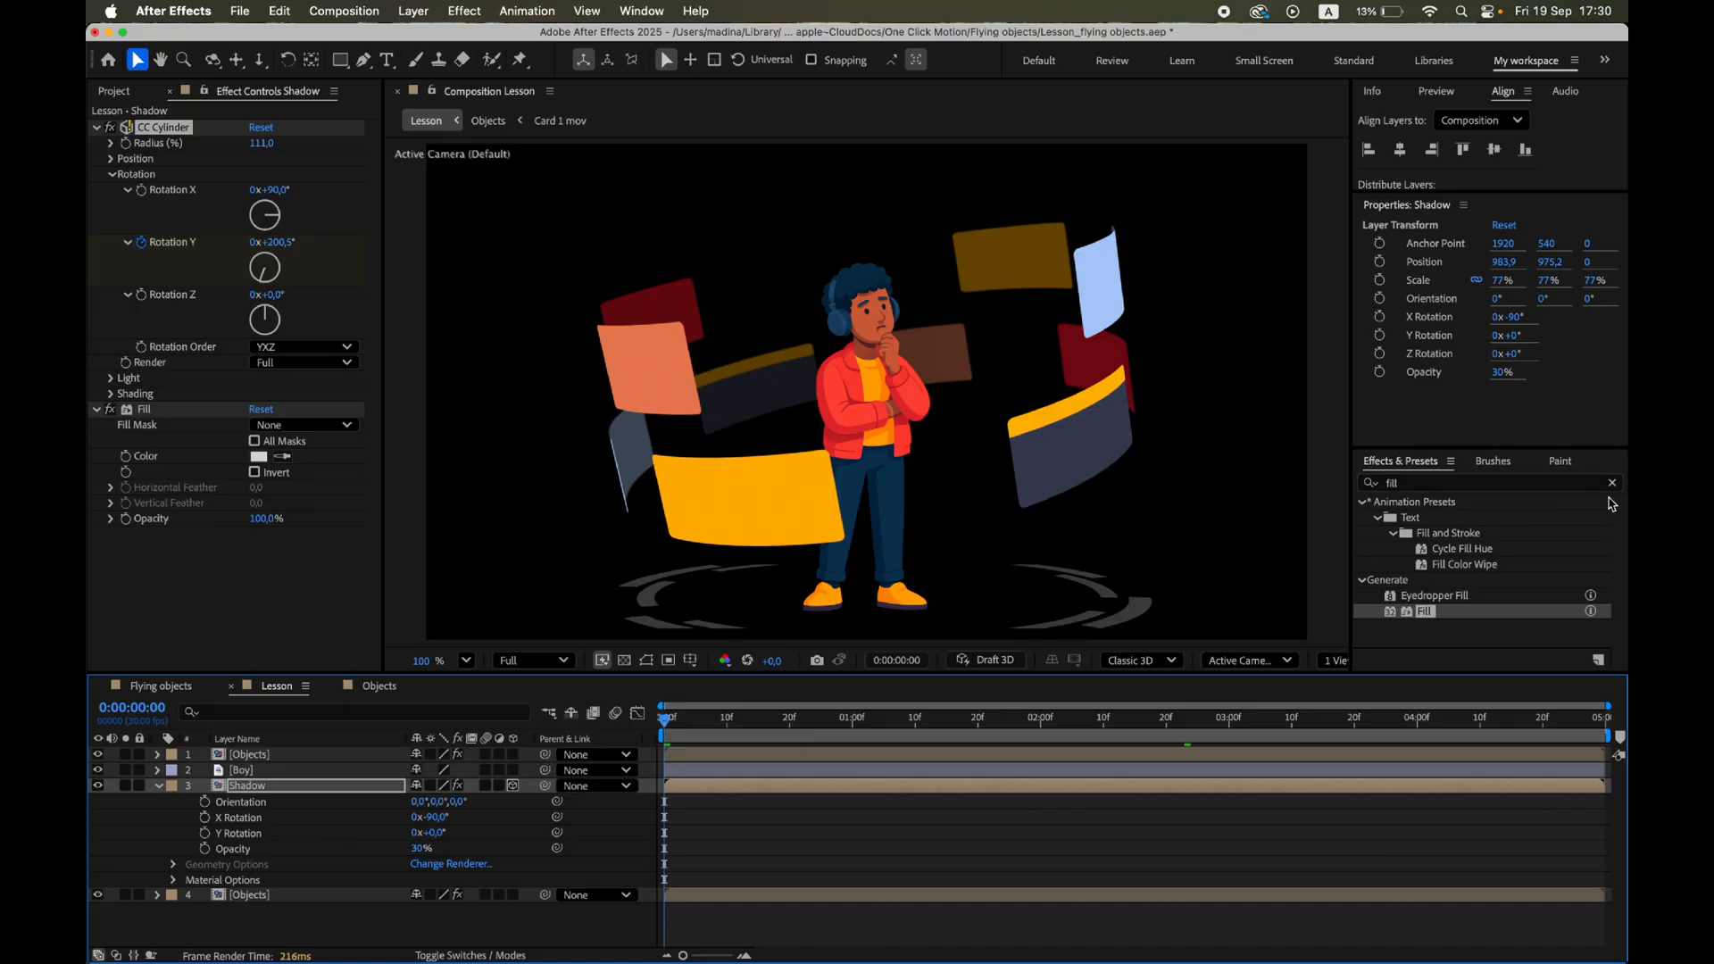
click(1608, 482)
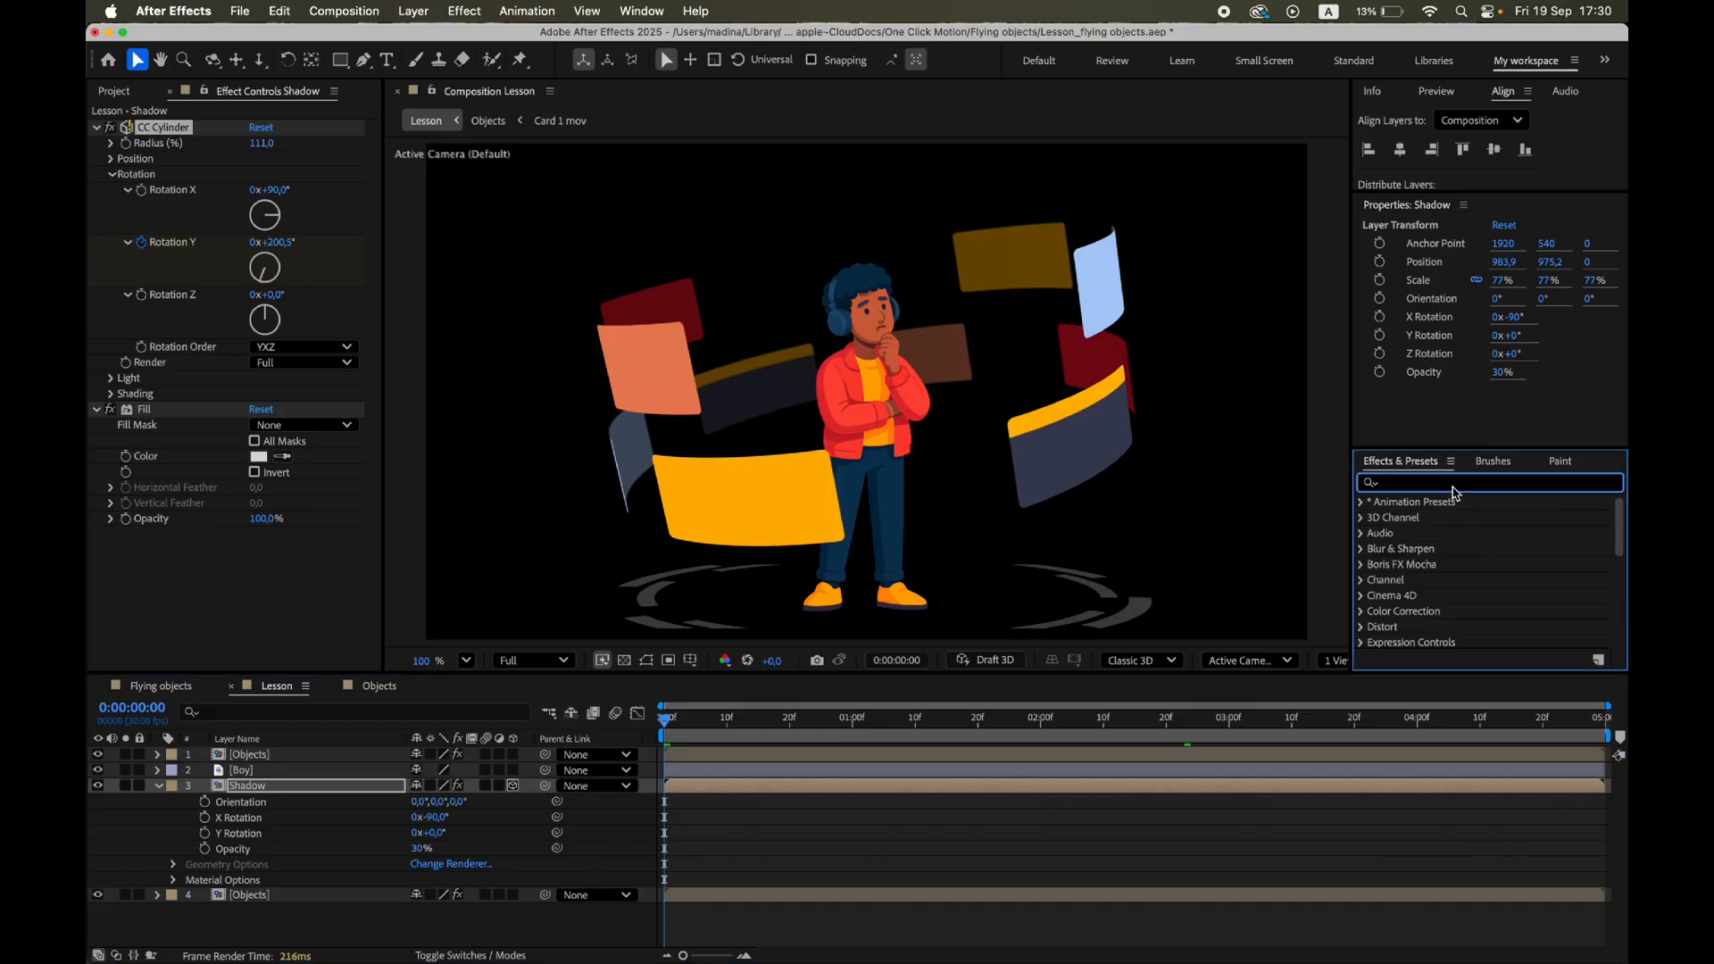
Apply Gradient Ramp to the Shadow layer with a light grey start colour.
text(gradi)
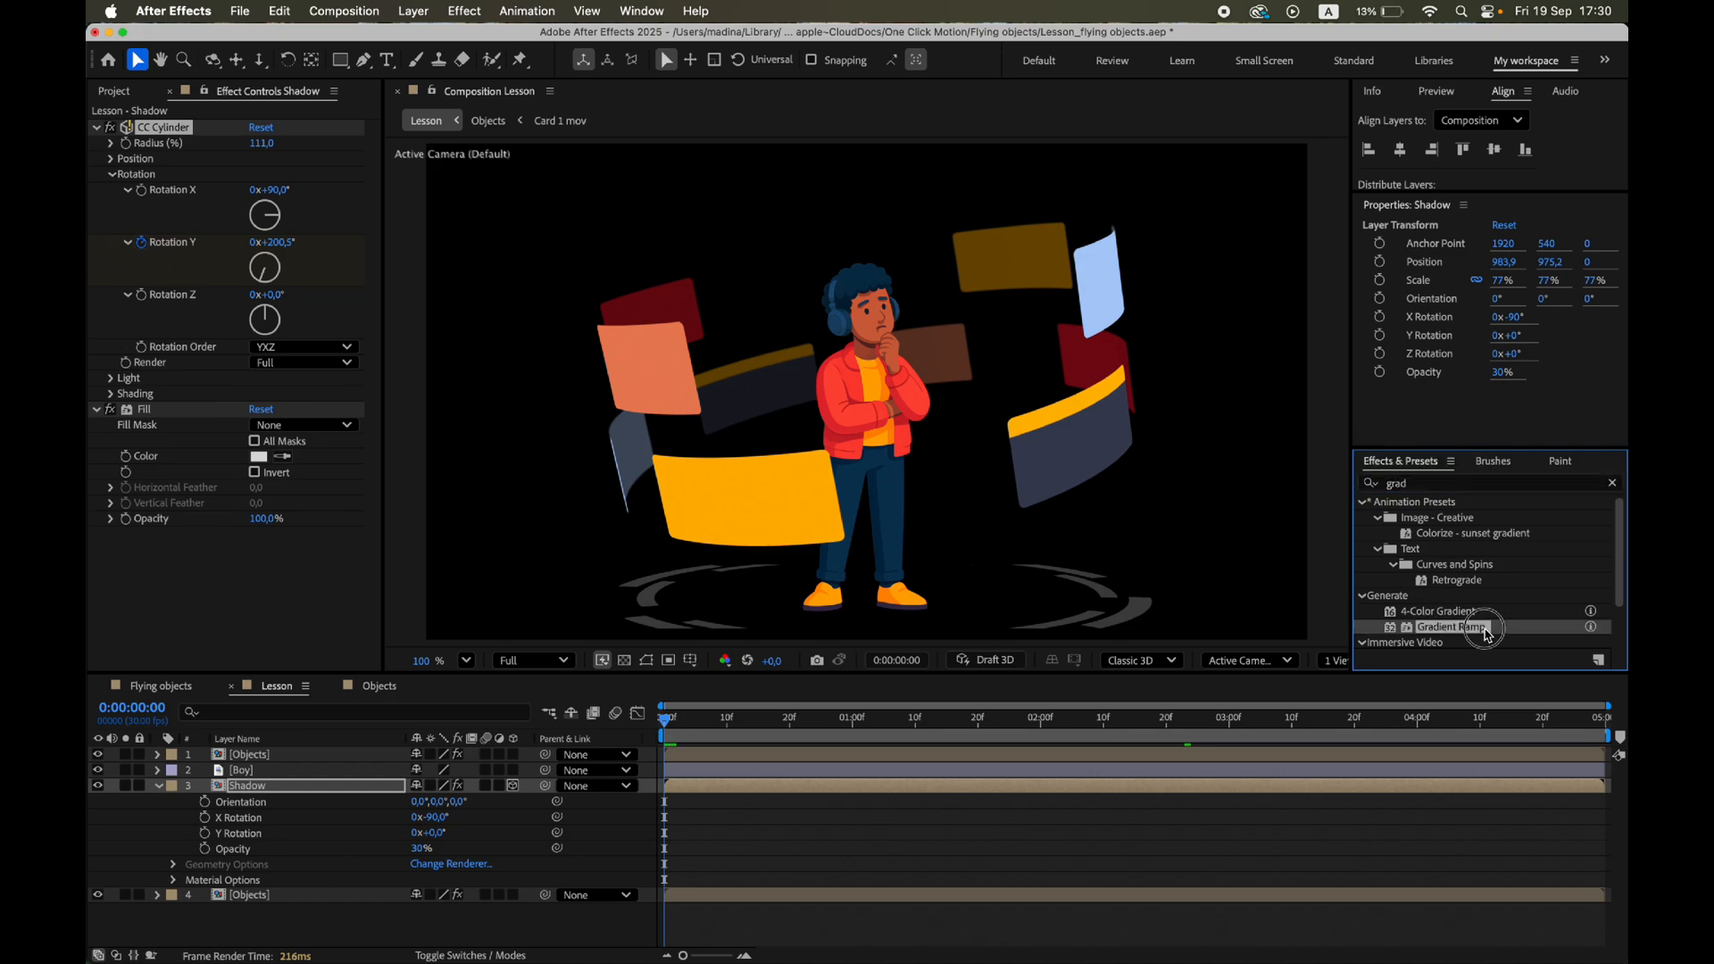
double_click(1457, 627)
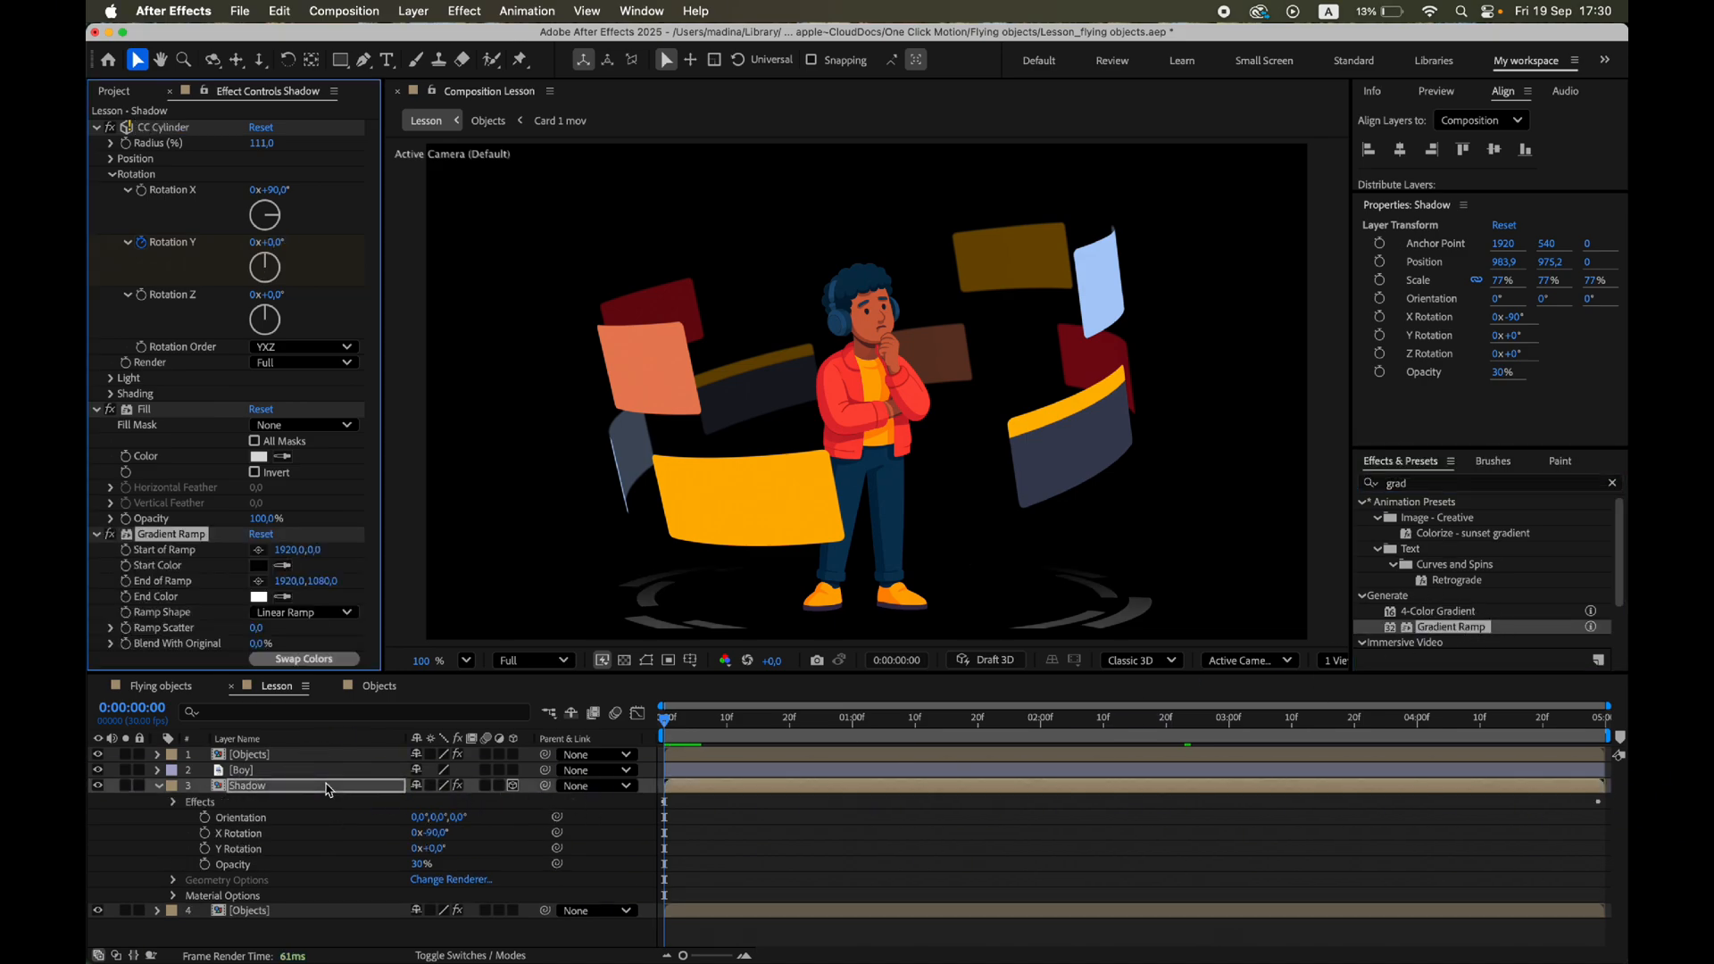
click(99, 409)
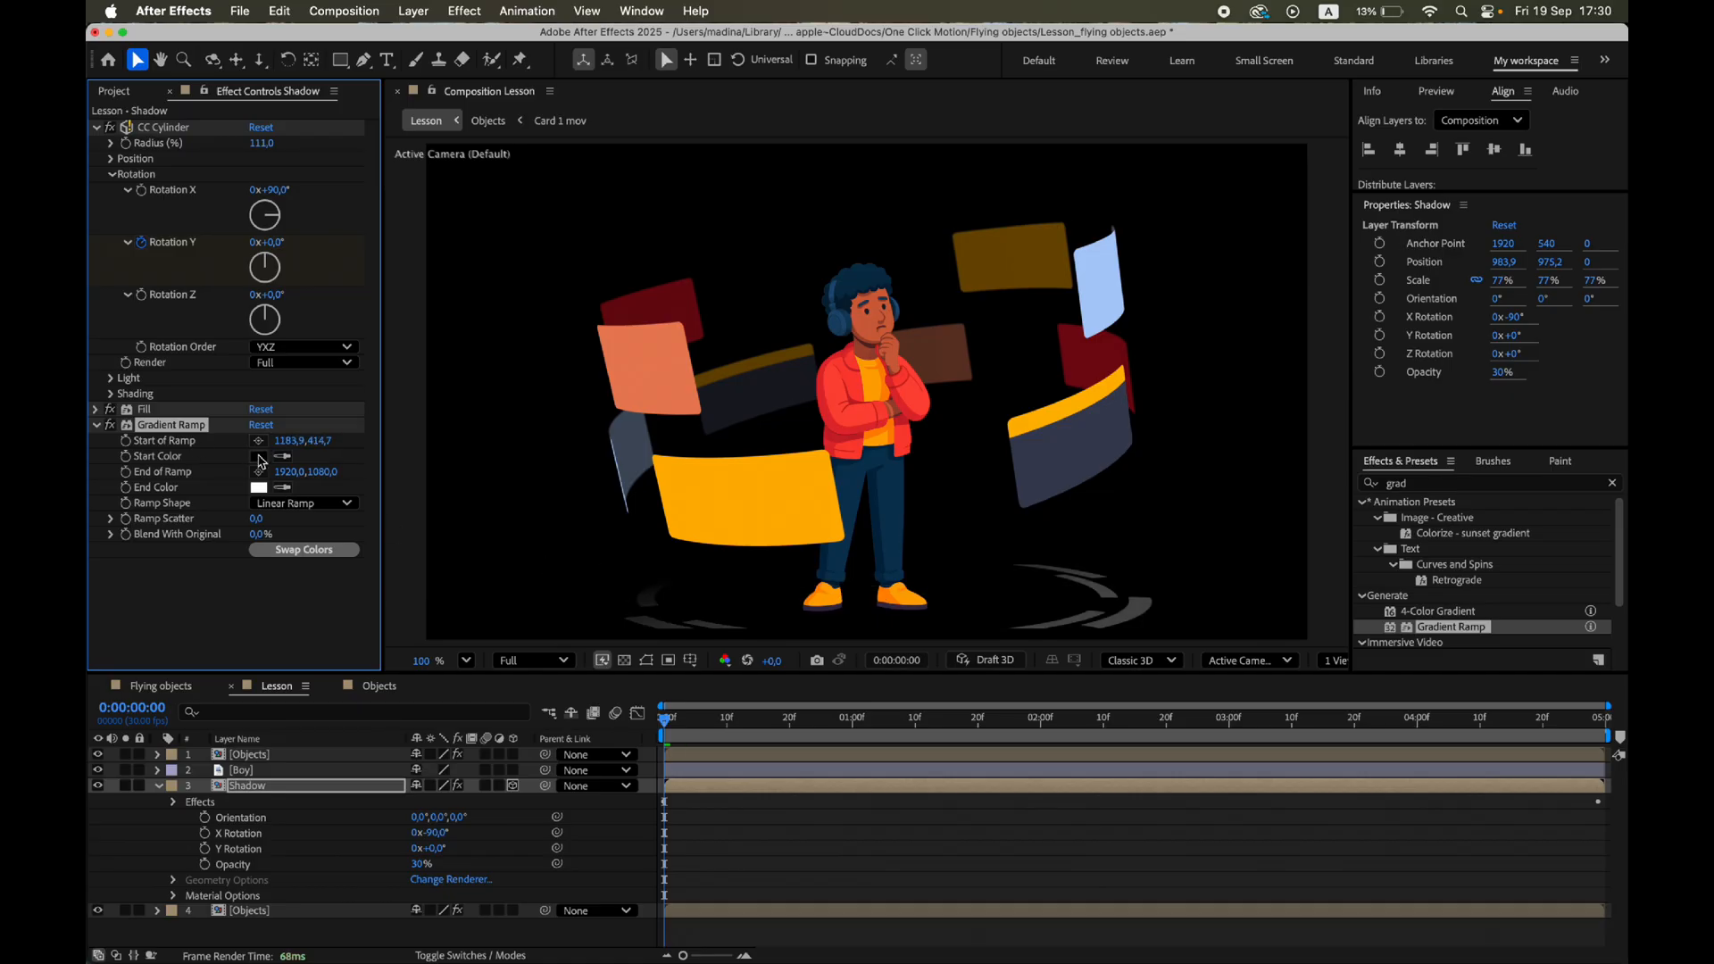
click(259, 457)
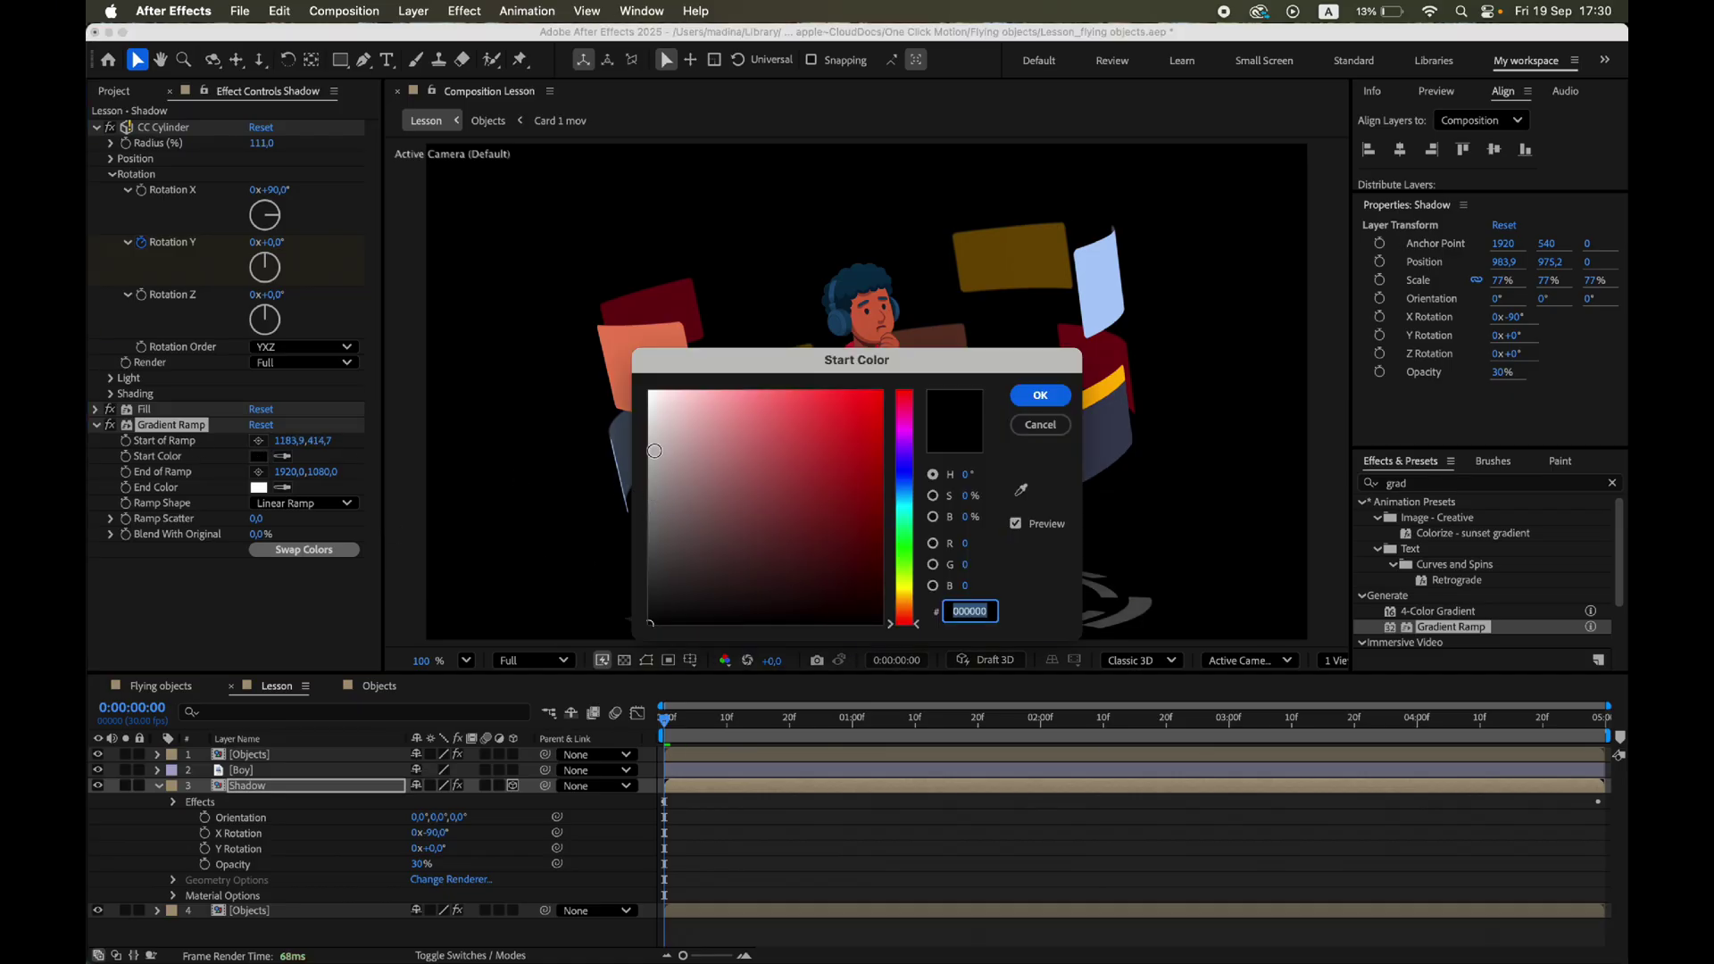
click(648, 429)
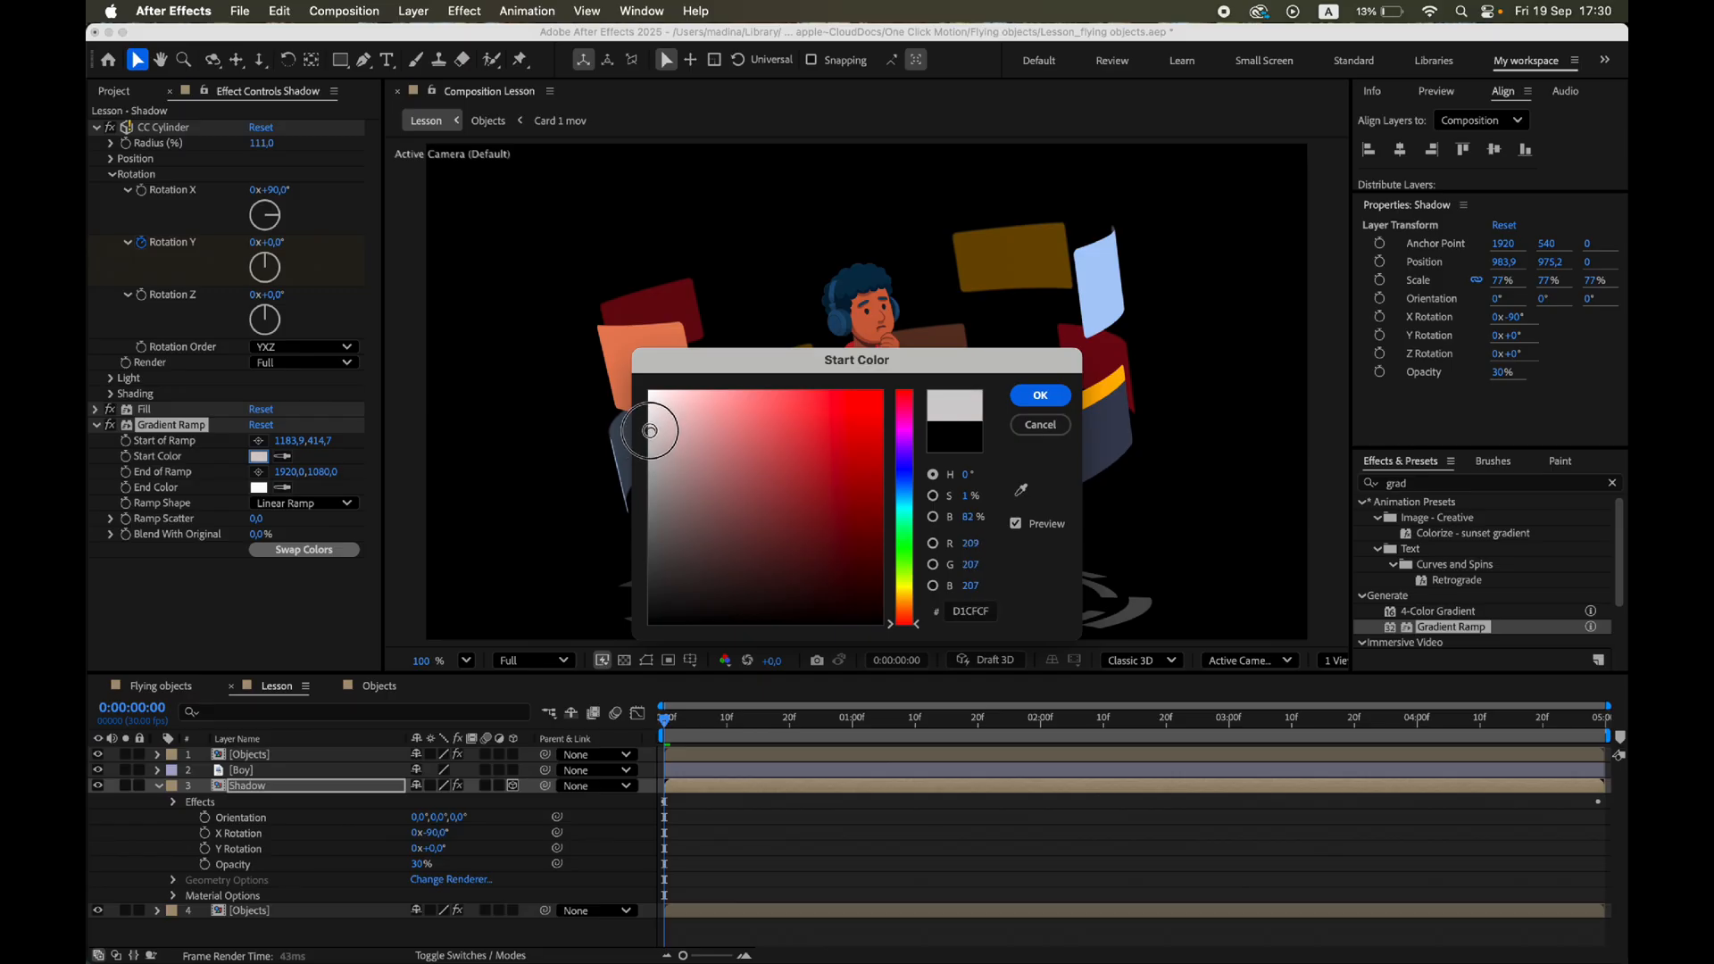
click(1037, 394)
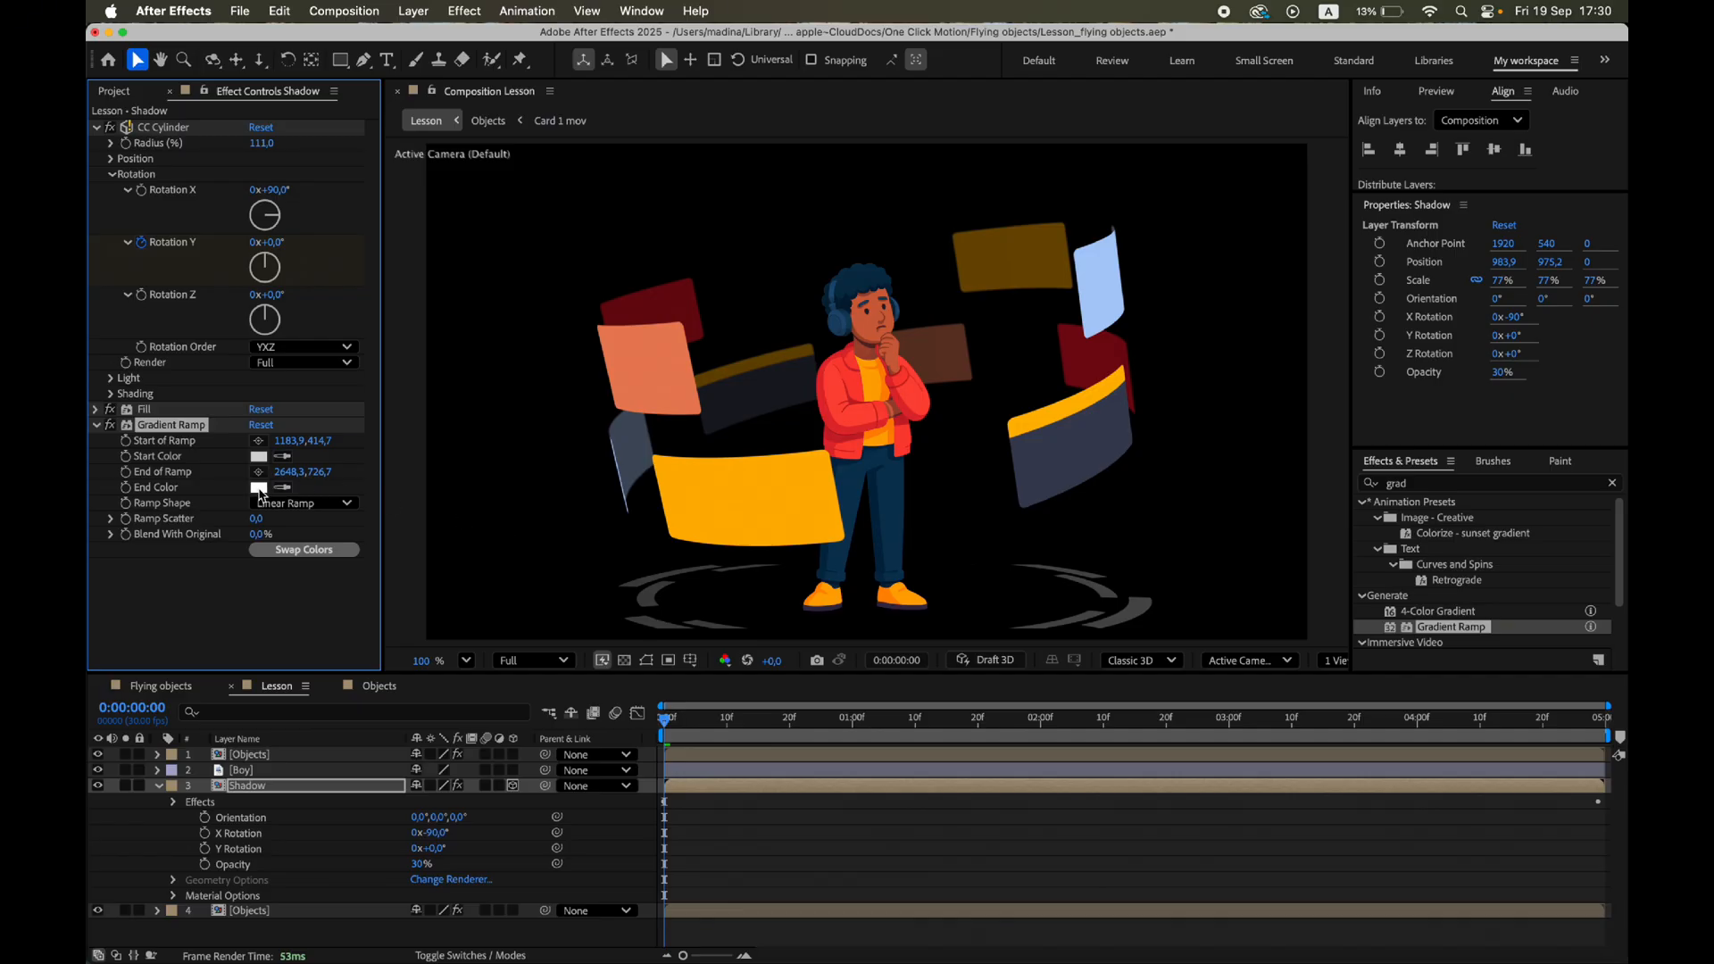
Set the gradient end colour to dark, then search effects for 'matte'.
click(259, 486)
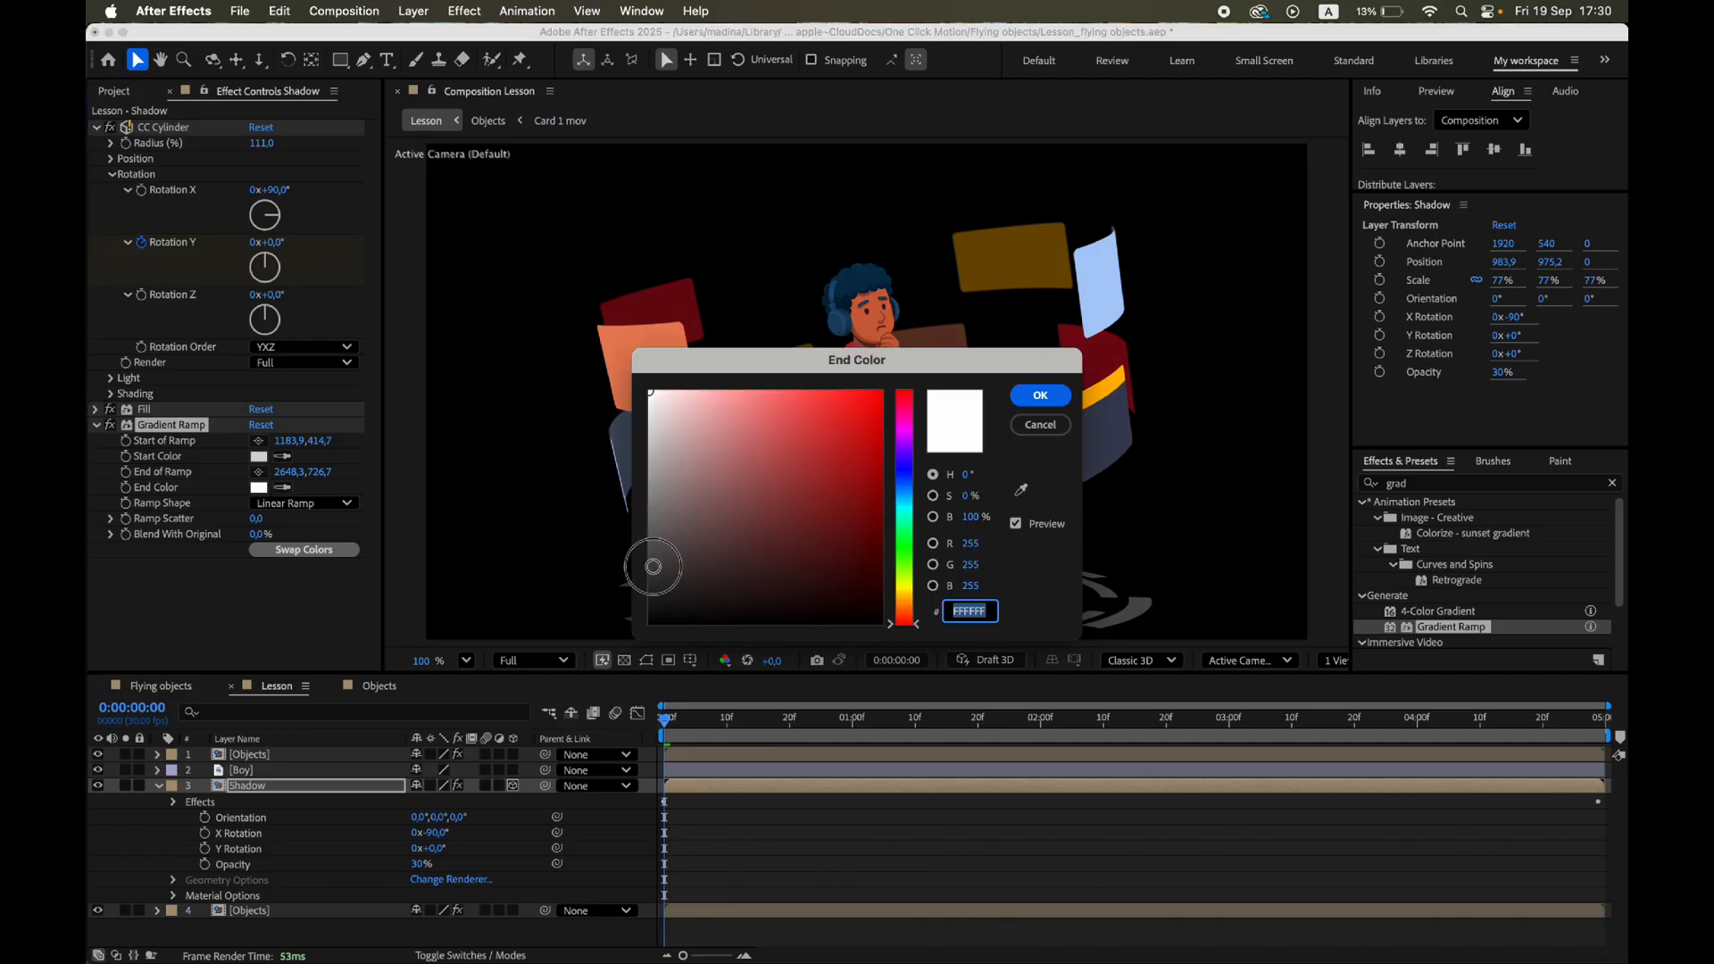
click(1037, 395)
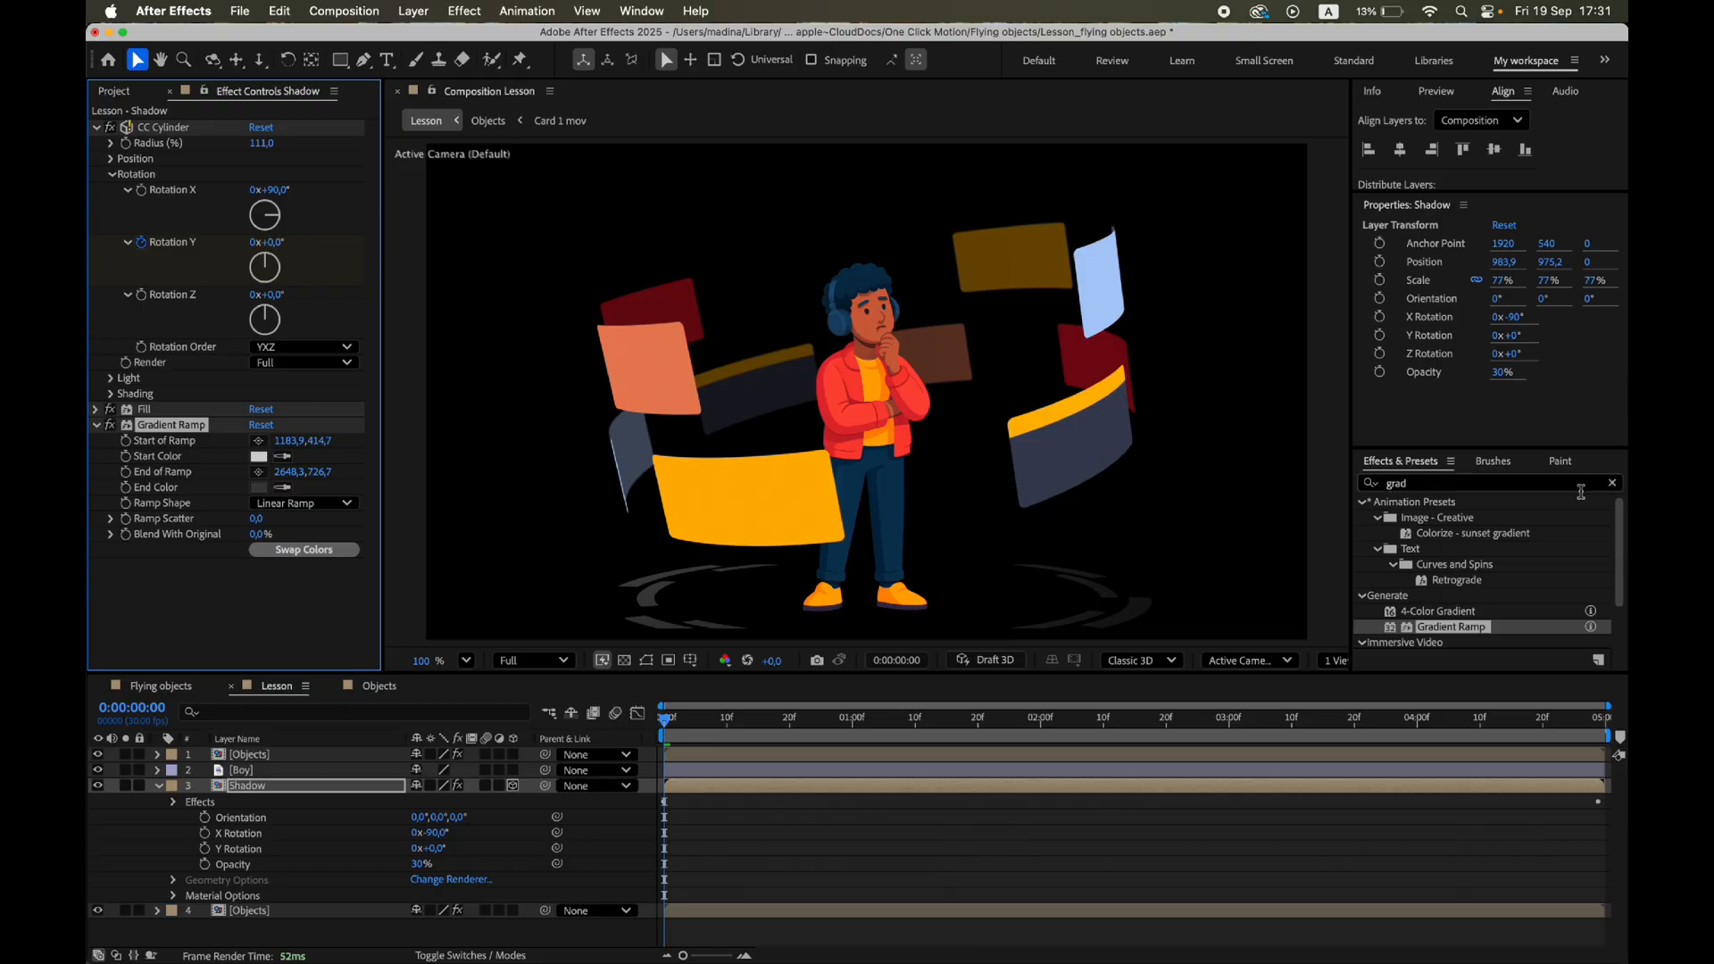
click(1612, 483)
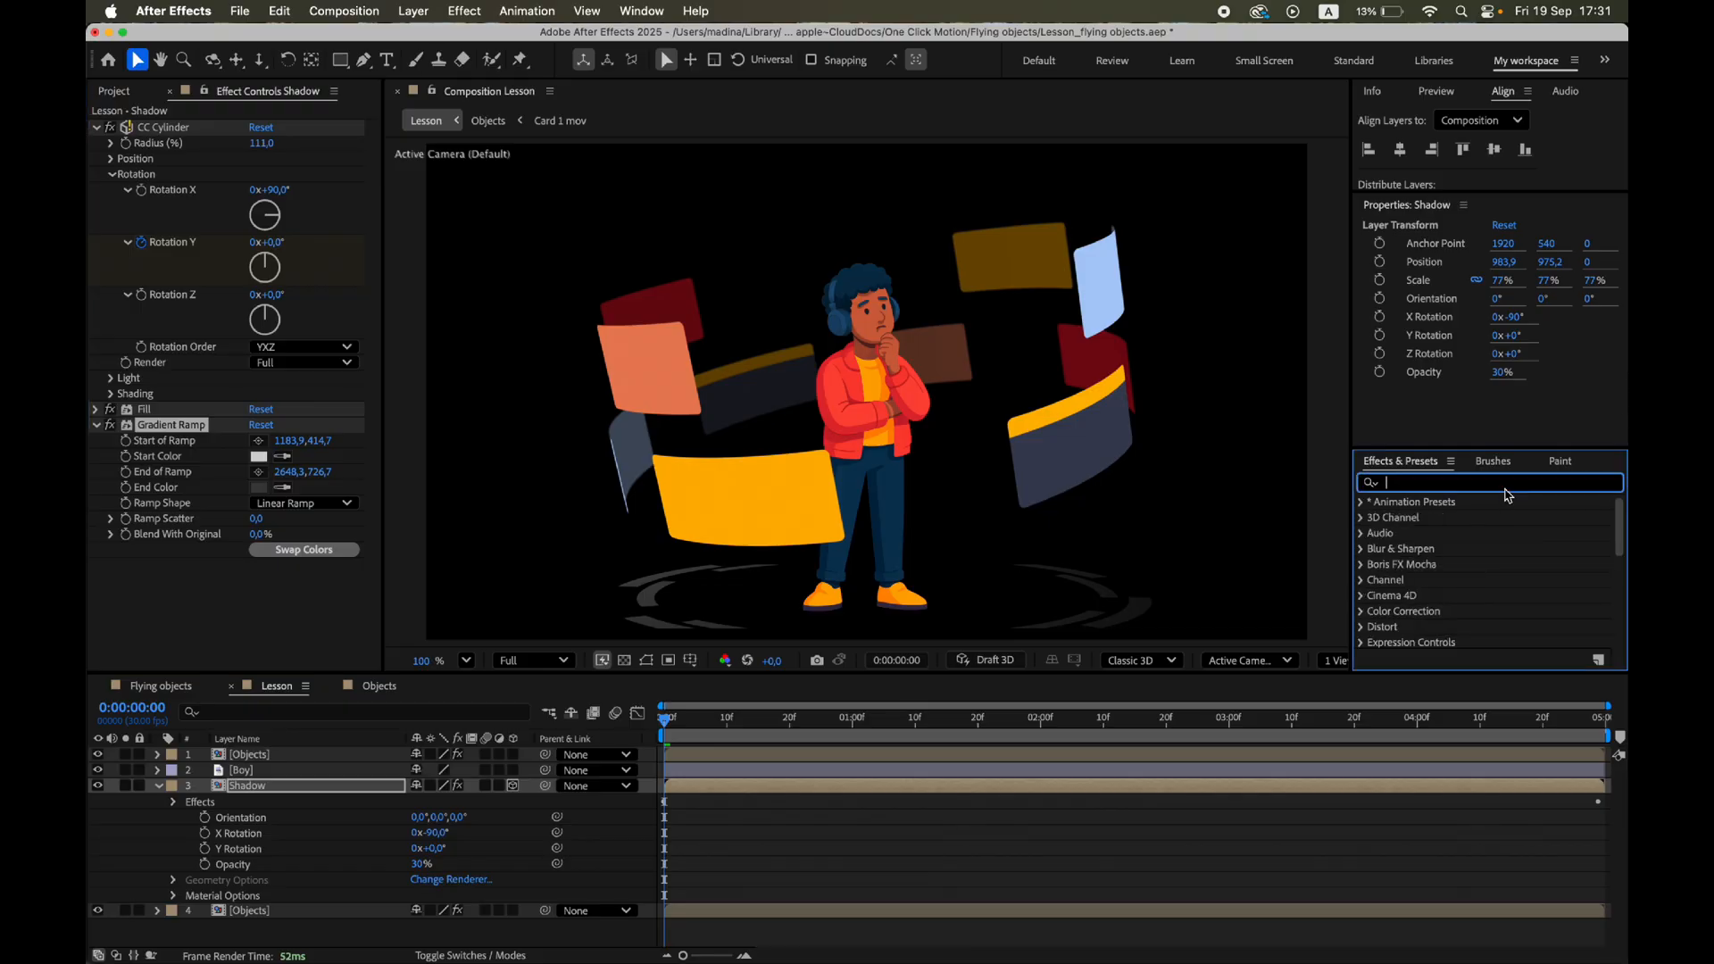
text(matte)
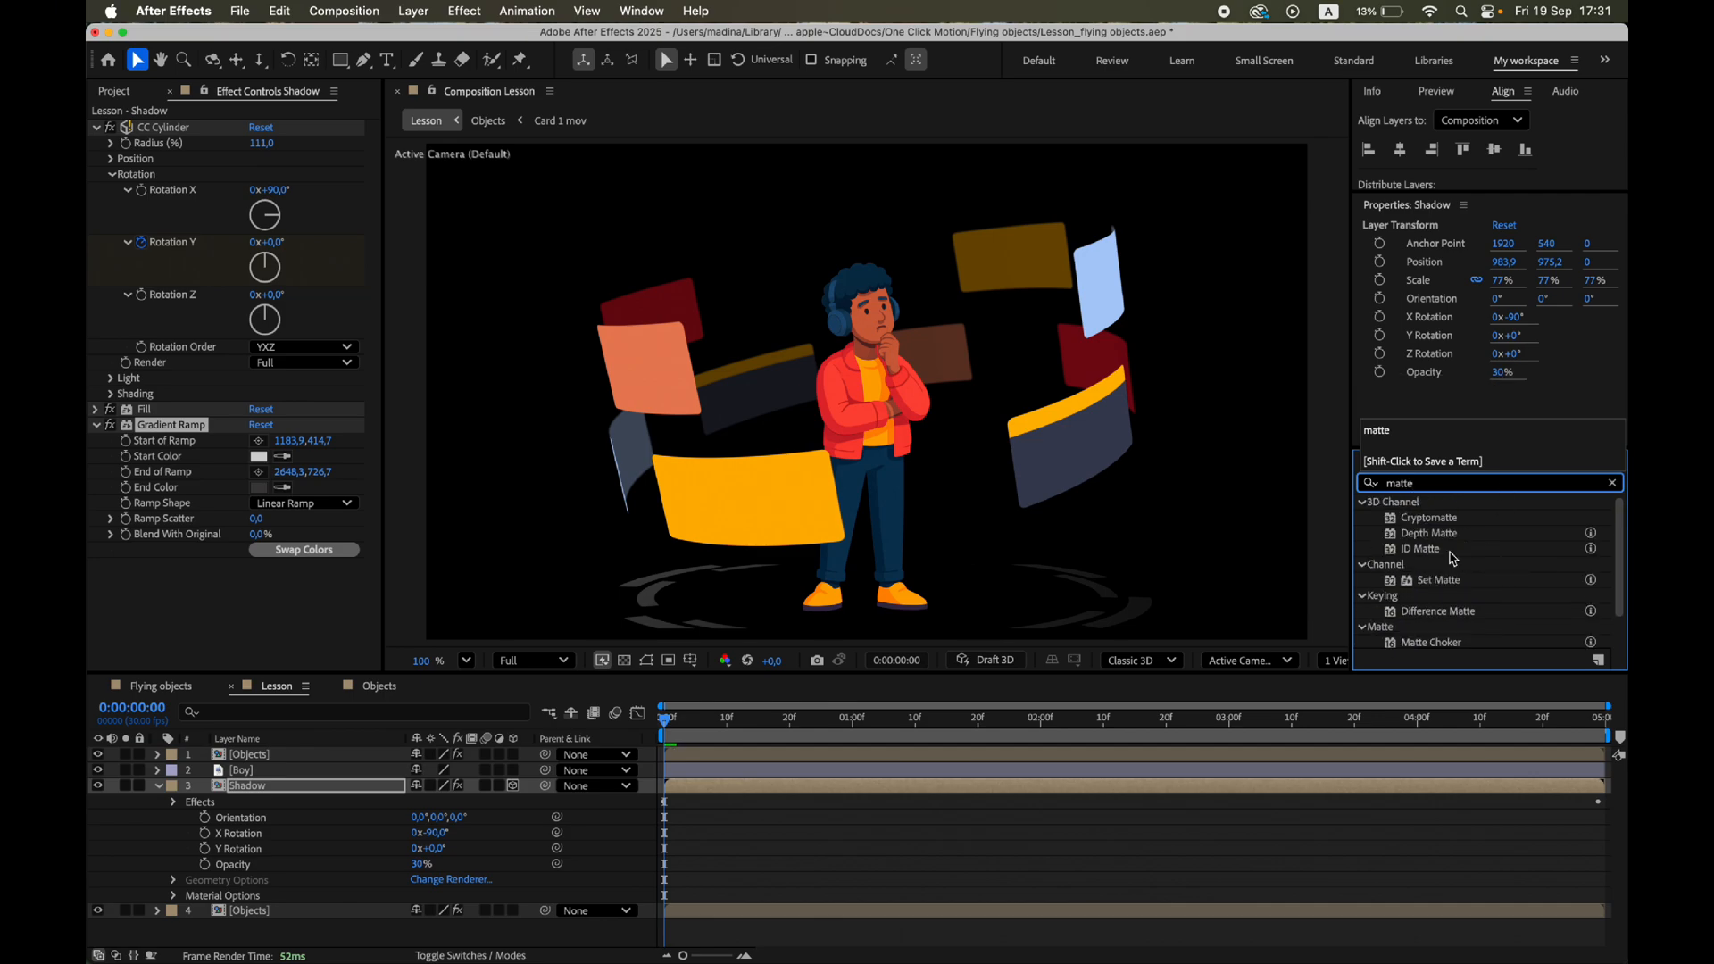